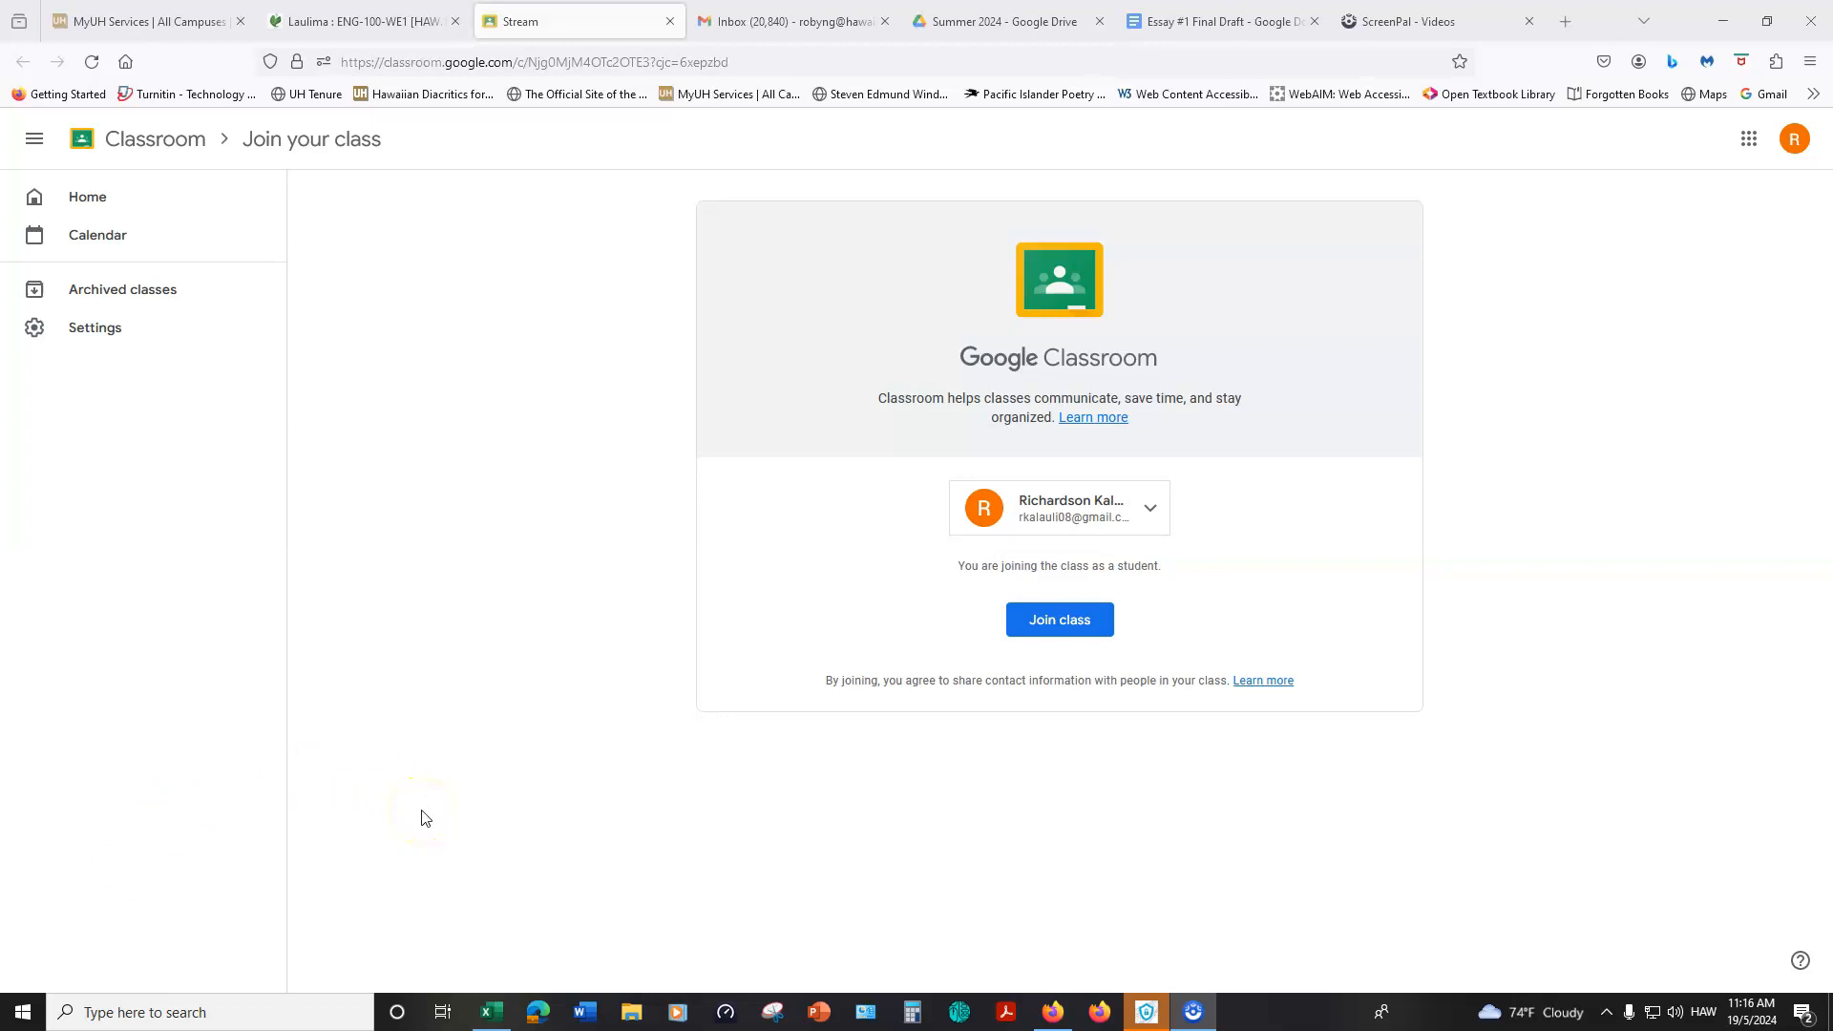
mouse_move(595, 786)
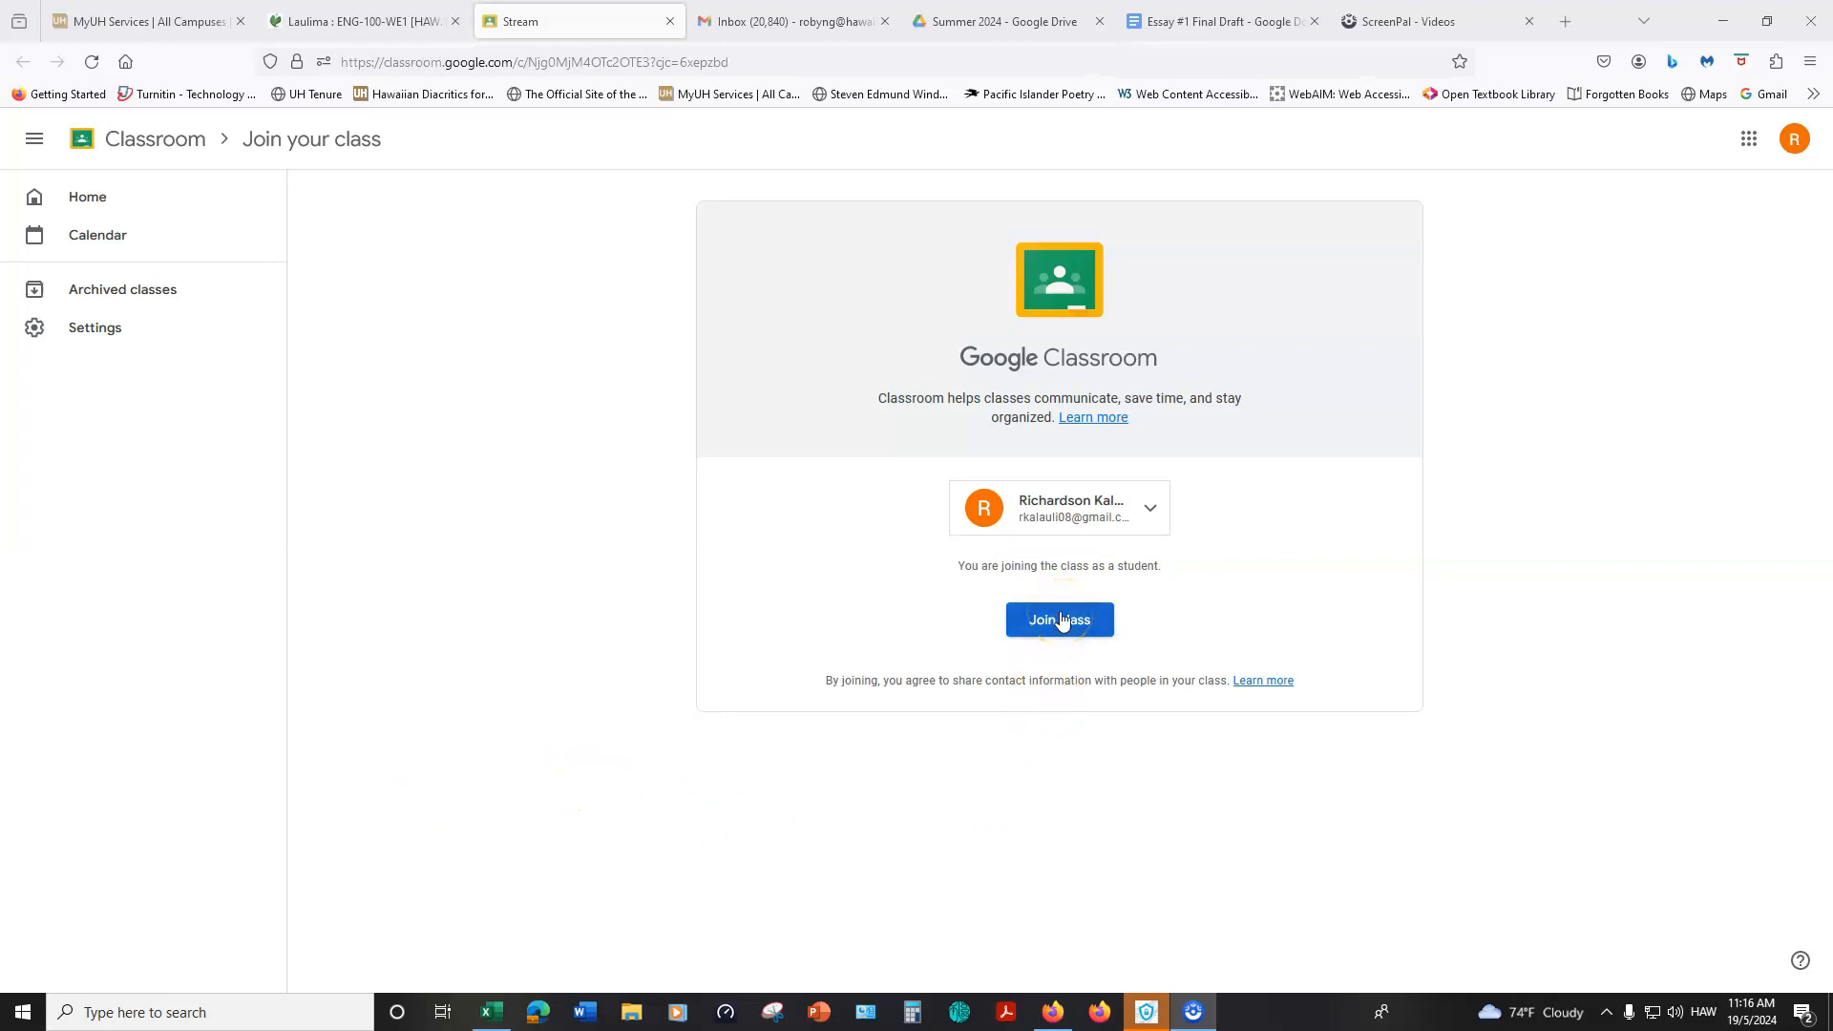
Step: Join the class as a student from the Join your class page
click(1059, 618)
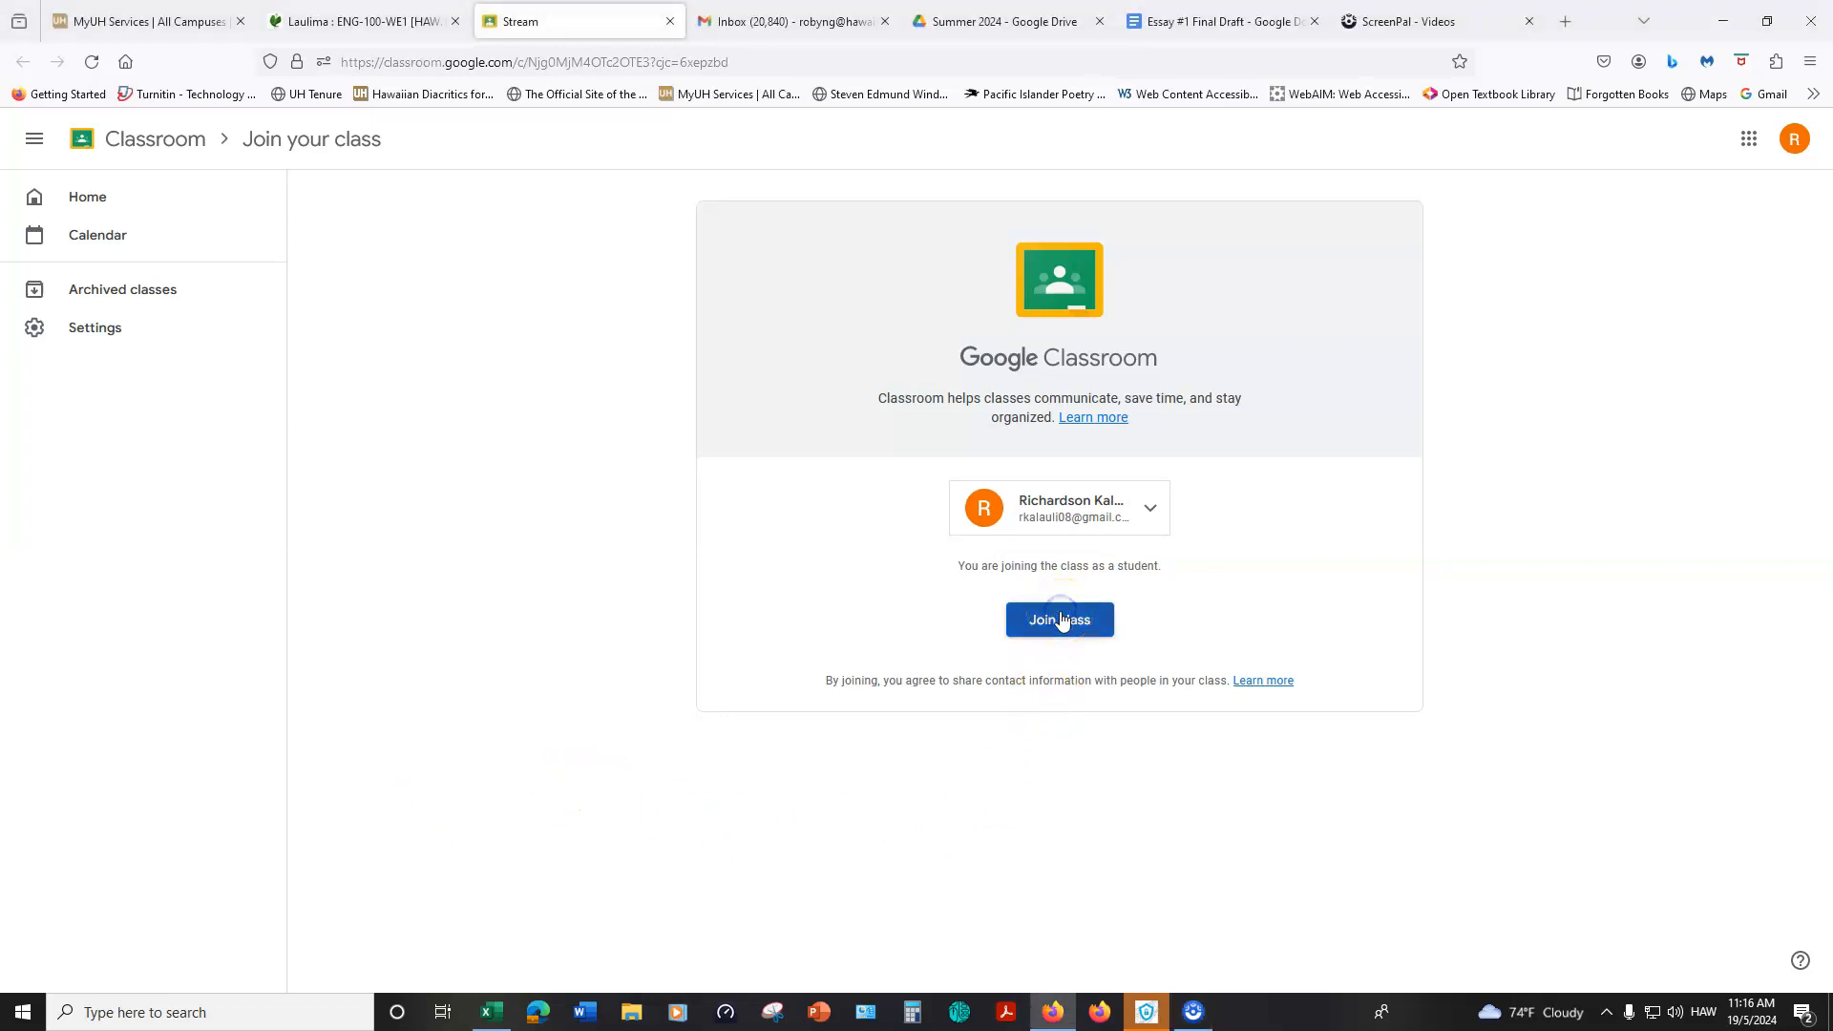
click(1058, 618)
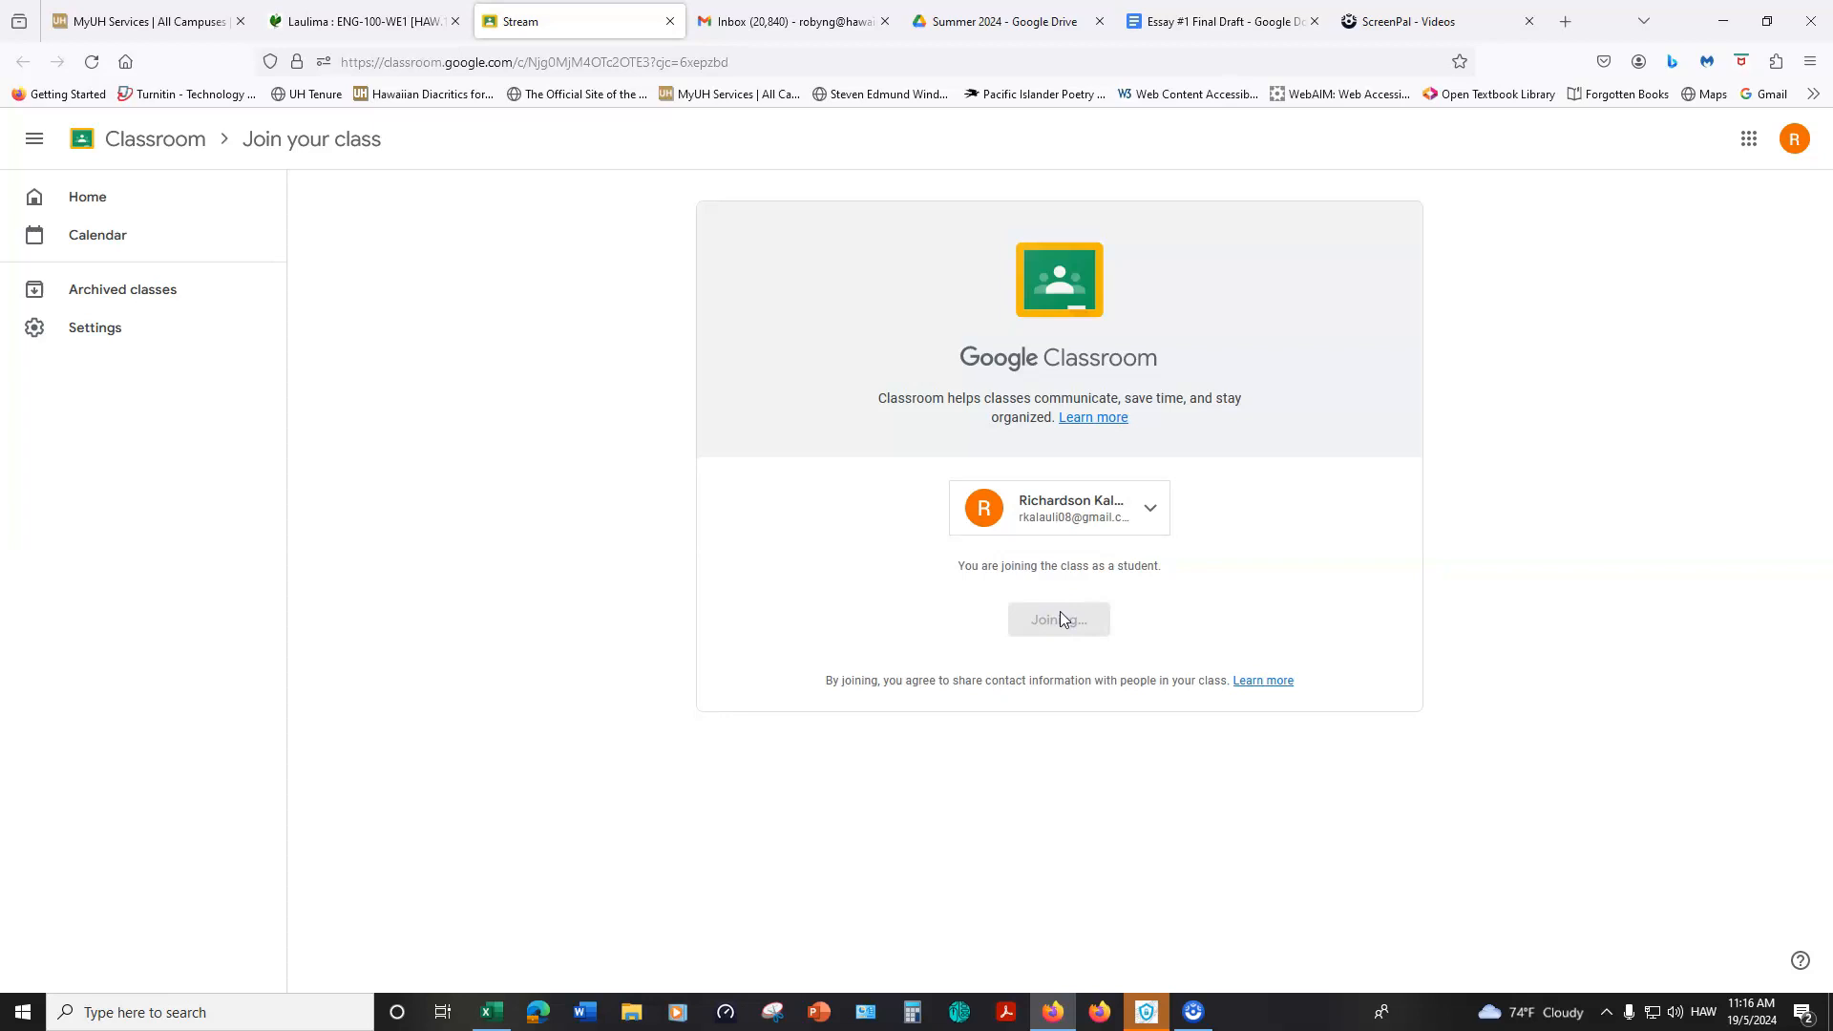
Step: Load the English 100 Summer 2024 stream and go to its Classwork
click(1058, 619)
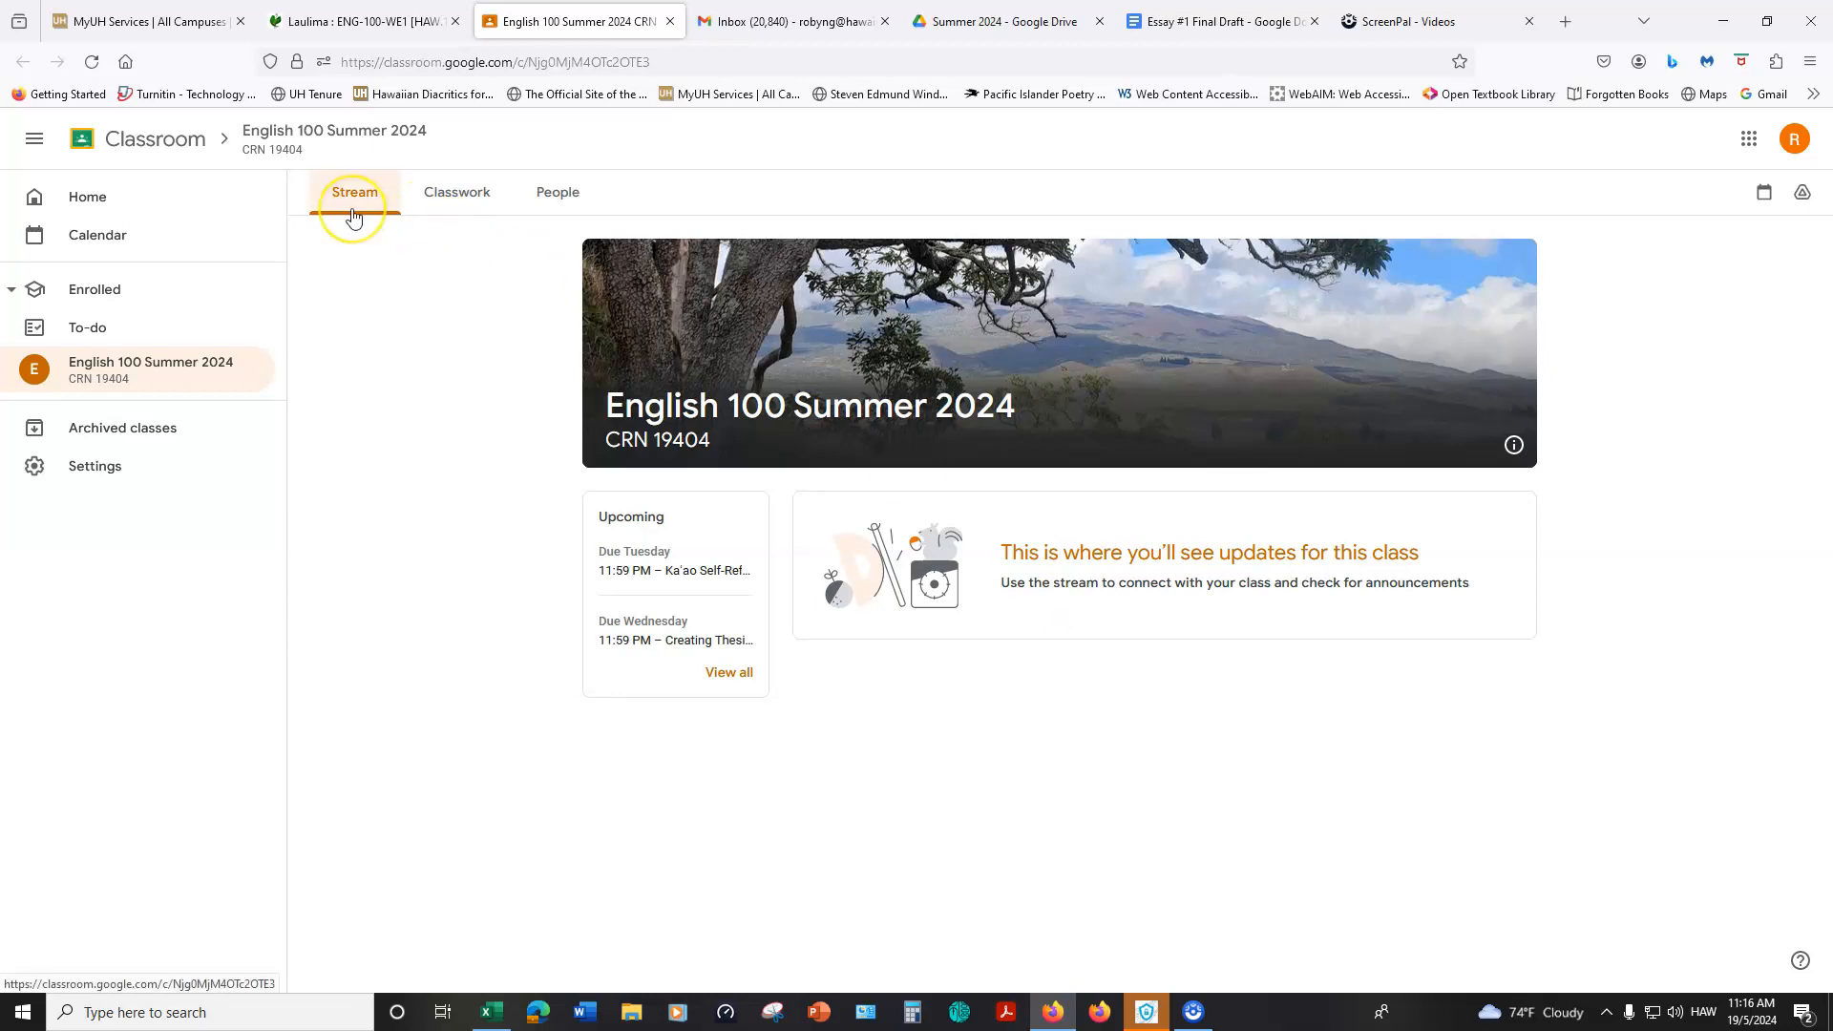
mouse_move(947, 582)
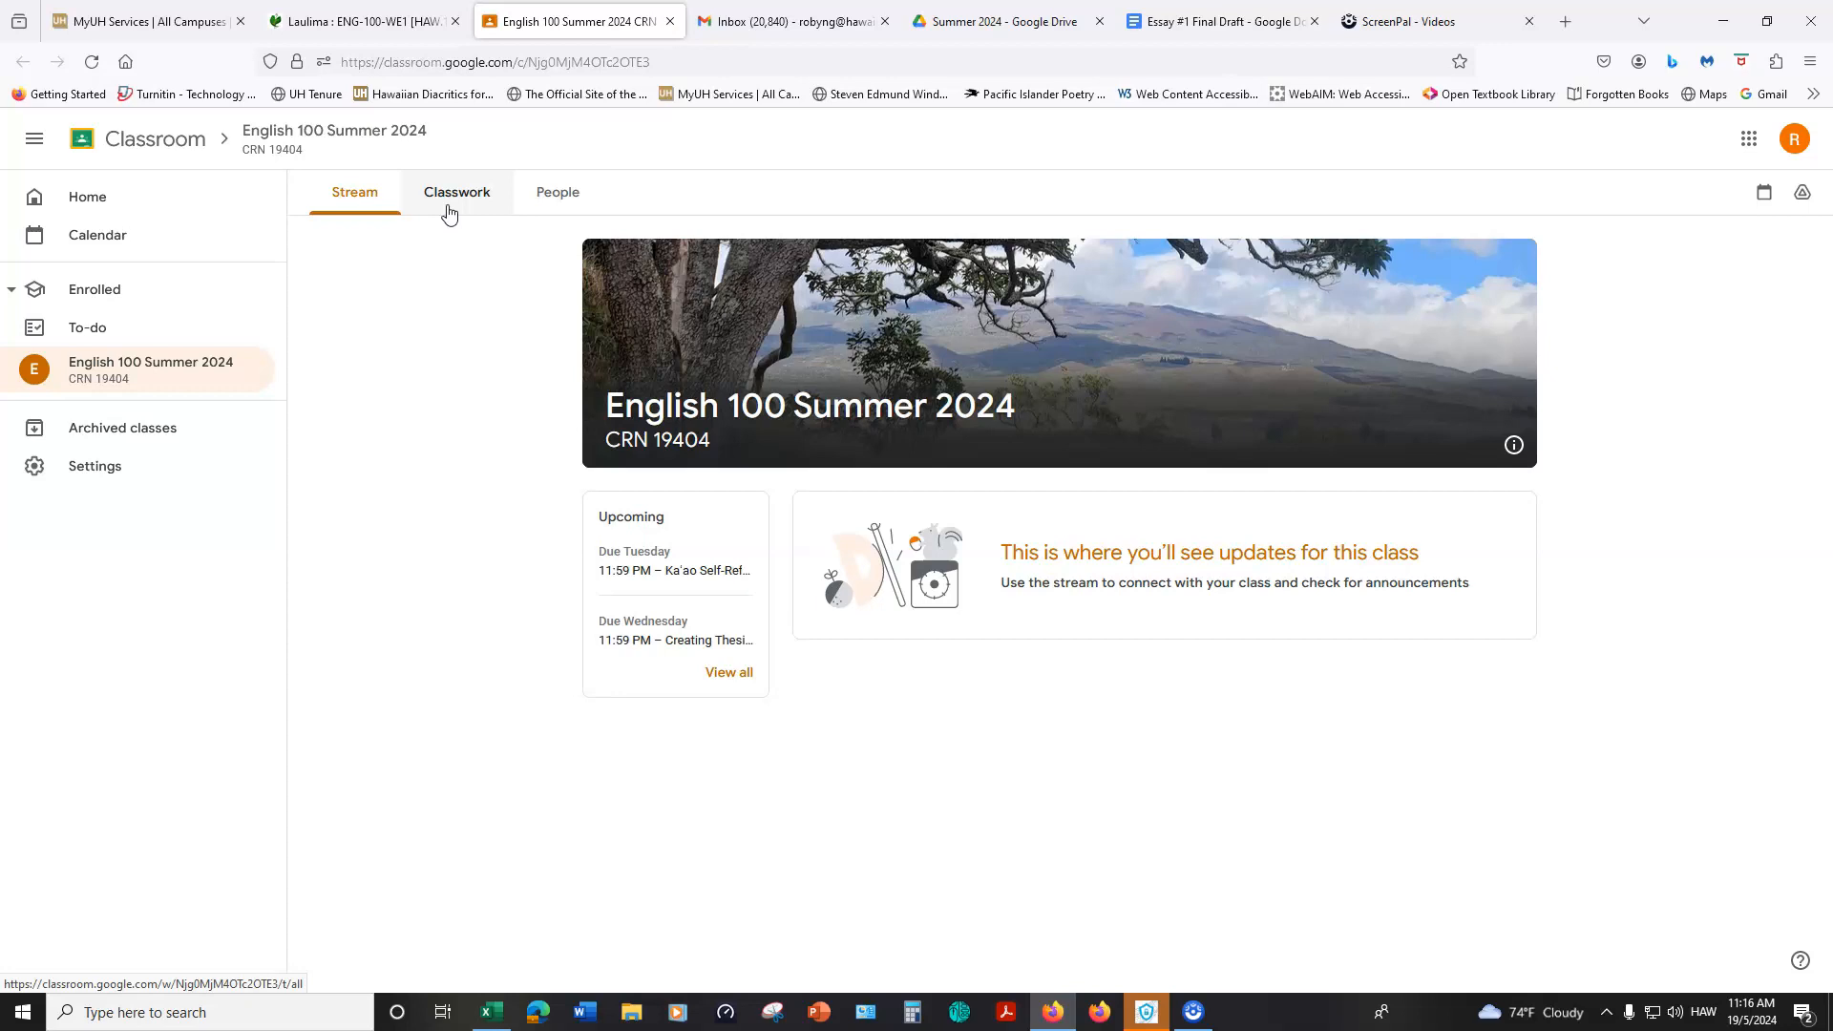
click(456, 191)
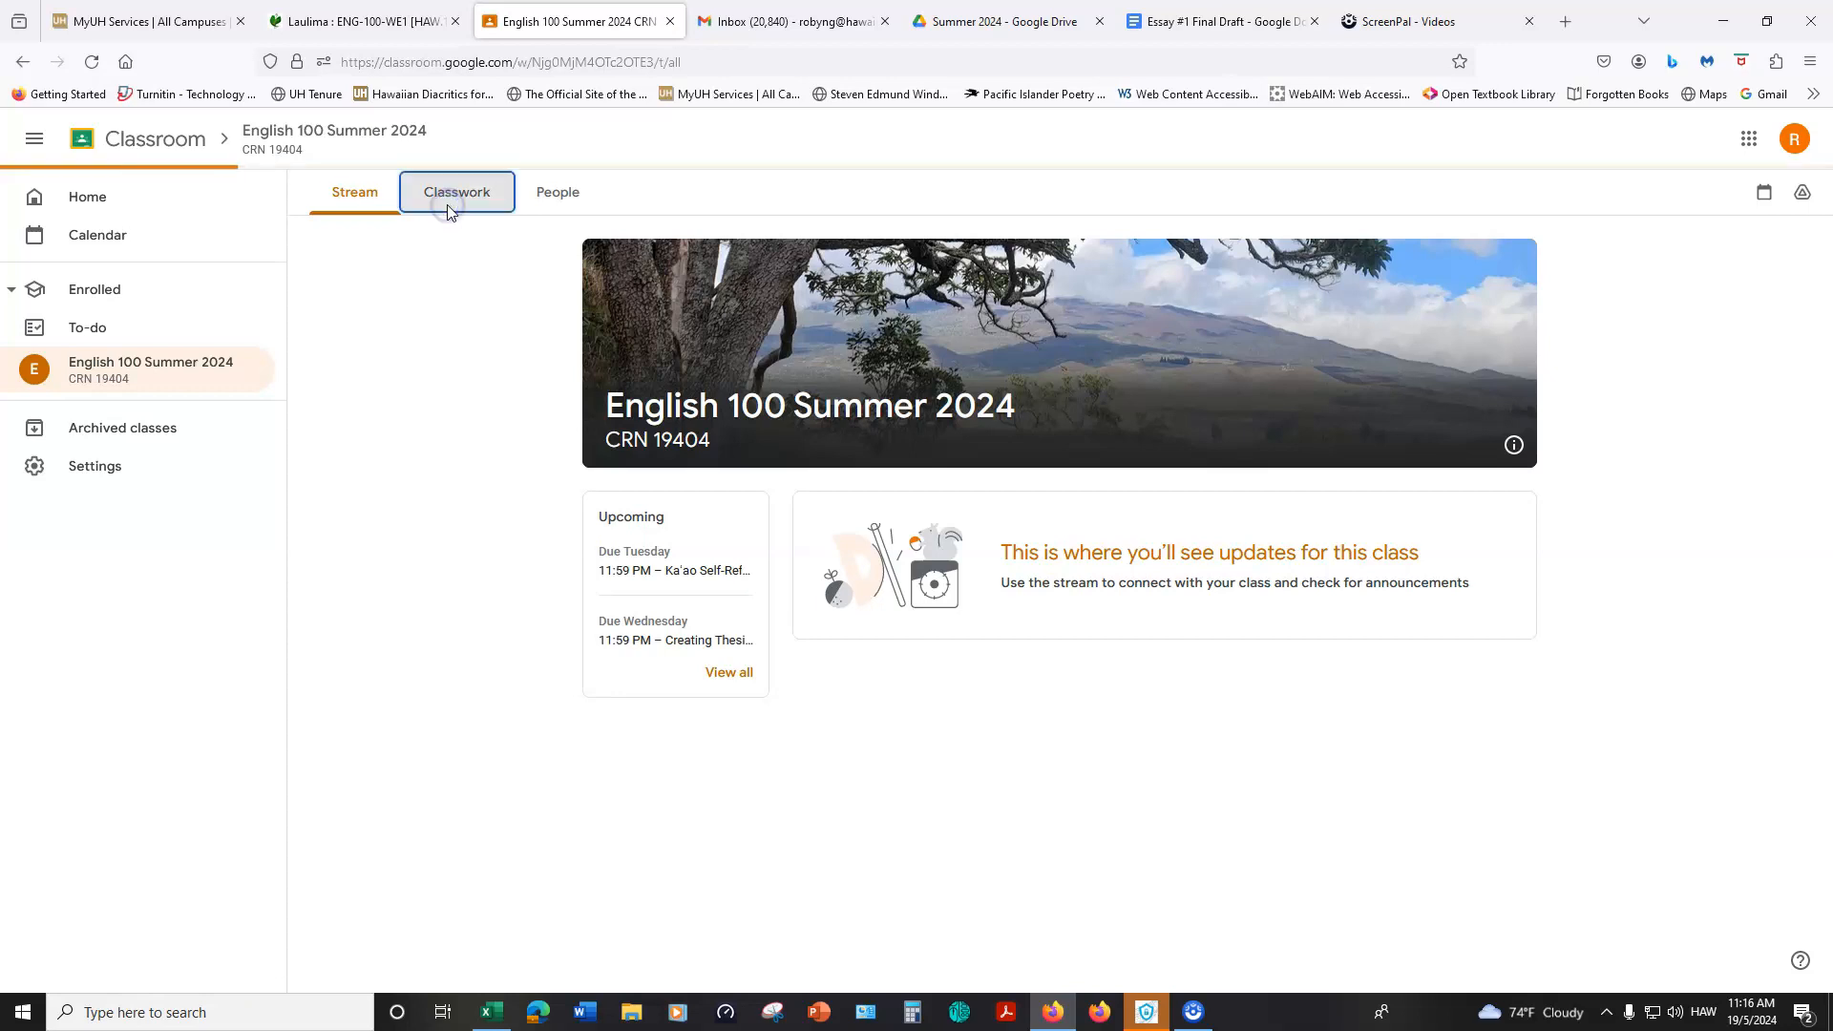
Step: Expand the Course Syllabus post, then the Week One Lessons post with its Slides attachment
click(457, 191)
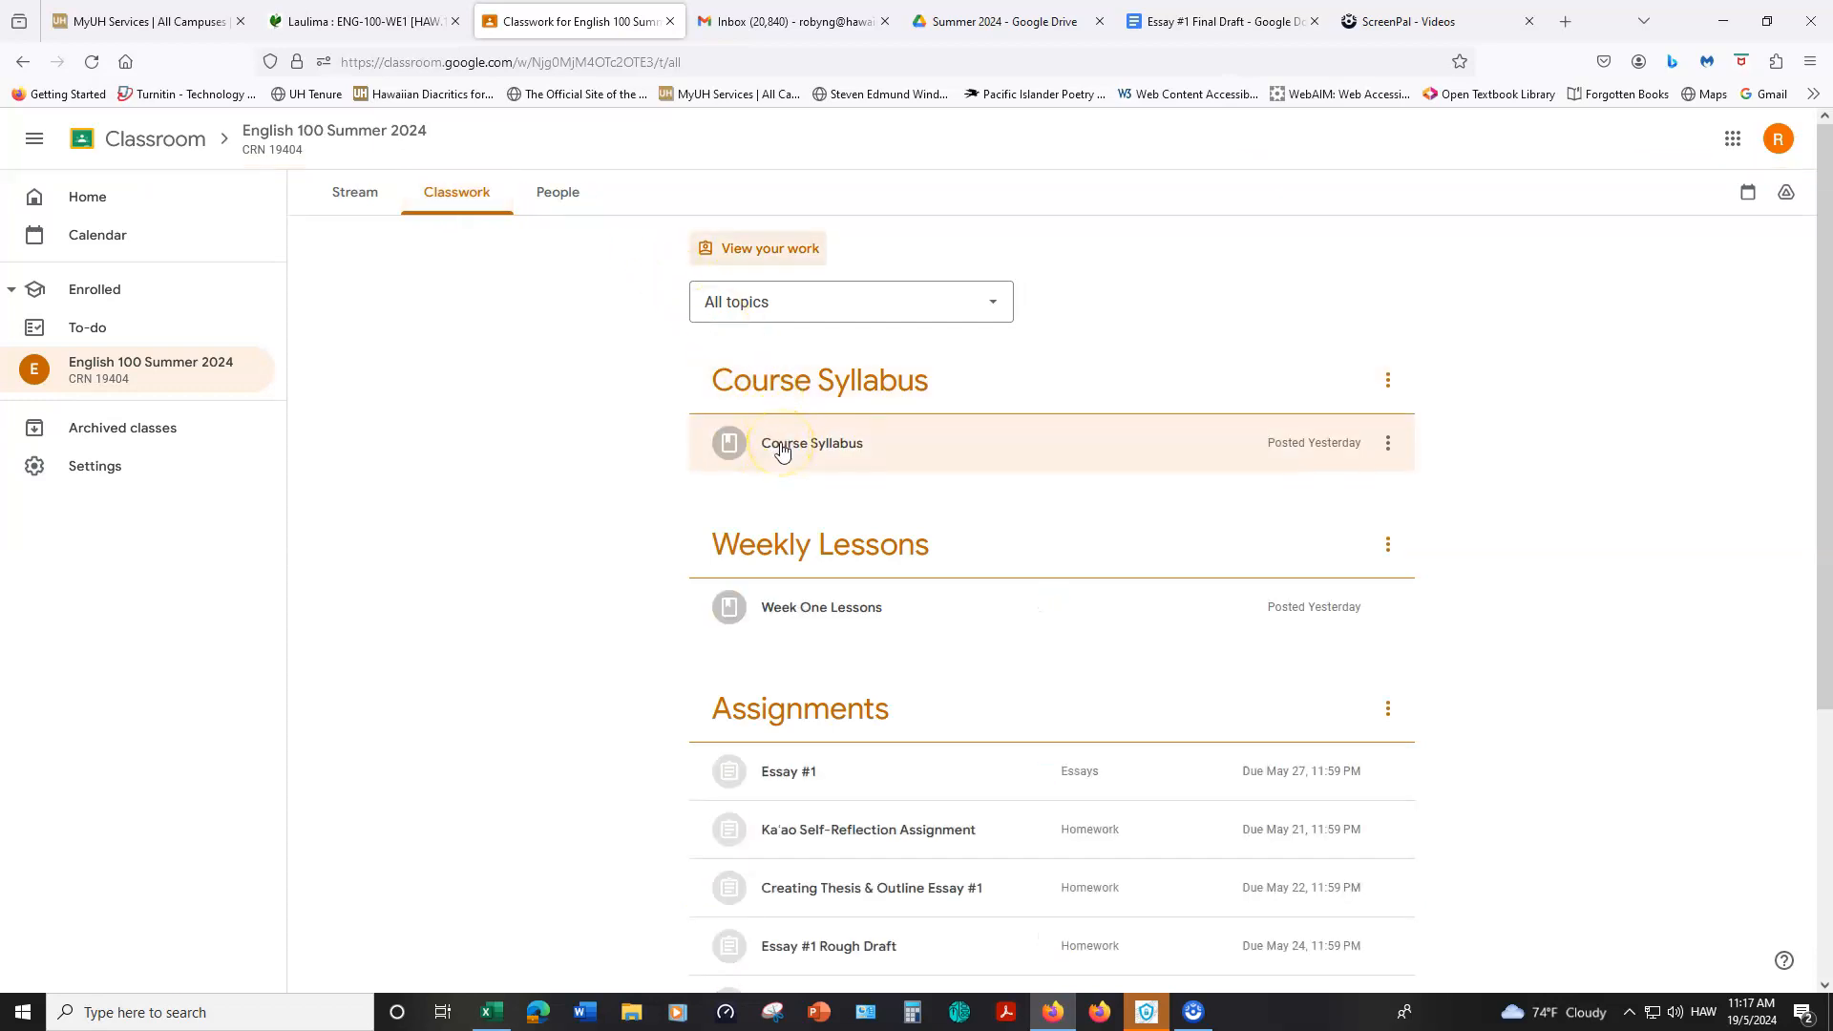
click(811, 443)
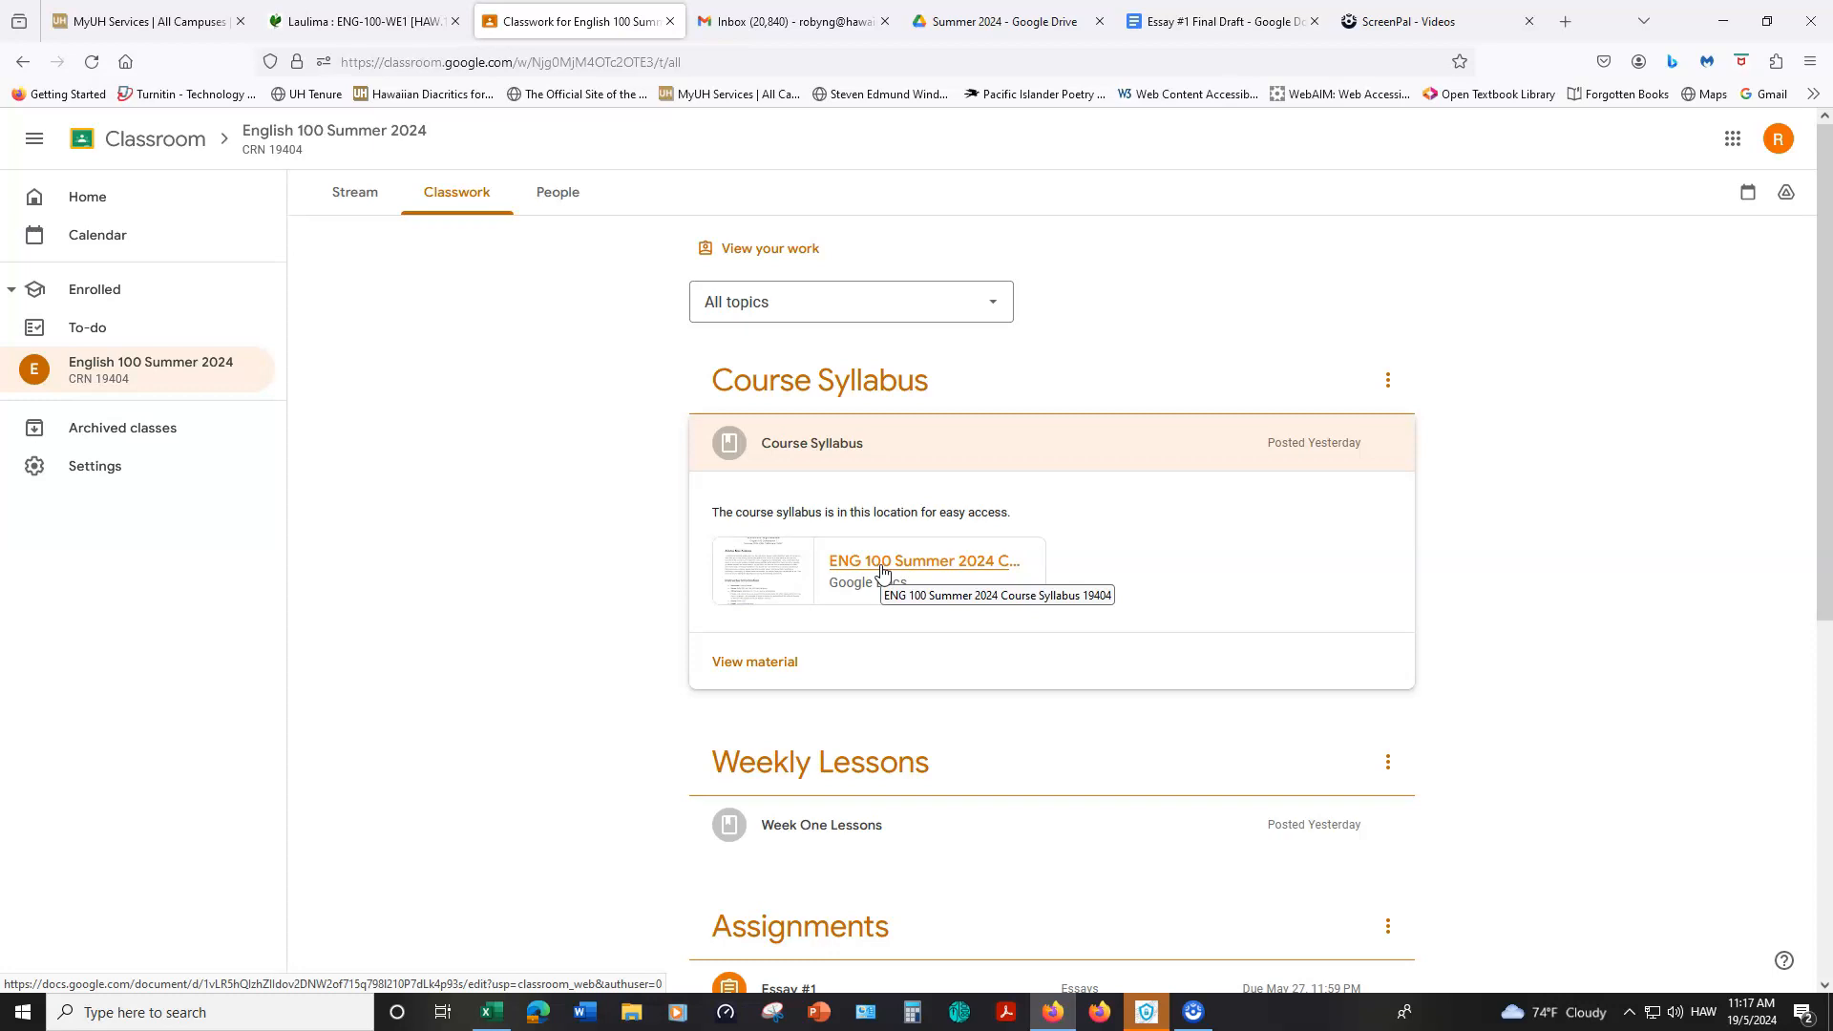
scroll(down, 3)
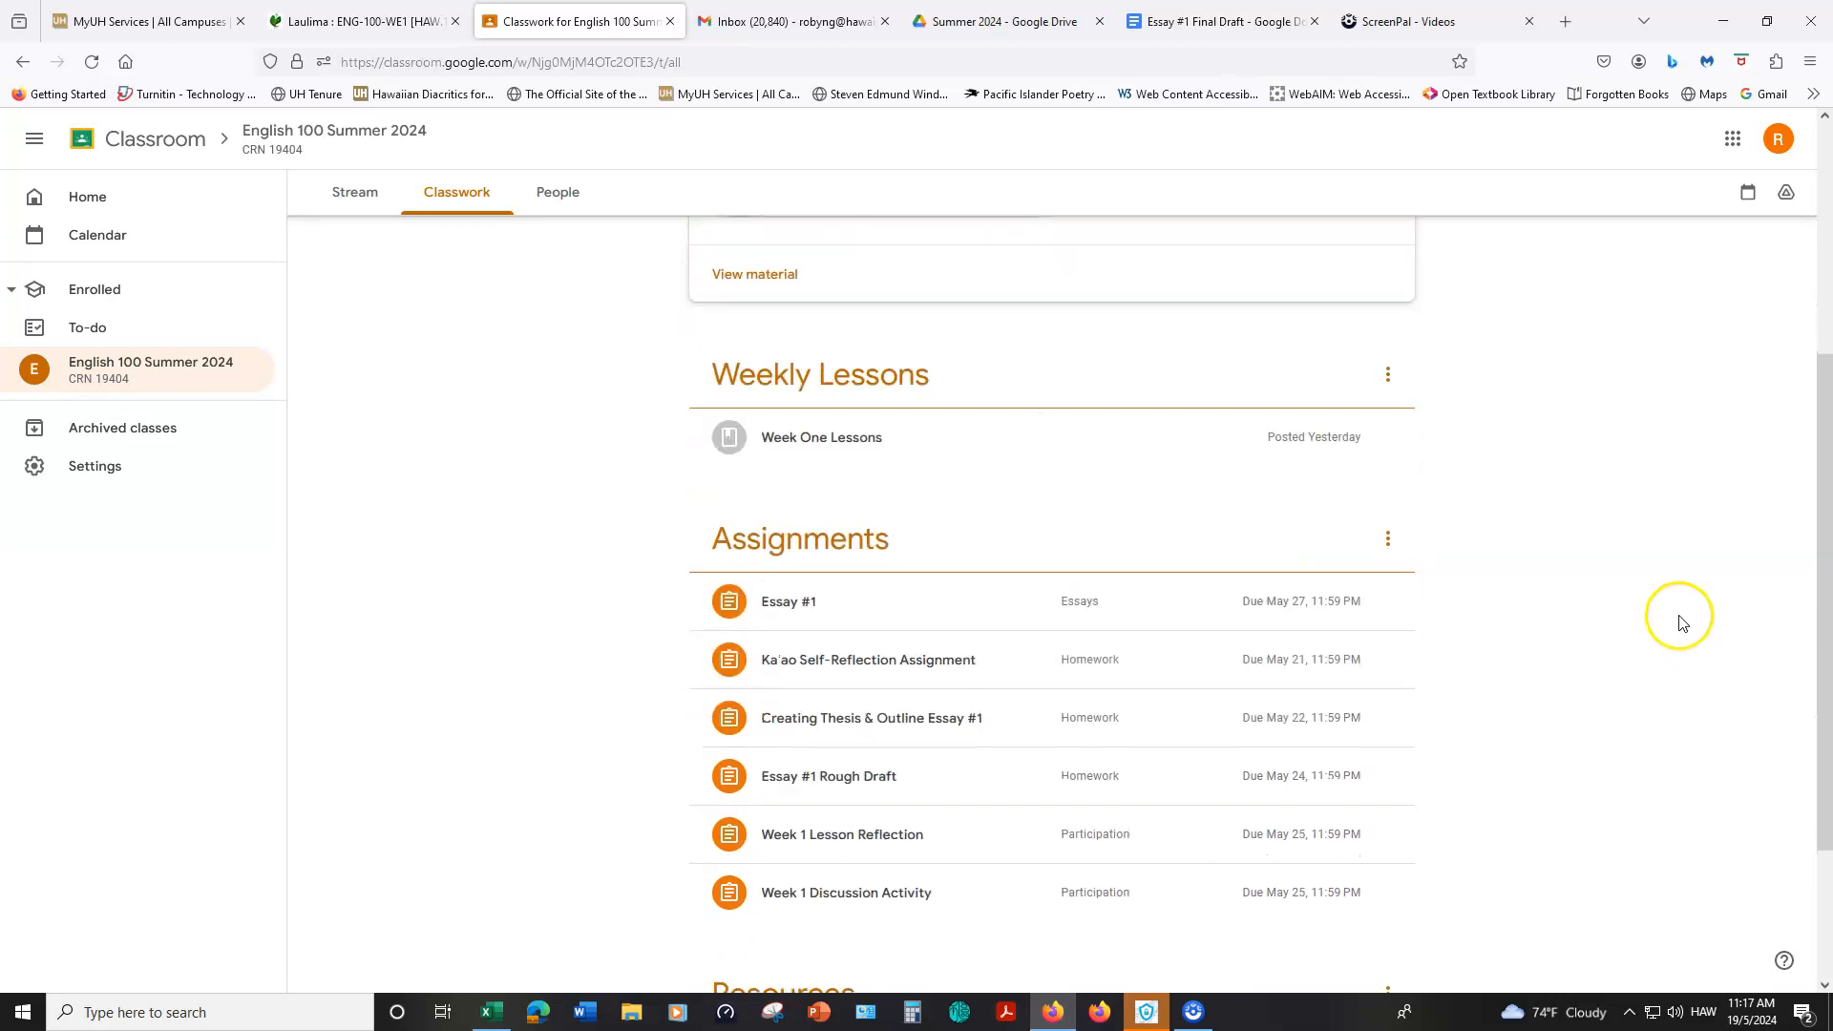
mouse_move(783, 374)
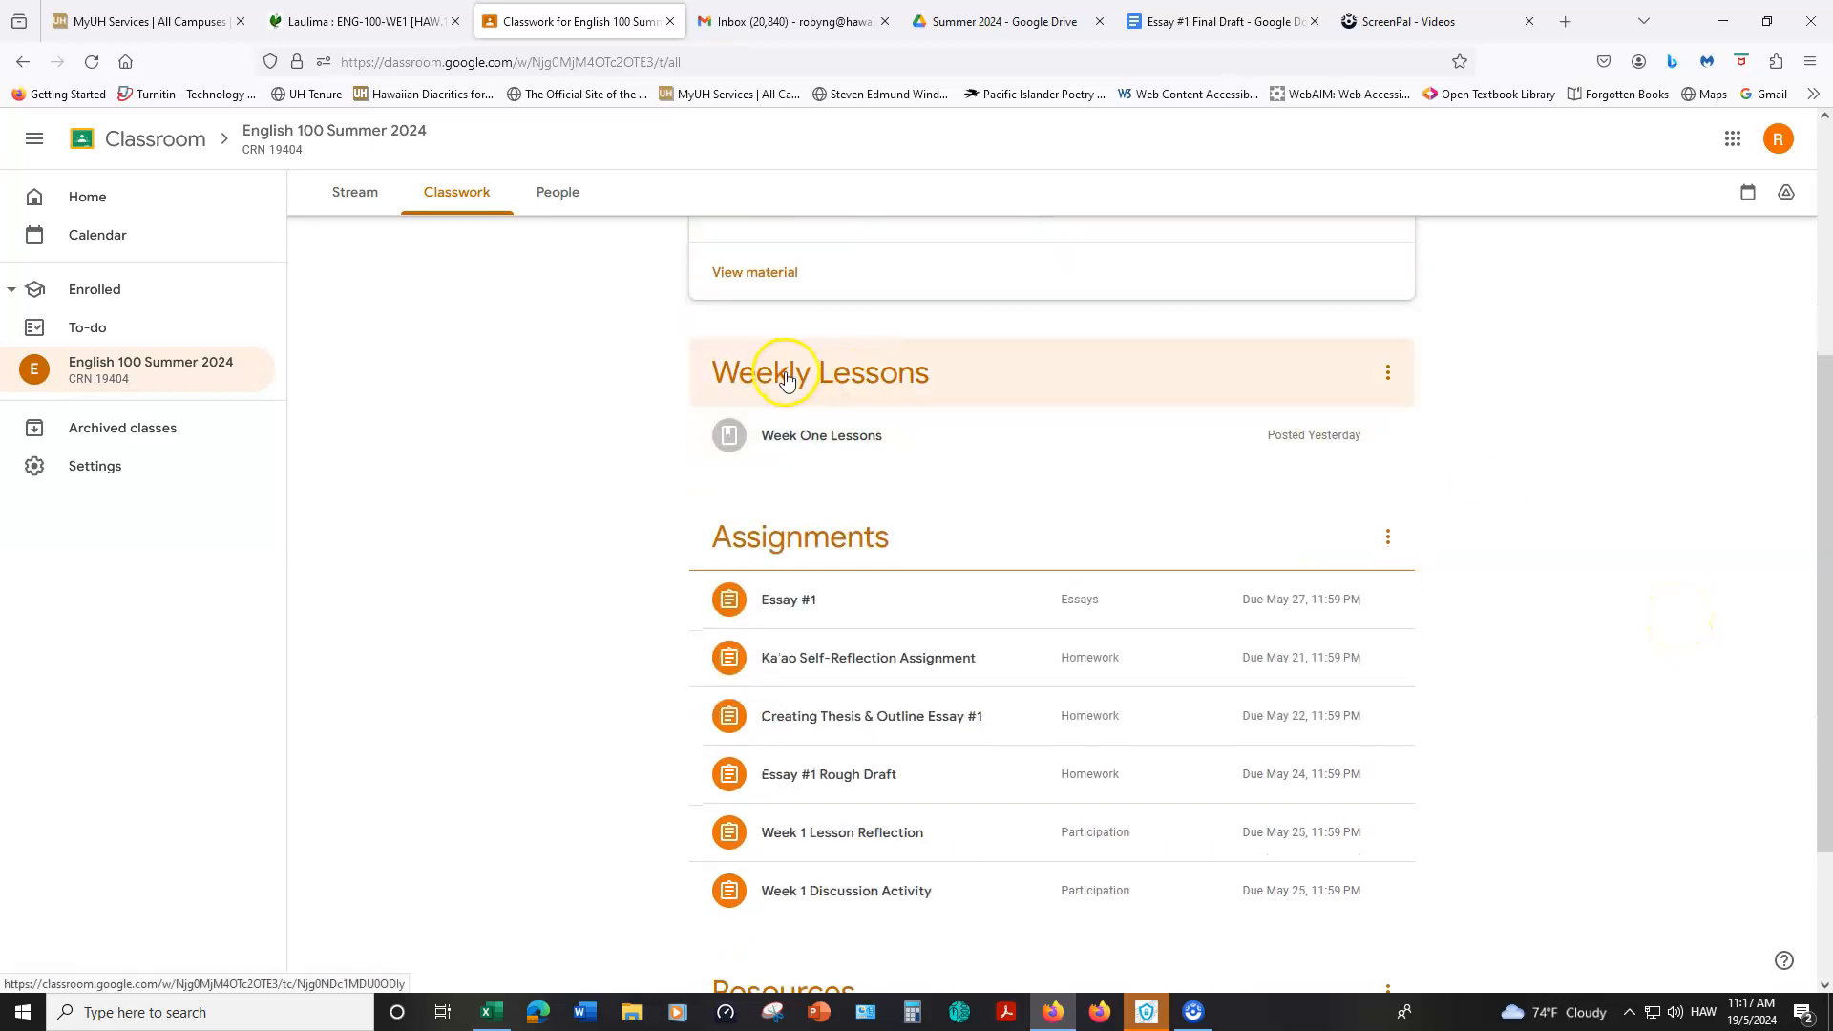
mouse_move(798, 435)
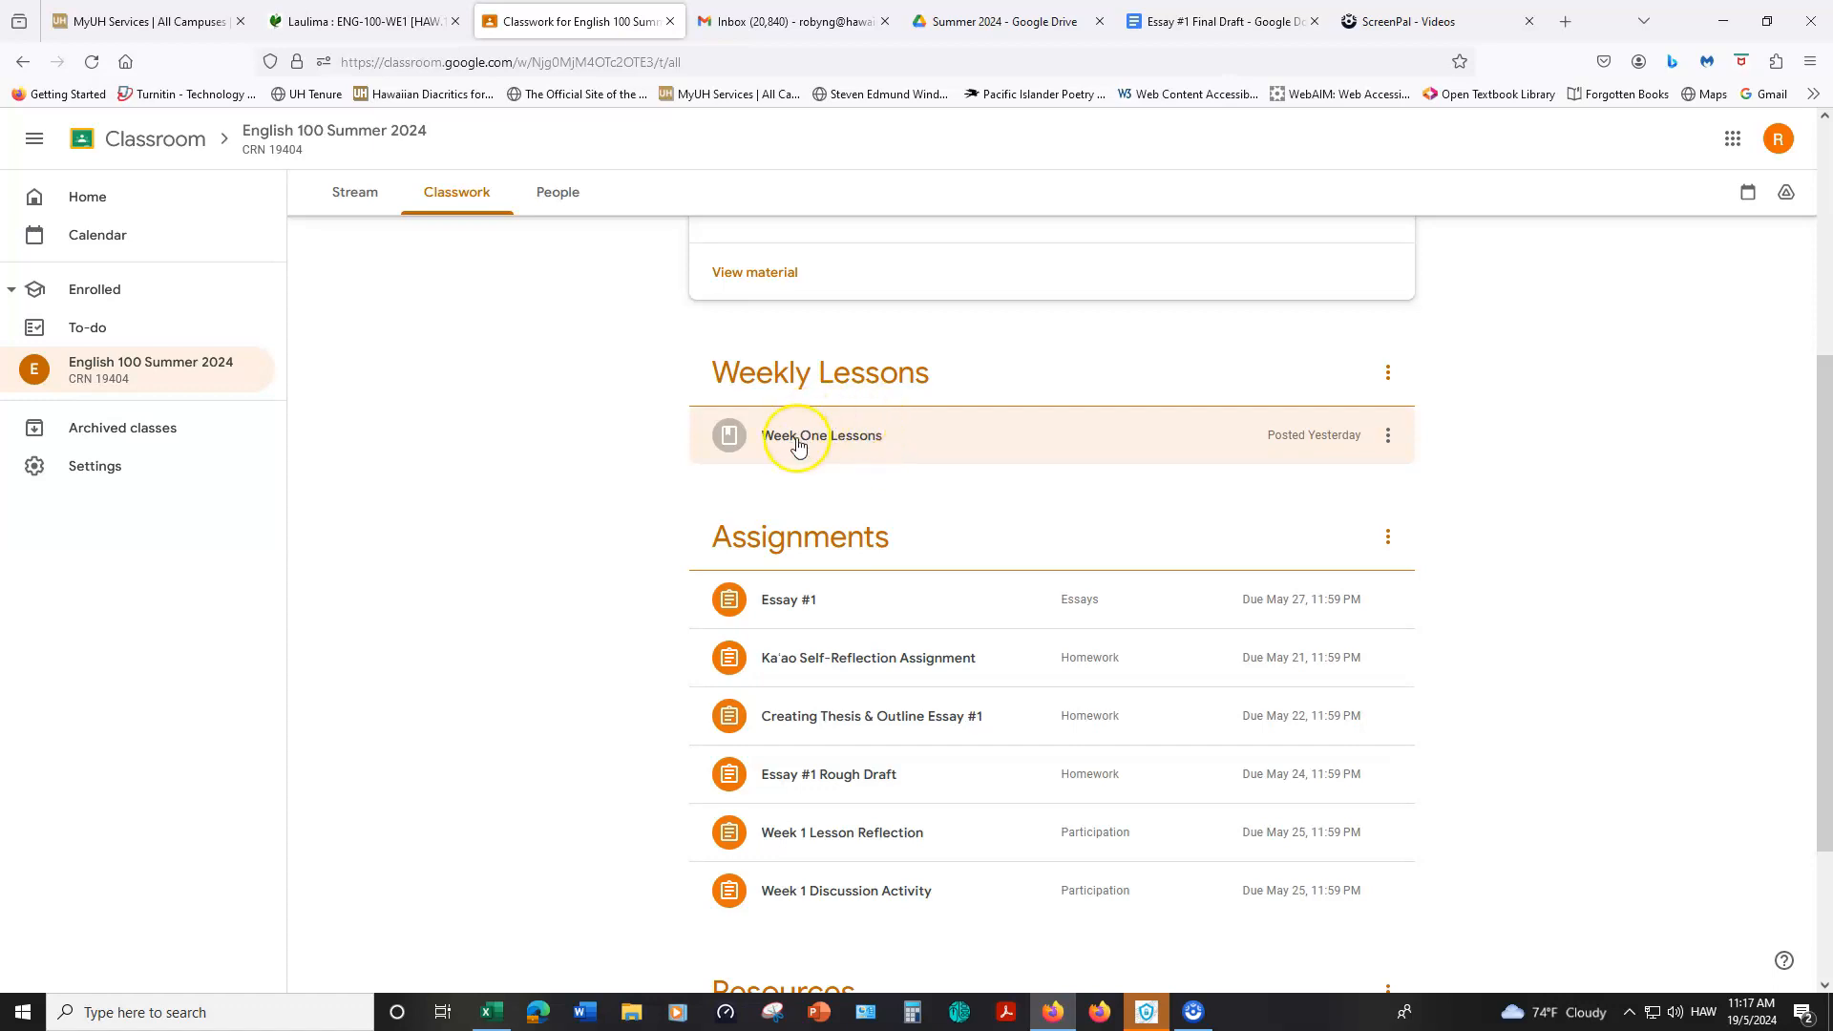
scroll(down, 3)
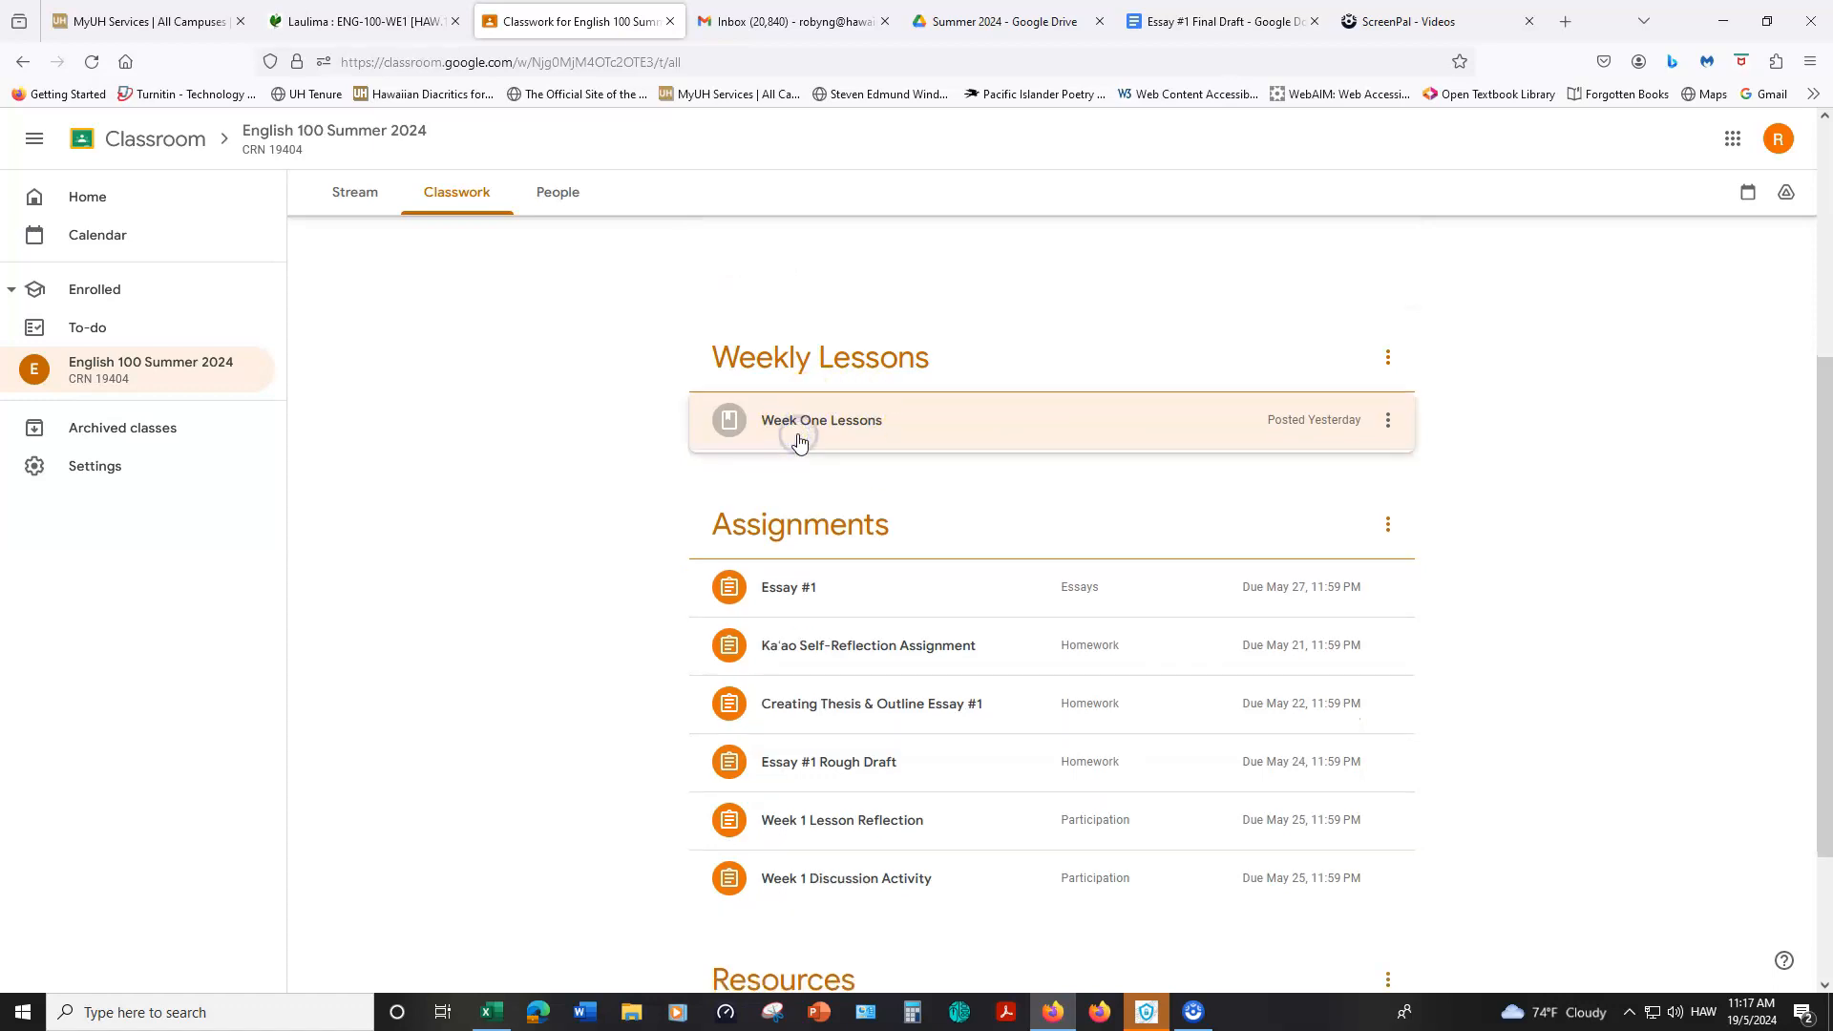
click(820, 420)
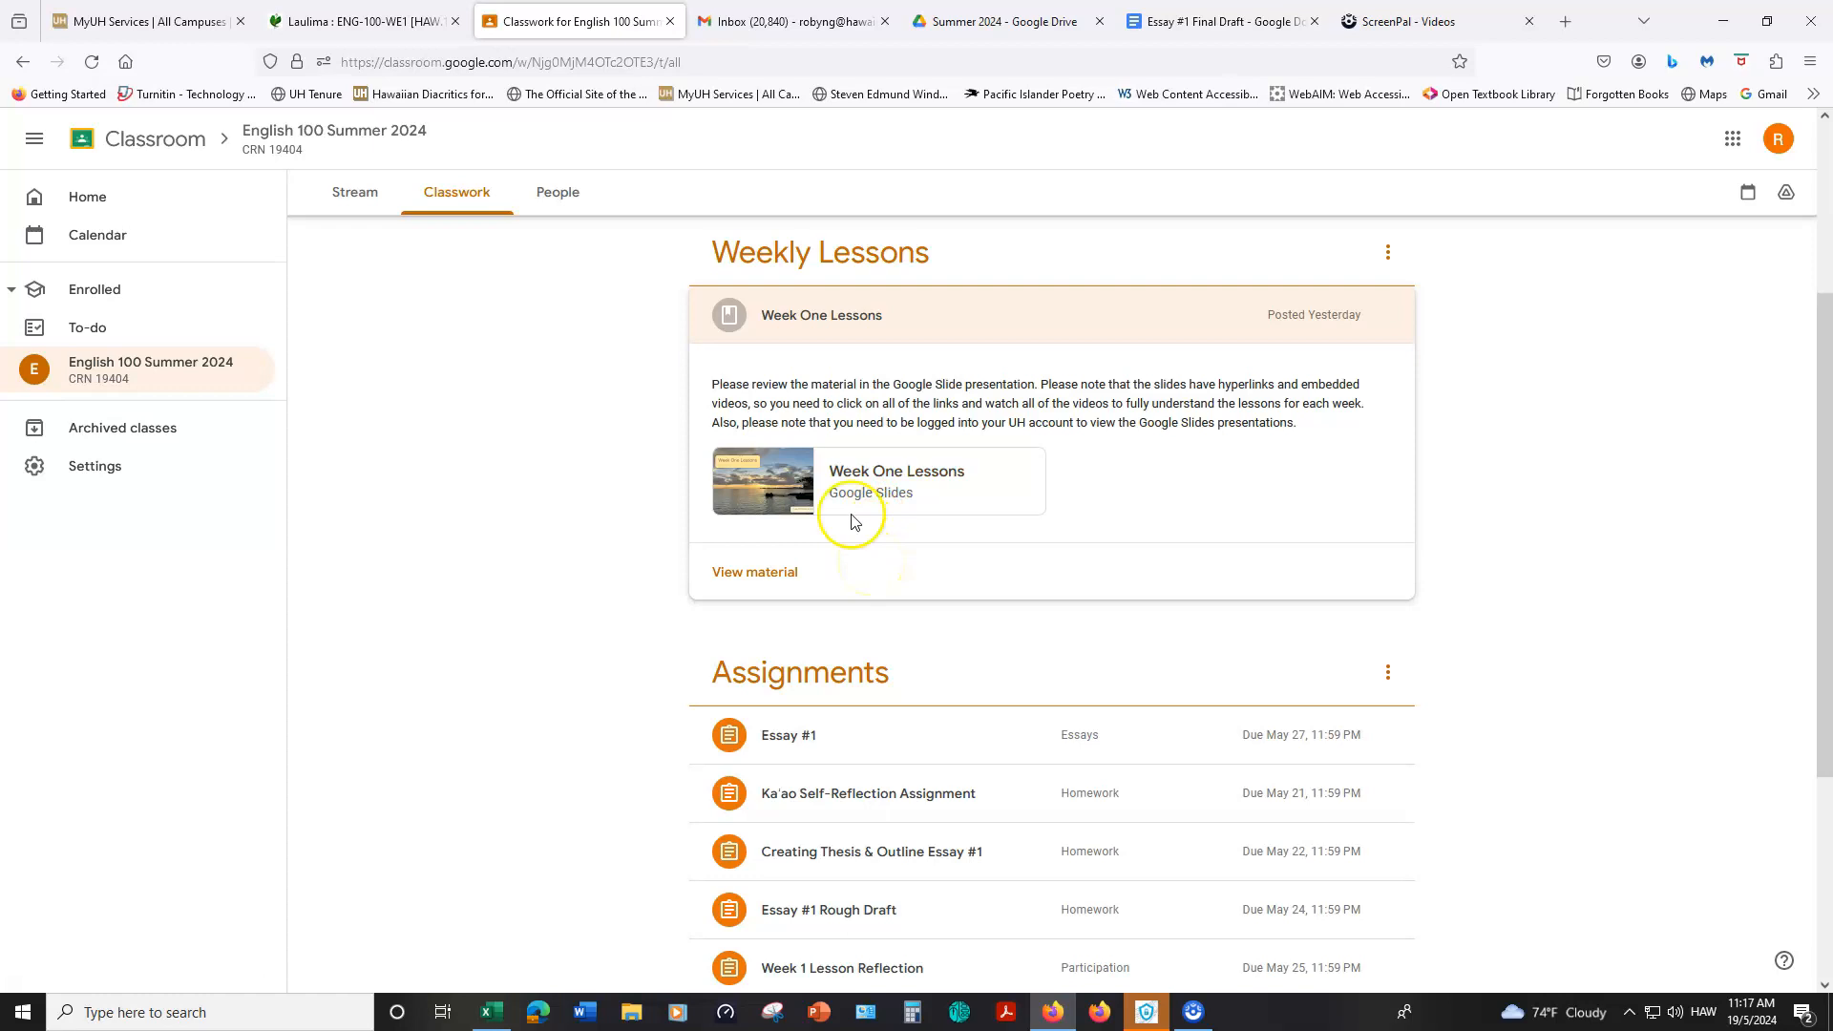
mouse_move(896, 477)
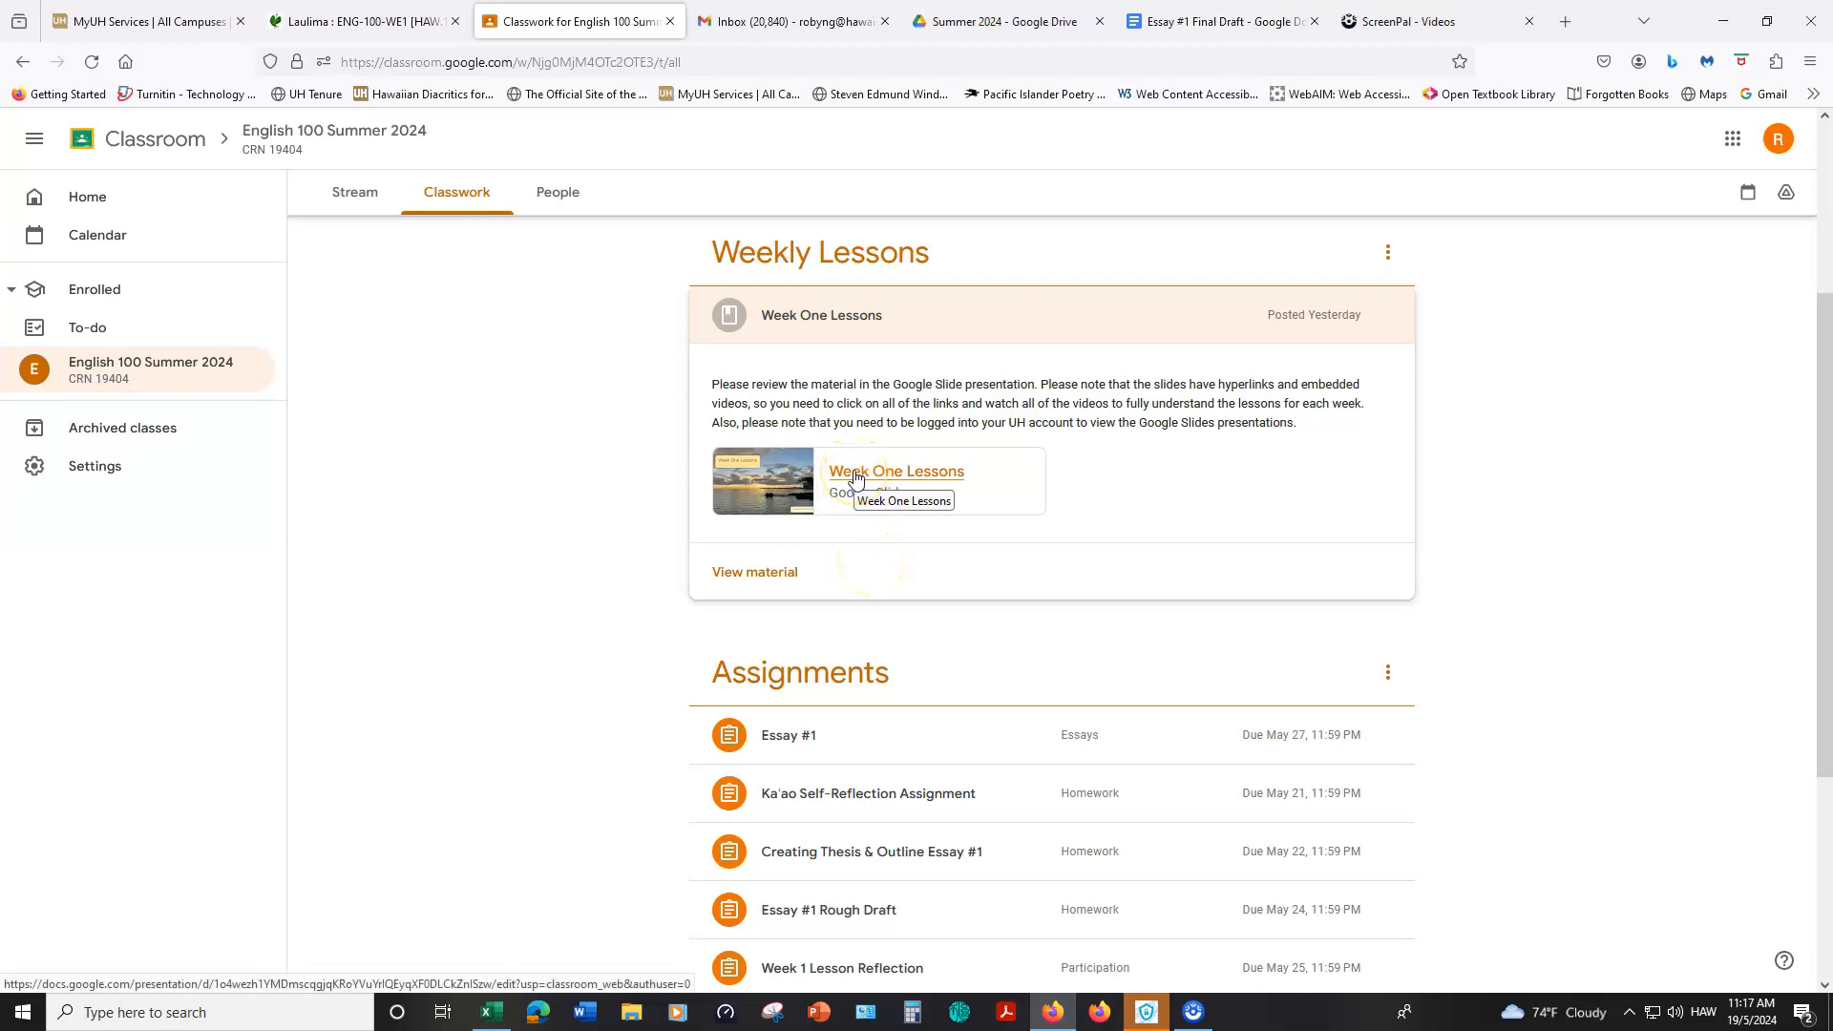
Step: Open the Week One Lessons presentation and play it as a slideshow to the Table of Contents
click(894, 470)
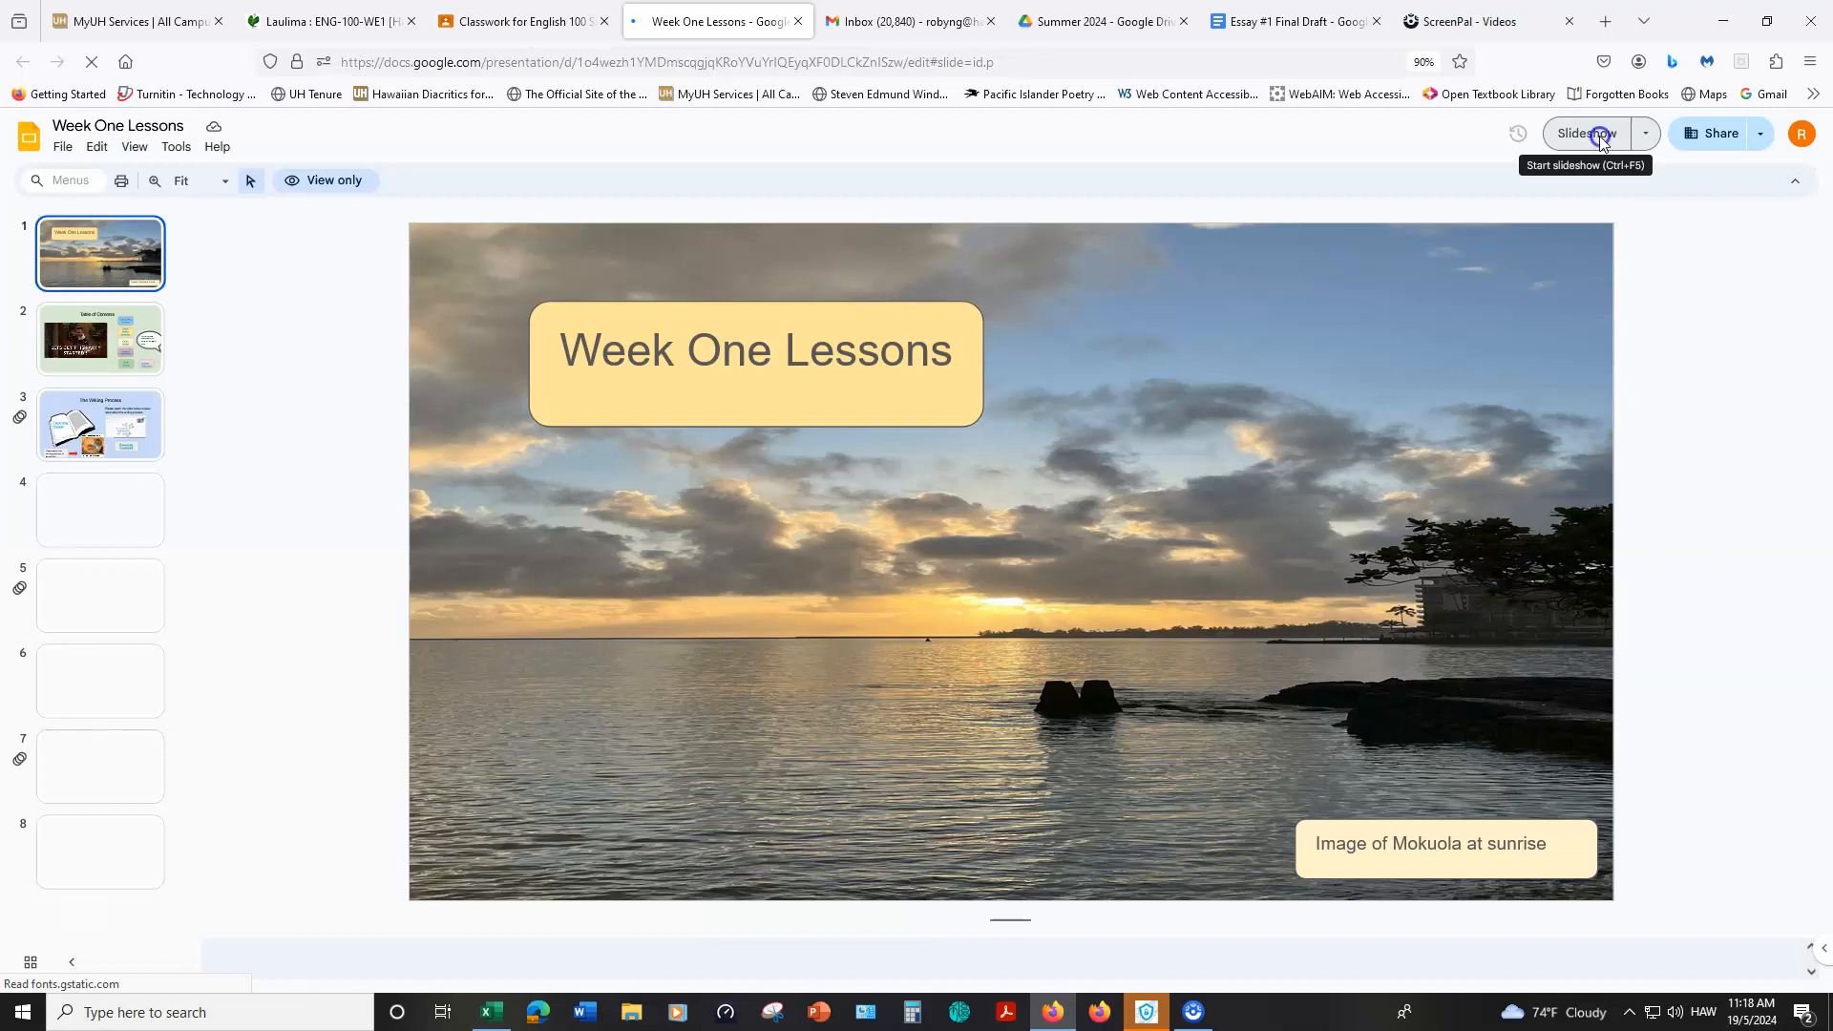
click(1575, 134)
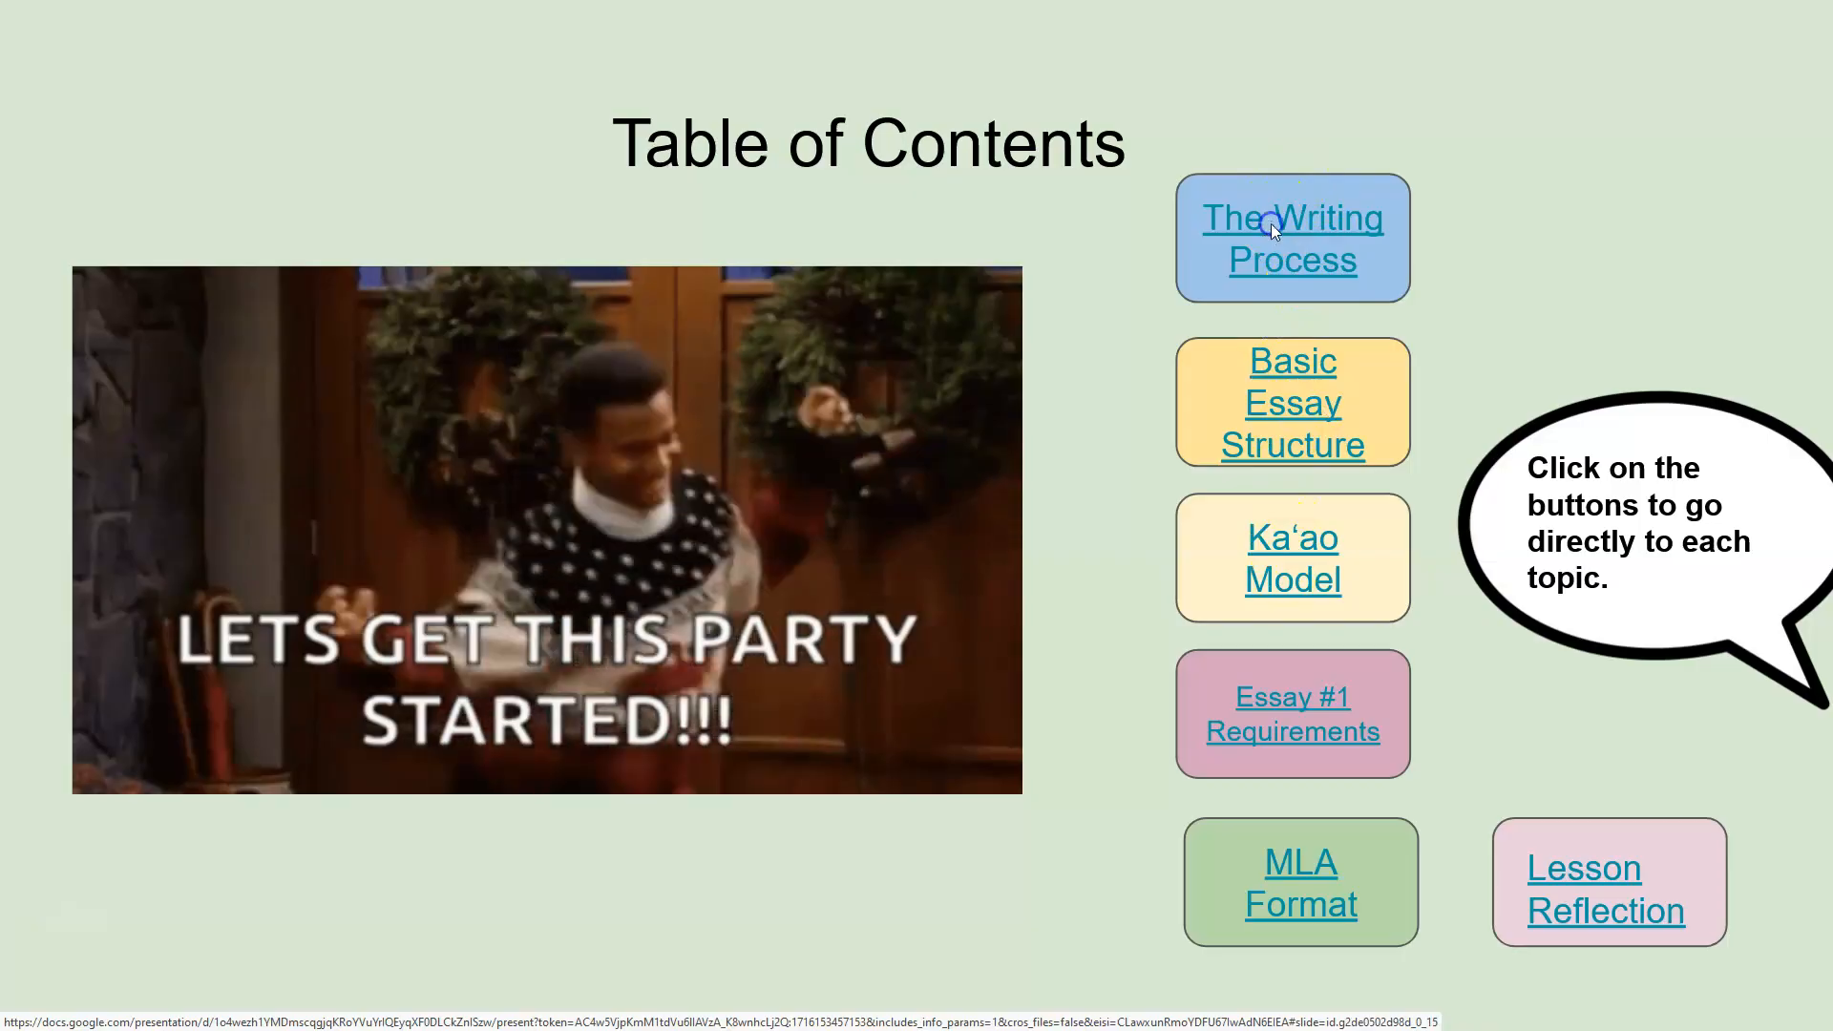
Step: Jump to The Writing Process slide and browse through to the Lesson Reflection slide
click(1290, 239)
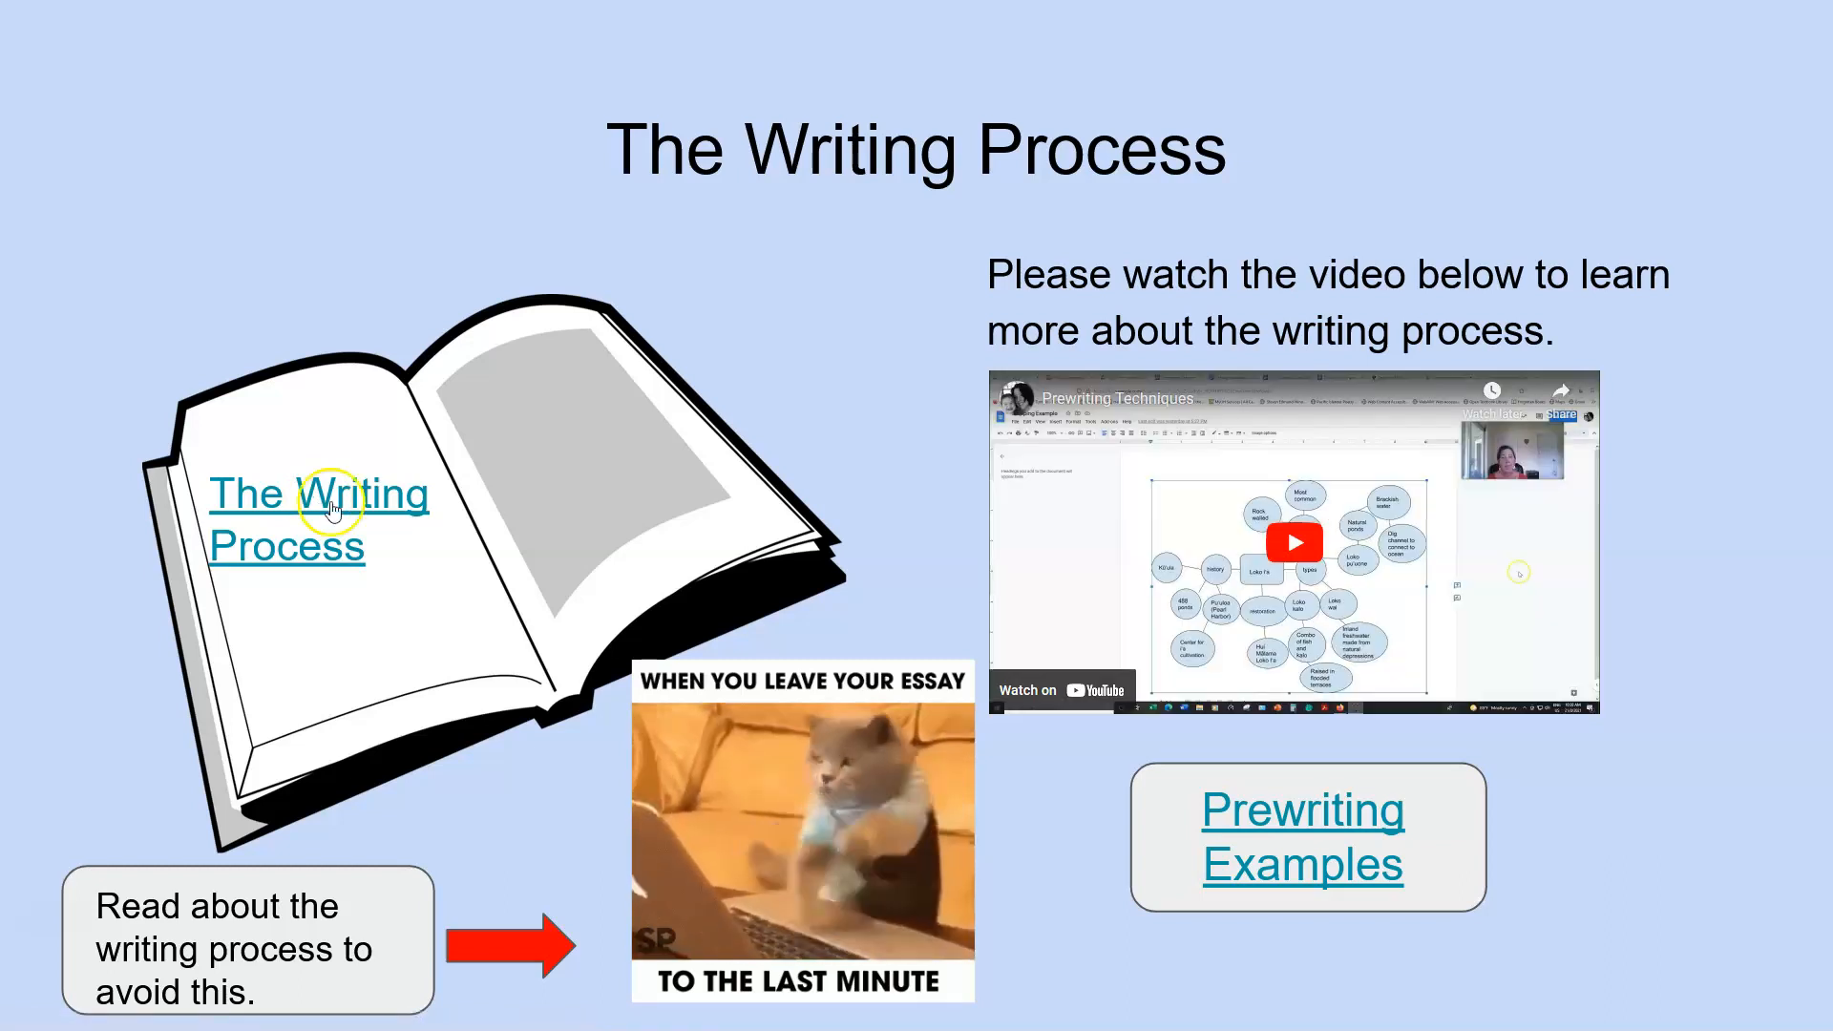
mouse_move(319, 513)
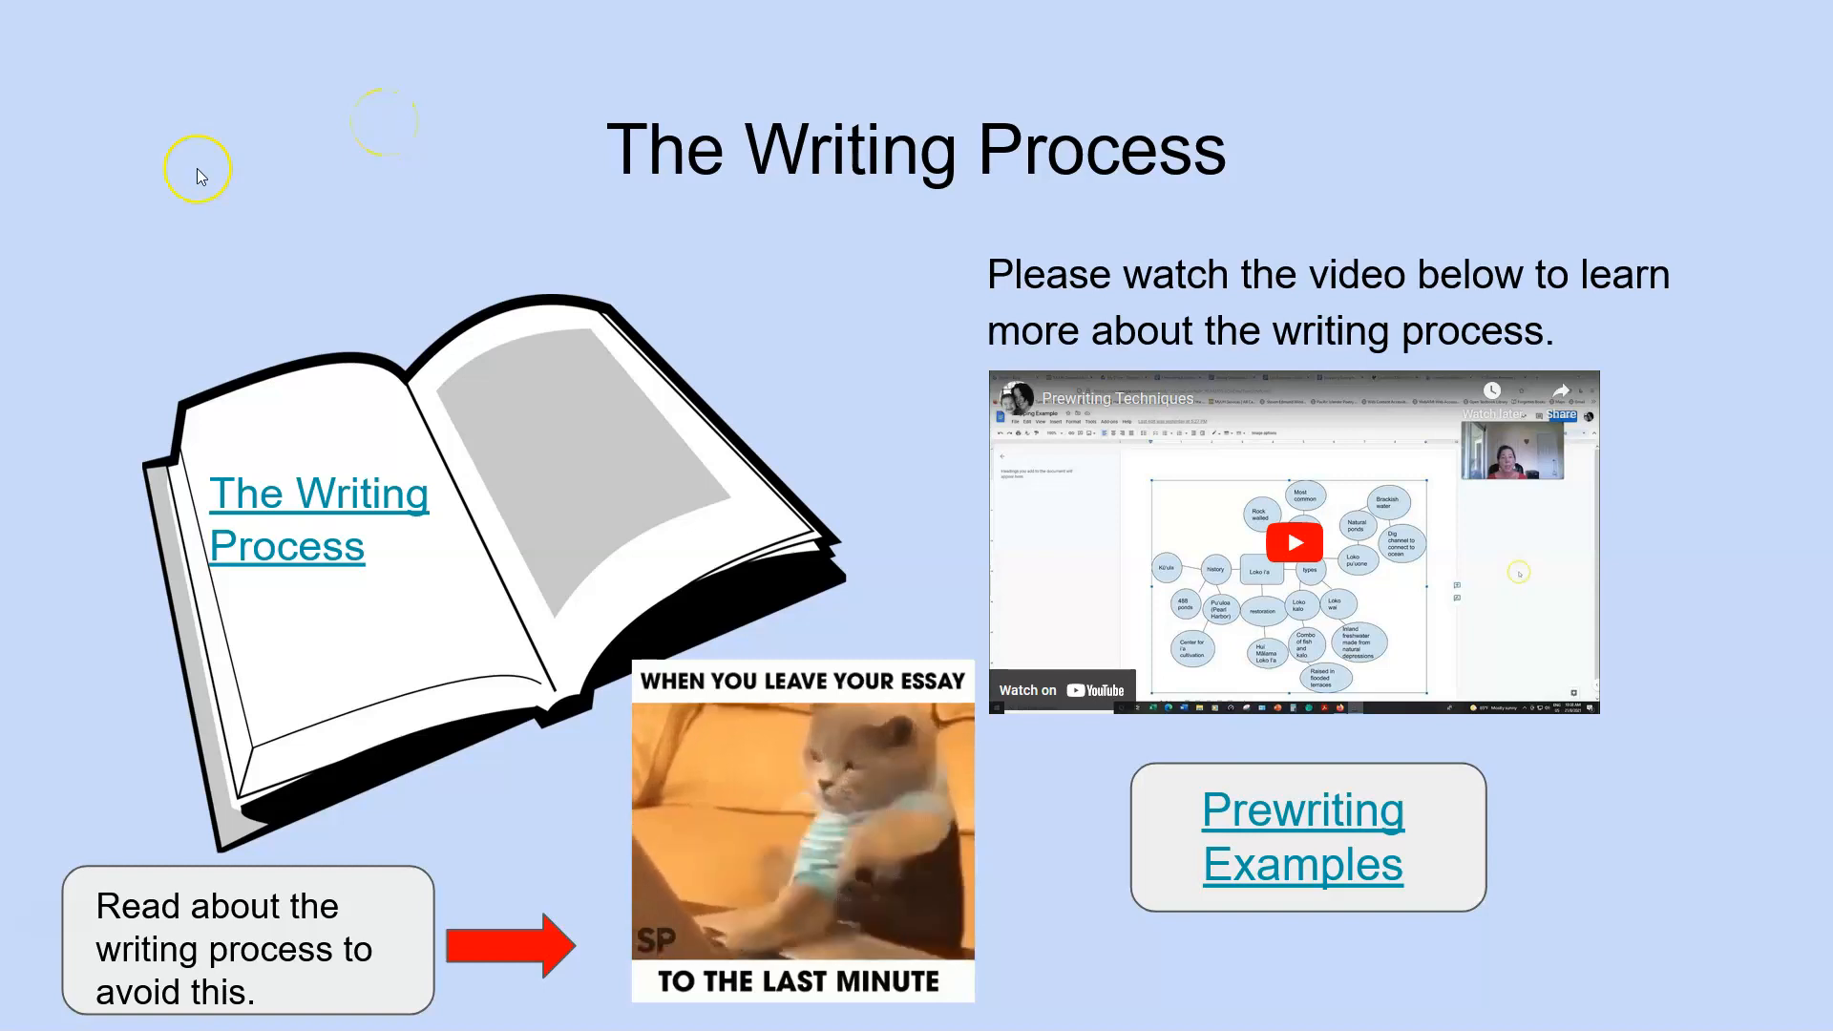
click(1291, 541)
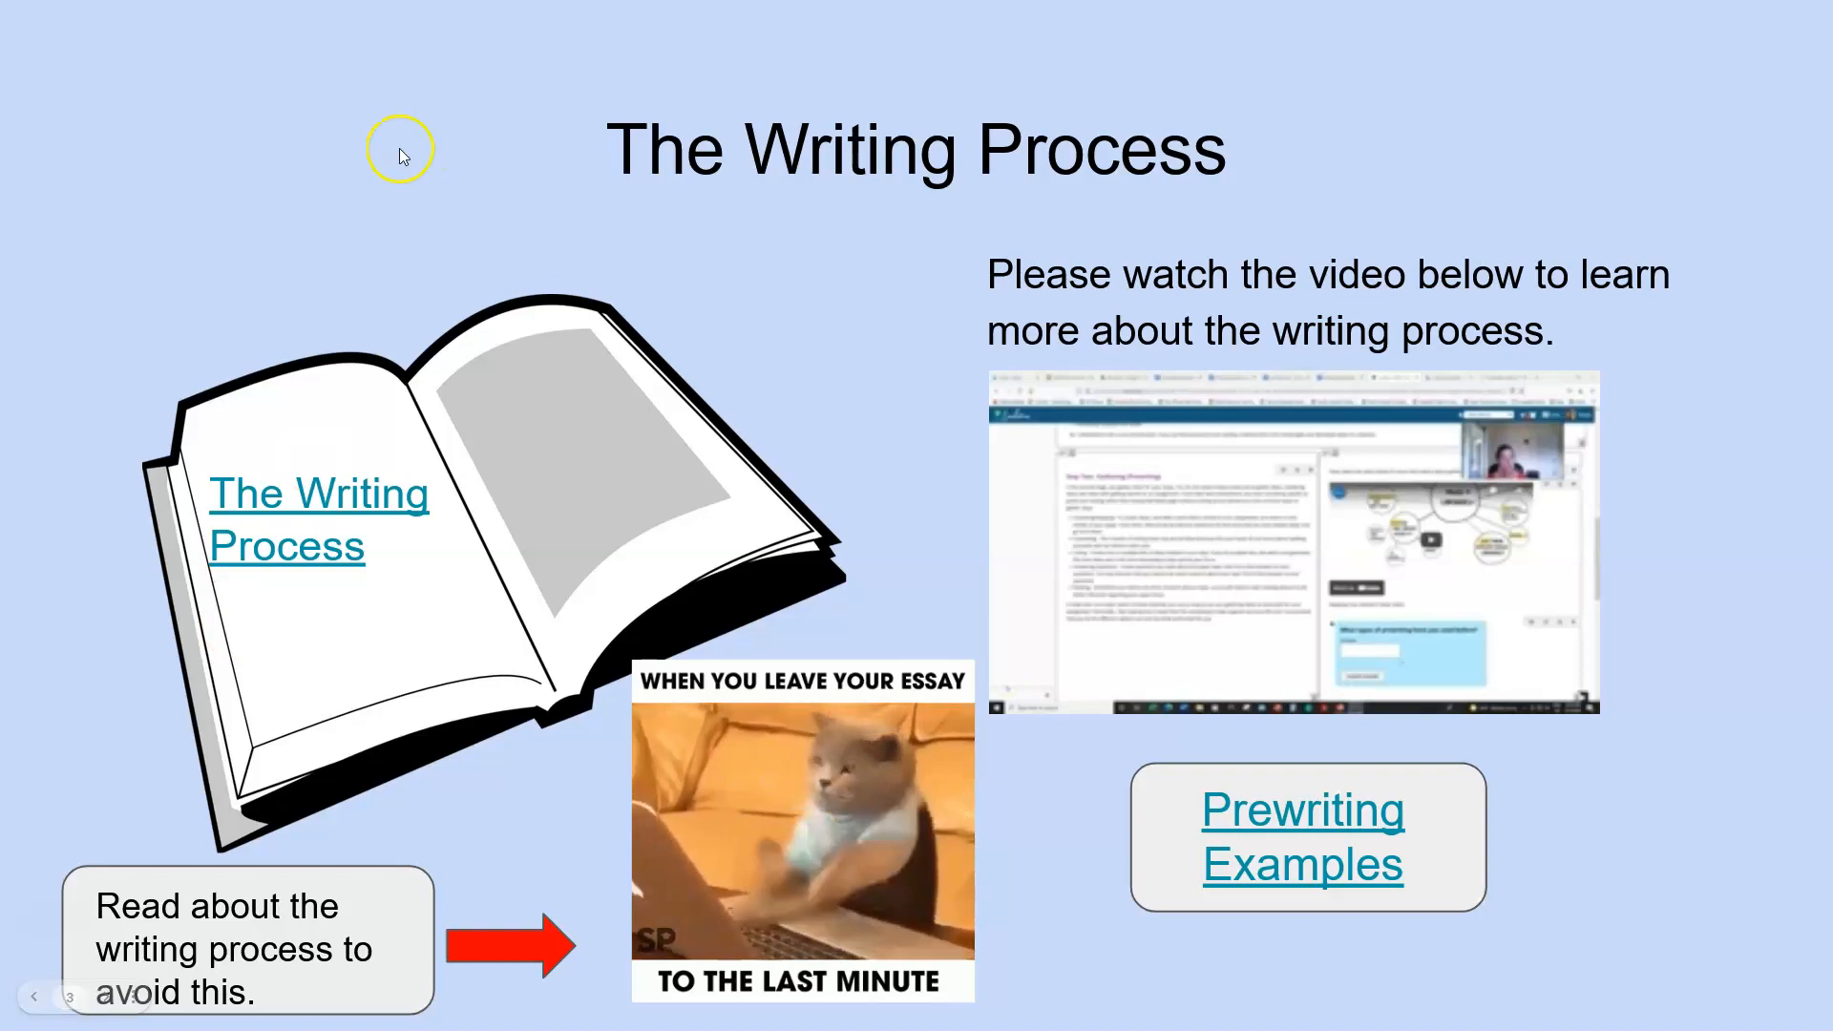
click(812, 21)
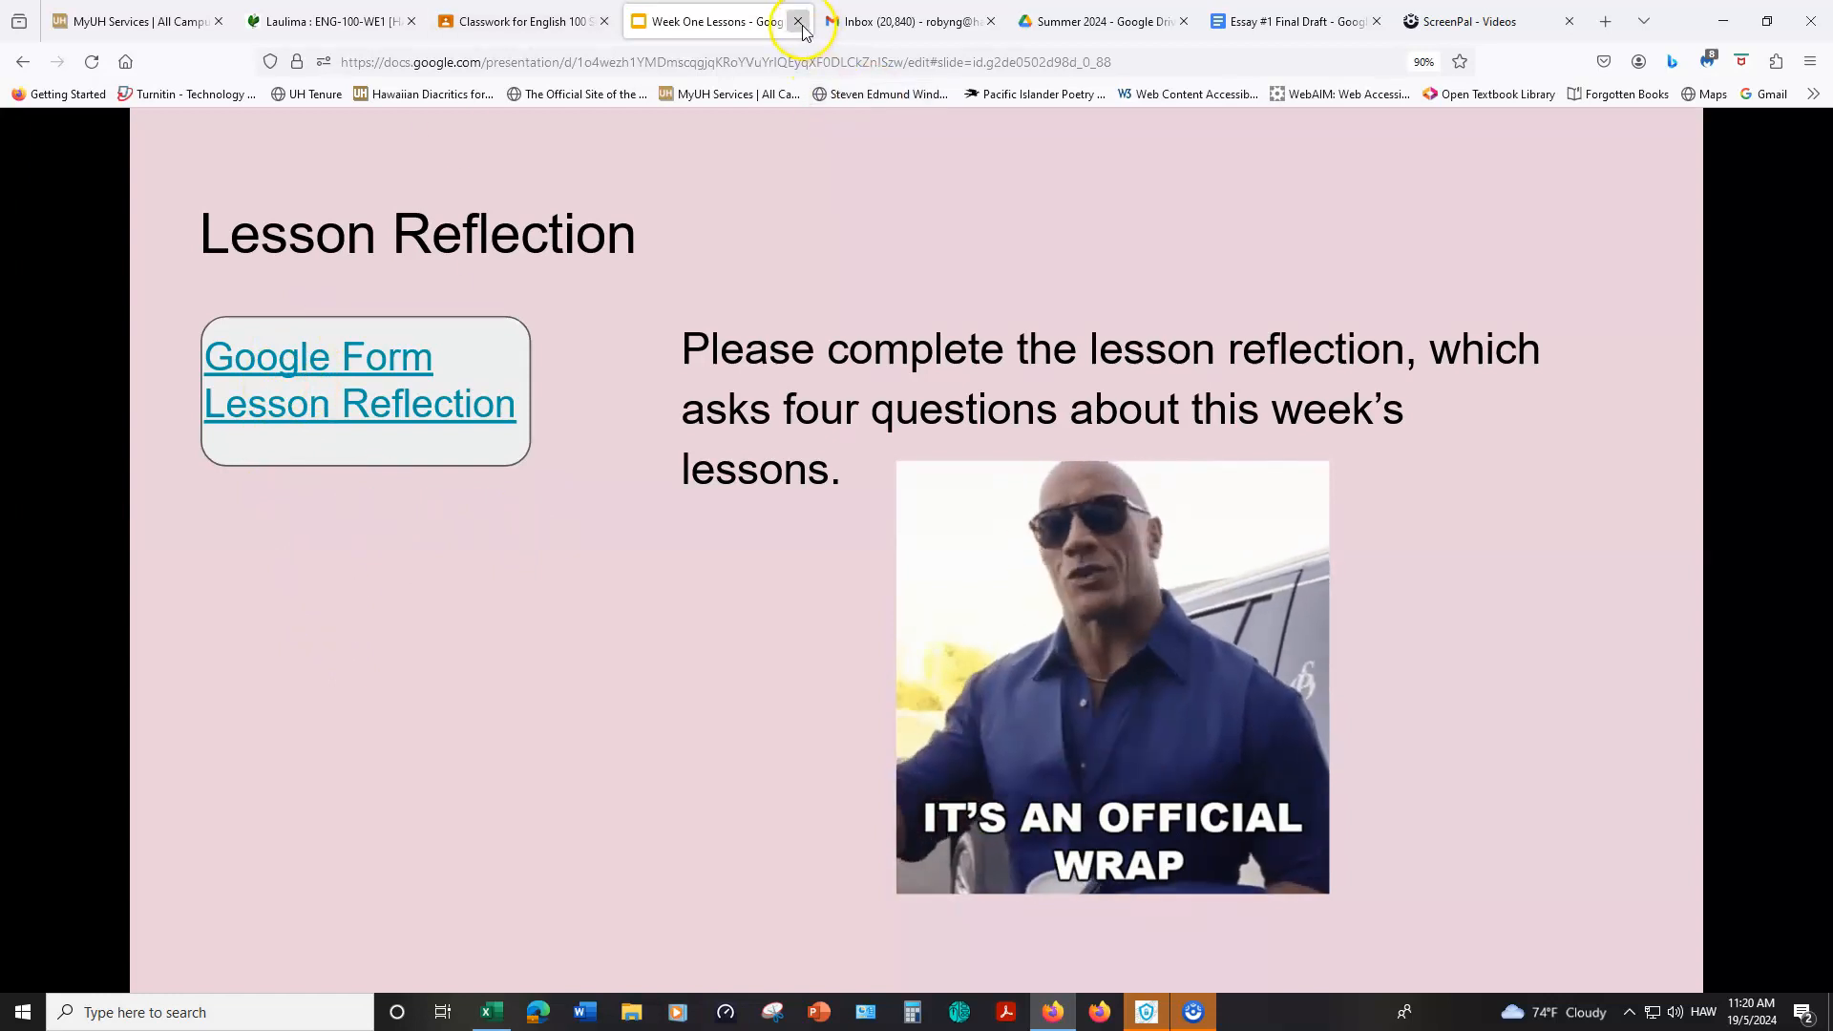
Step: Return to Classwork and expand the Ka'ao Self-Reflection Assignment showing its attached work
click(798, 21)
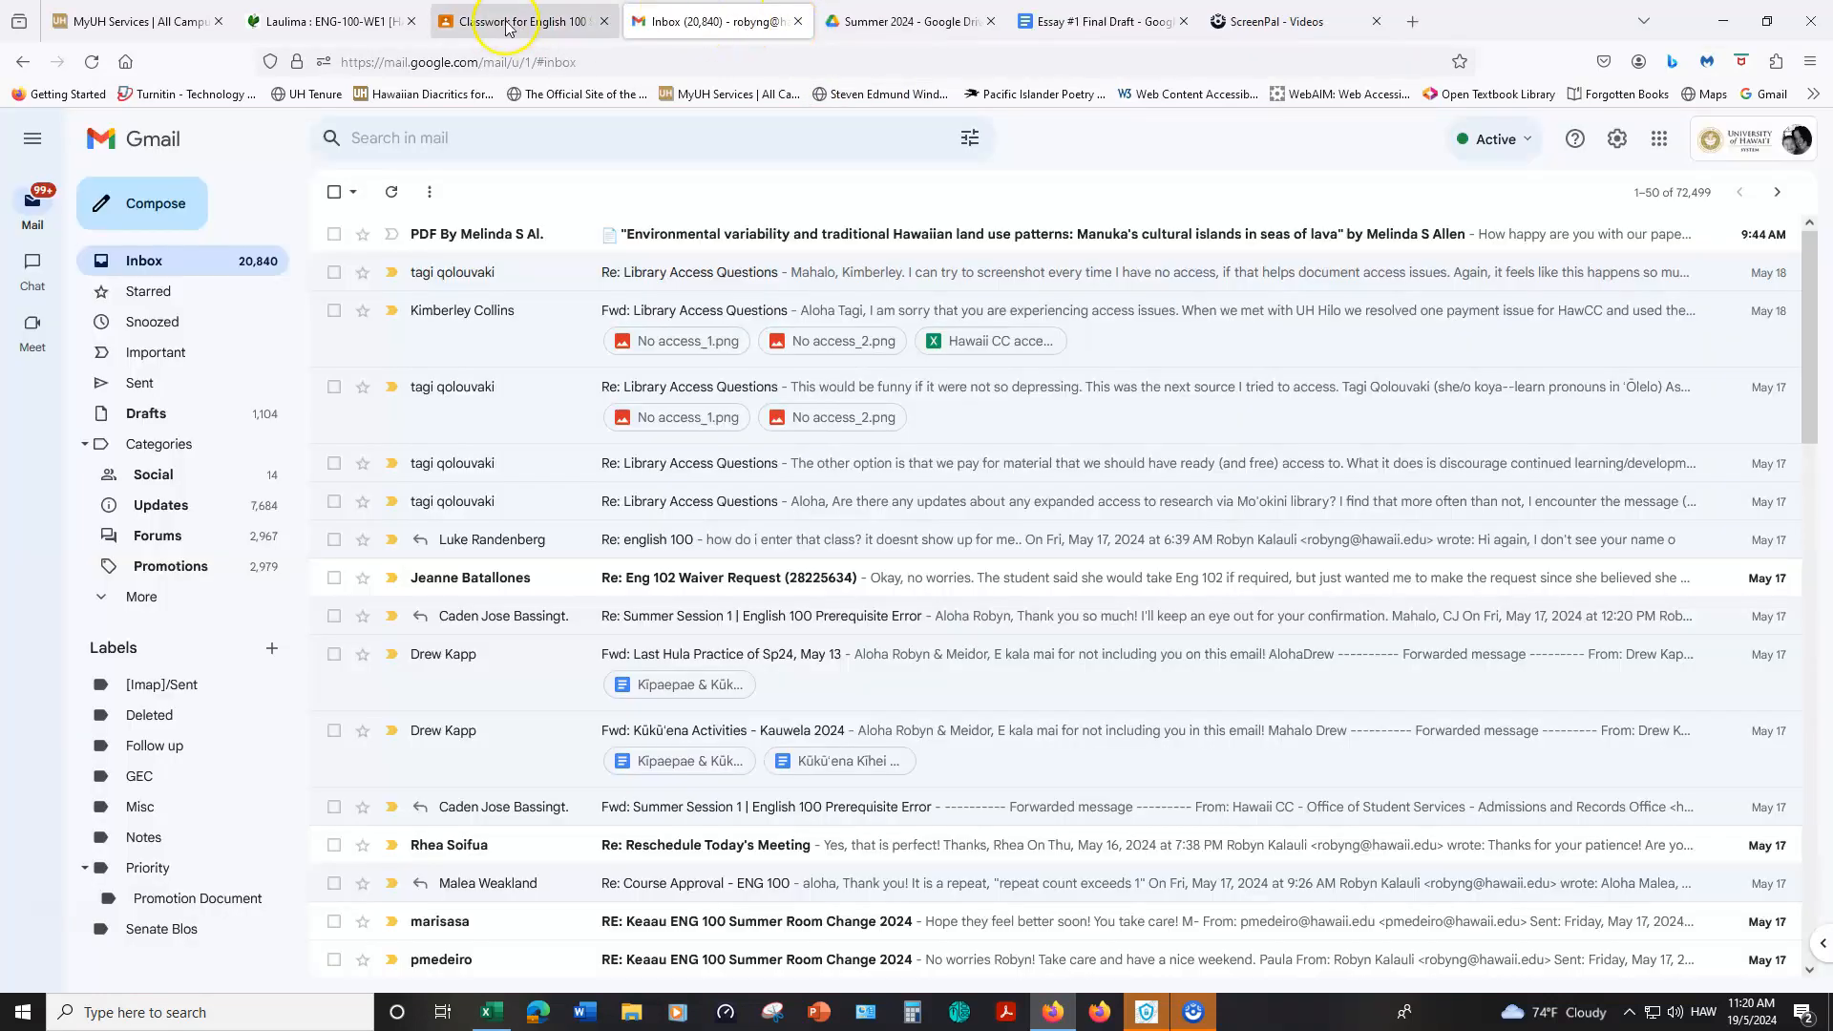
click(527, 21)
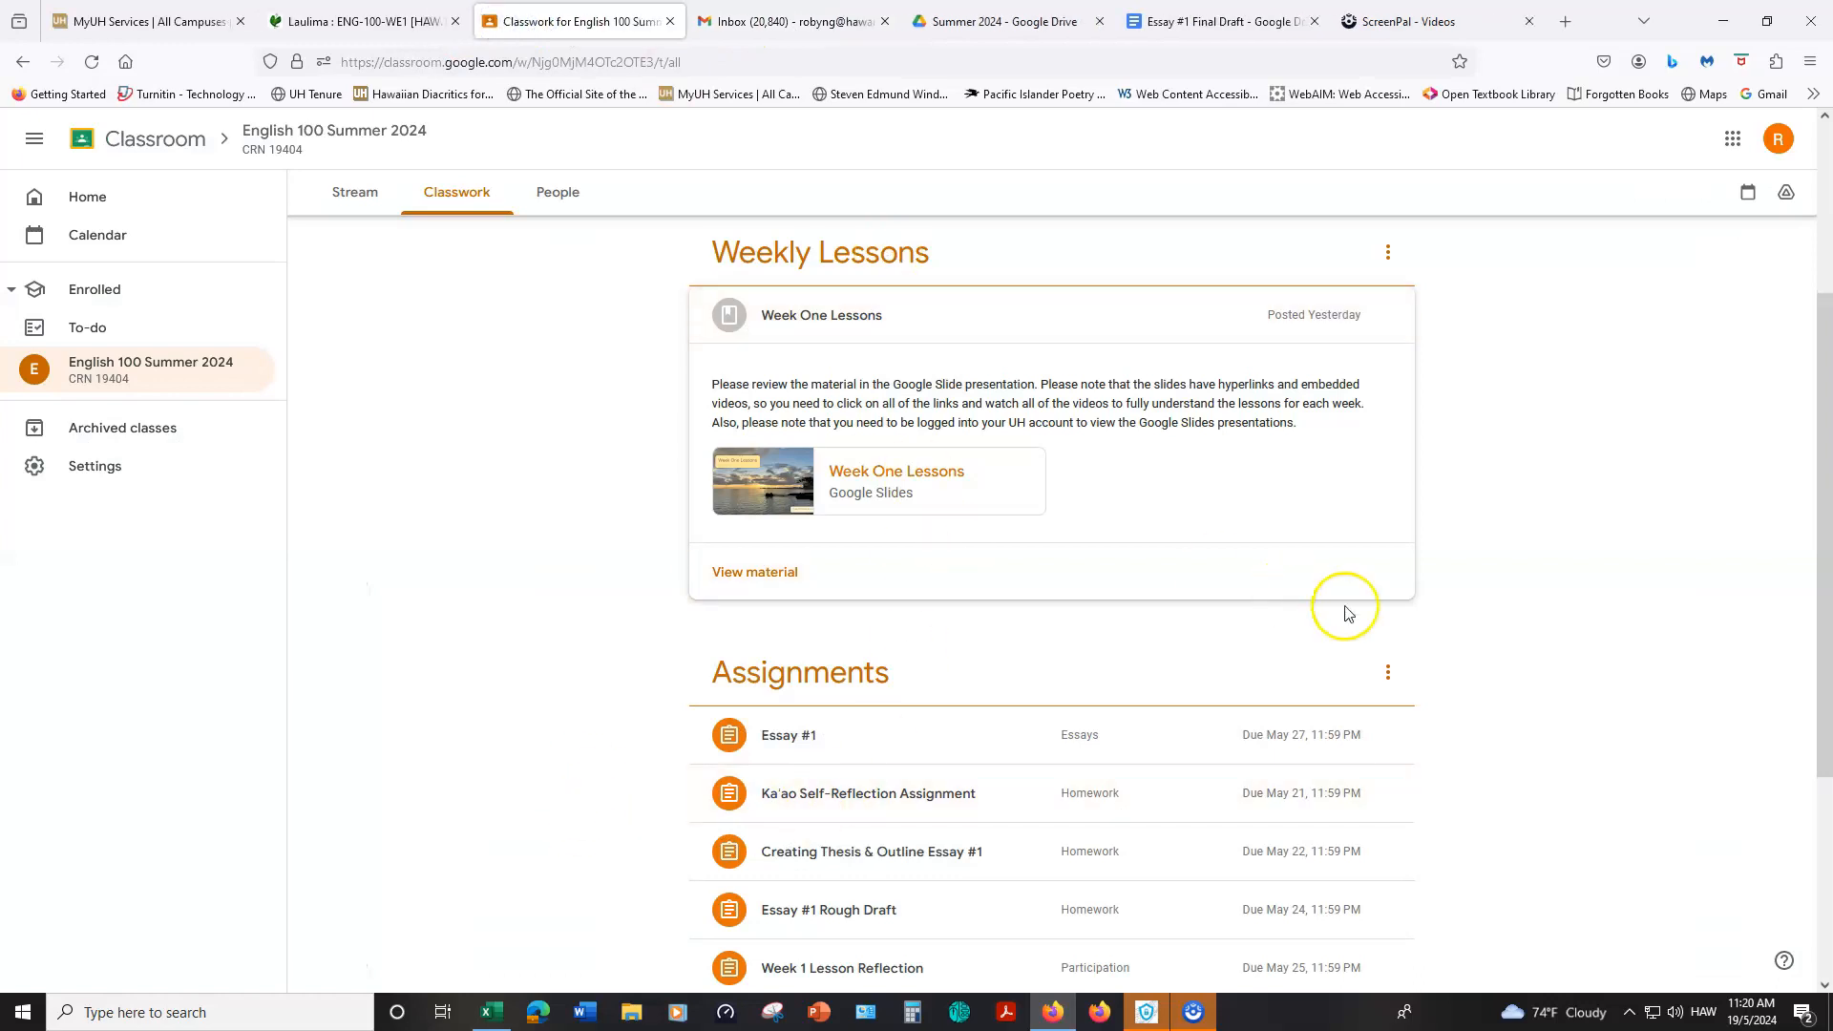
scroll(down, 3)
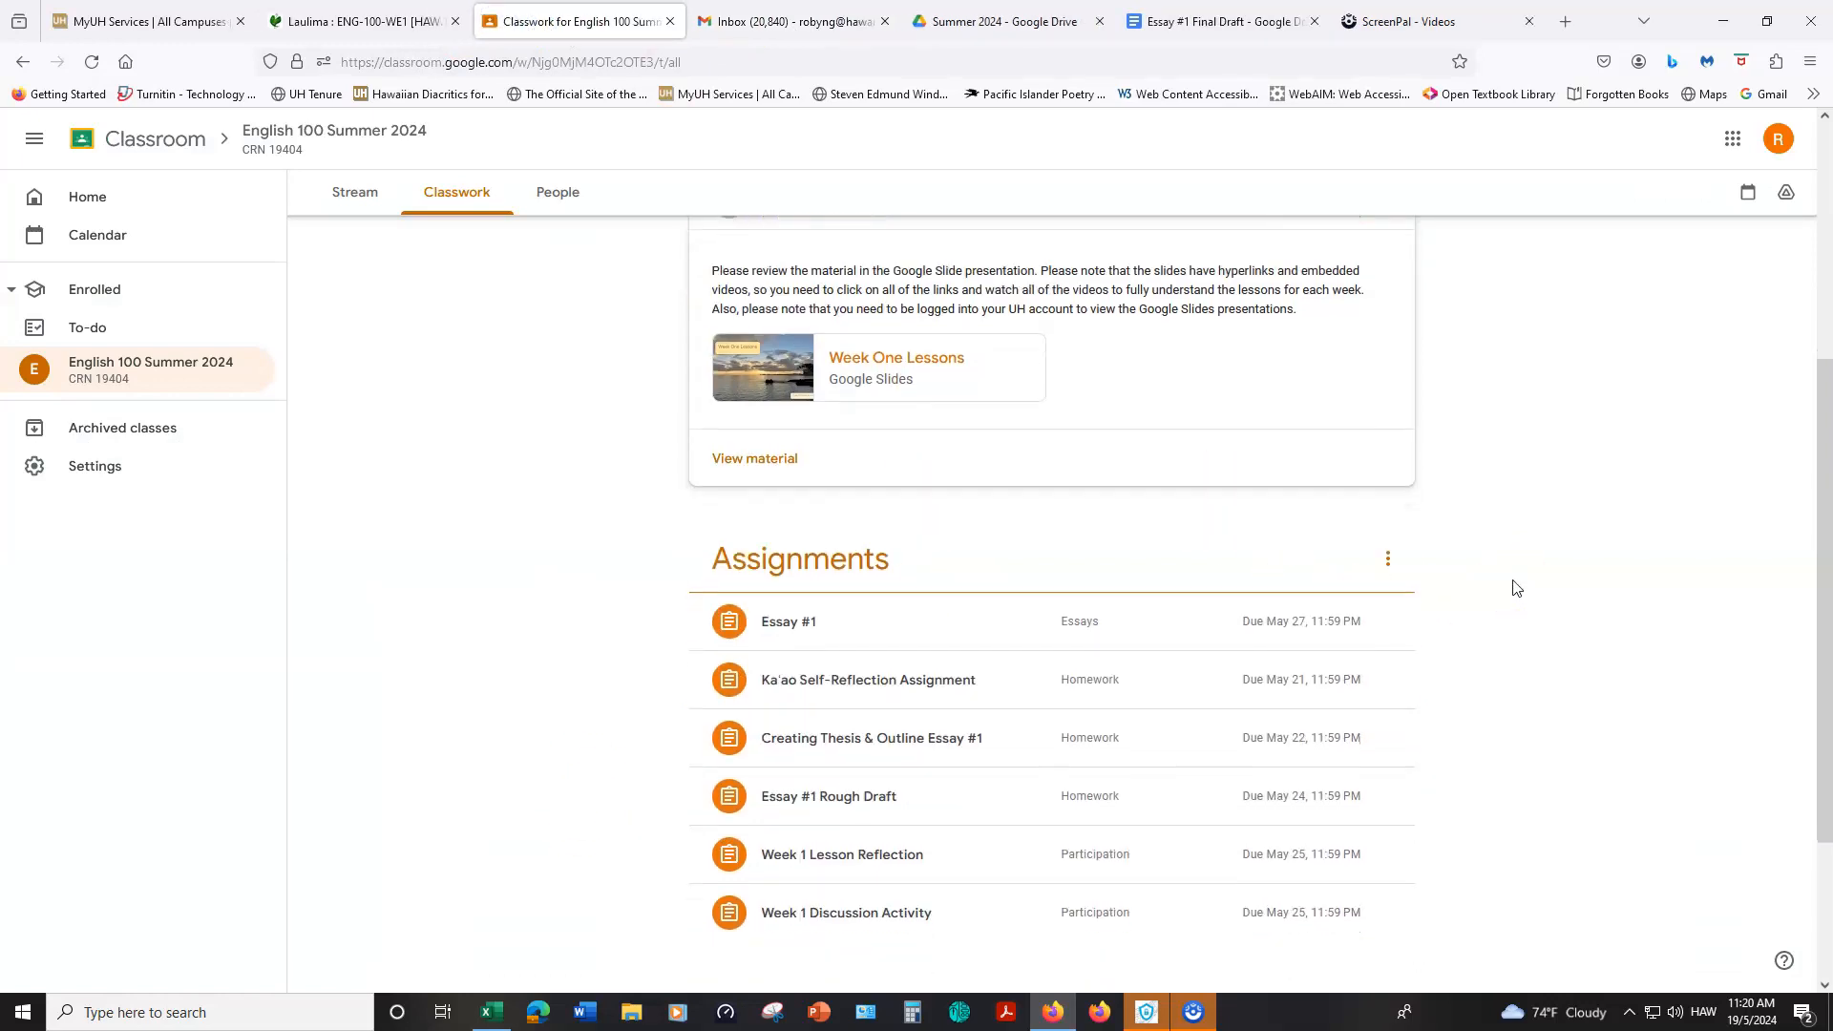
scroll(down, 3)
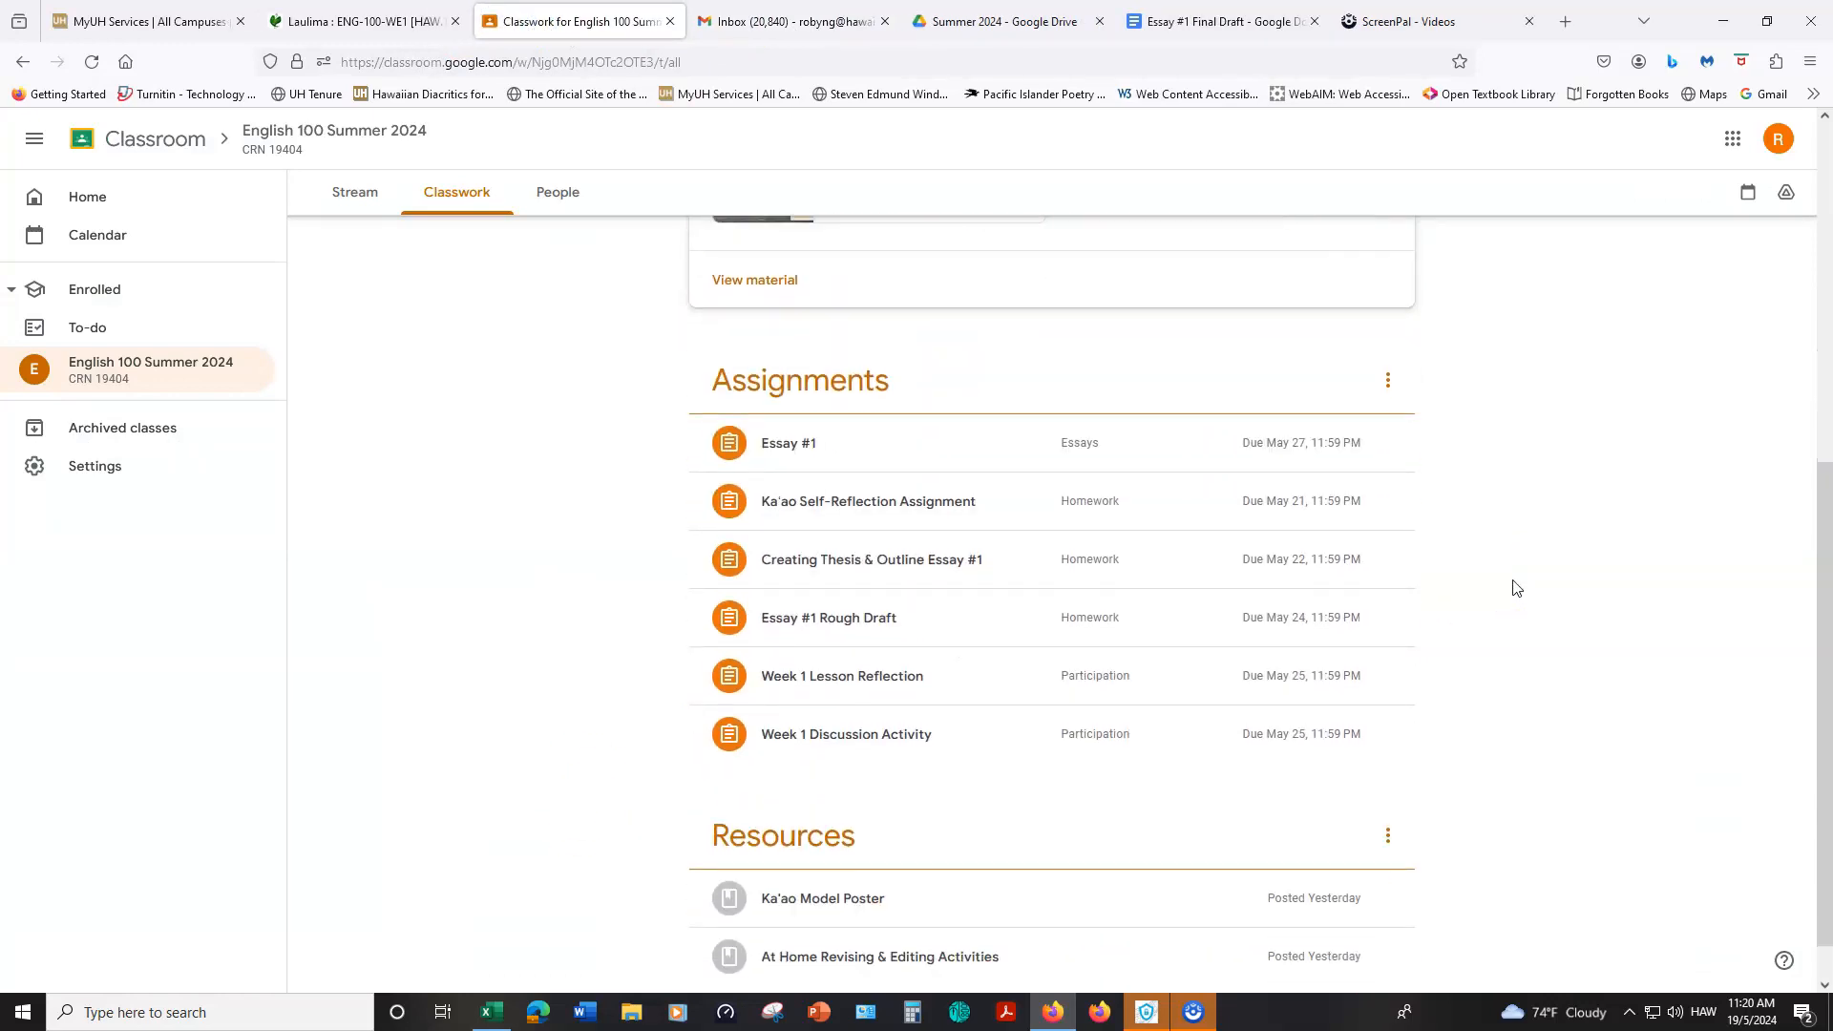
scroll(down, 3)
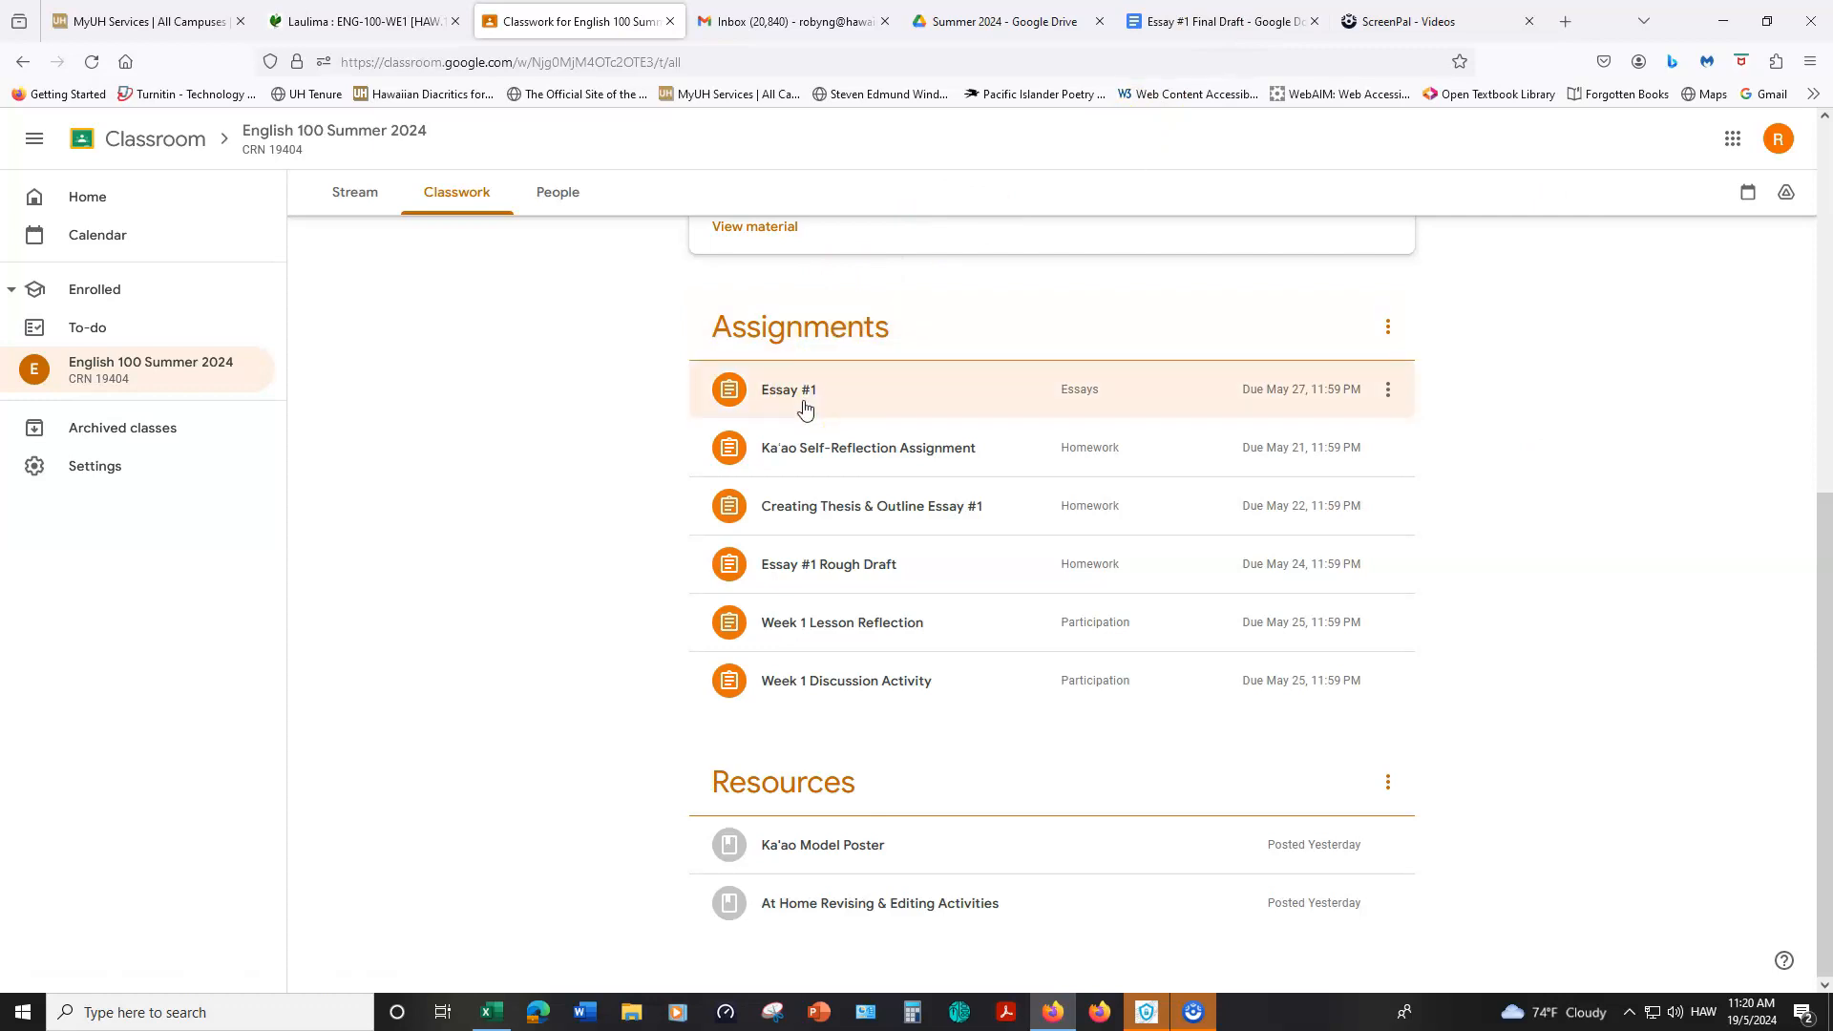
mouse_move(806, 457)
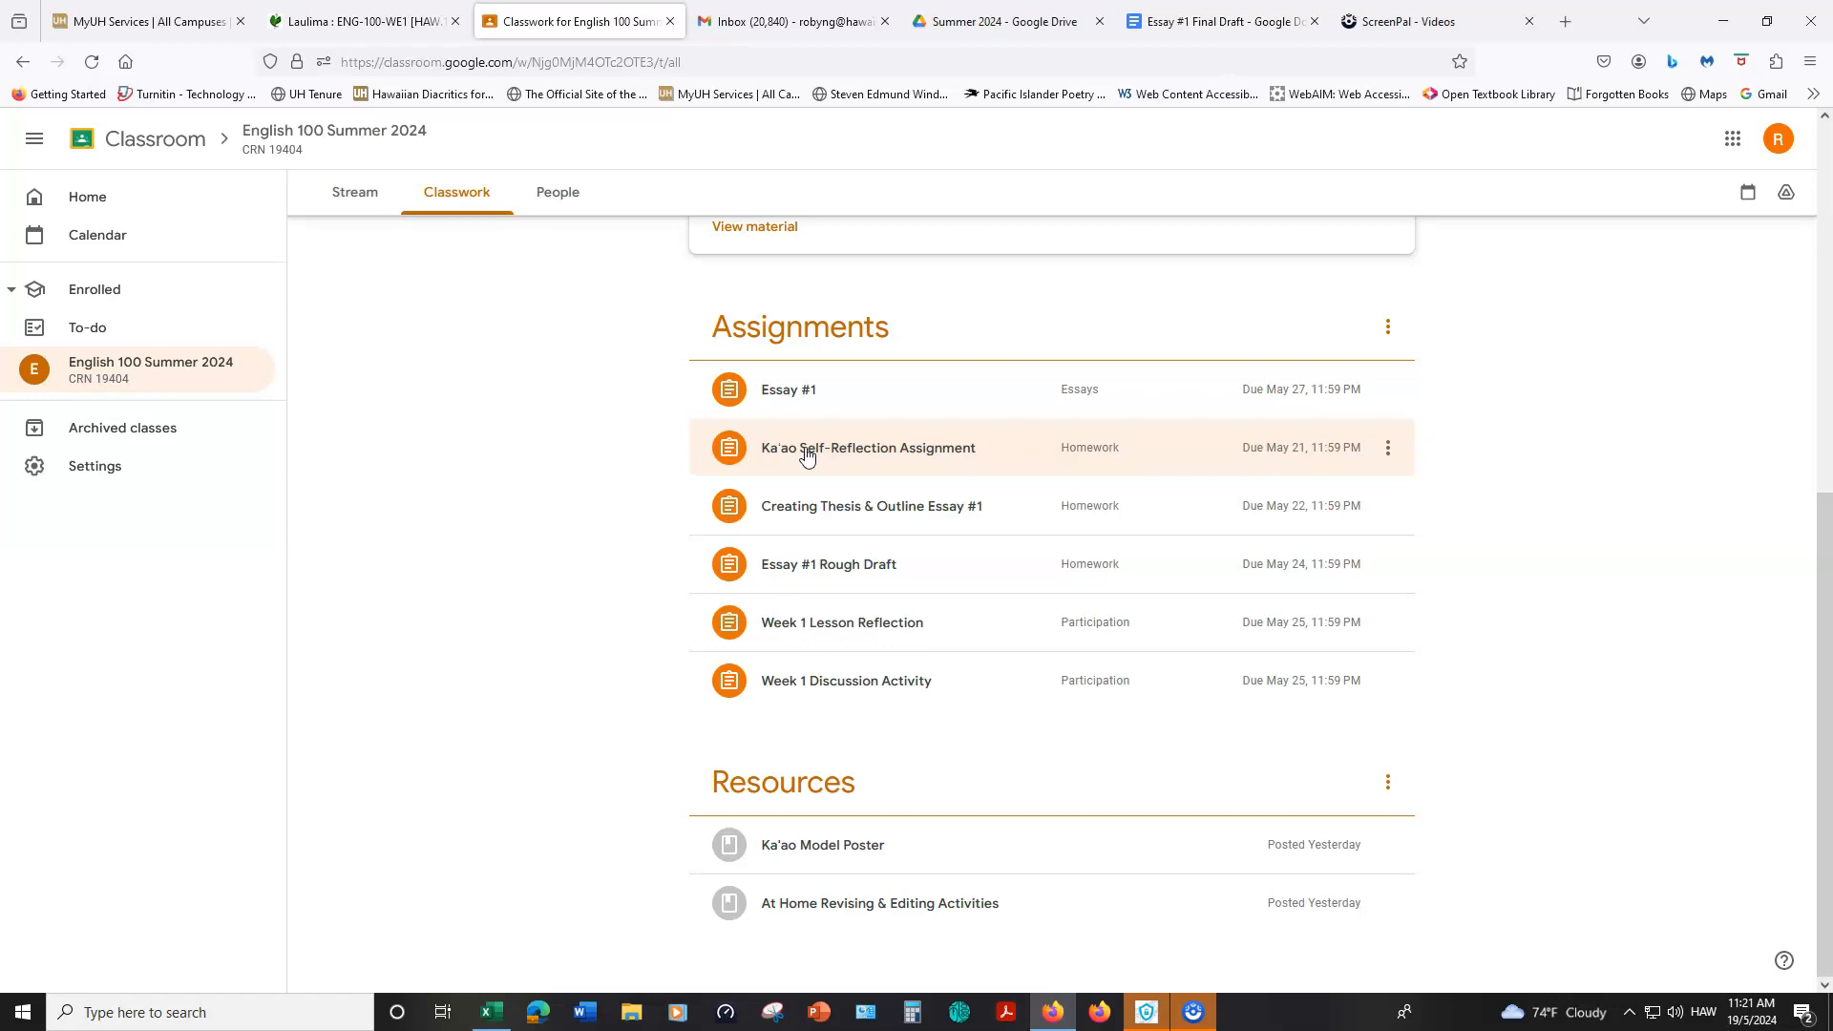
click(869, 446)
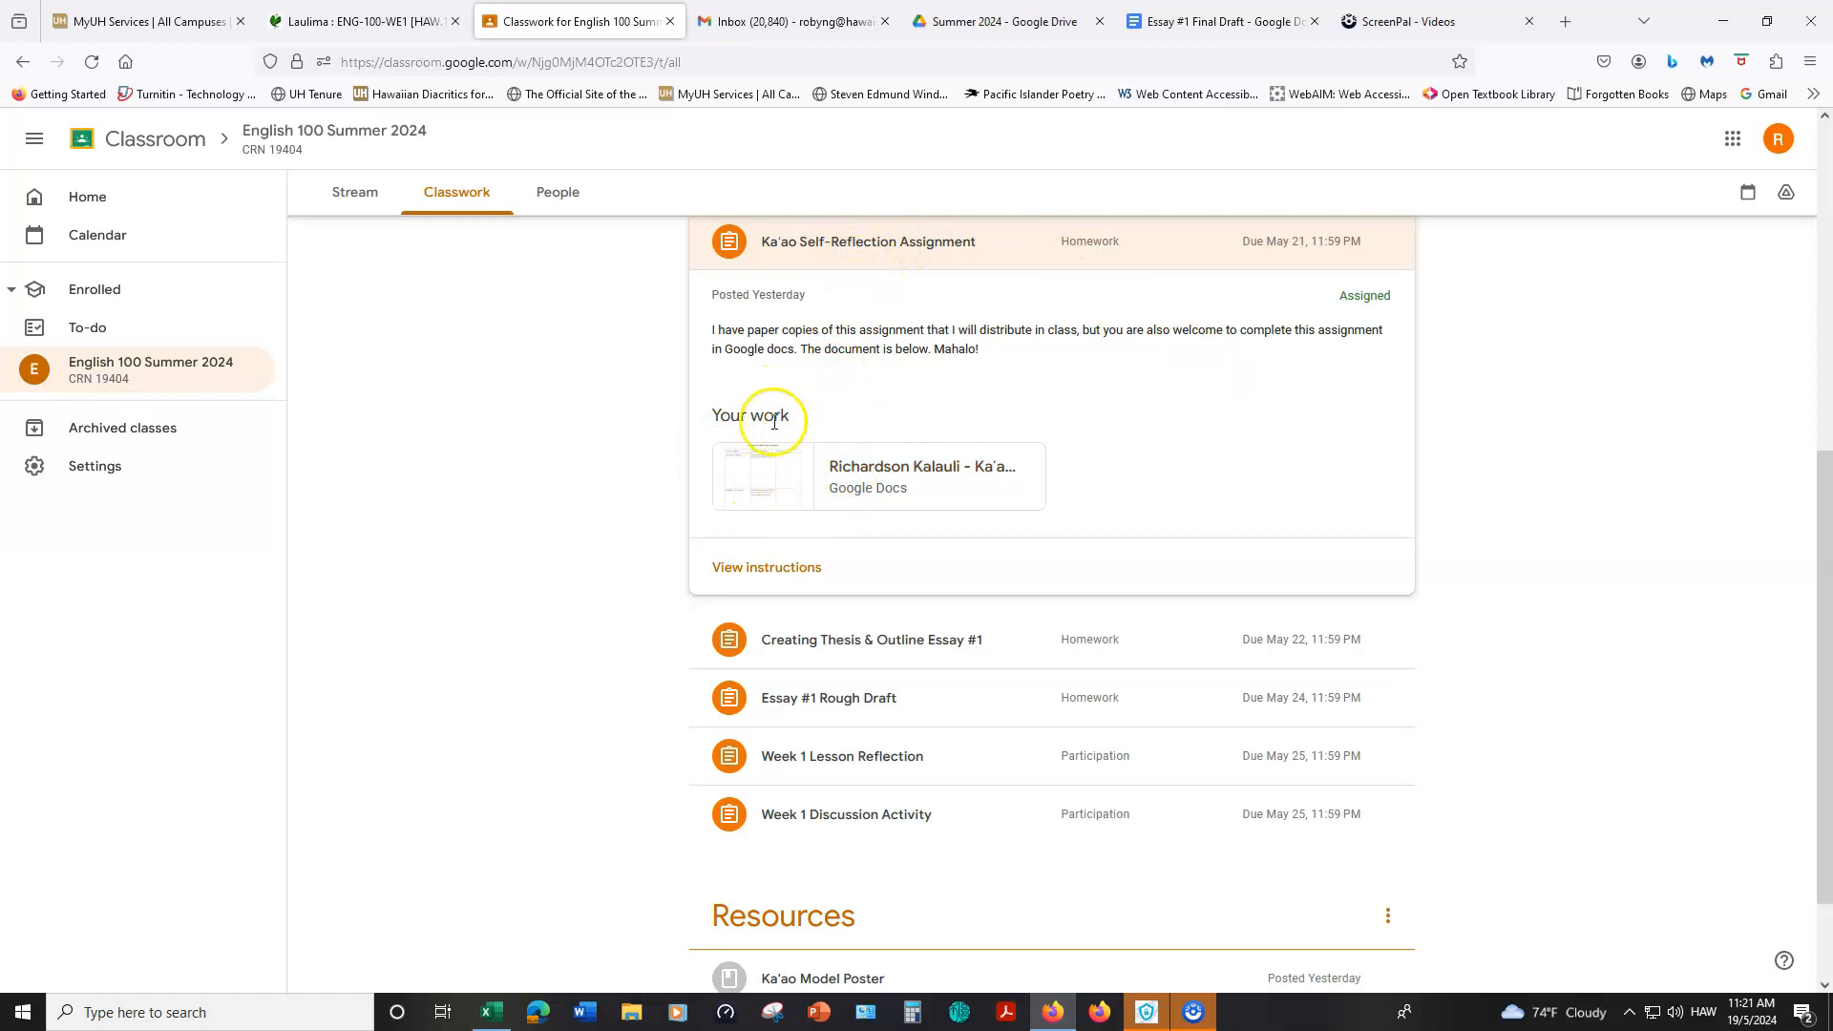
mouse_move(1235, 386)
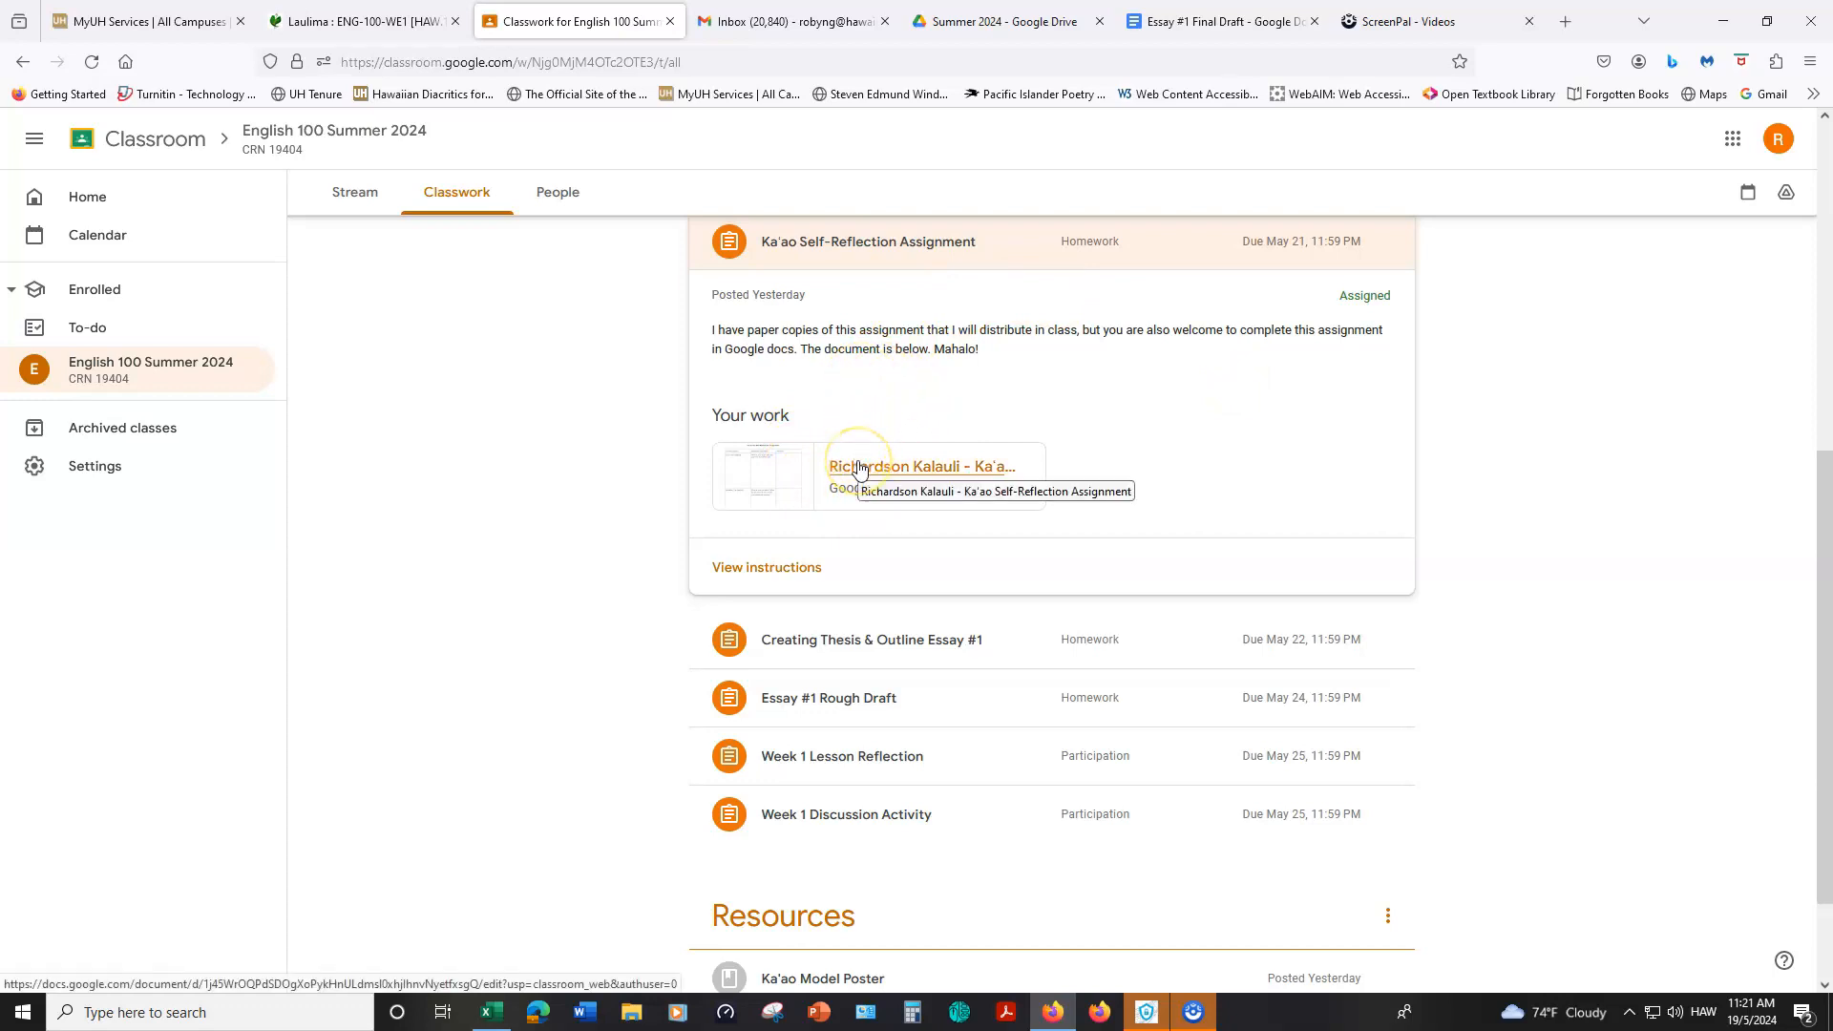
Step: Open the Ka'ao Nui Self-Reflection document in Google Docs and dismiss the go-pageless suggestion
click(920, 466)
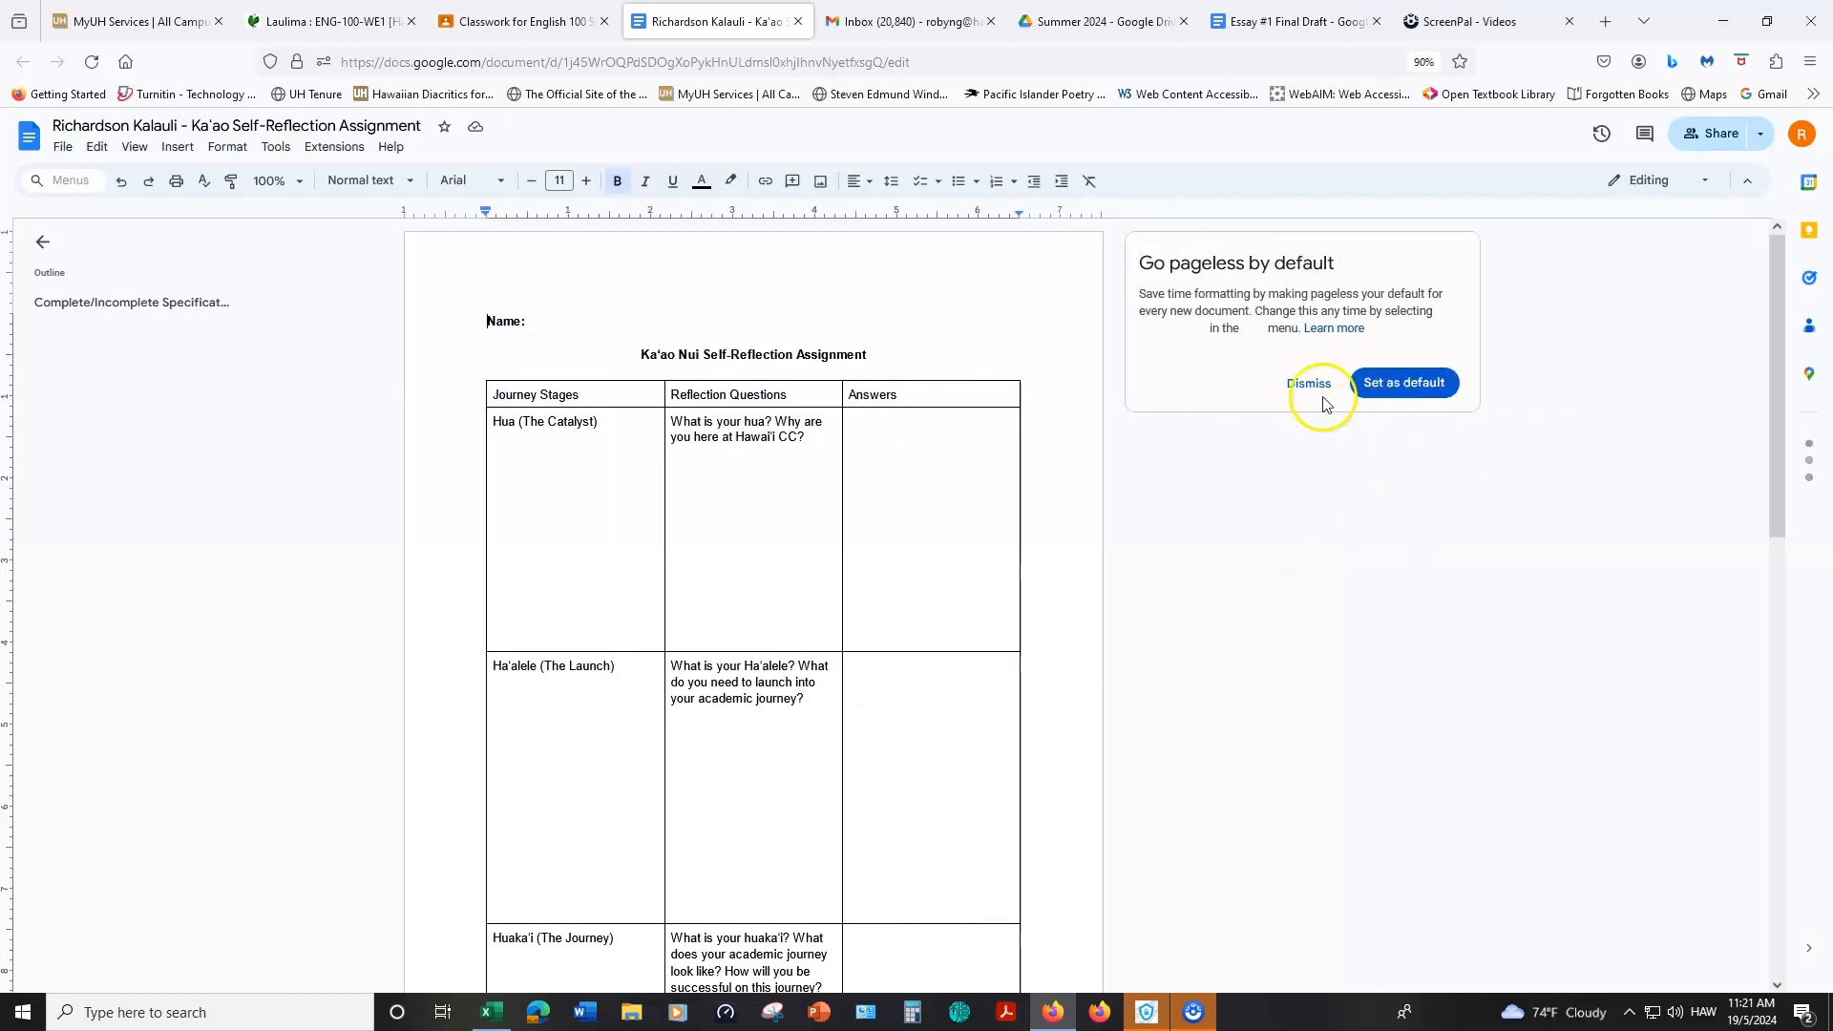
click(1309, 382)
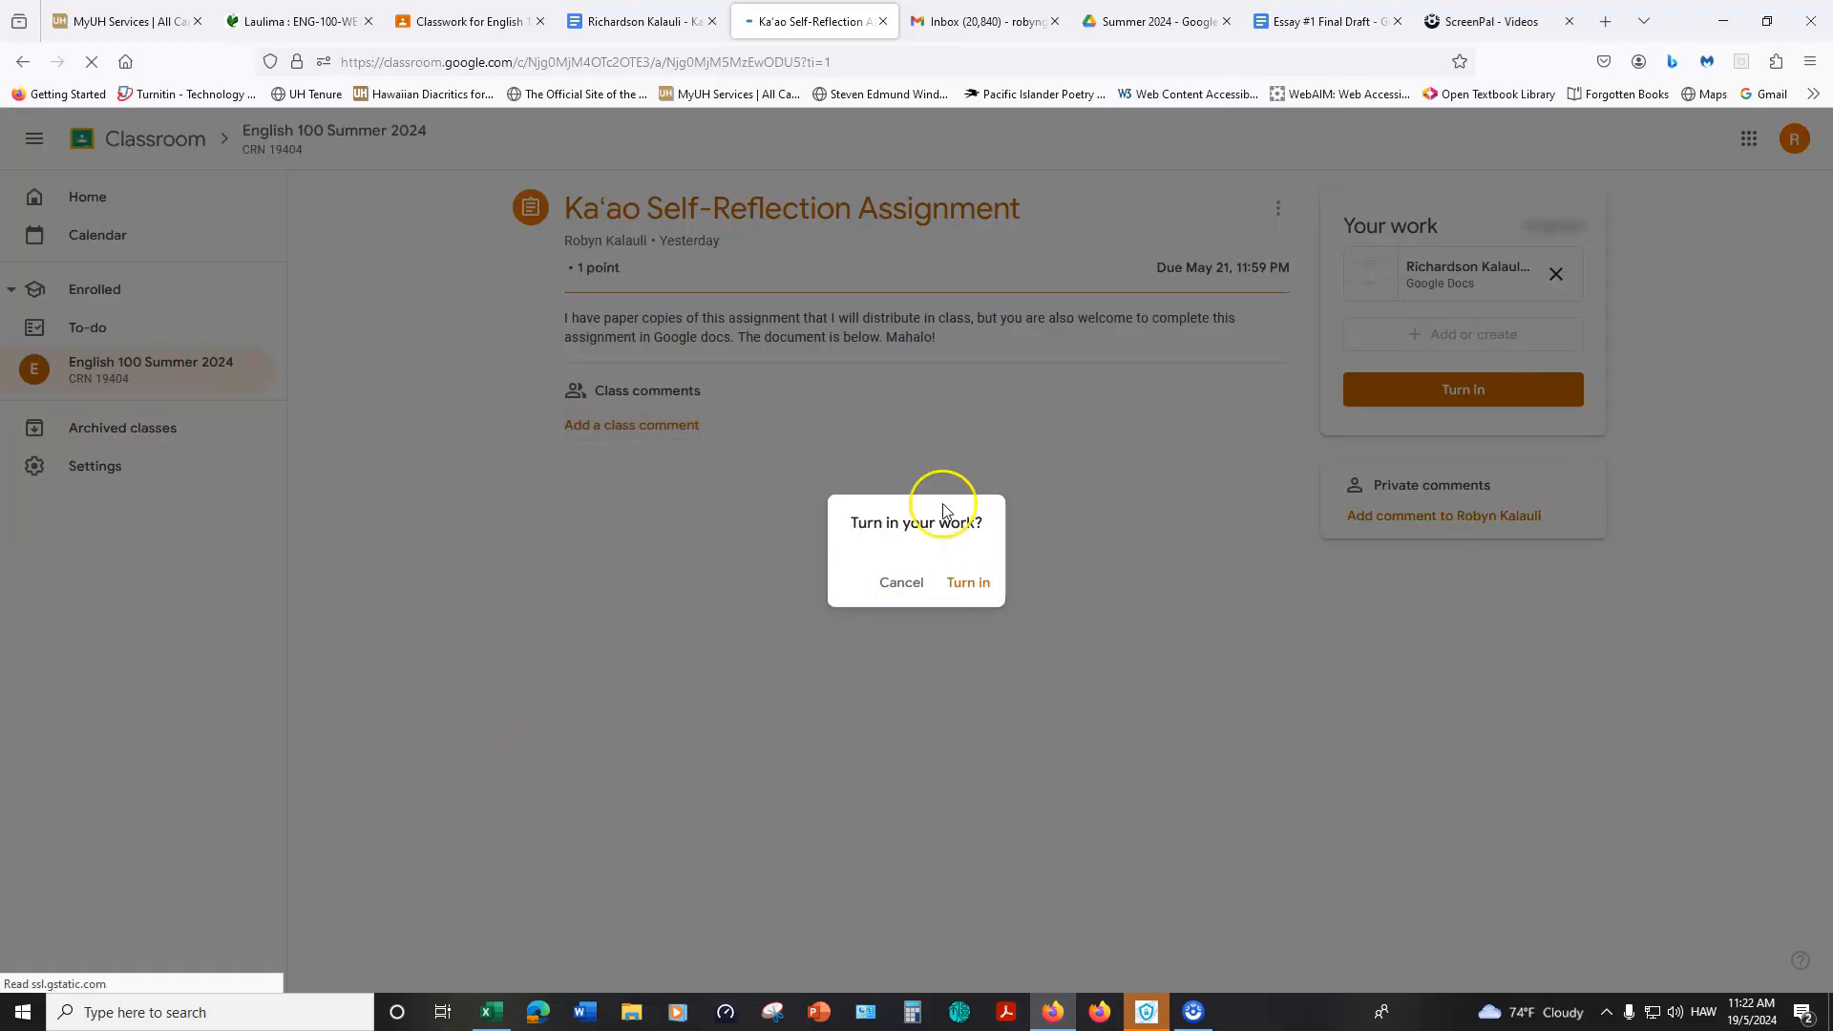
Step: Turn in the Ka'ao Self-Reflection Assignment, closing the private-comments tip and confirming
click(968, 582)
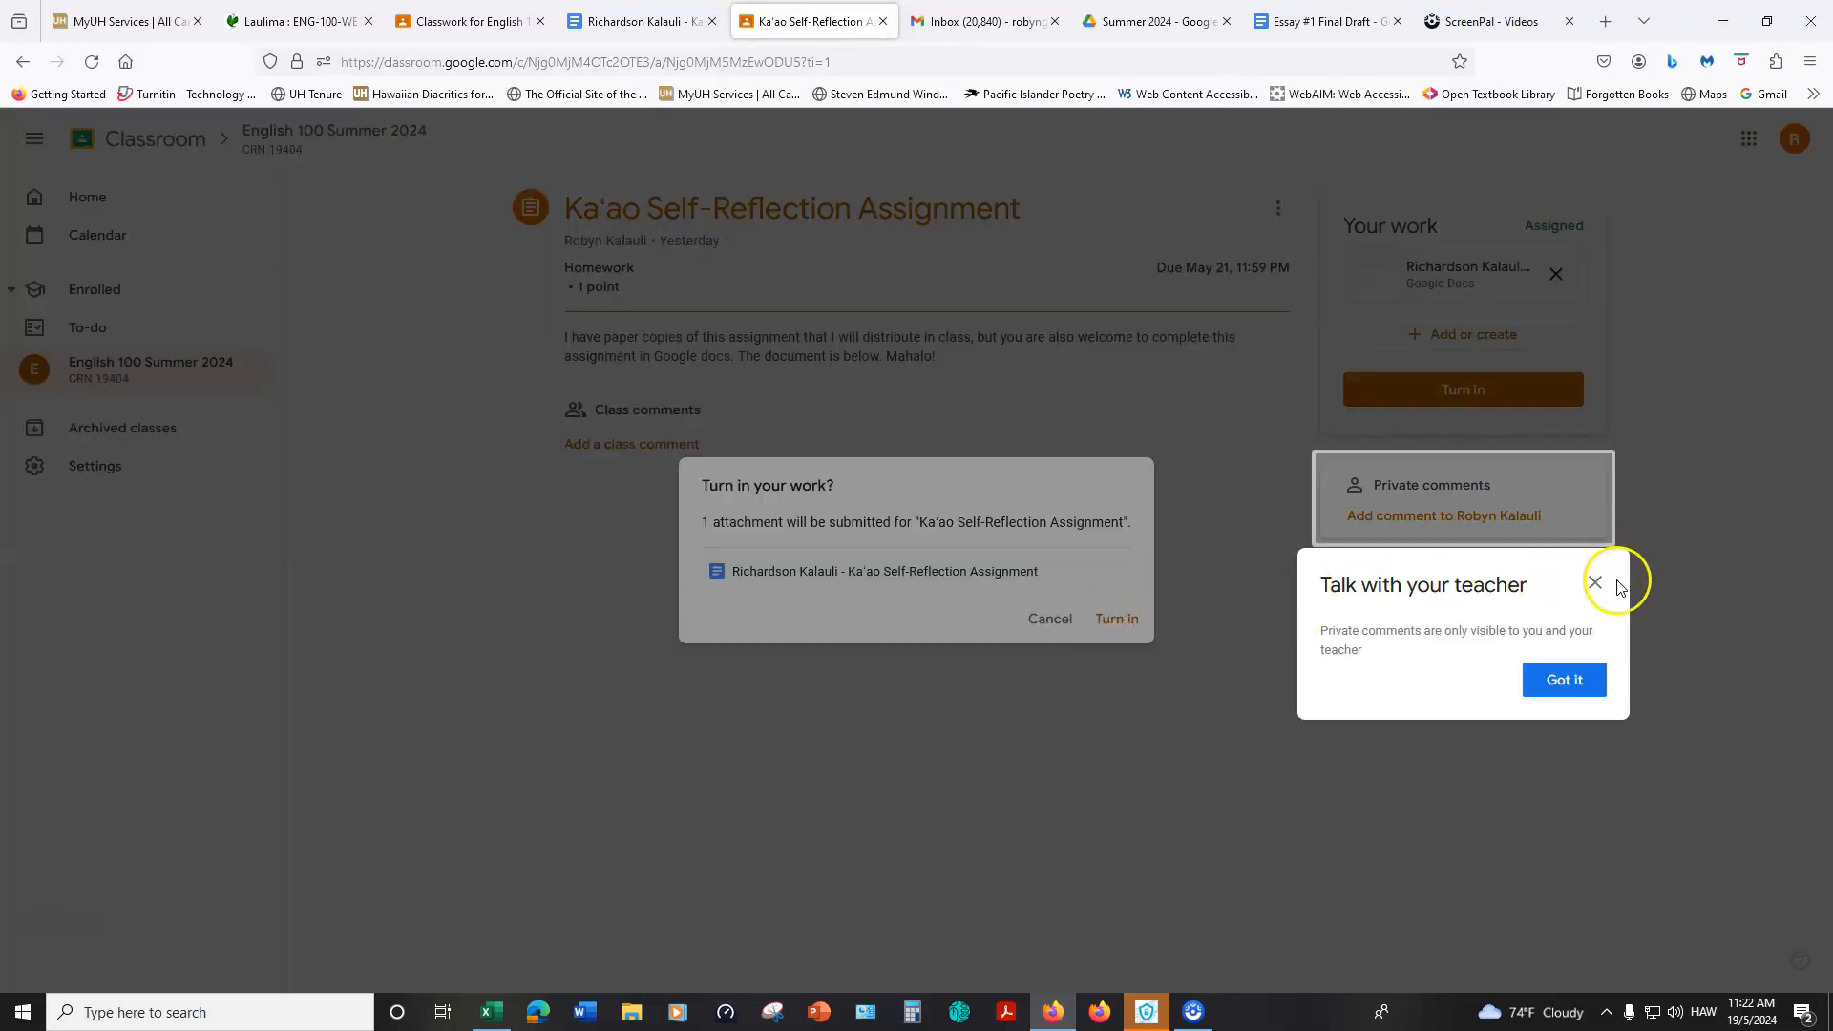
click(1592, 582)
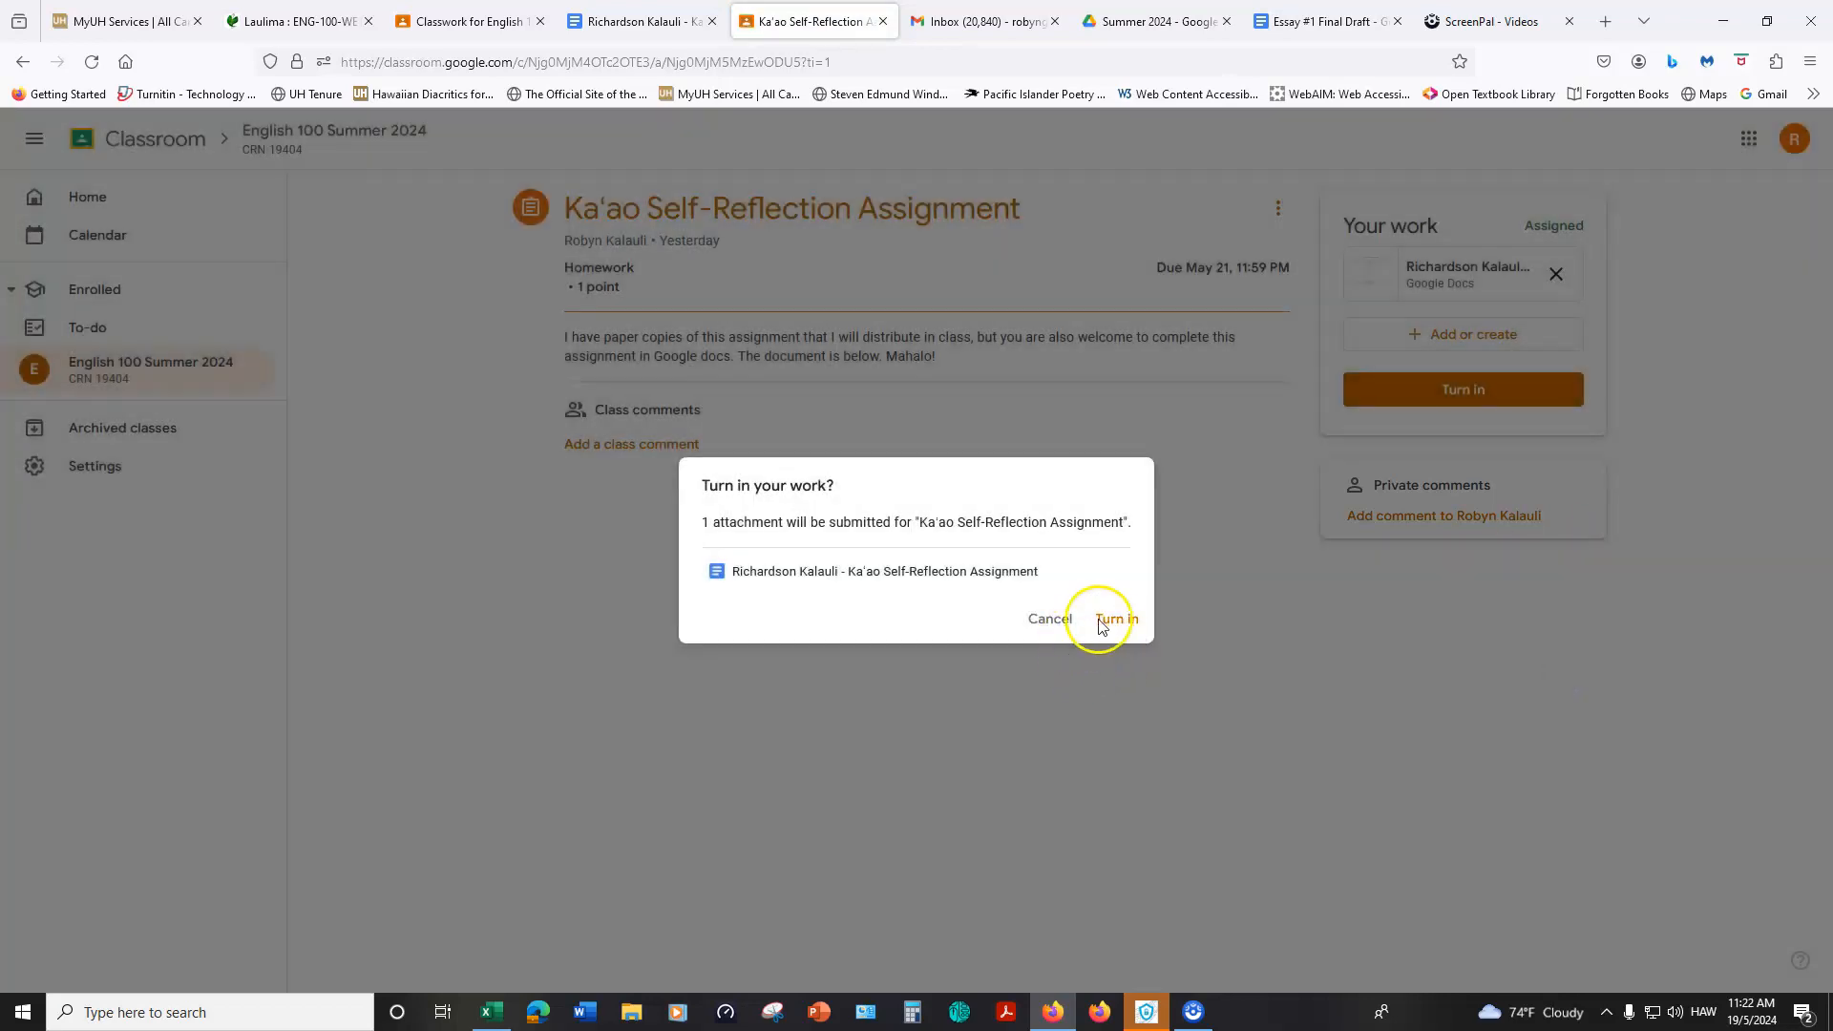
click(1109, 619)
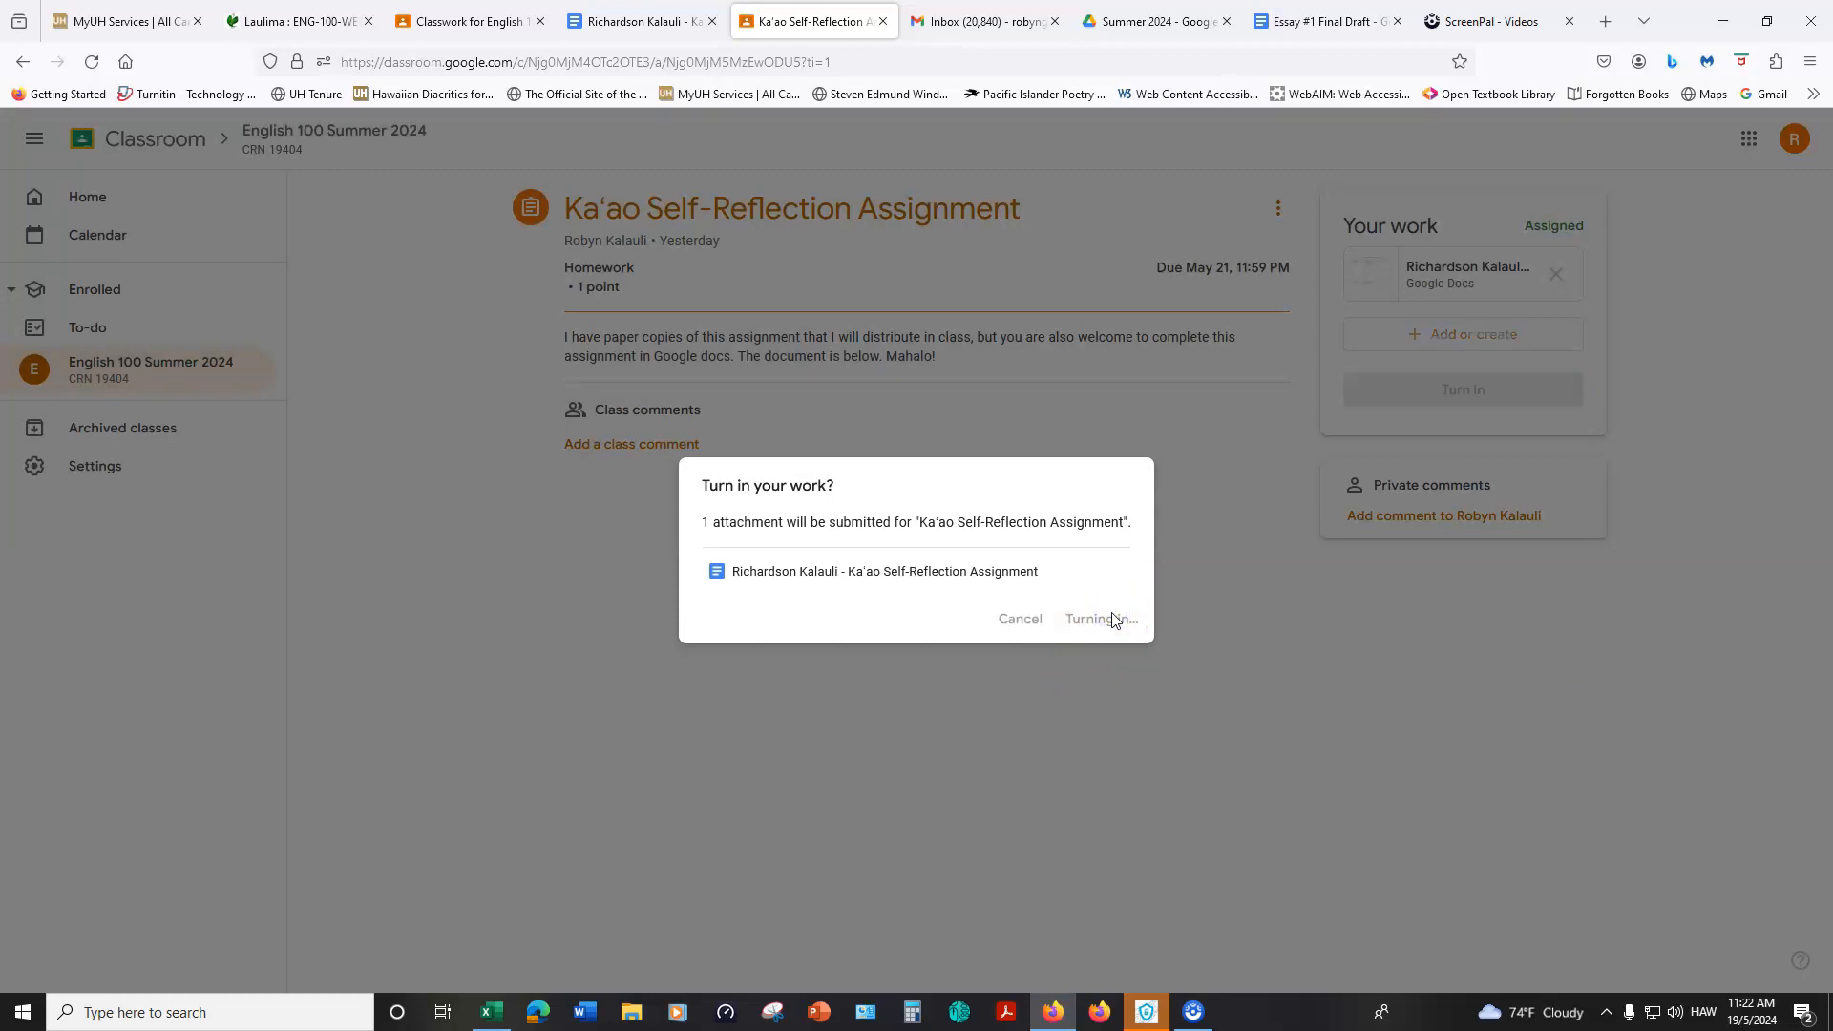
click(1096, 618)
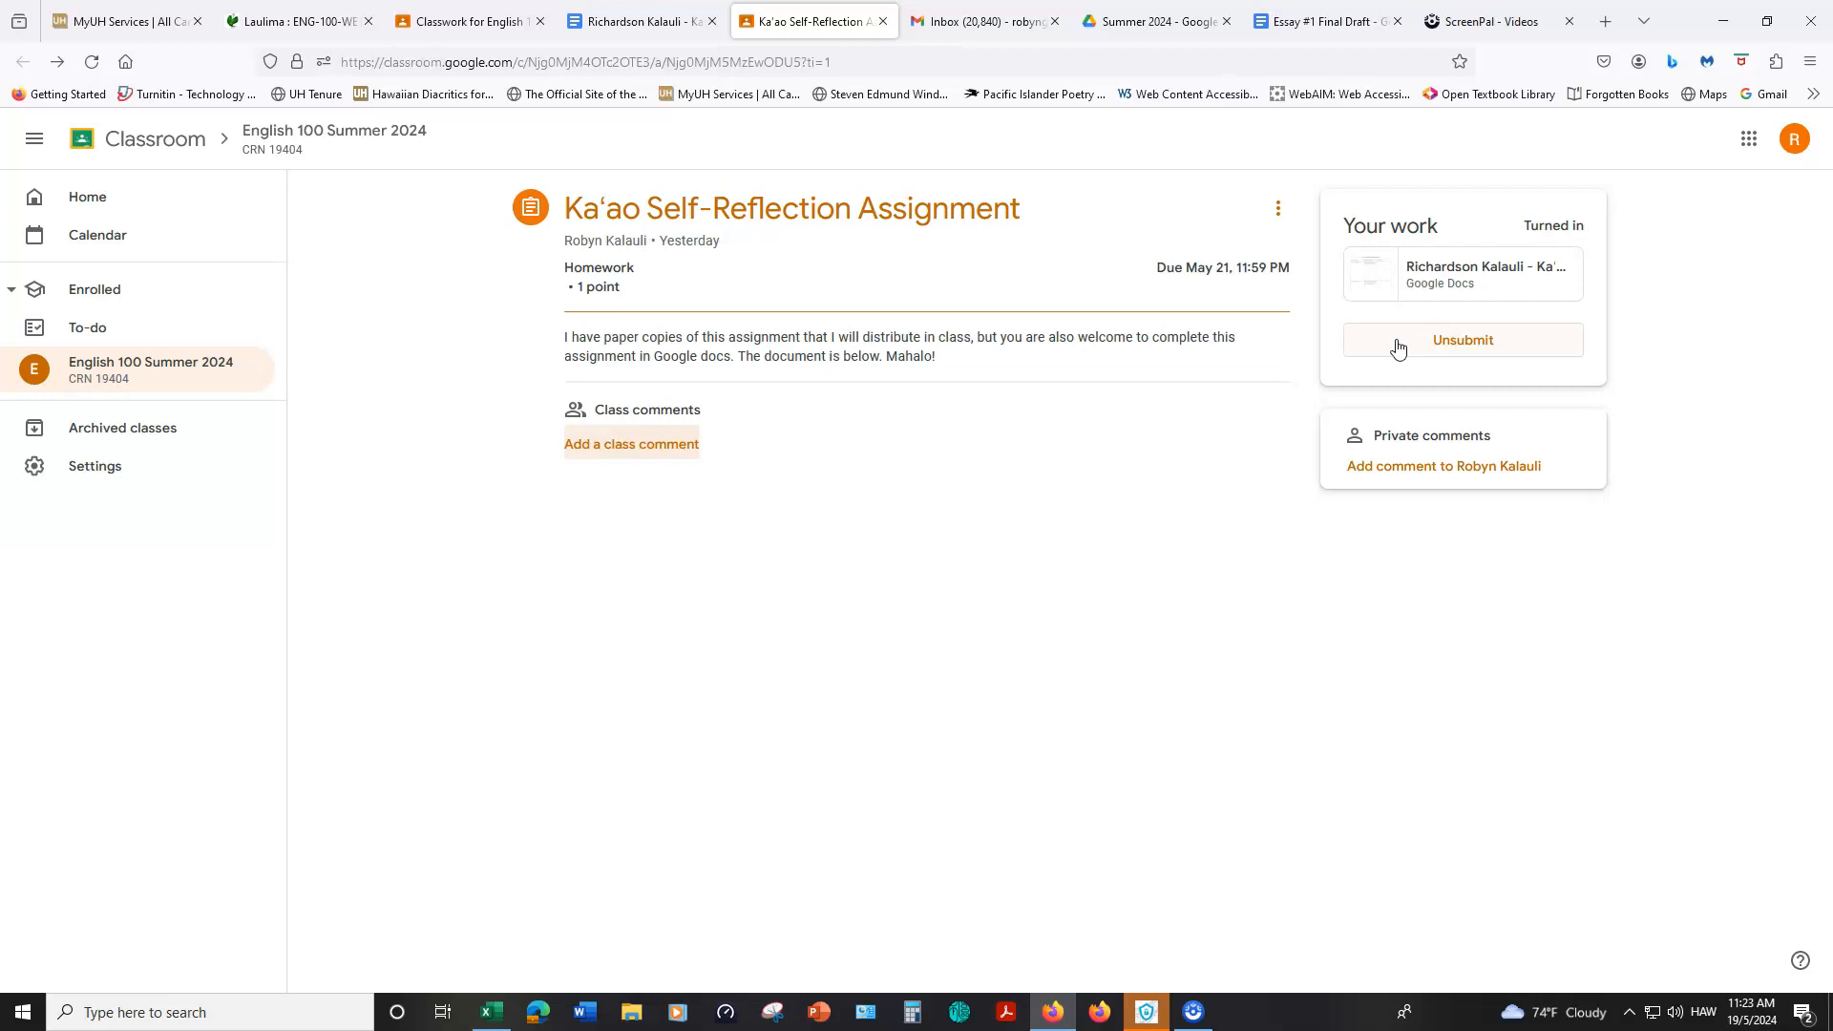
mouse_move(1010, 540)
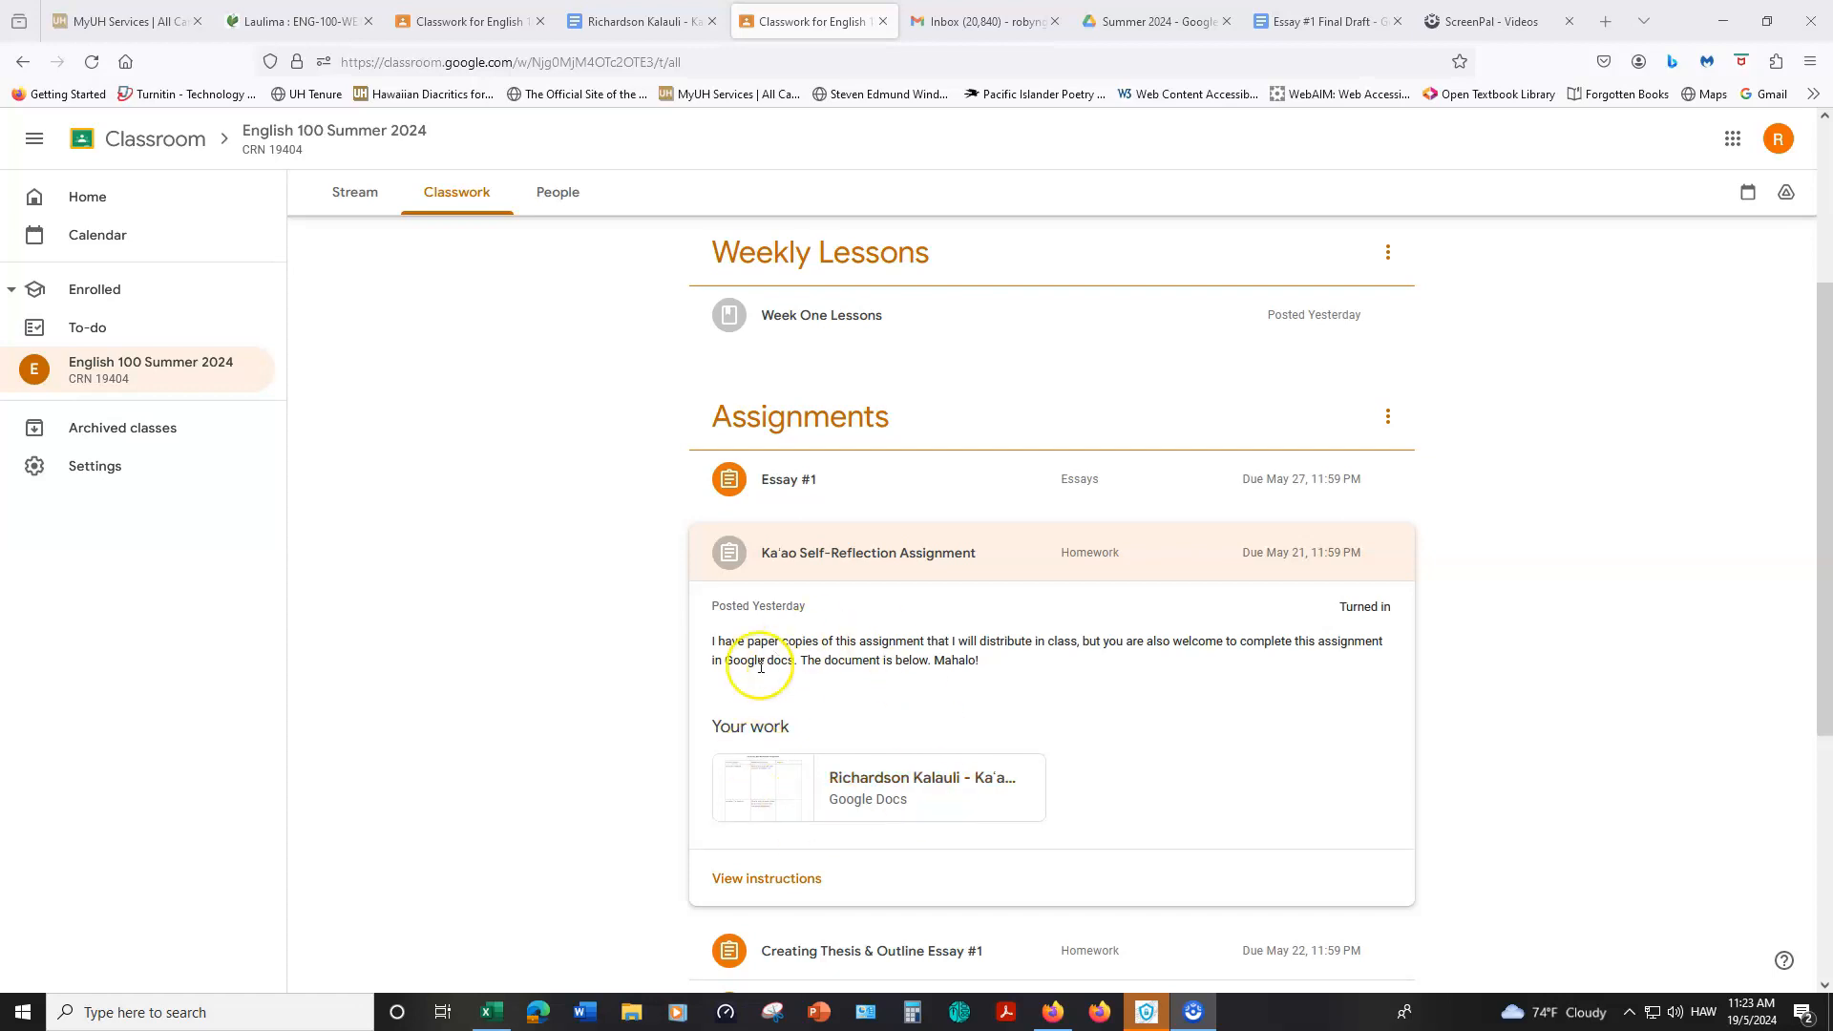
mouse_move(1386, 607)
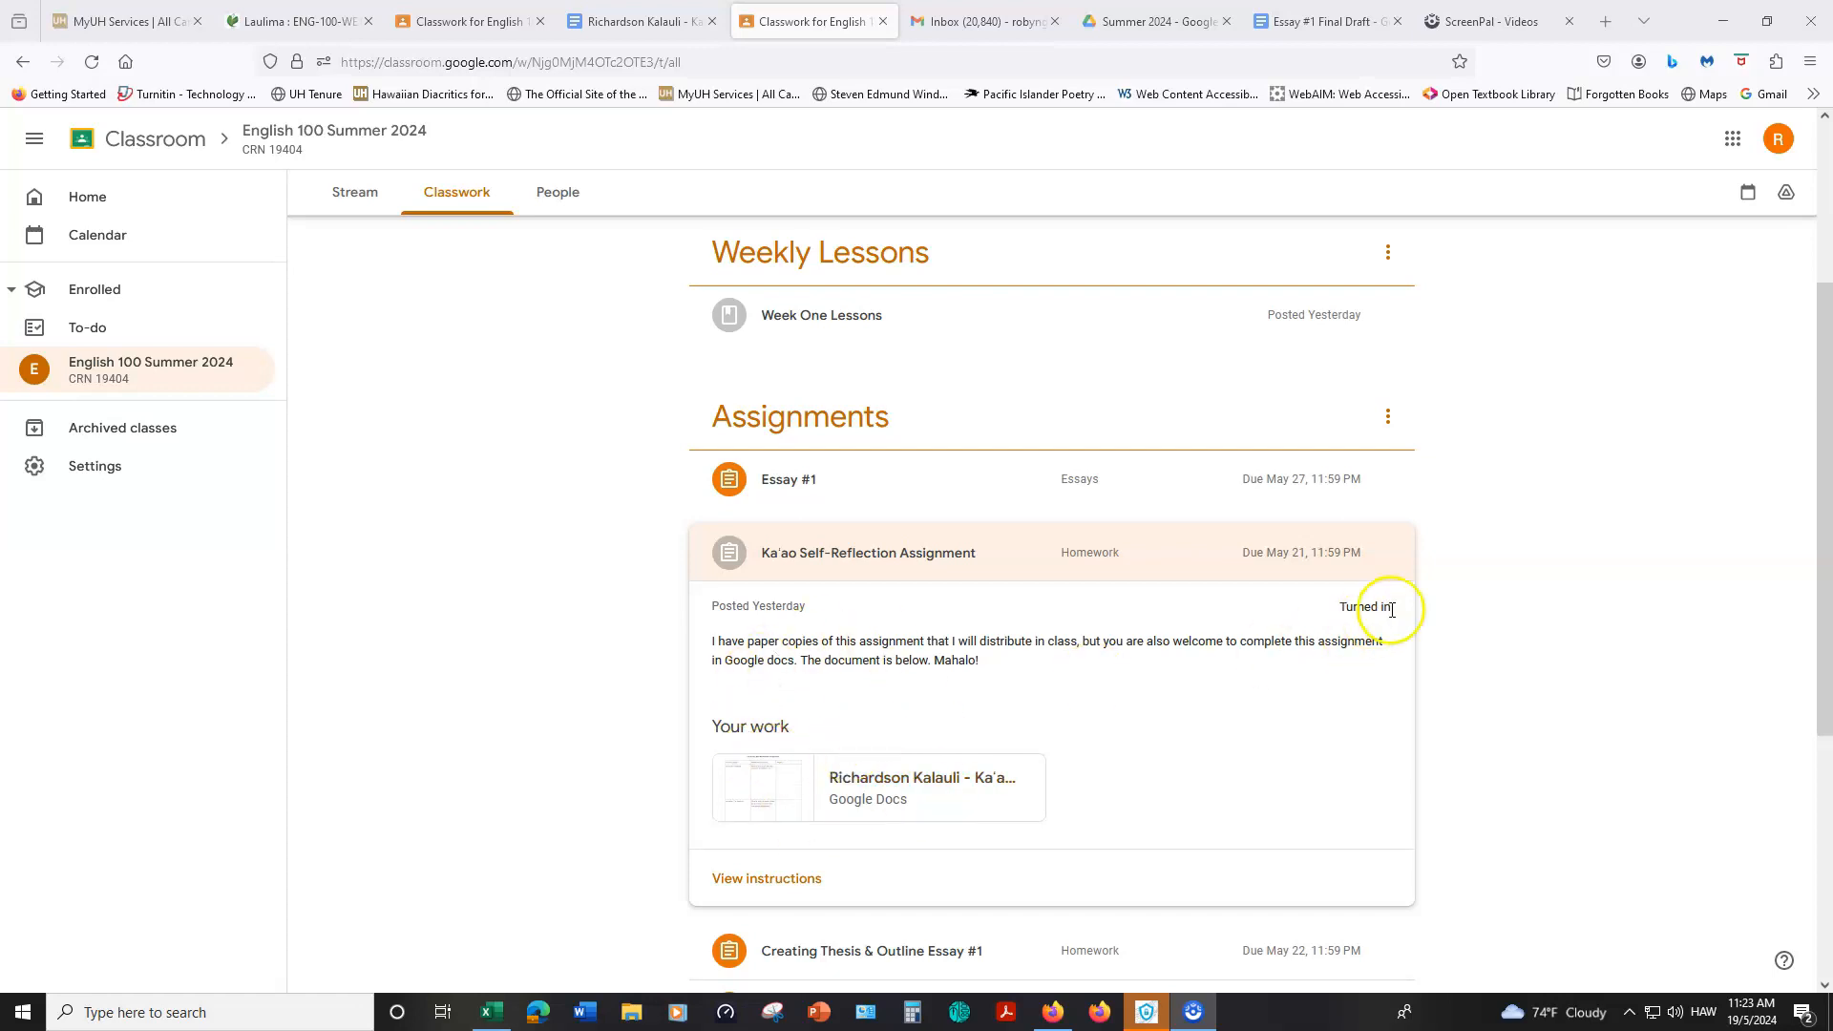
Step: Scroll to Assignments and expand Essay #1 showing its guidelines document
scroll(down, 3)
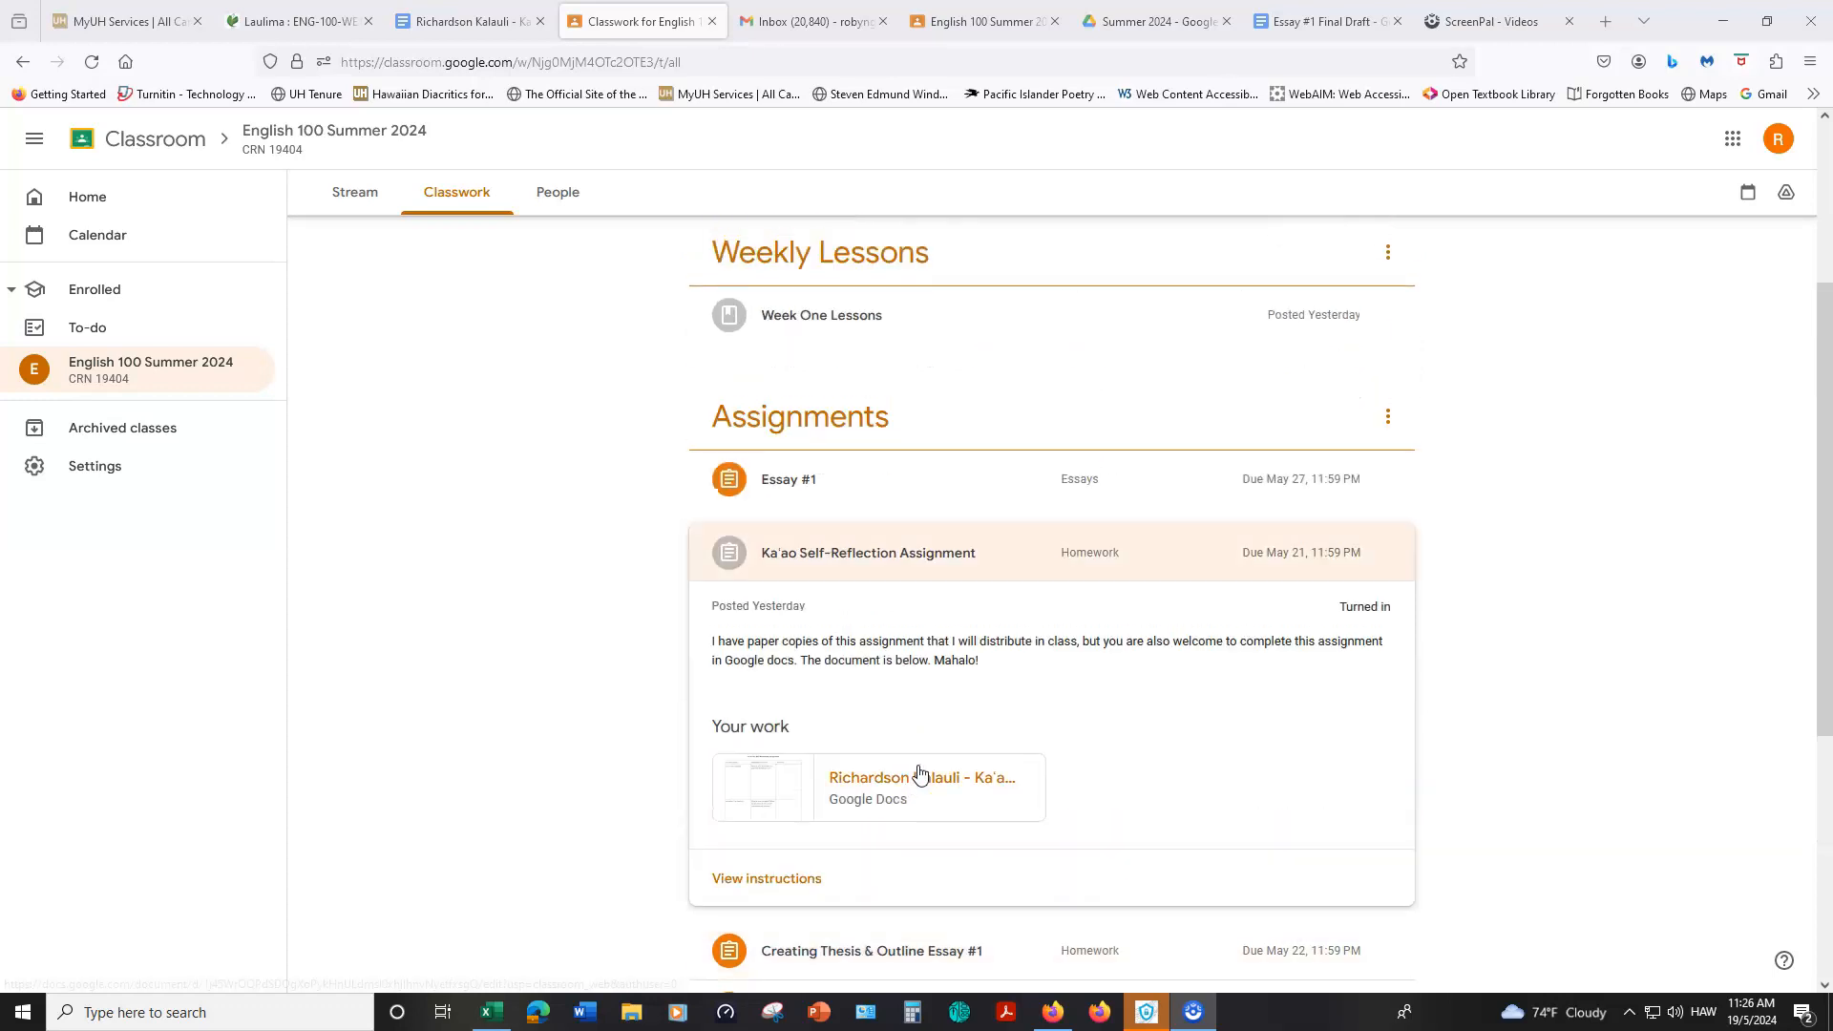
click(789, 480)
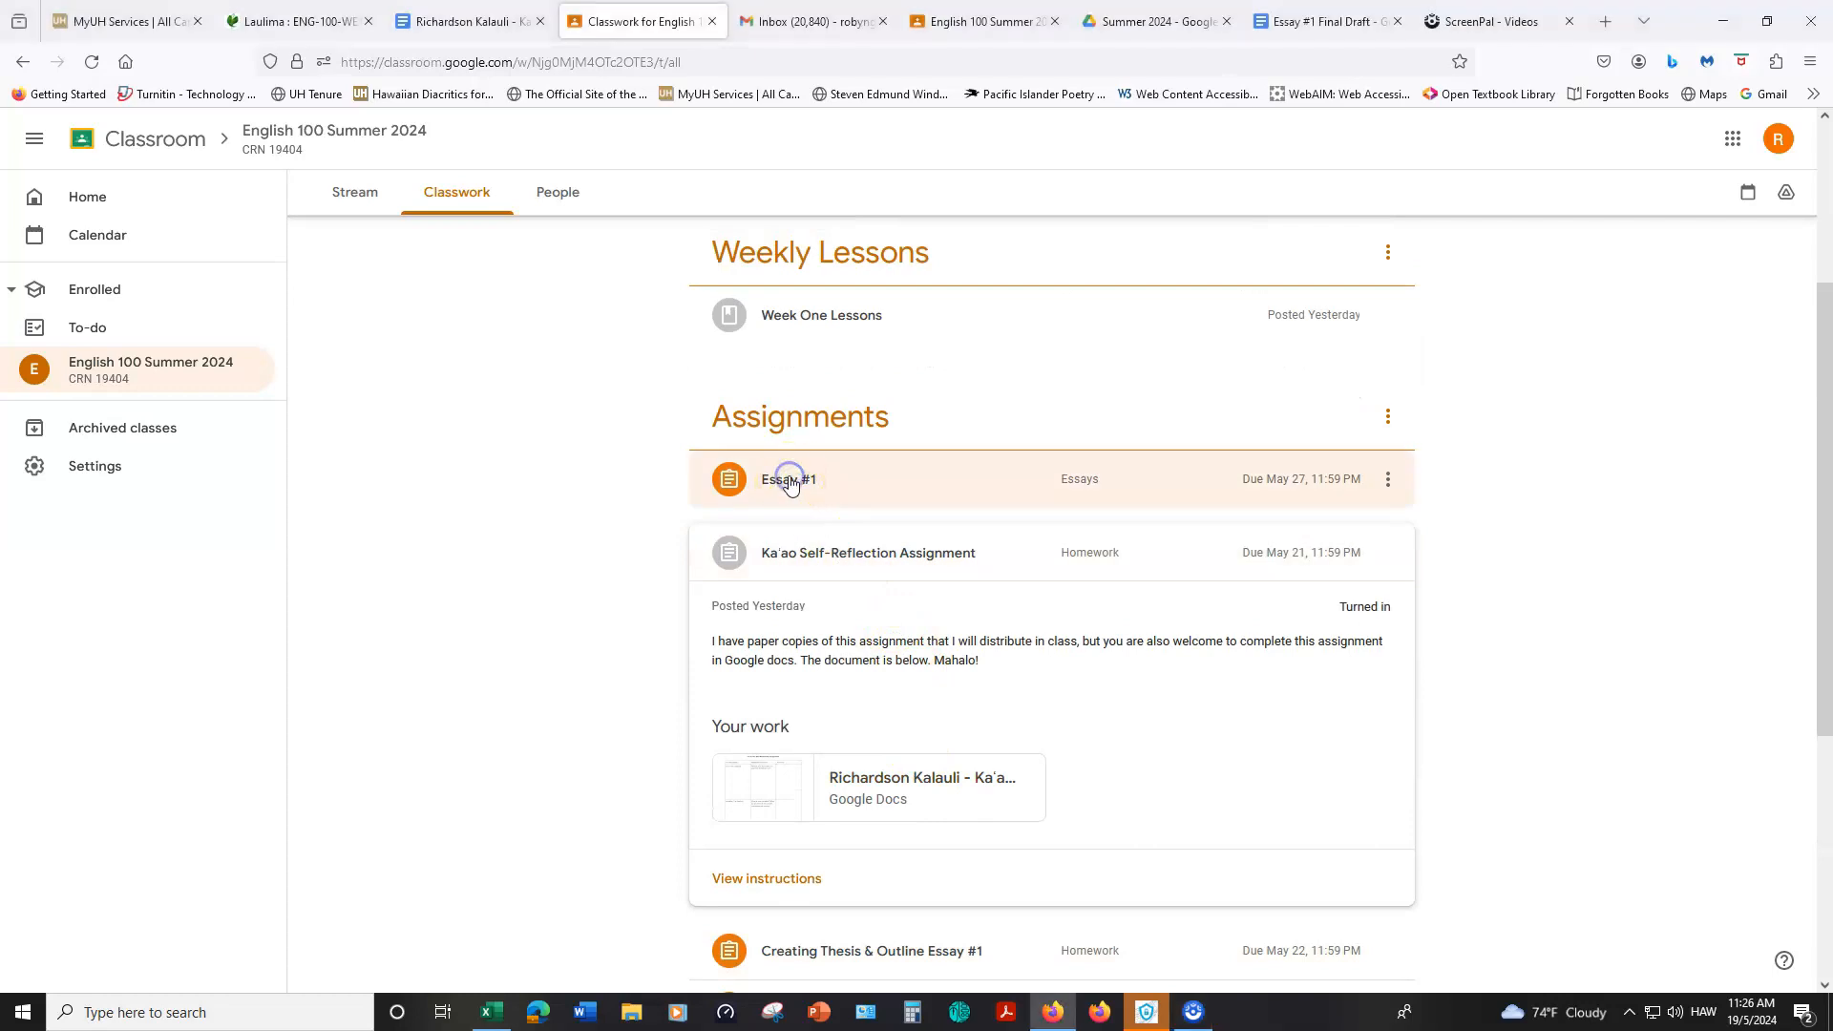
click(789, 478)
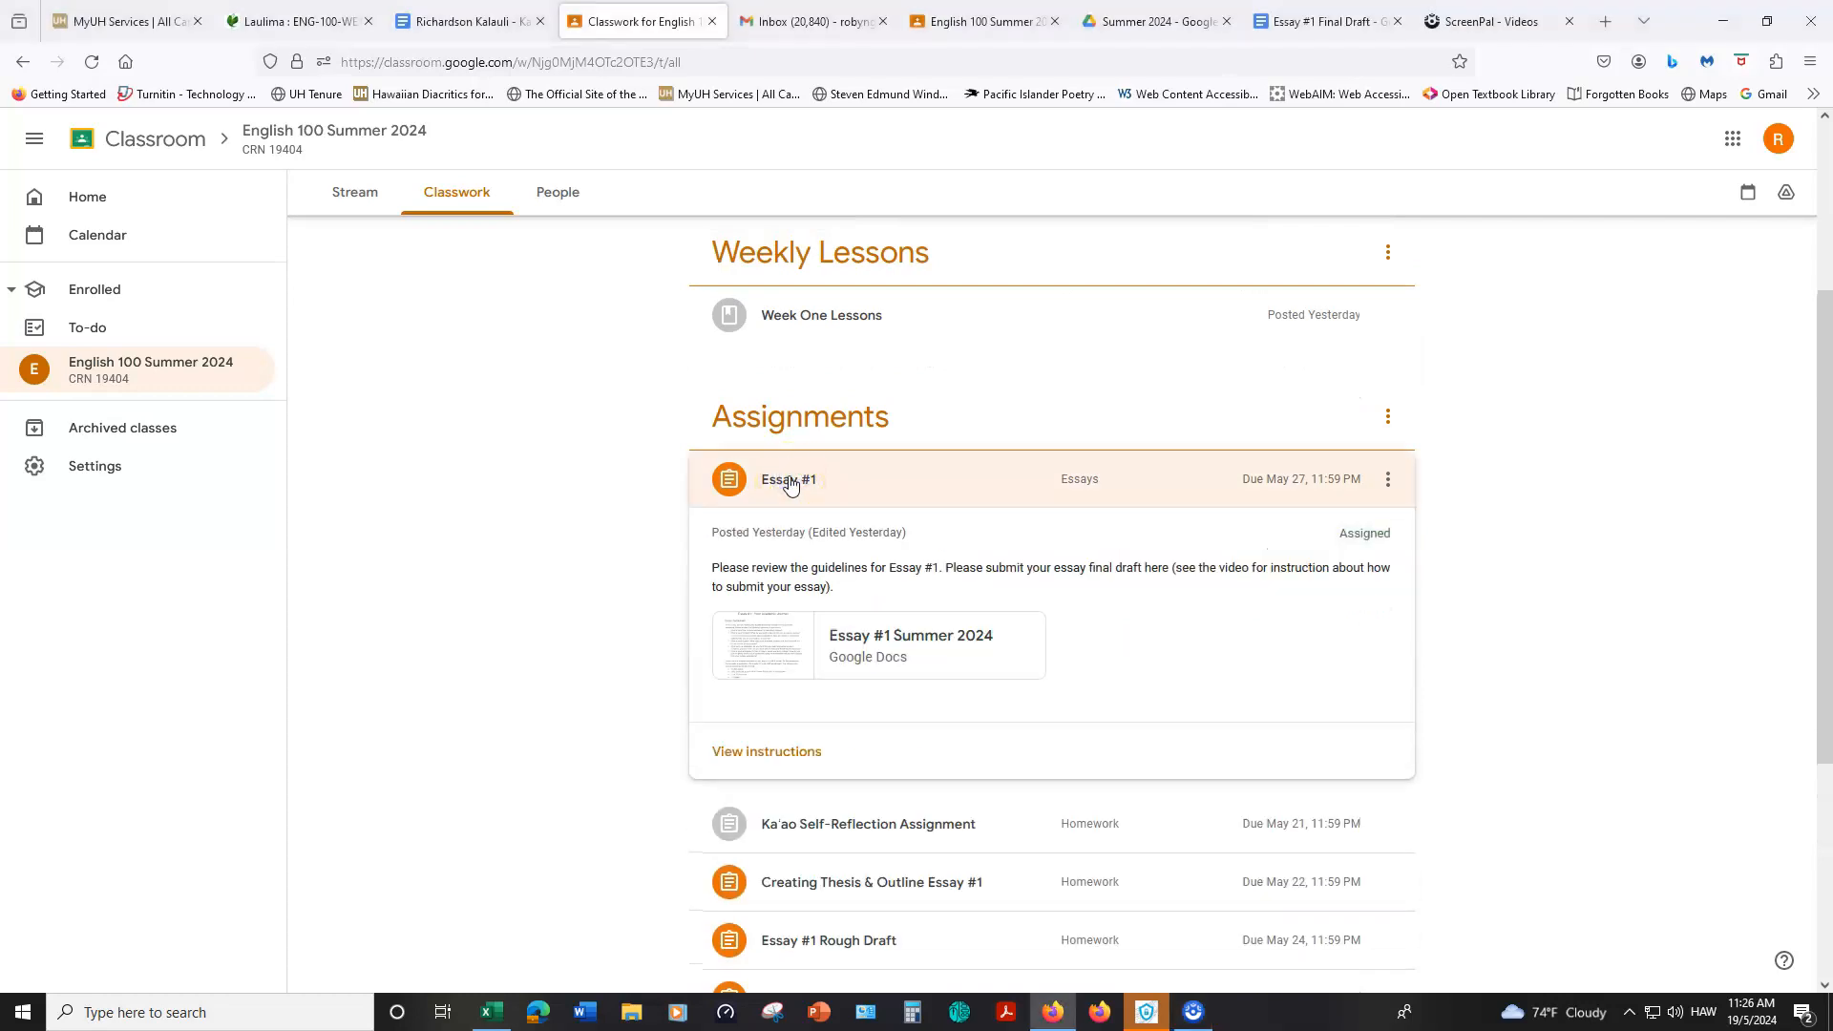
mouse_move(909, 634)
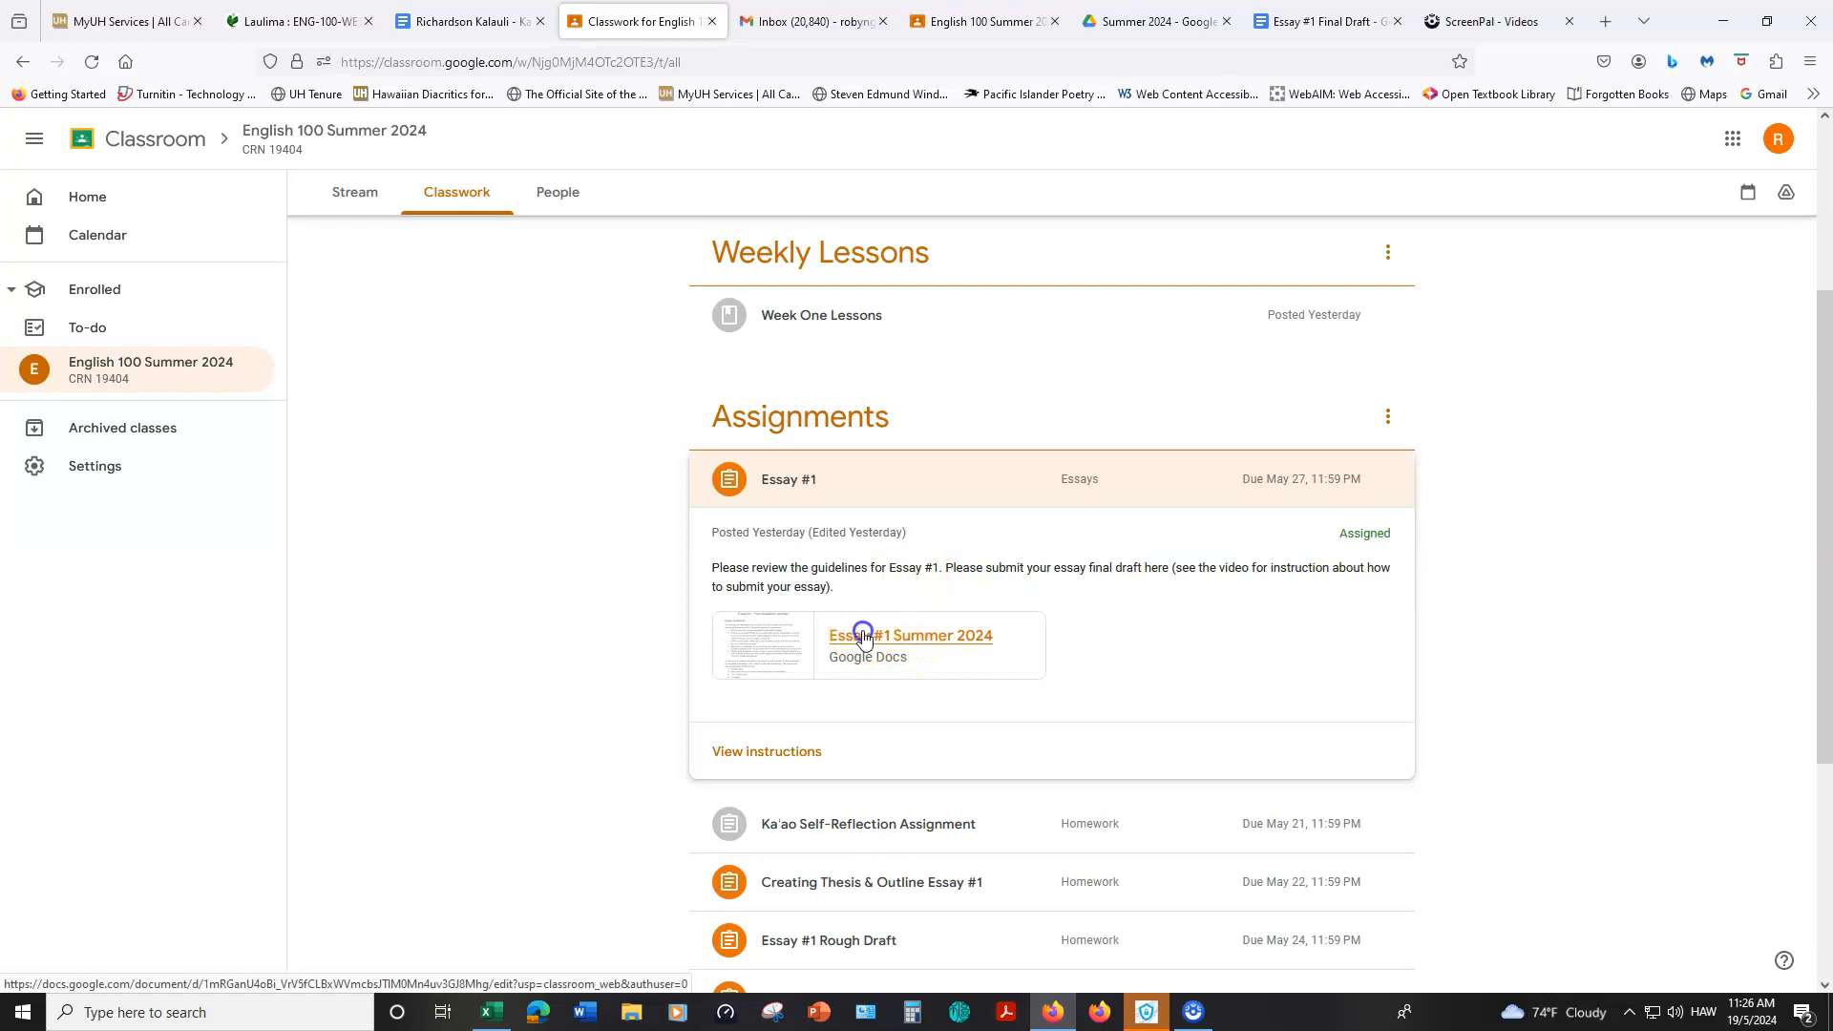
Step: Open the Essay #1 Summer 2024 guidelines, 'Essay #1: Your Academic Journey', in Google Docs
click(910, 634)
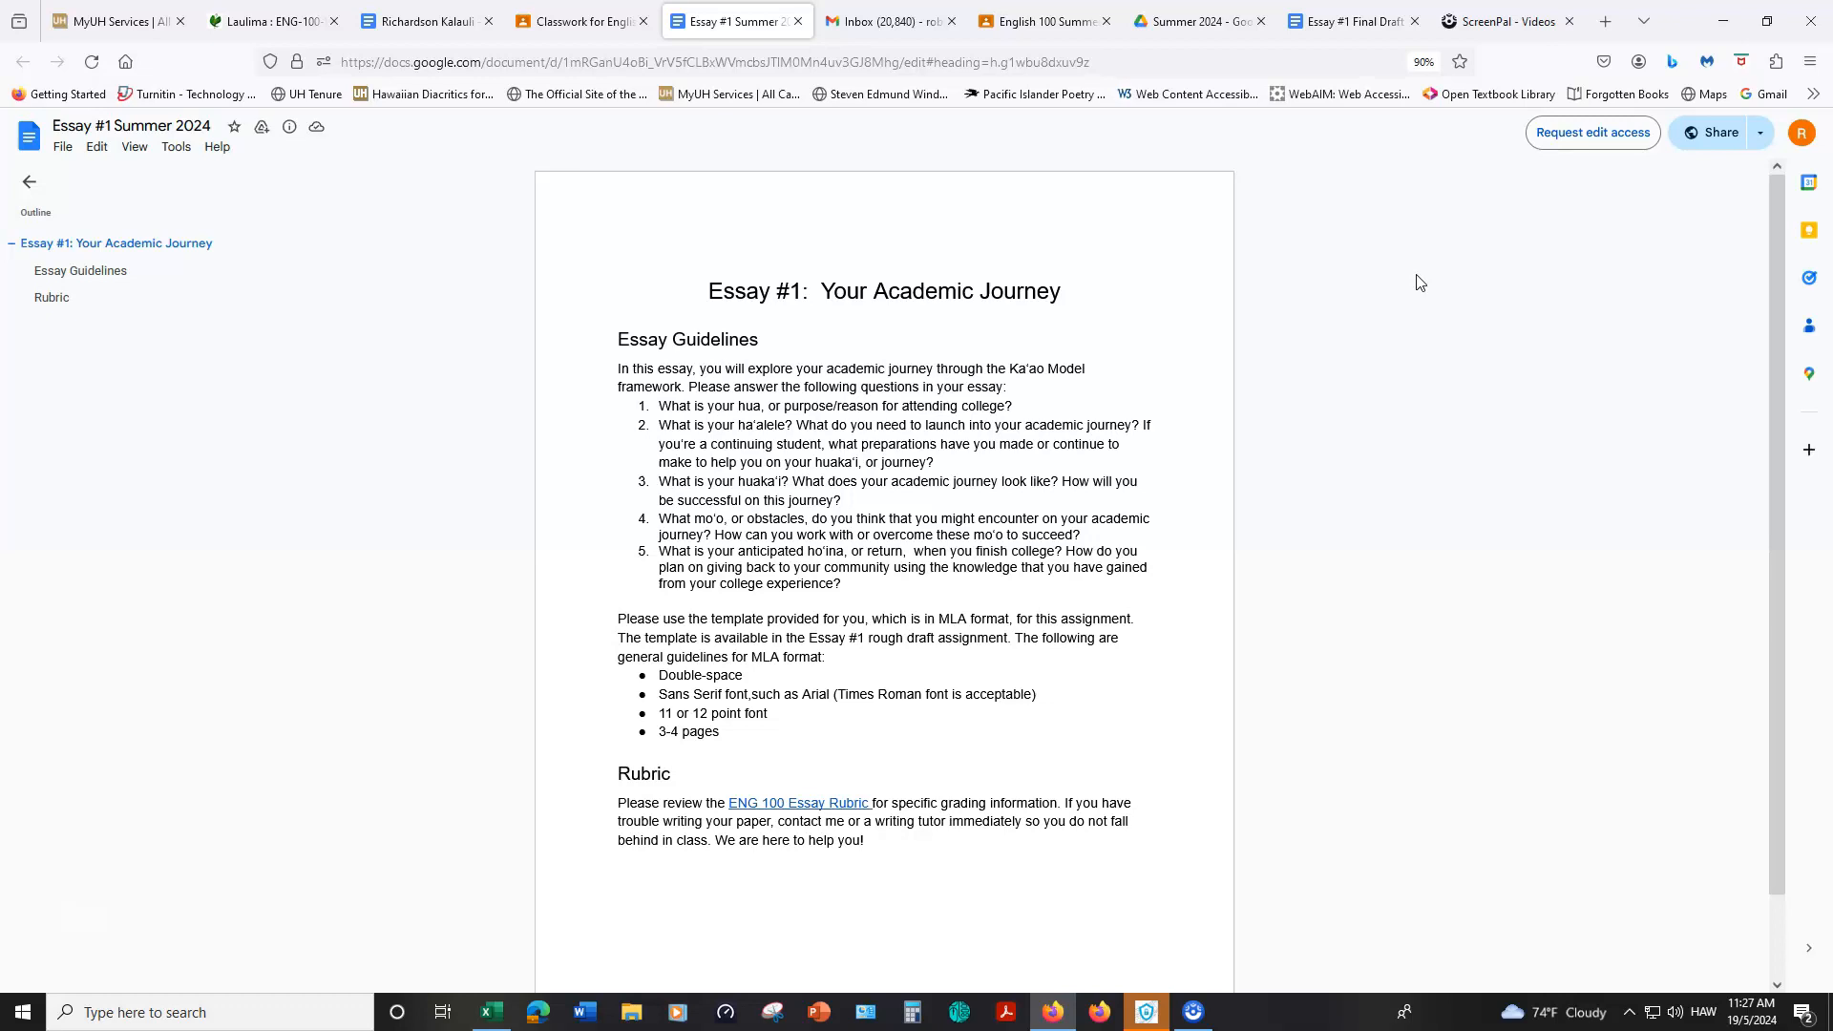
mouse_move(208, 787)
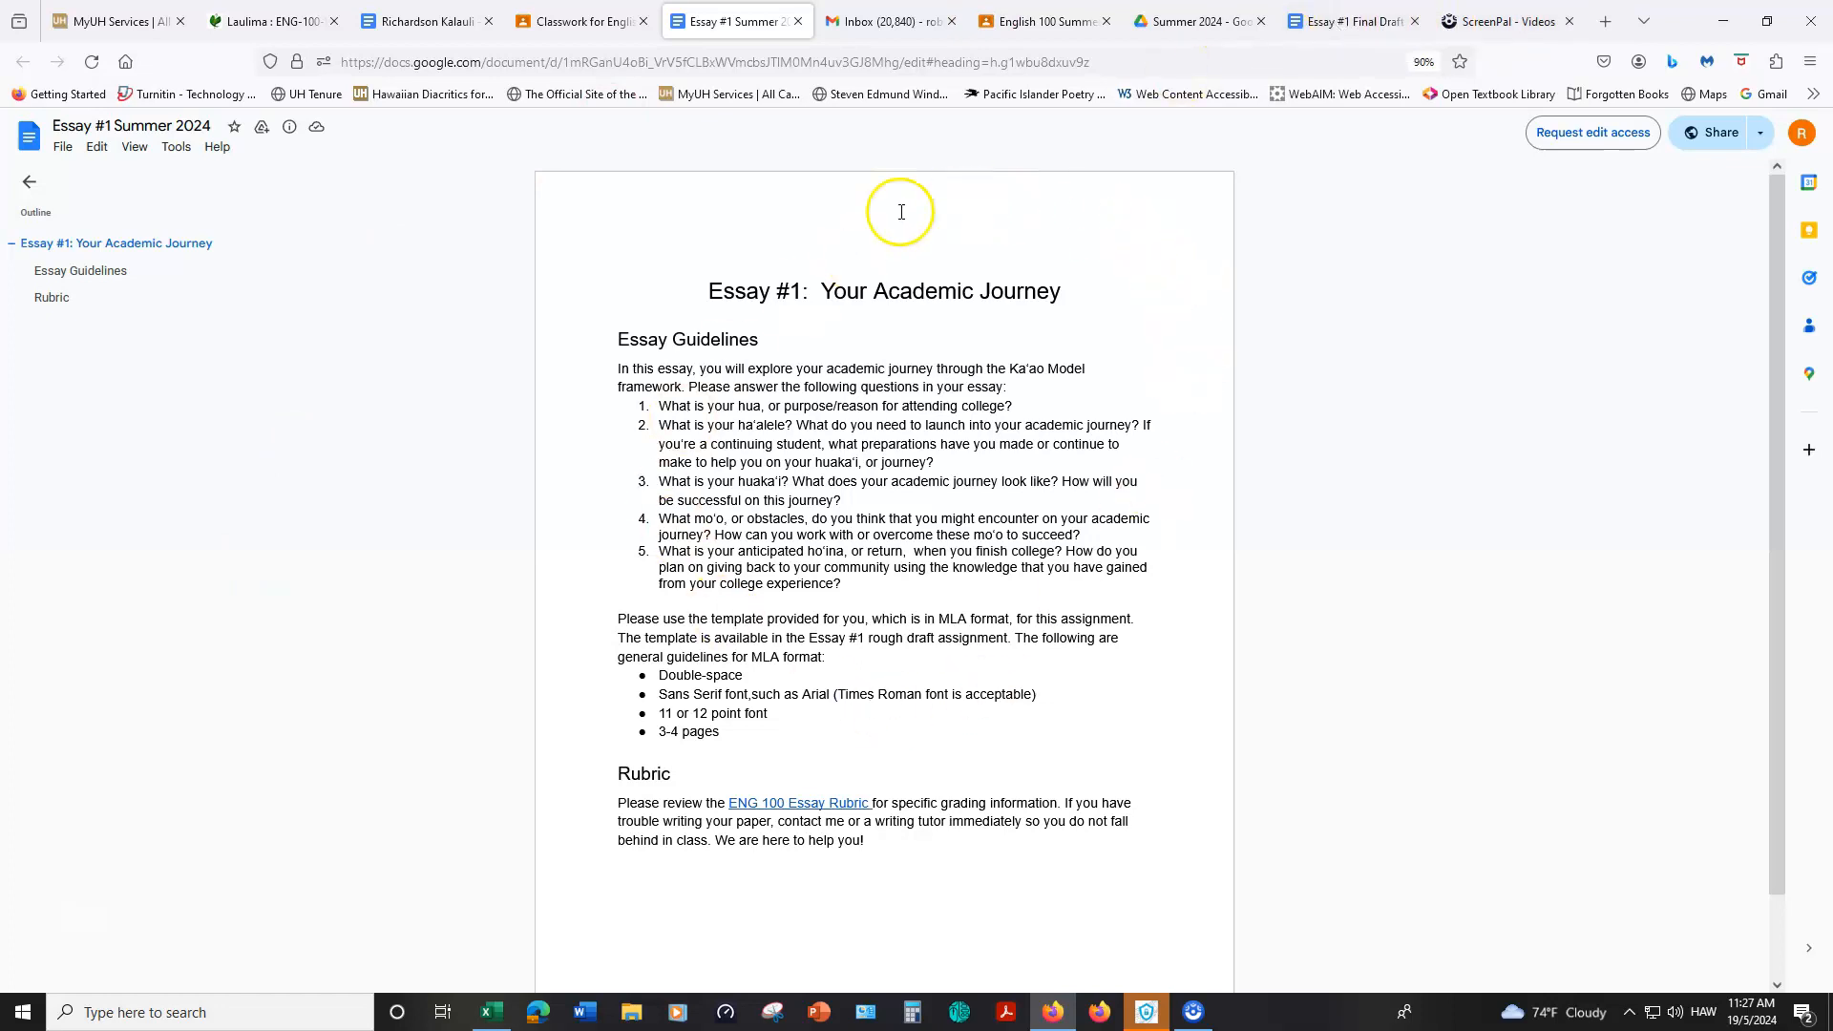
mouse_move(1016, 708)
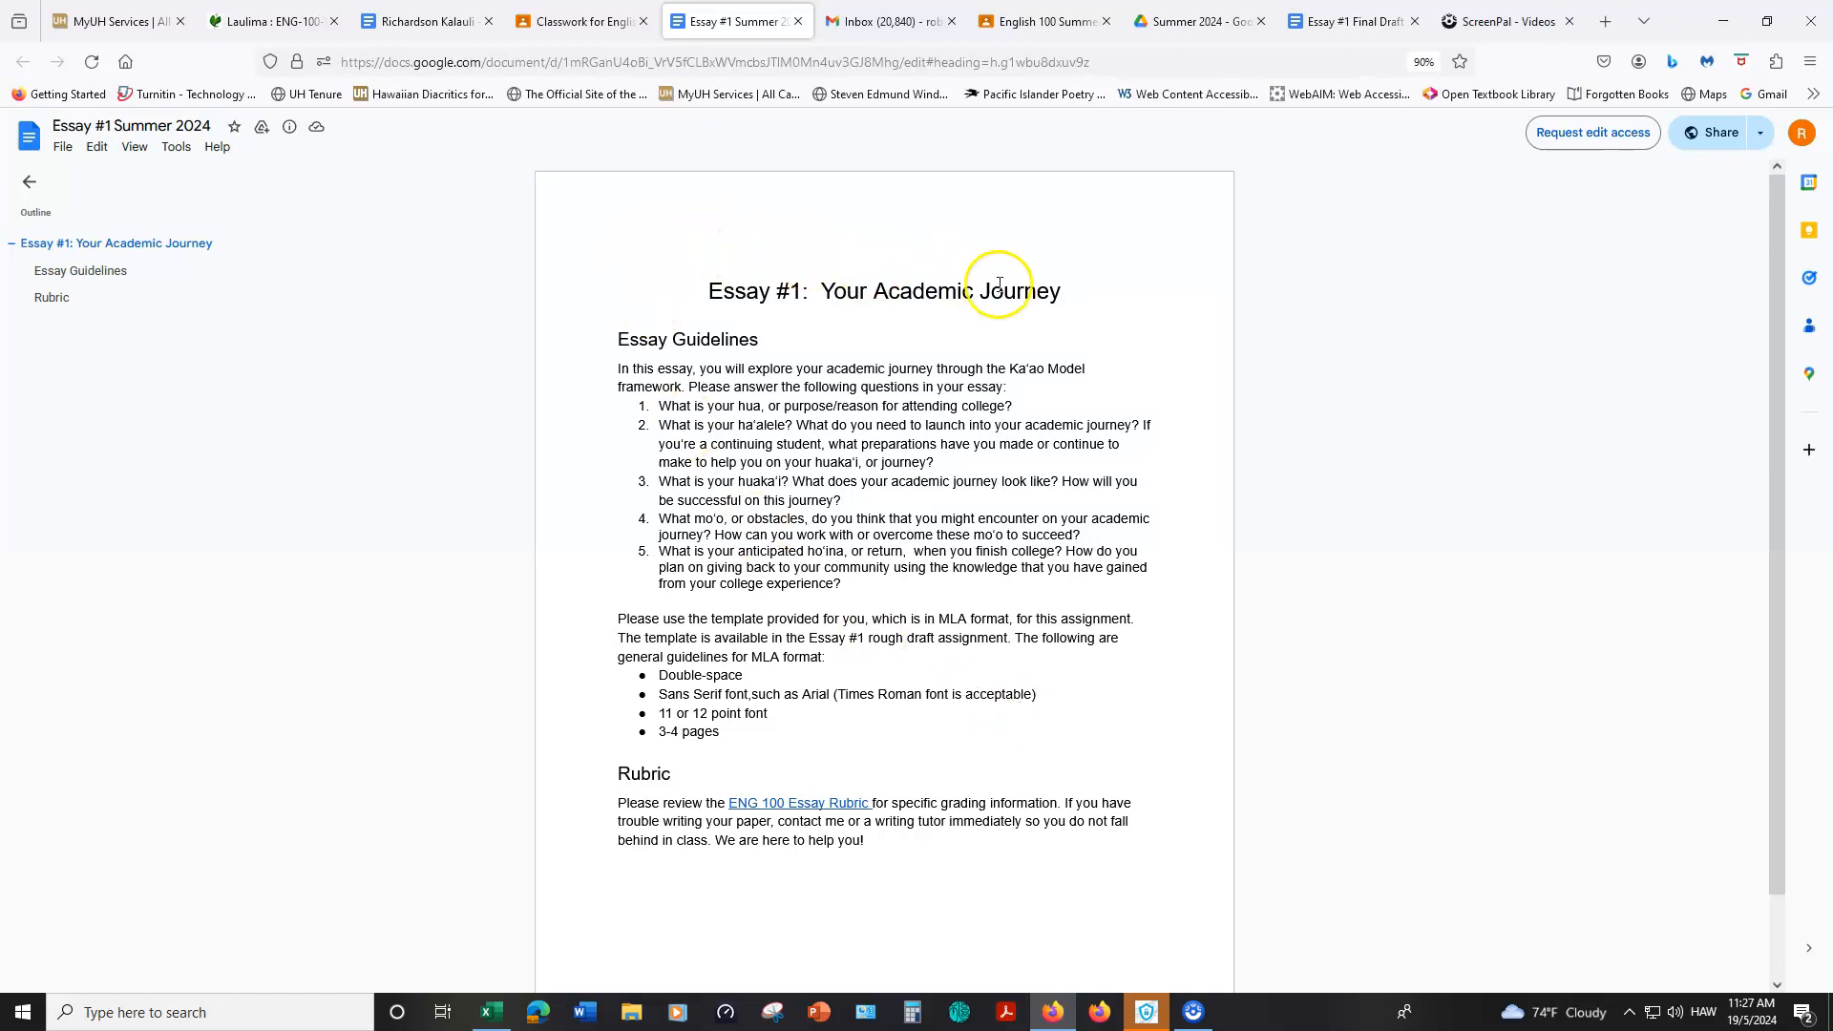
mouse_move(796, 328)
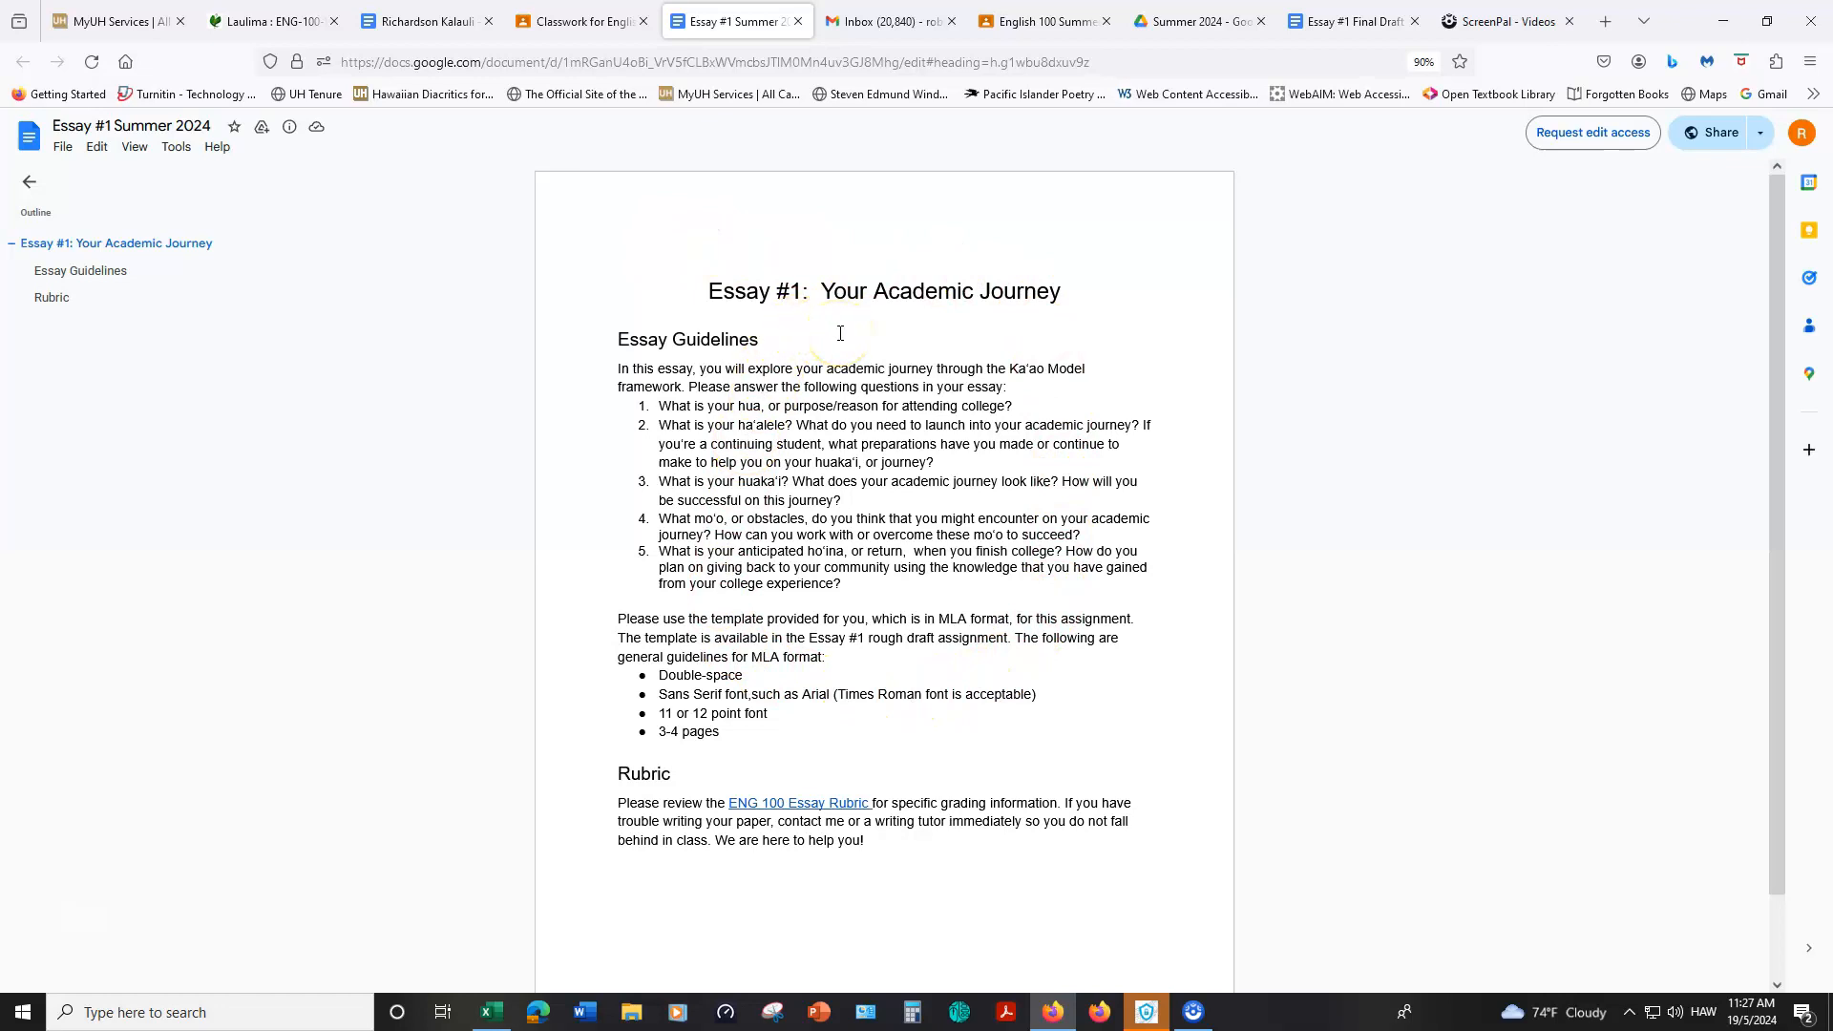
mouse_move(1350, 21)
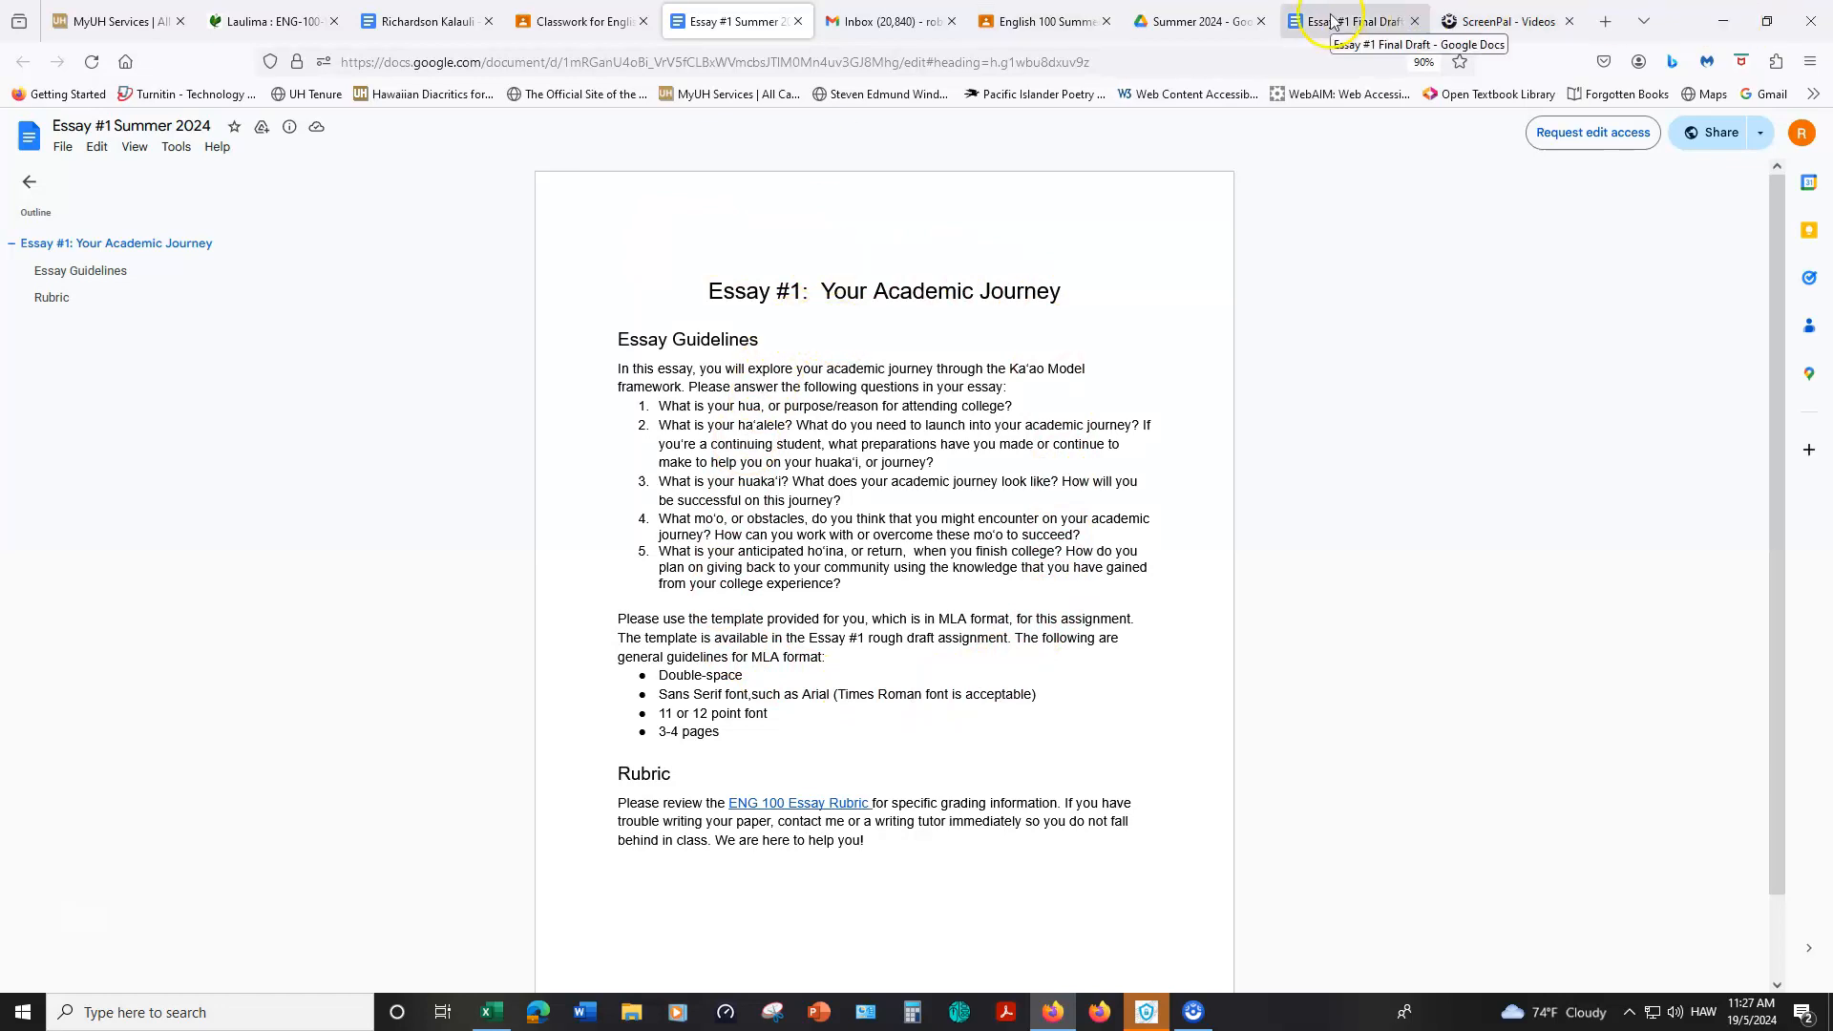
Step: Share Essay #1 Final Draft so anyone at University of Hawaii with the link has access
click(1349, 21)
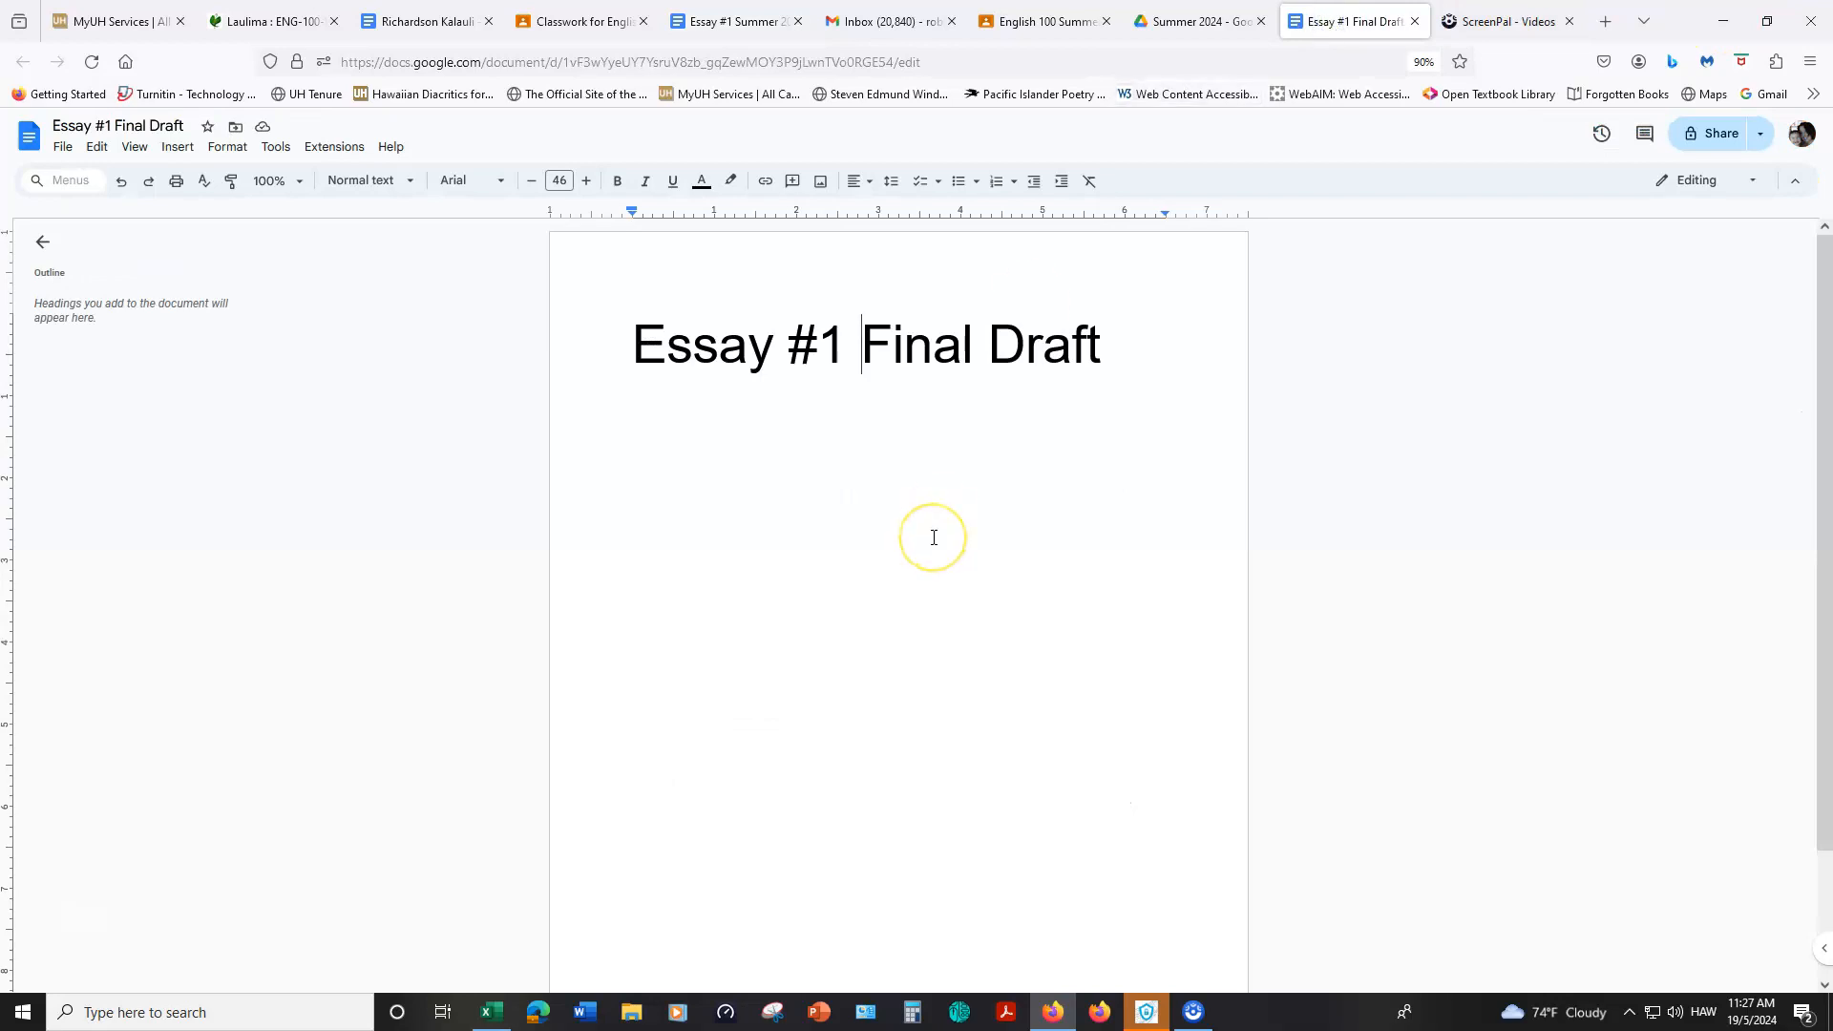
mouse_move(1804, 134)
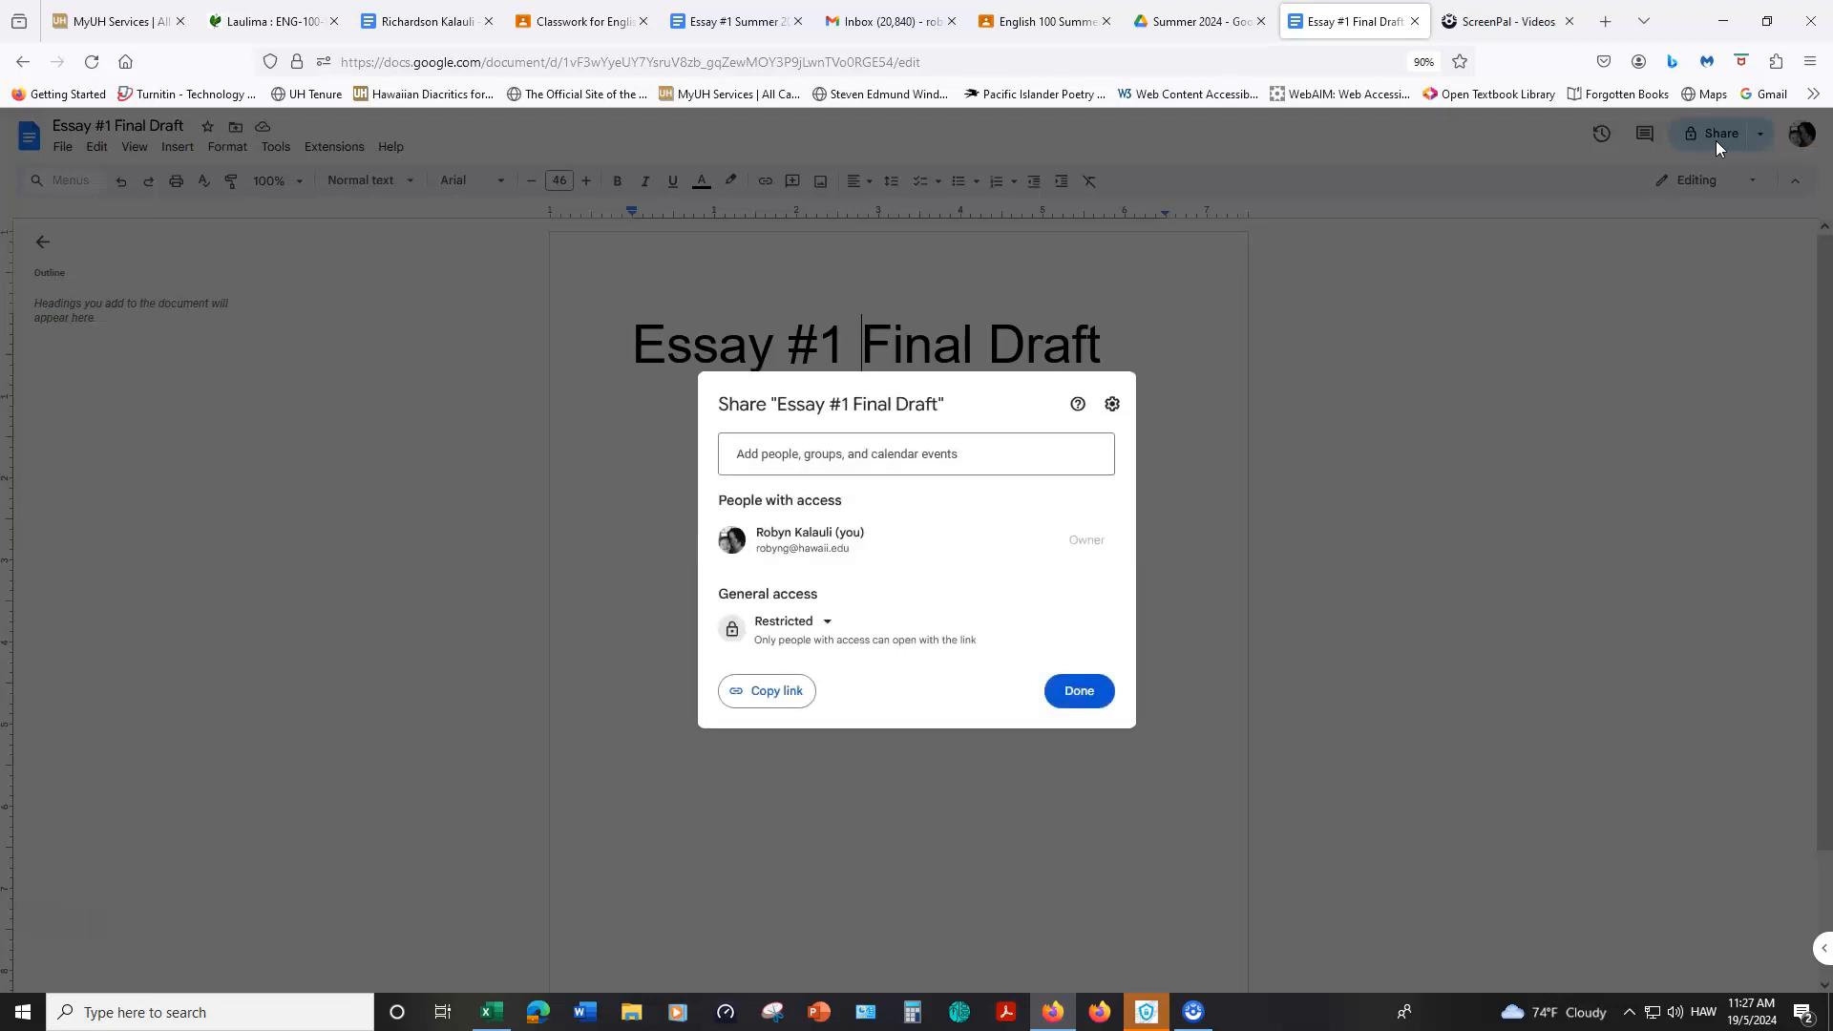
click(915, 454)
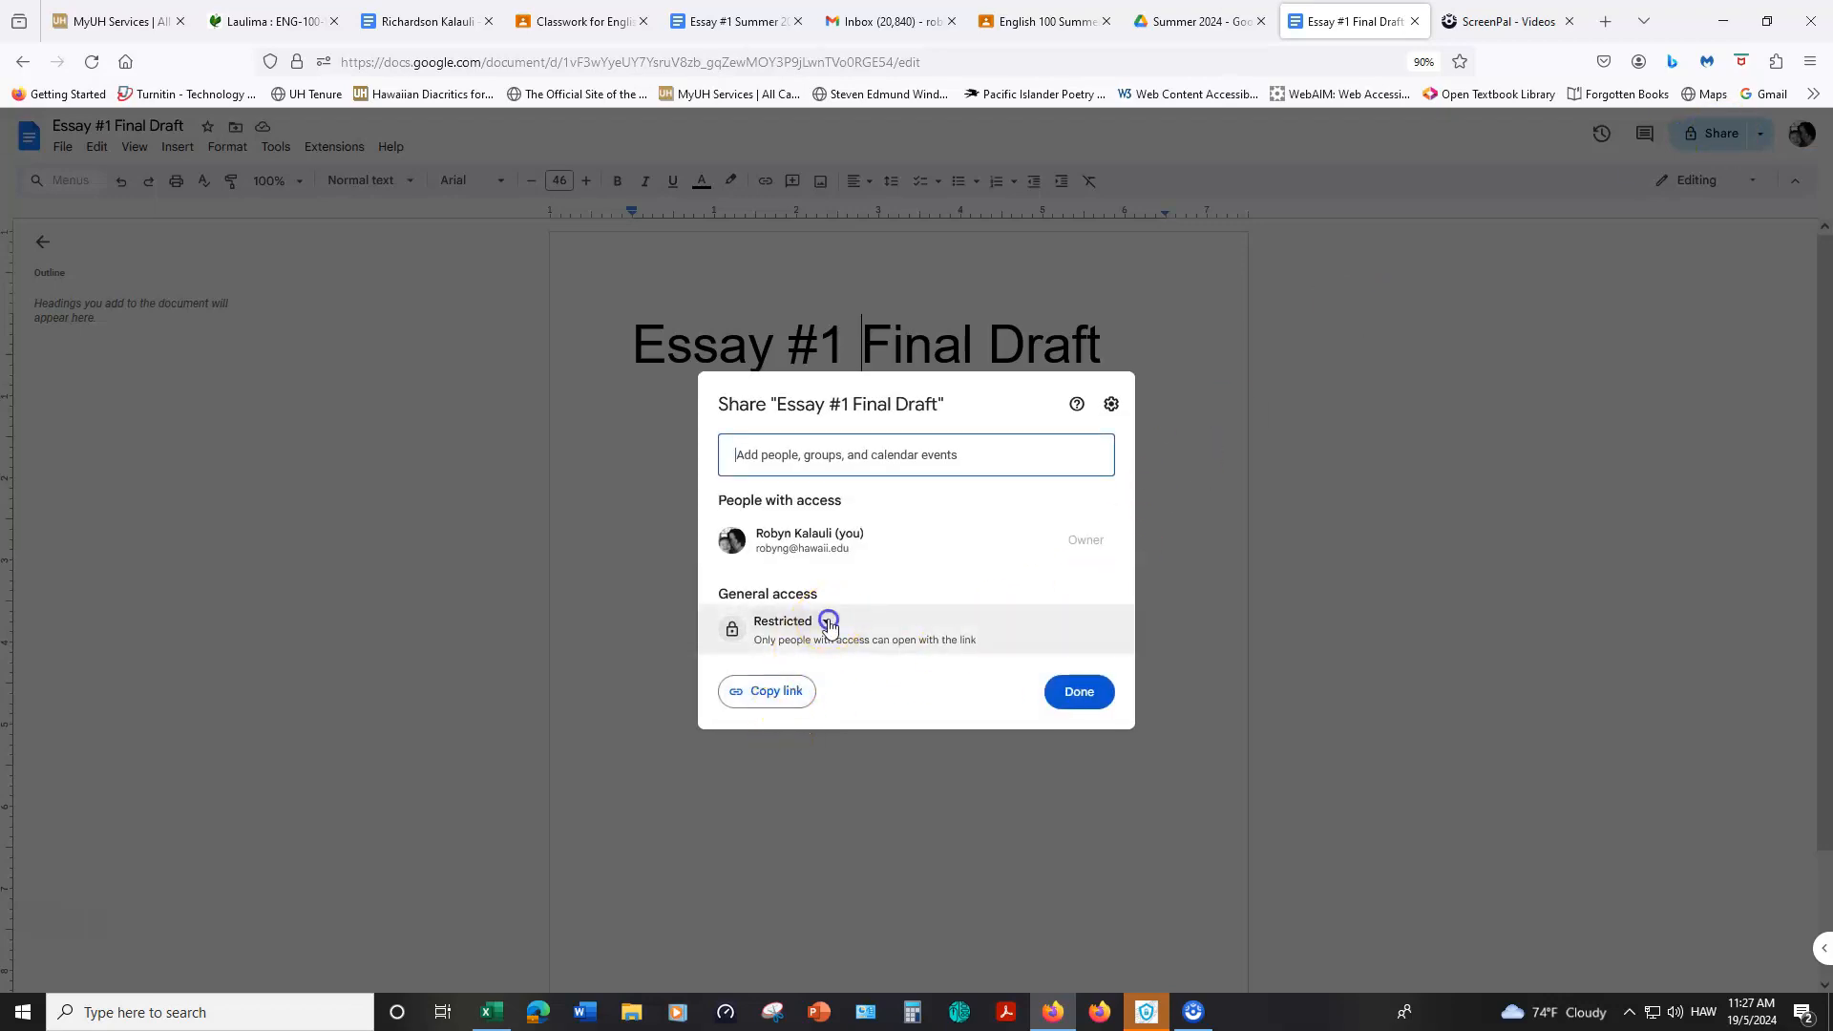
click(791, 620)
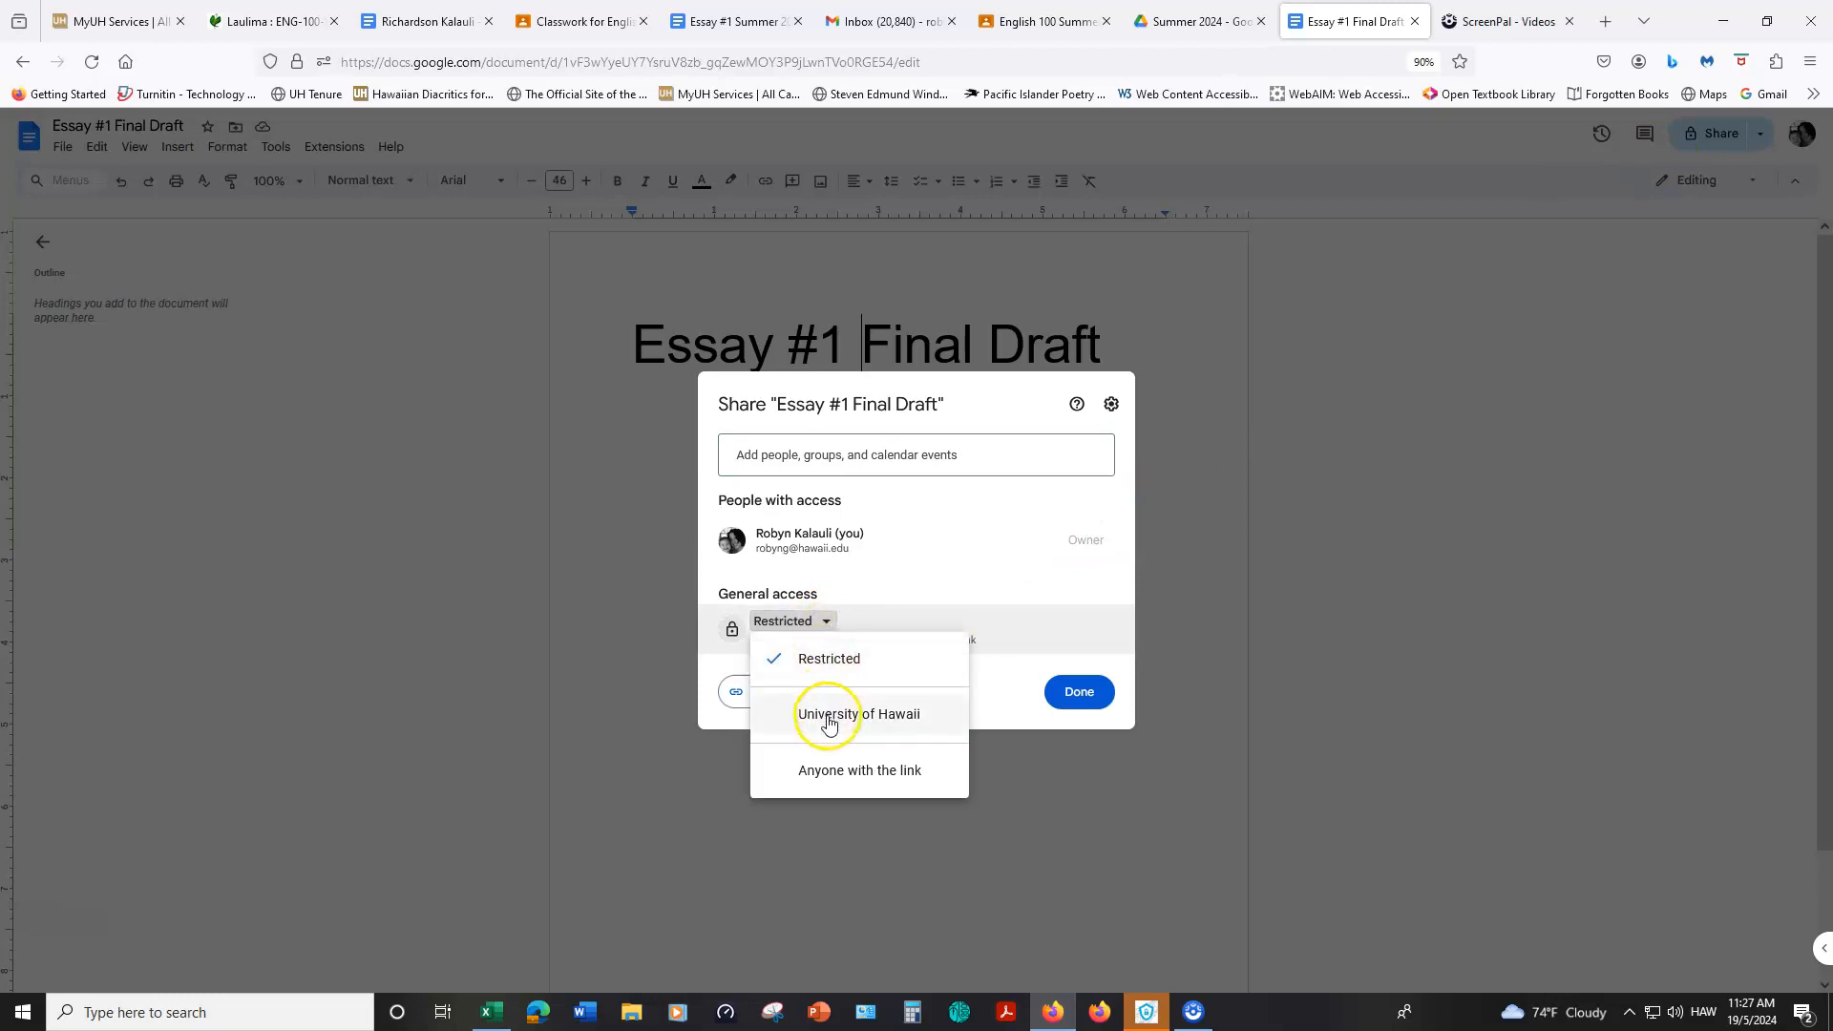
click(857, 712)
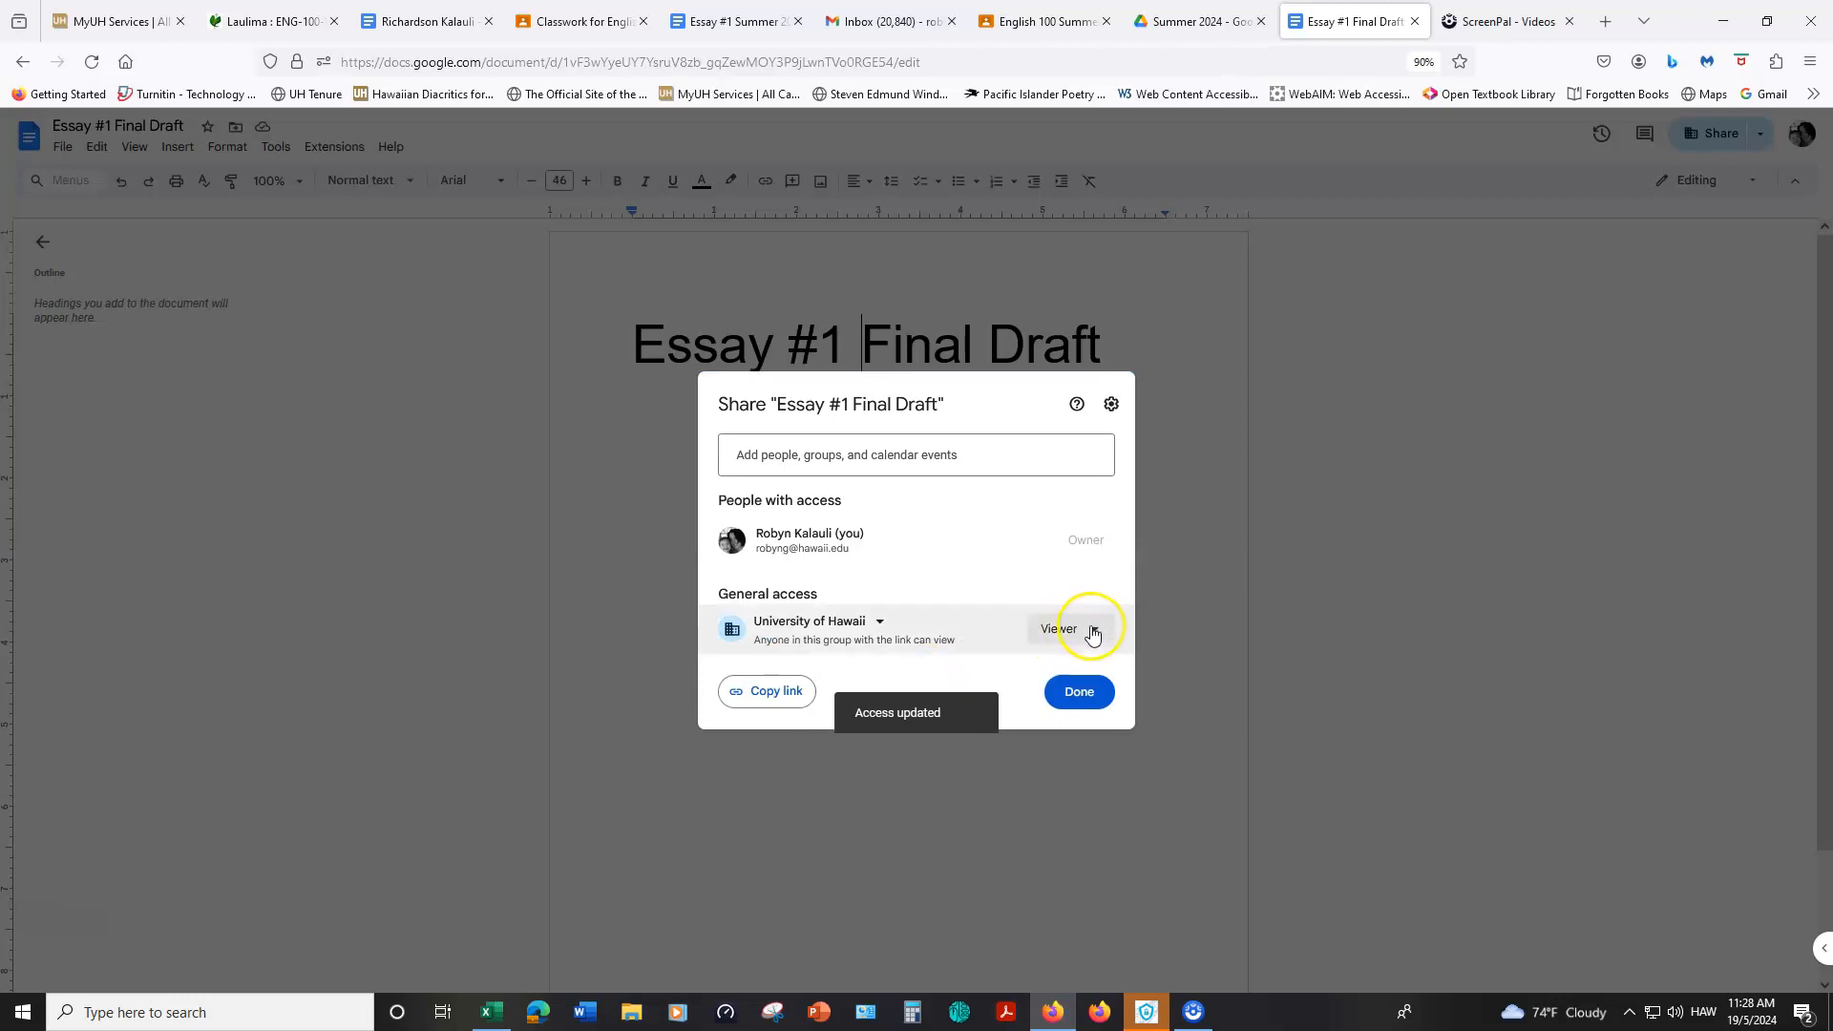
Step: Set the University of Hawaii access role to Commenter and copy the document link
click(1065, 628)
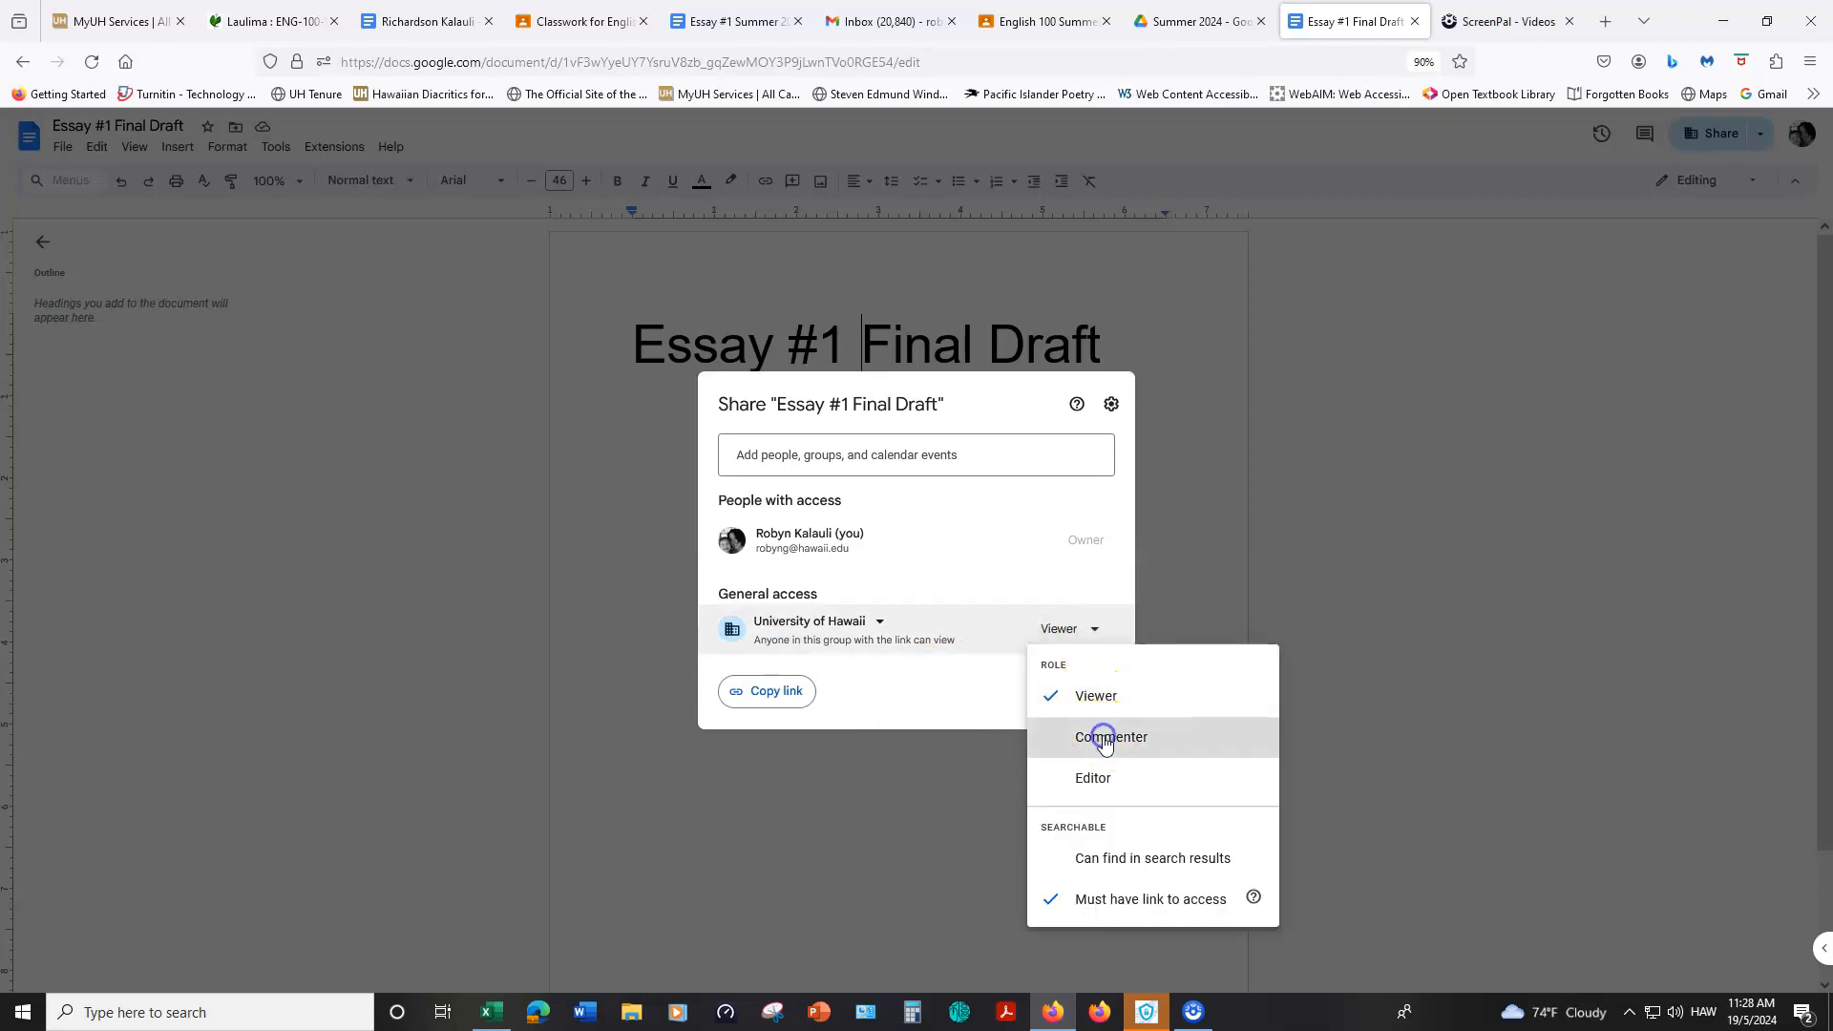
click(1109, 737)
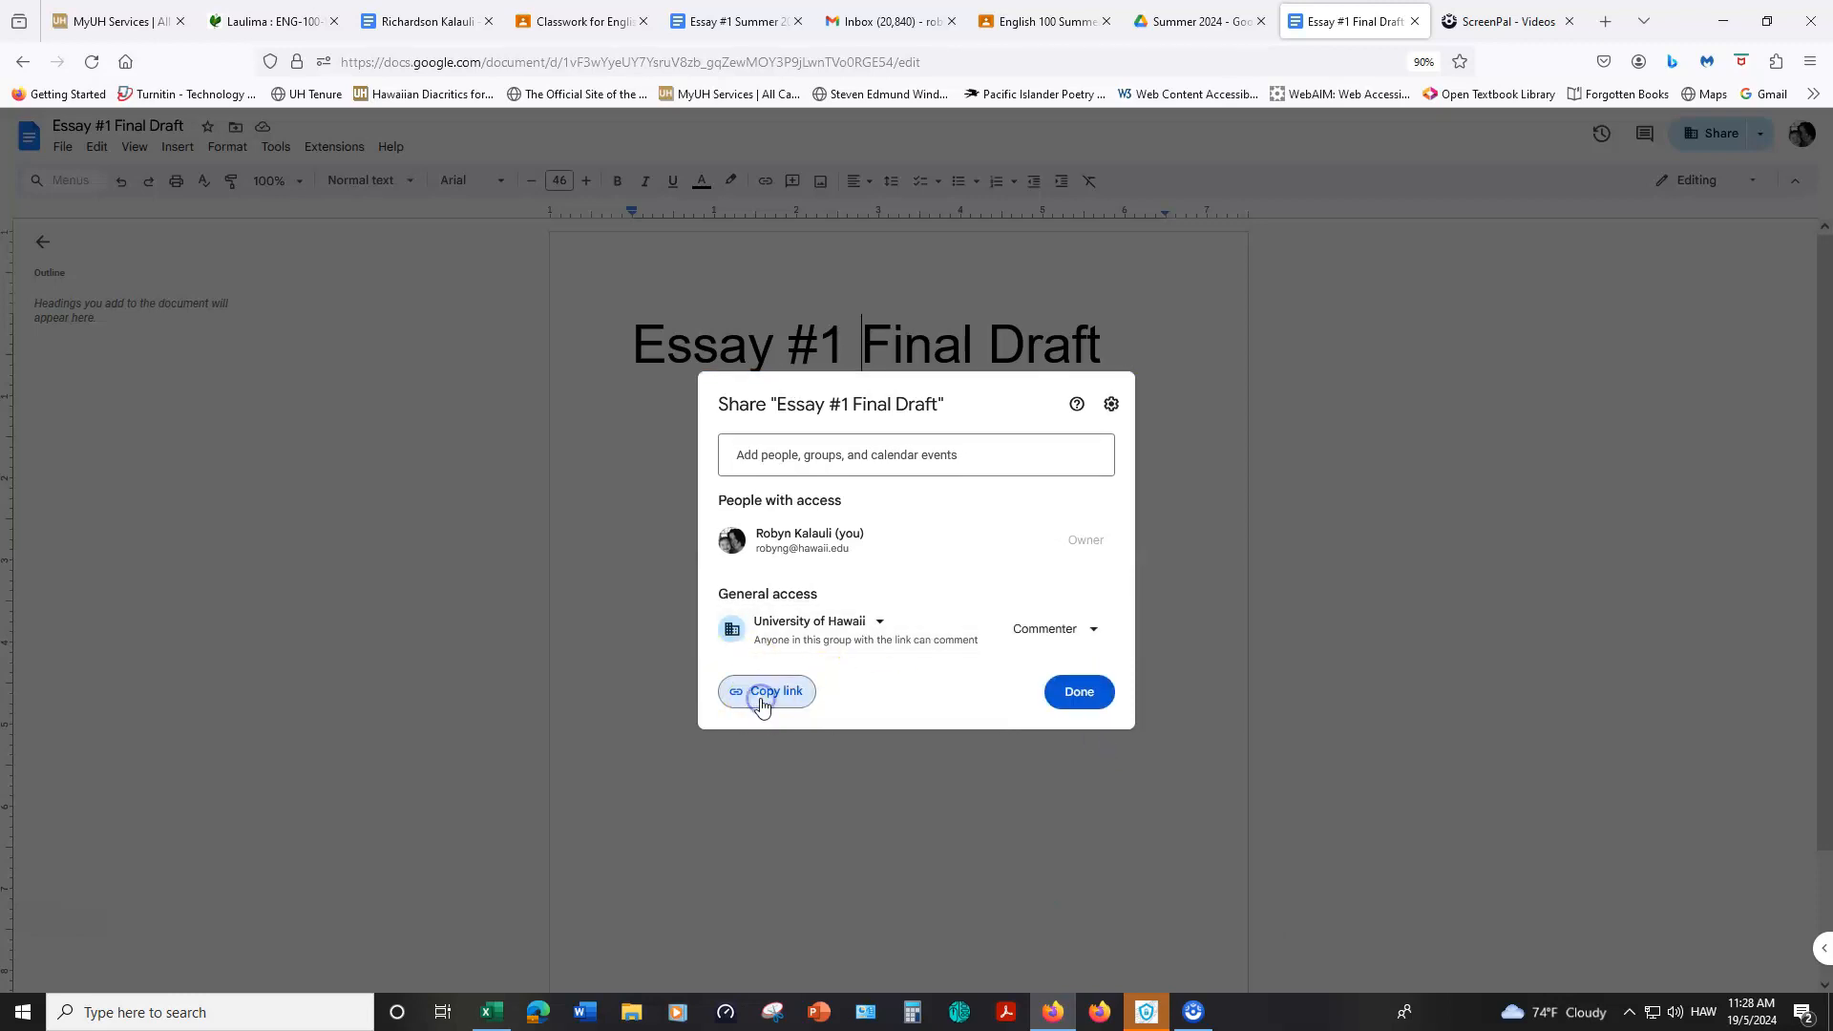
click(768, 692)
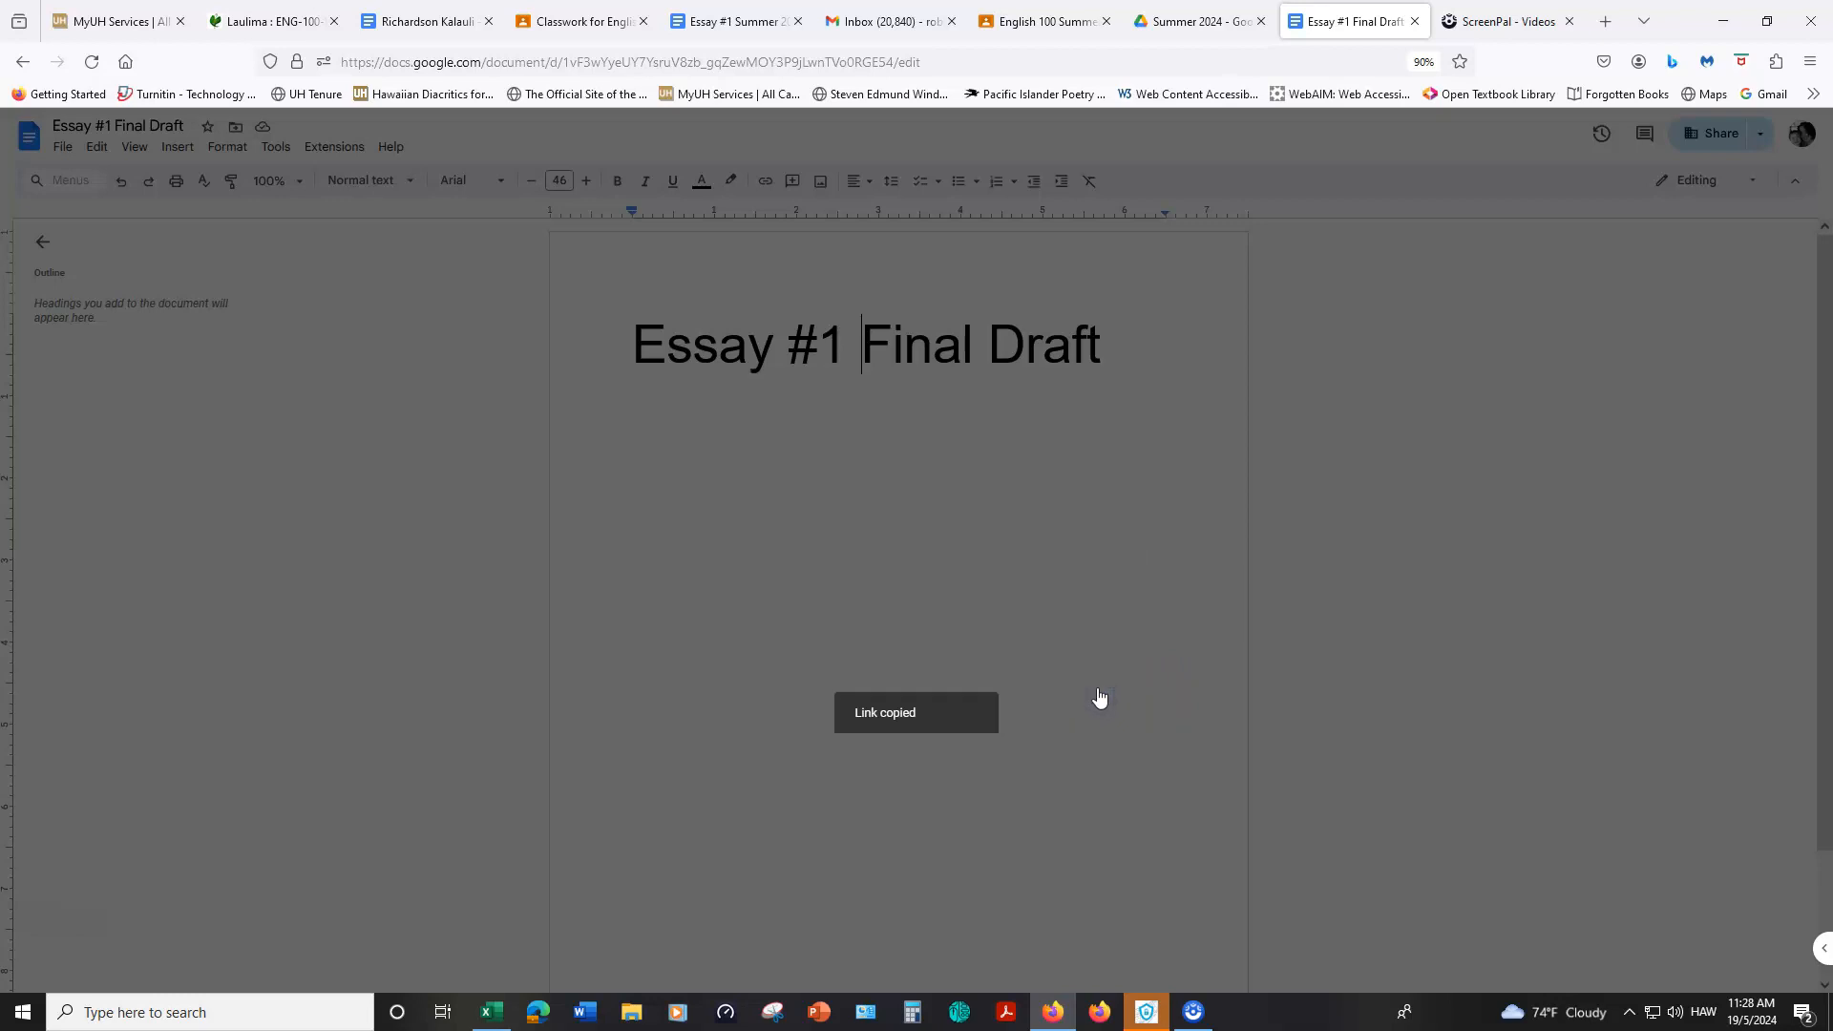
mouse_move(1040, 21)
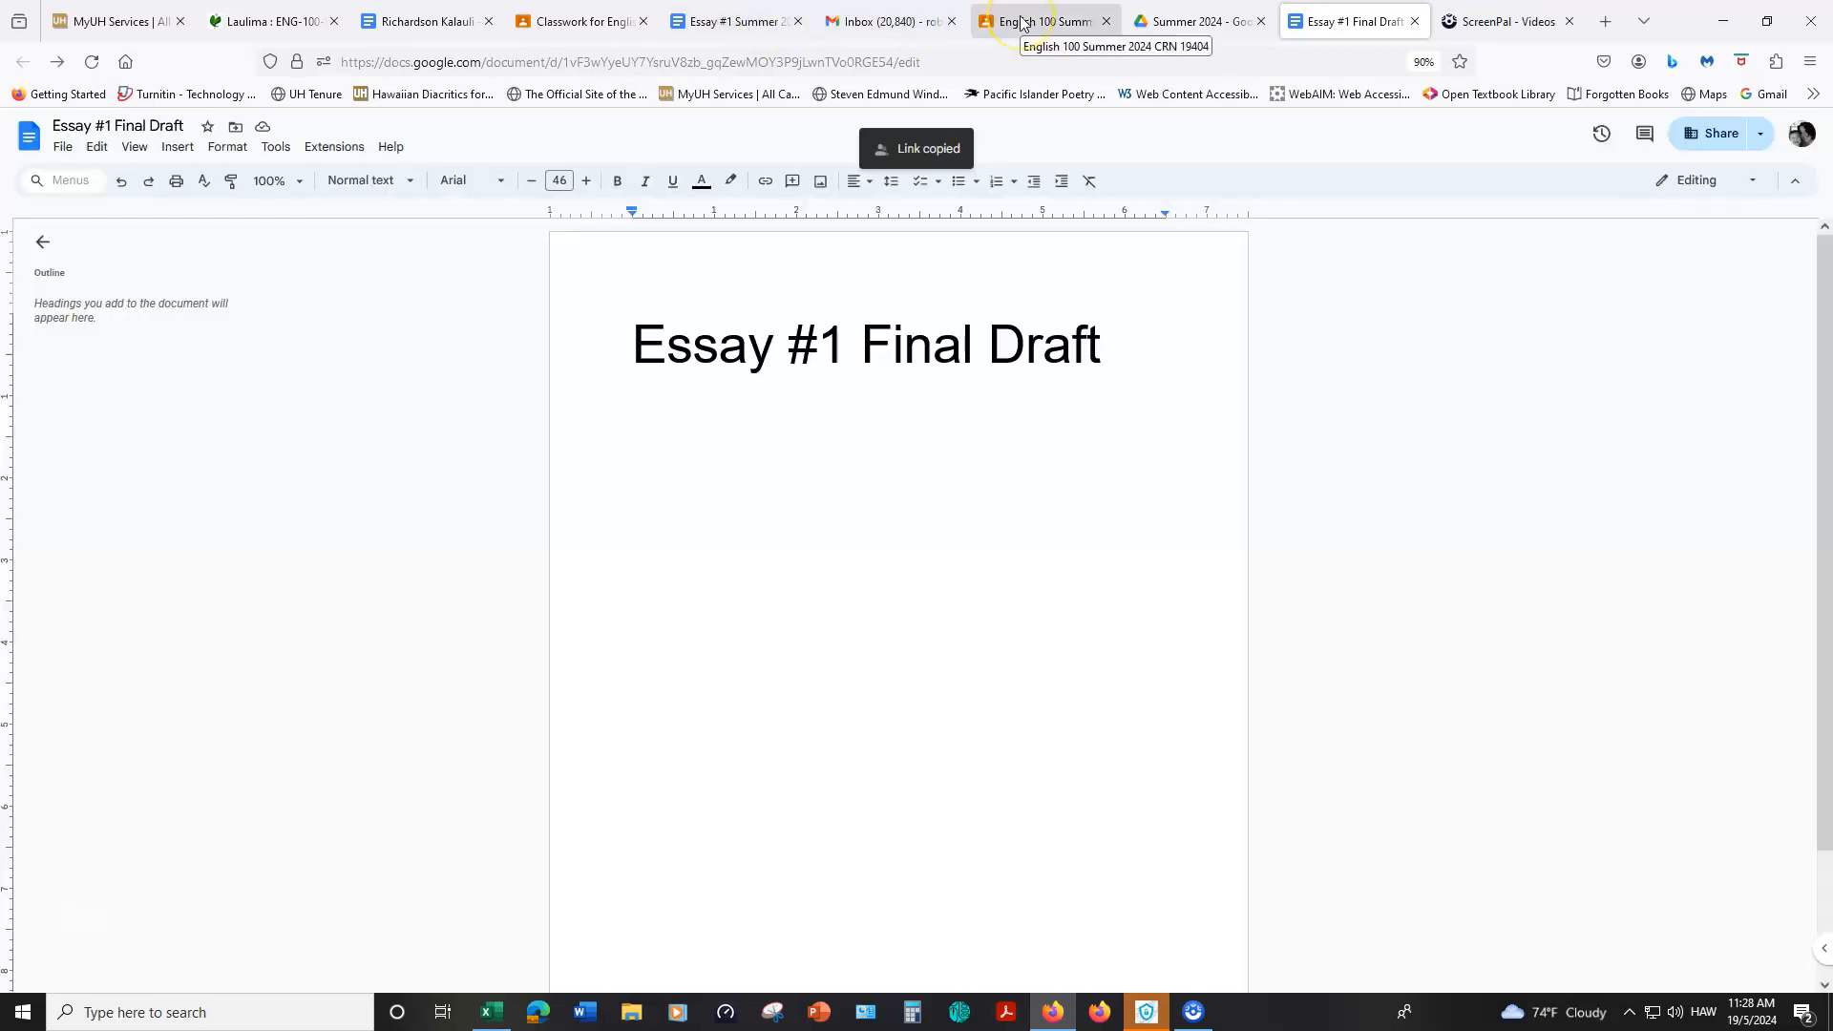
Step: Return to the English 100 course and view the Essay #1 assignment page
click(572, 21)
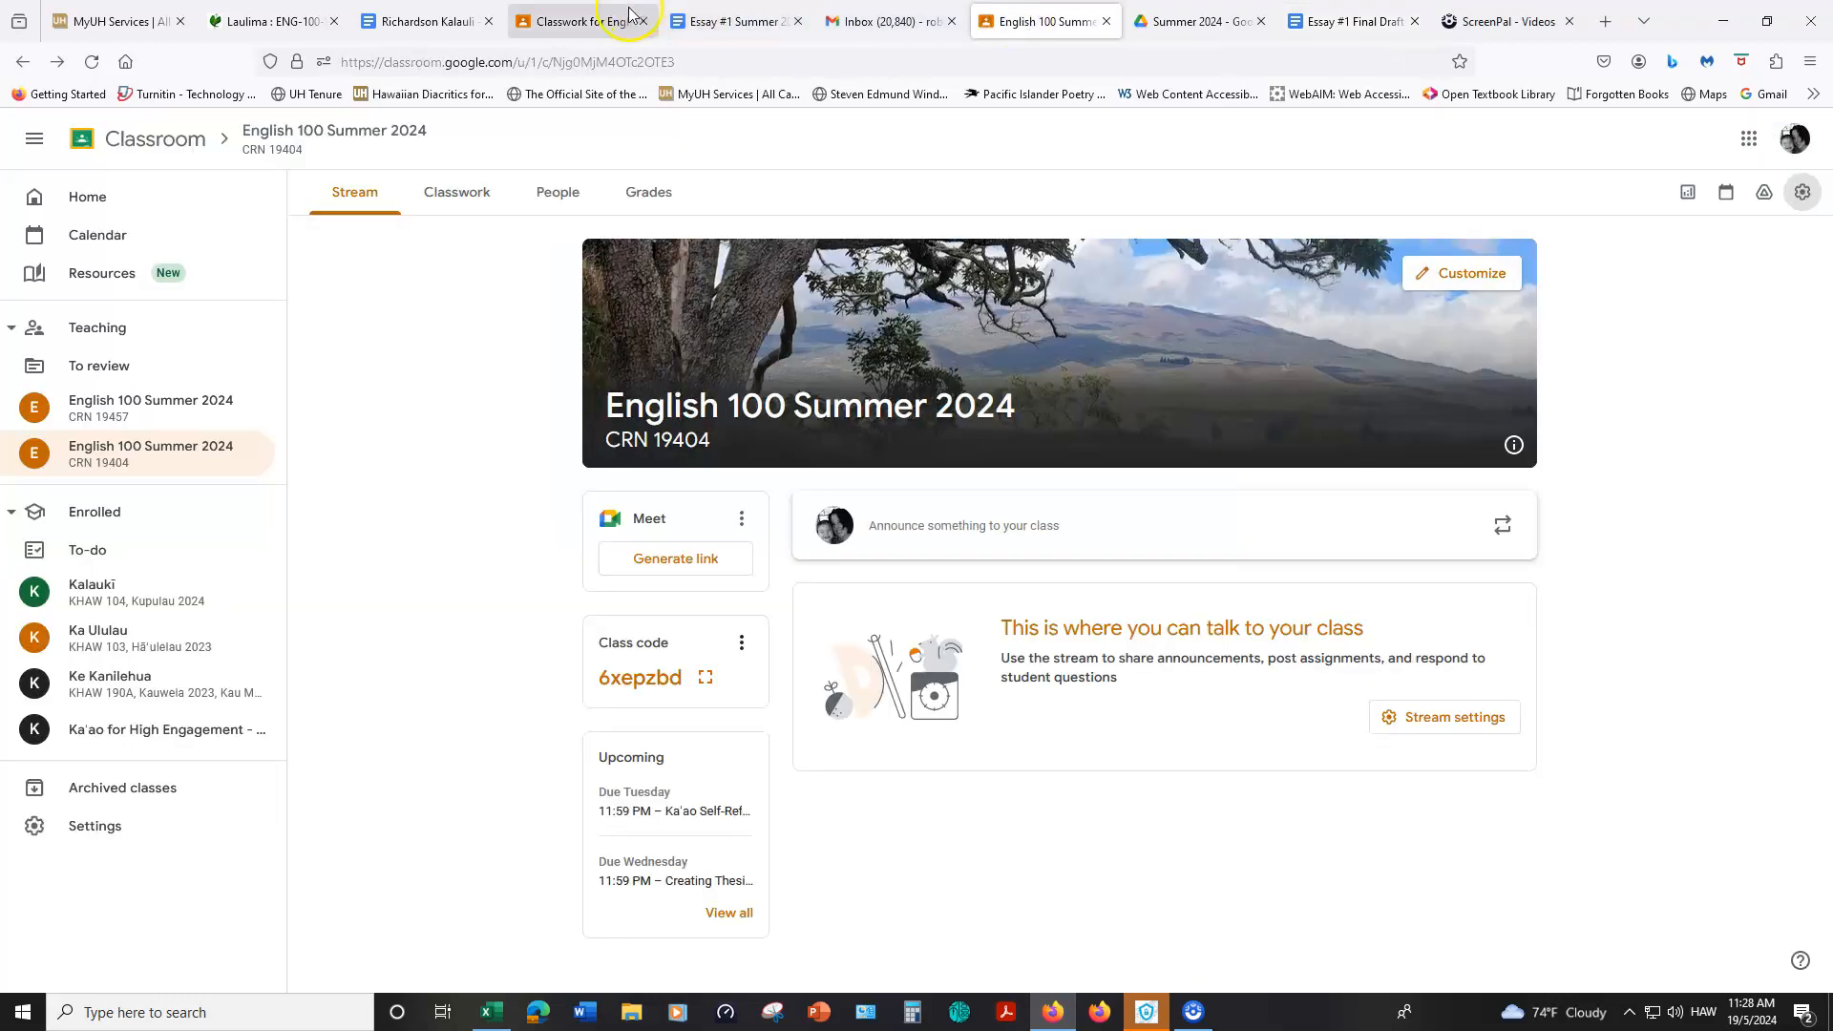
click(456, 191)
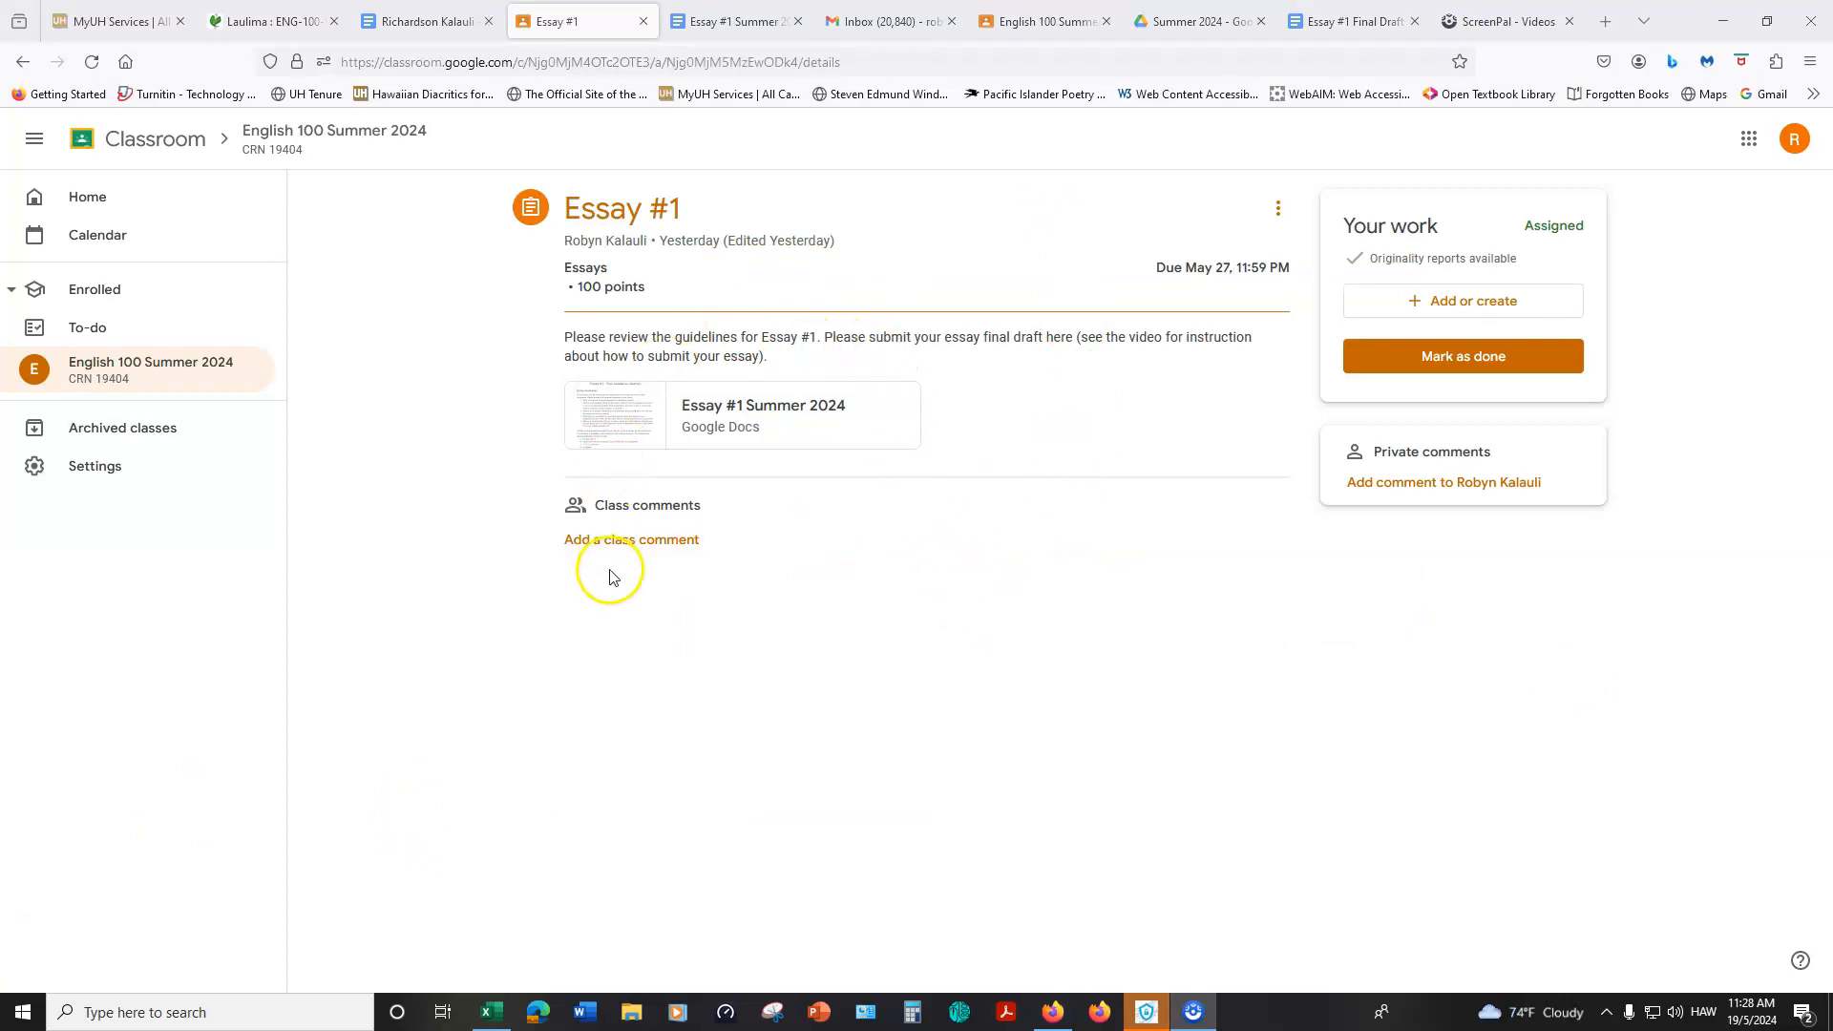
mouse_move(800, 590)
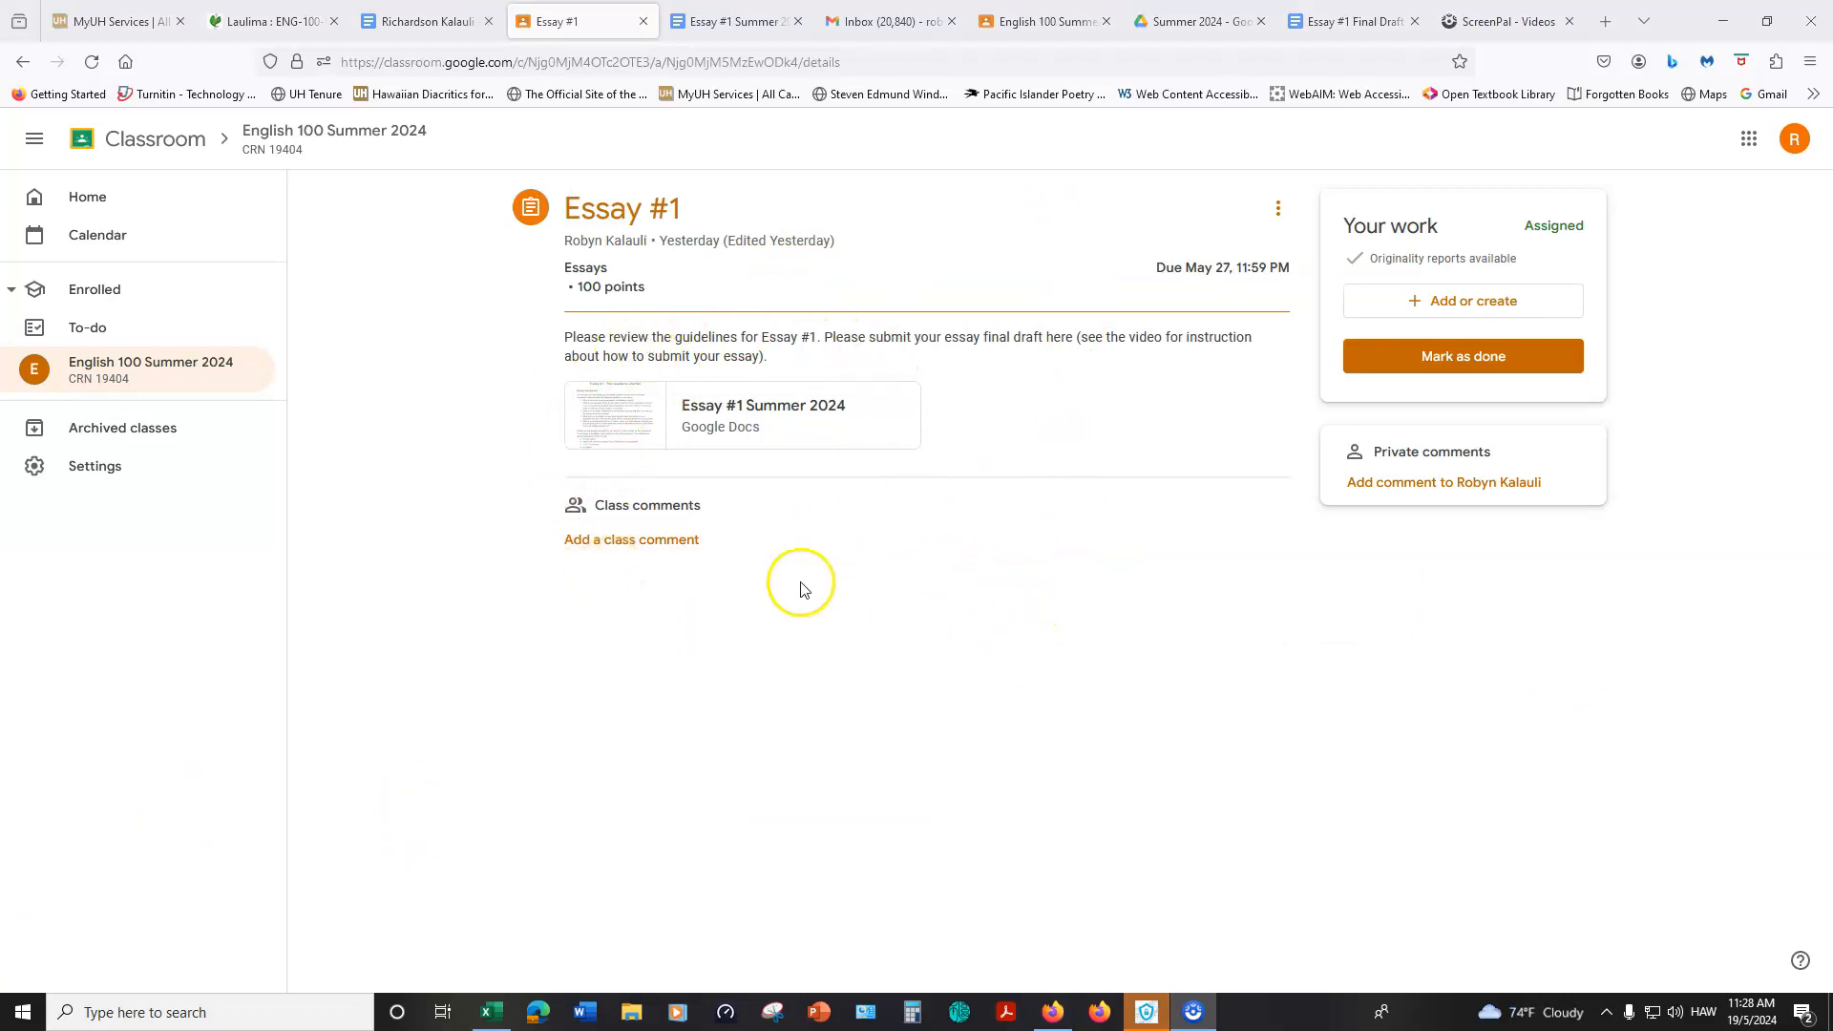
mouse_move(1531, 229)
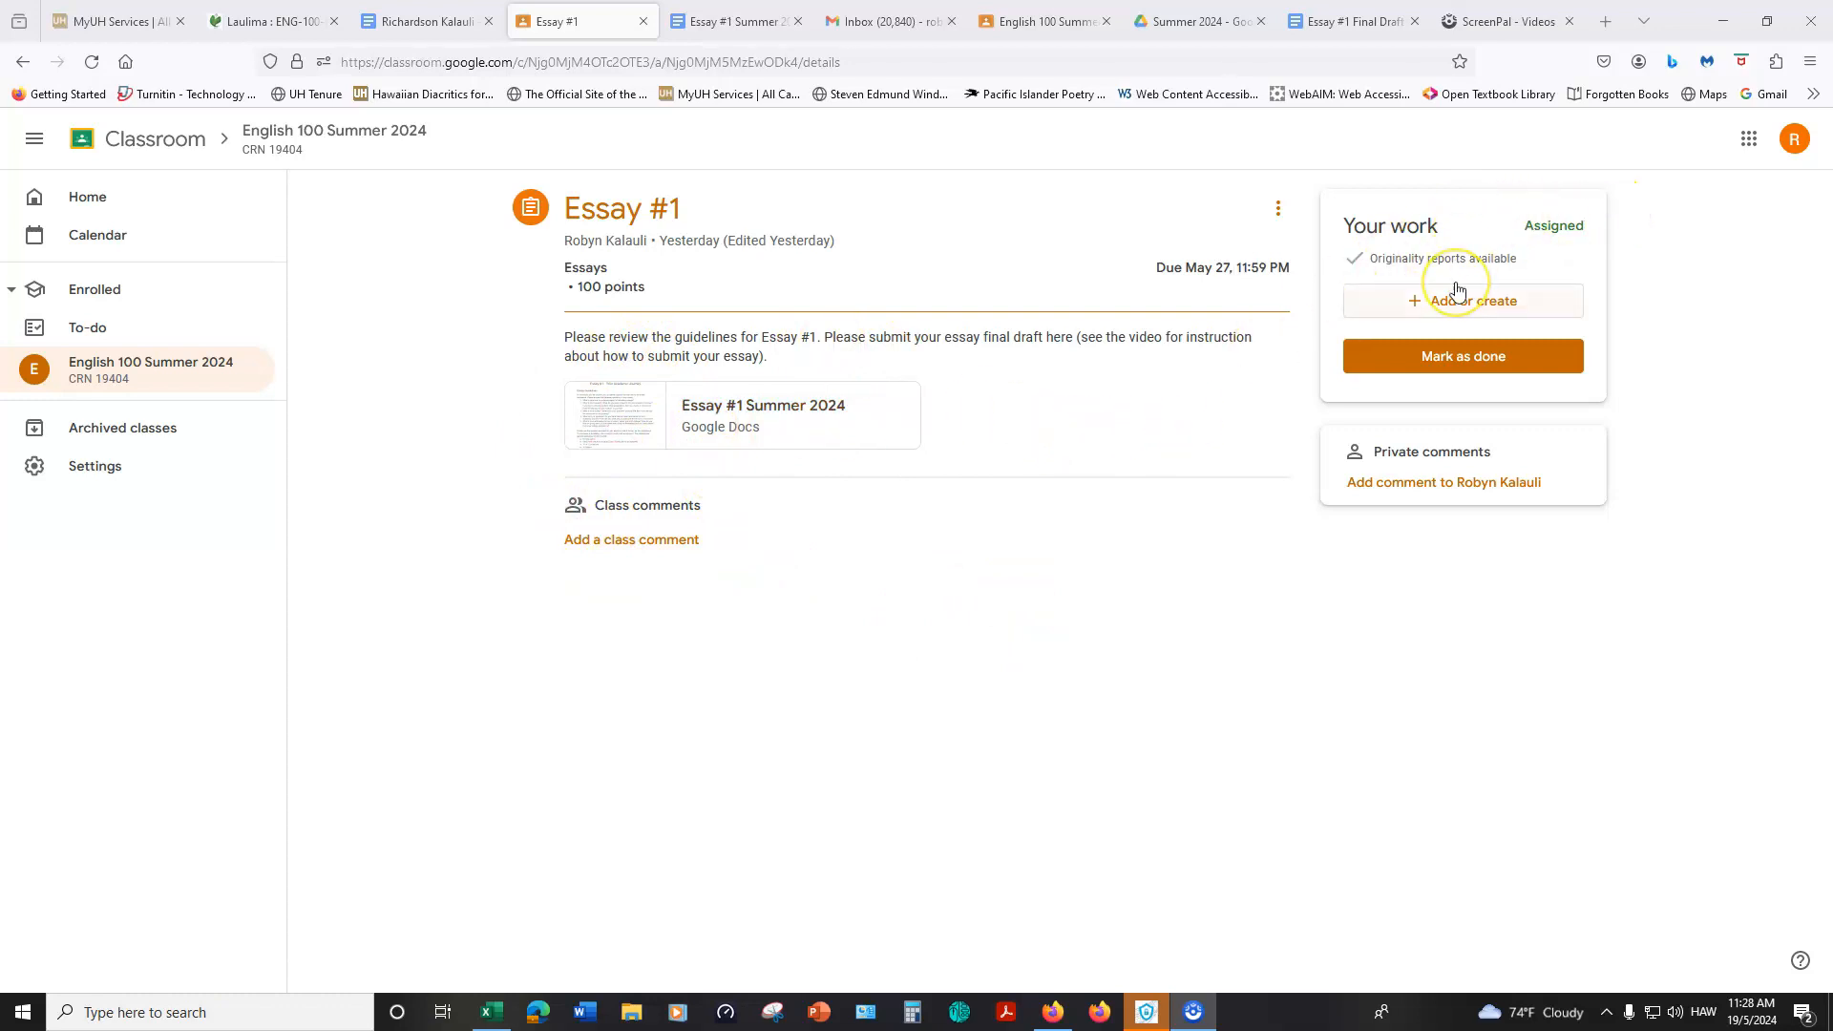
mouse_move(1365, 222)
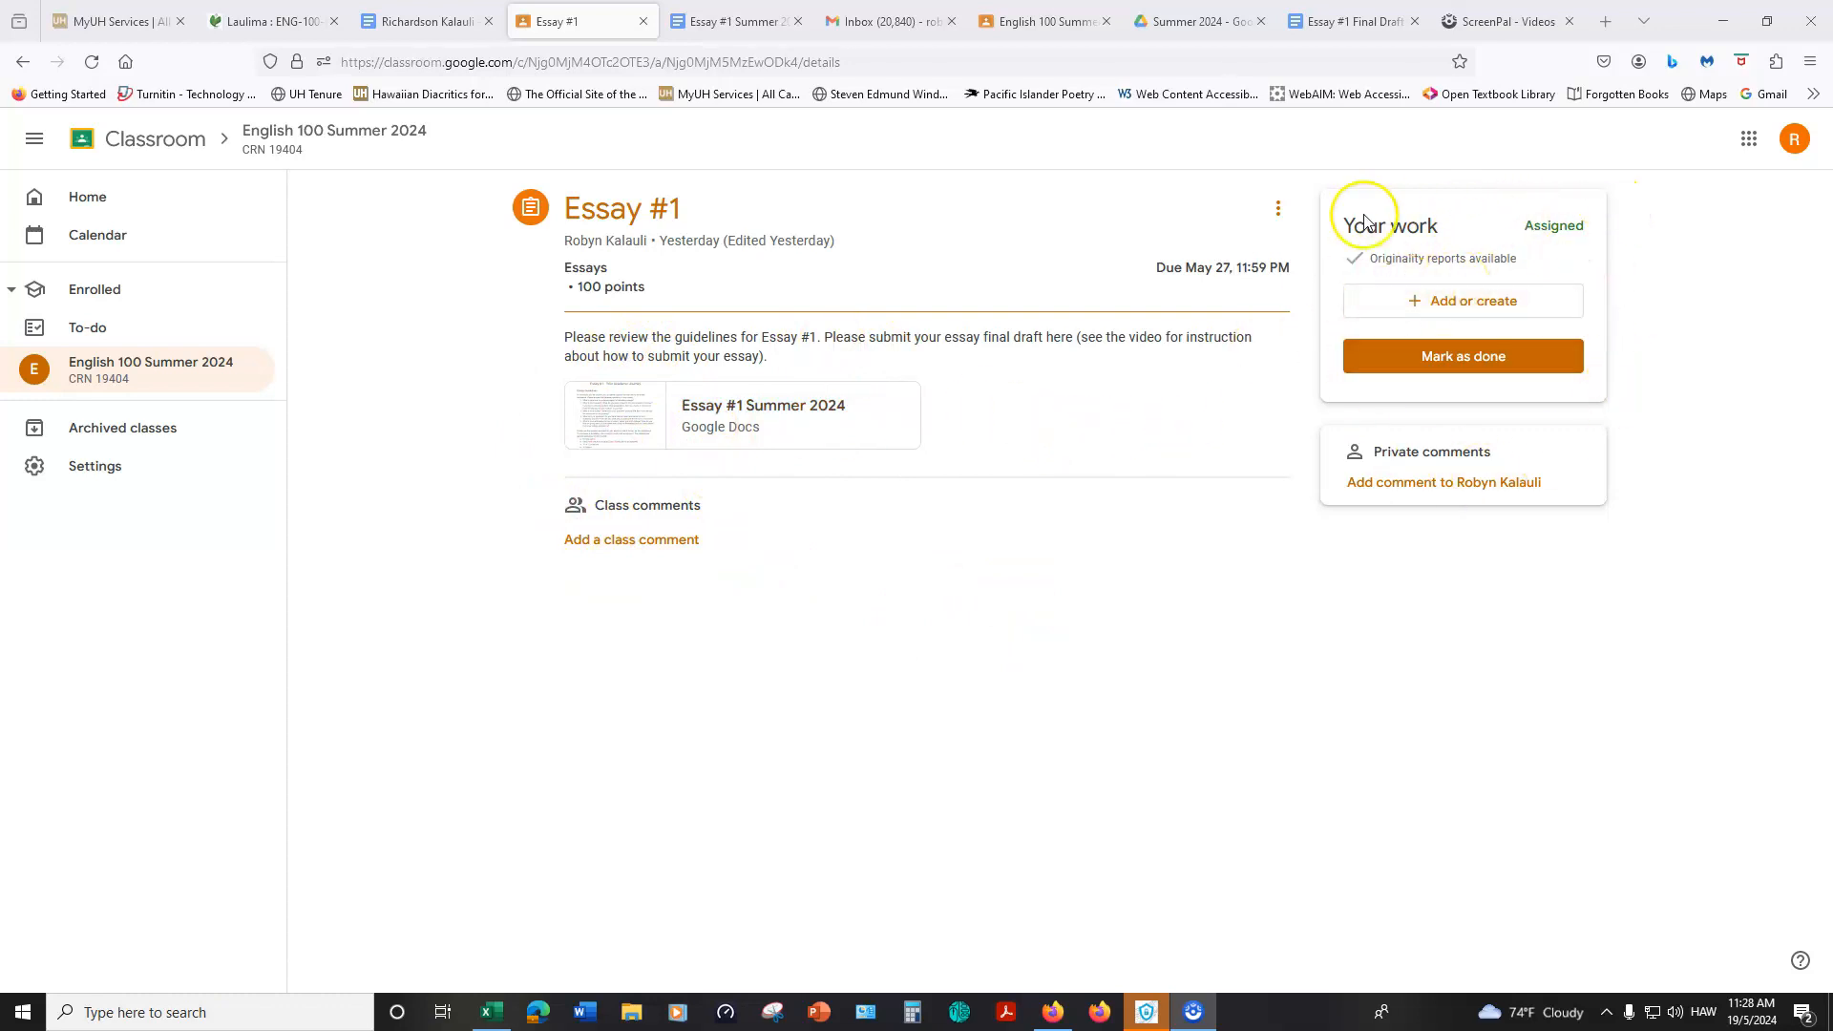
mouse_move(1535, 489)
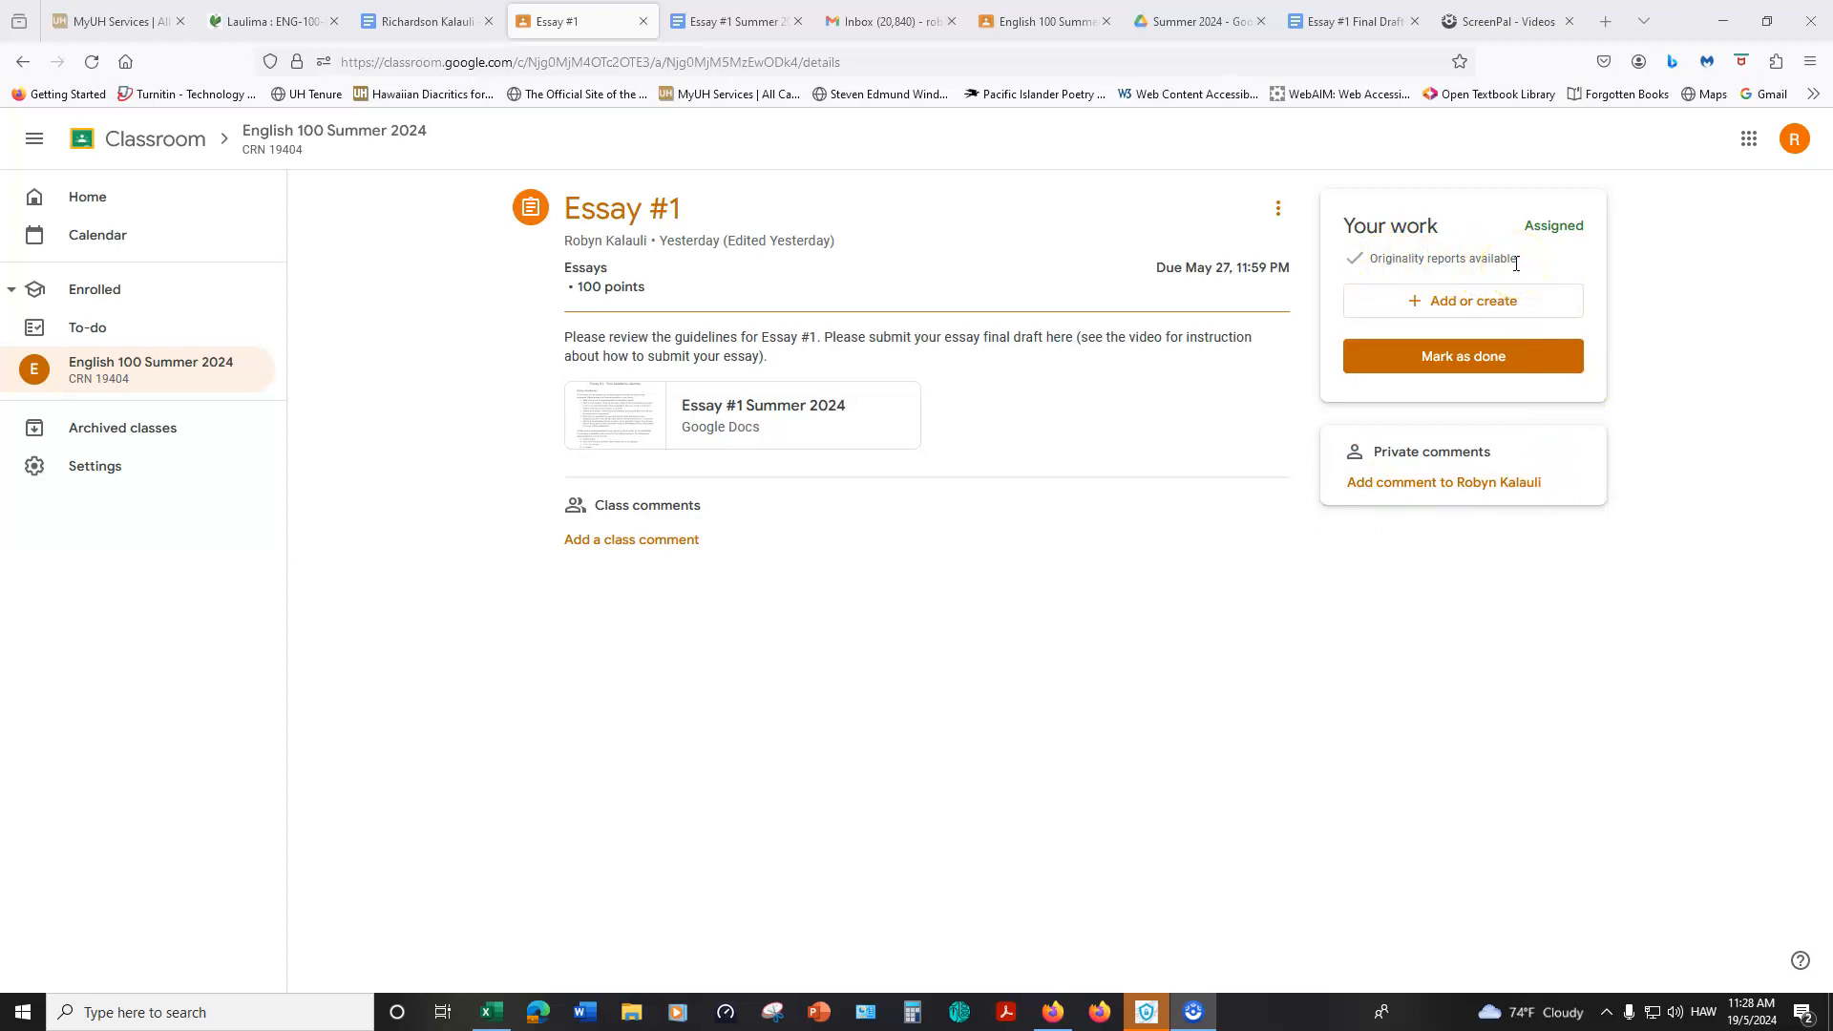
mouse_move(1519, 268)
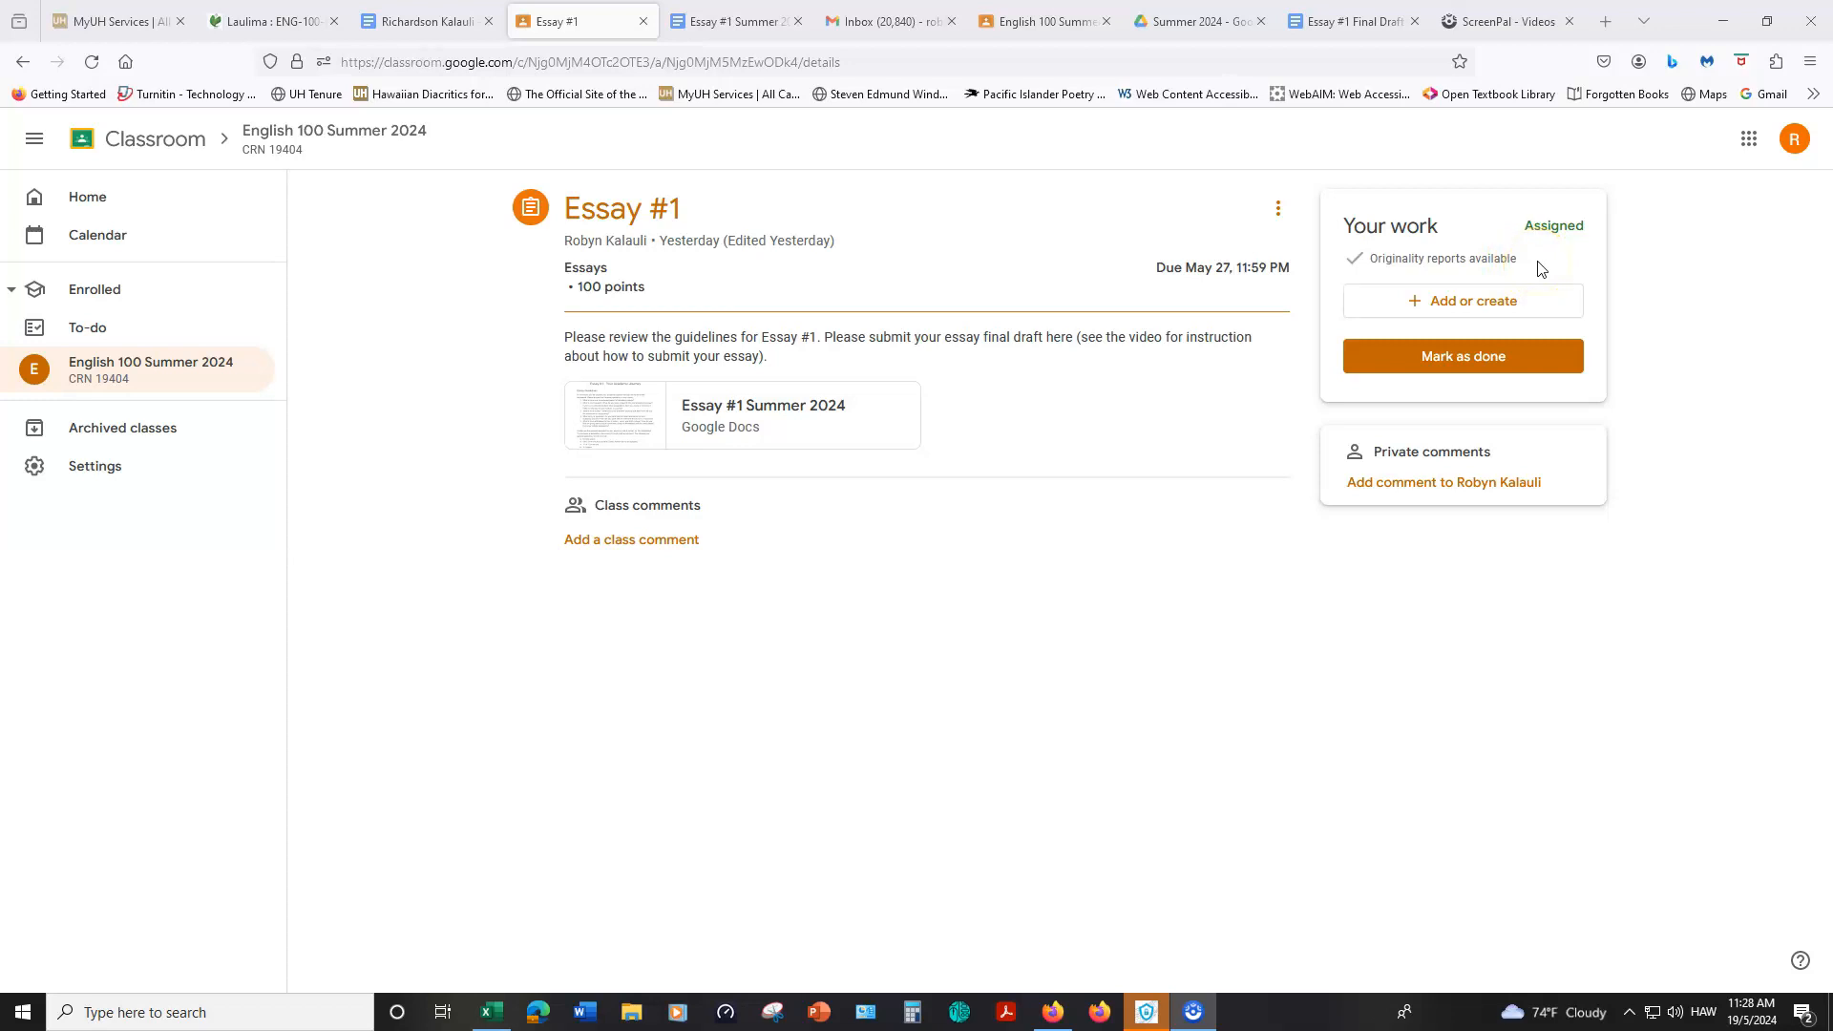
mouse_move(1523, 273)
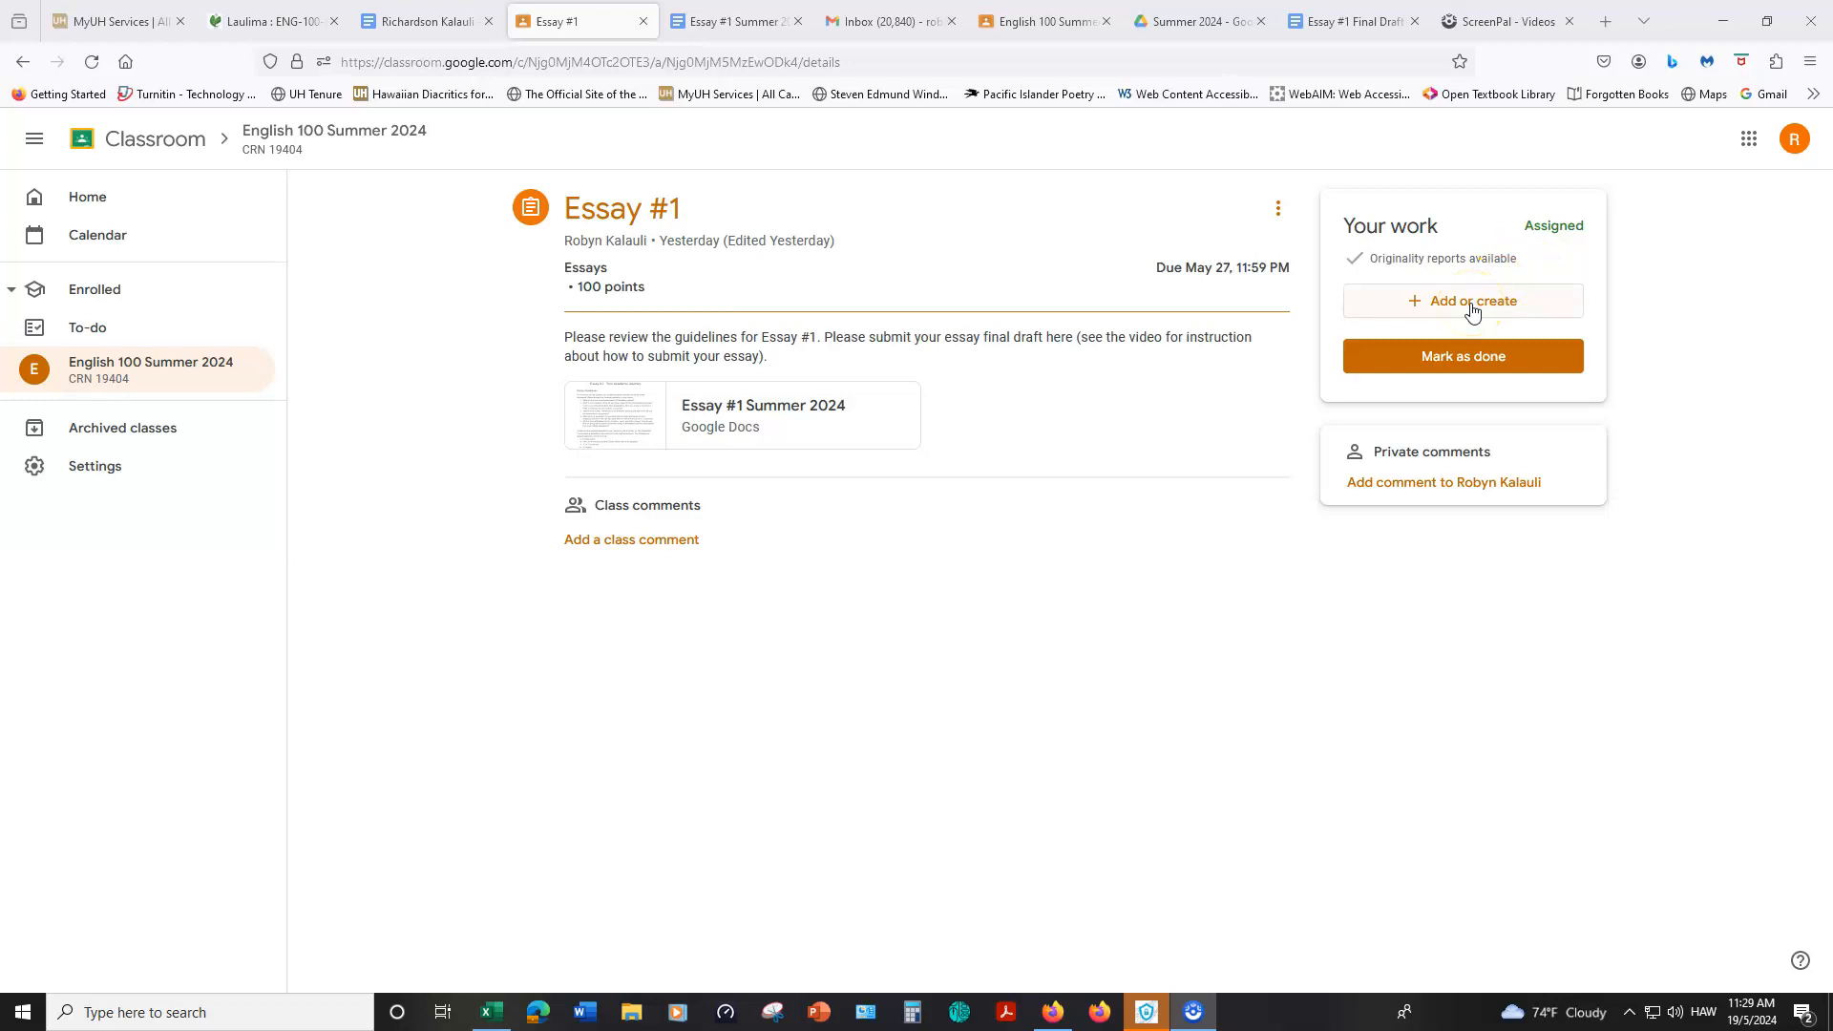
Step: Attempt to attach the copied Essay #1 Final Draft link as work (the link fails to add)
click(1462, 299)
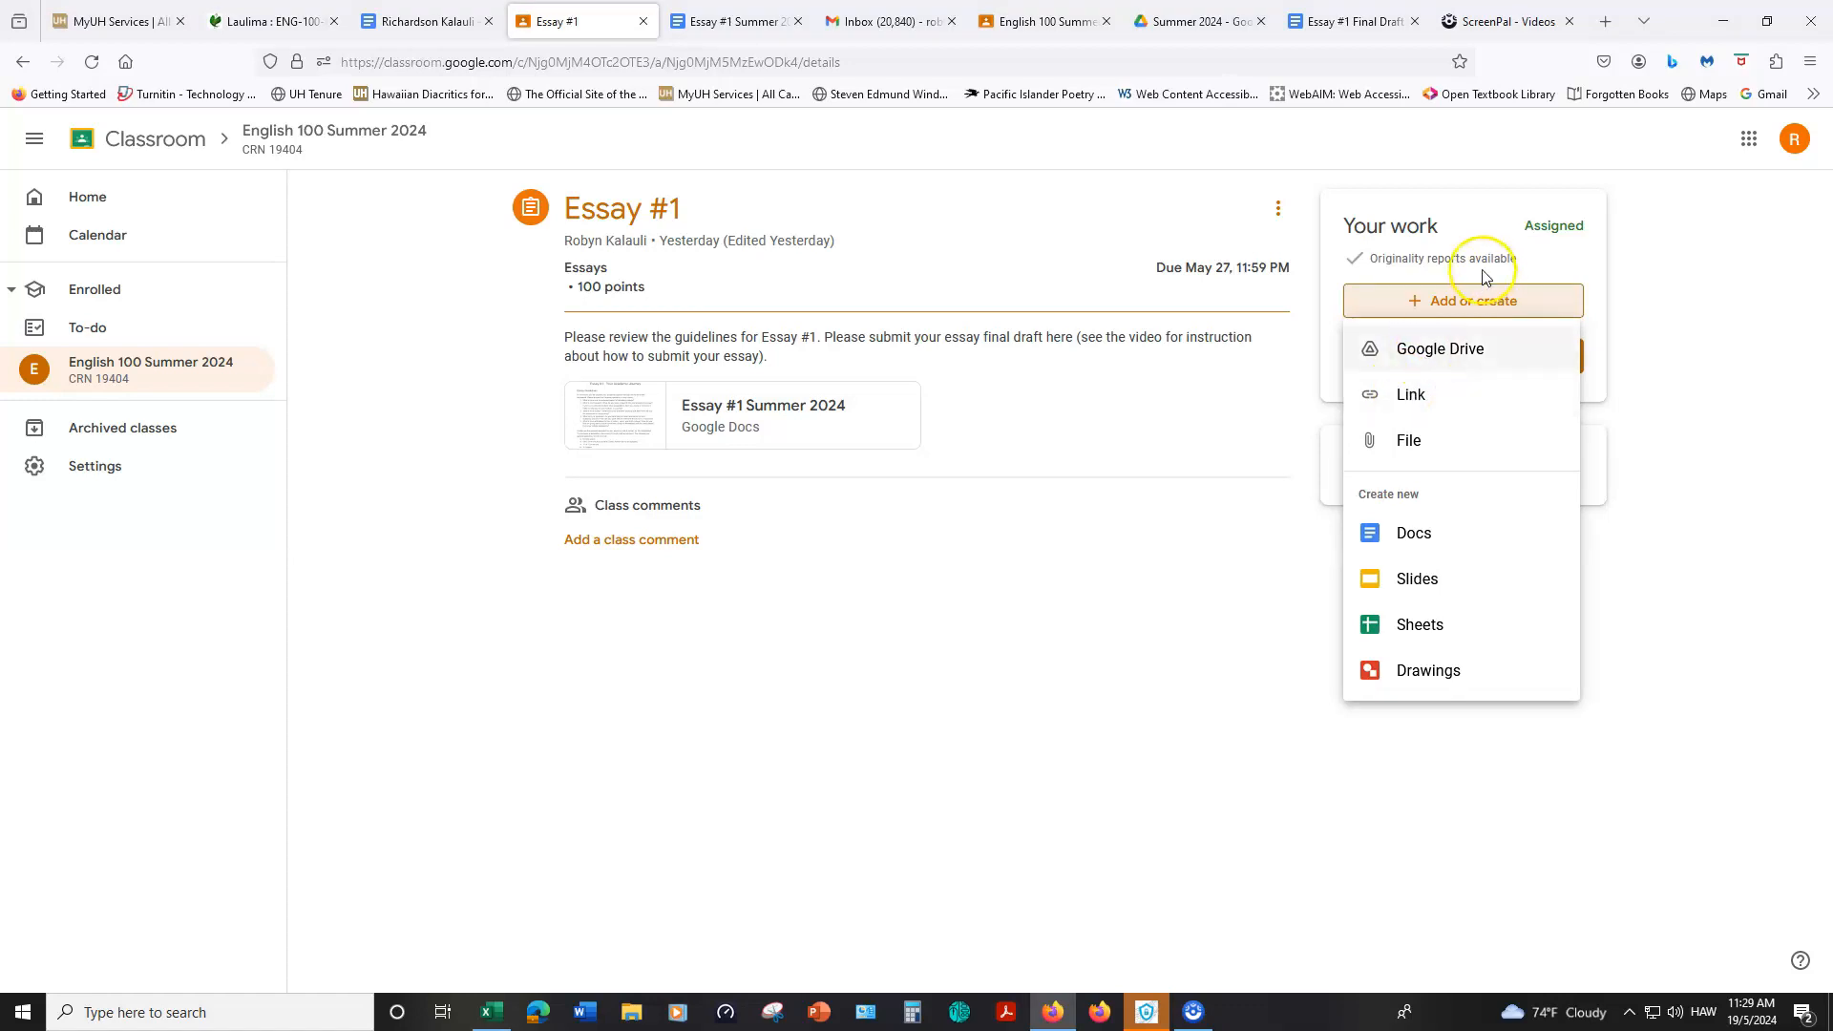
mouse_move(1439, 350)
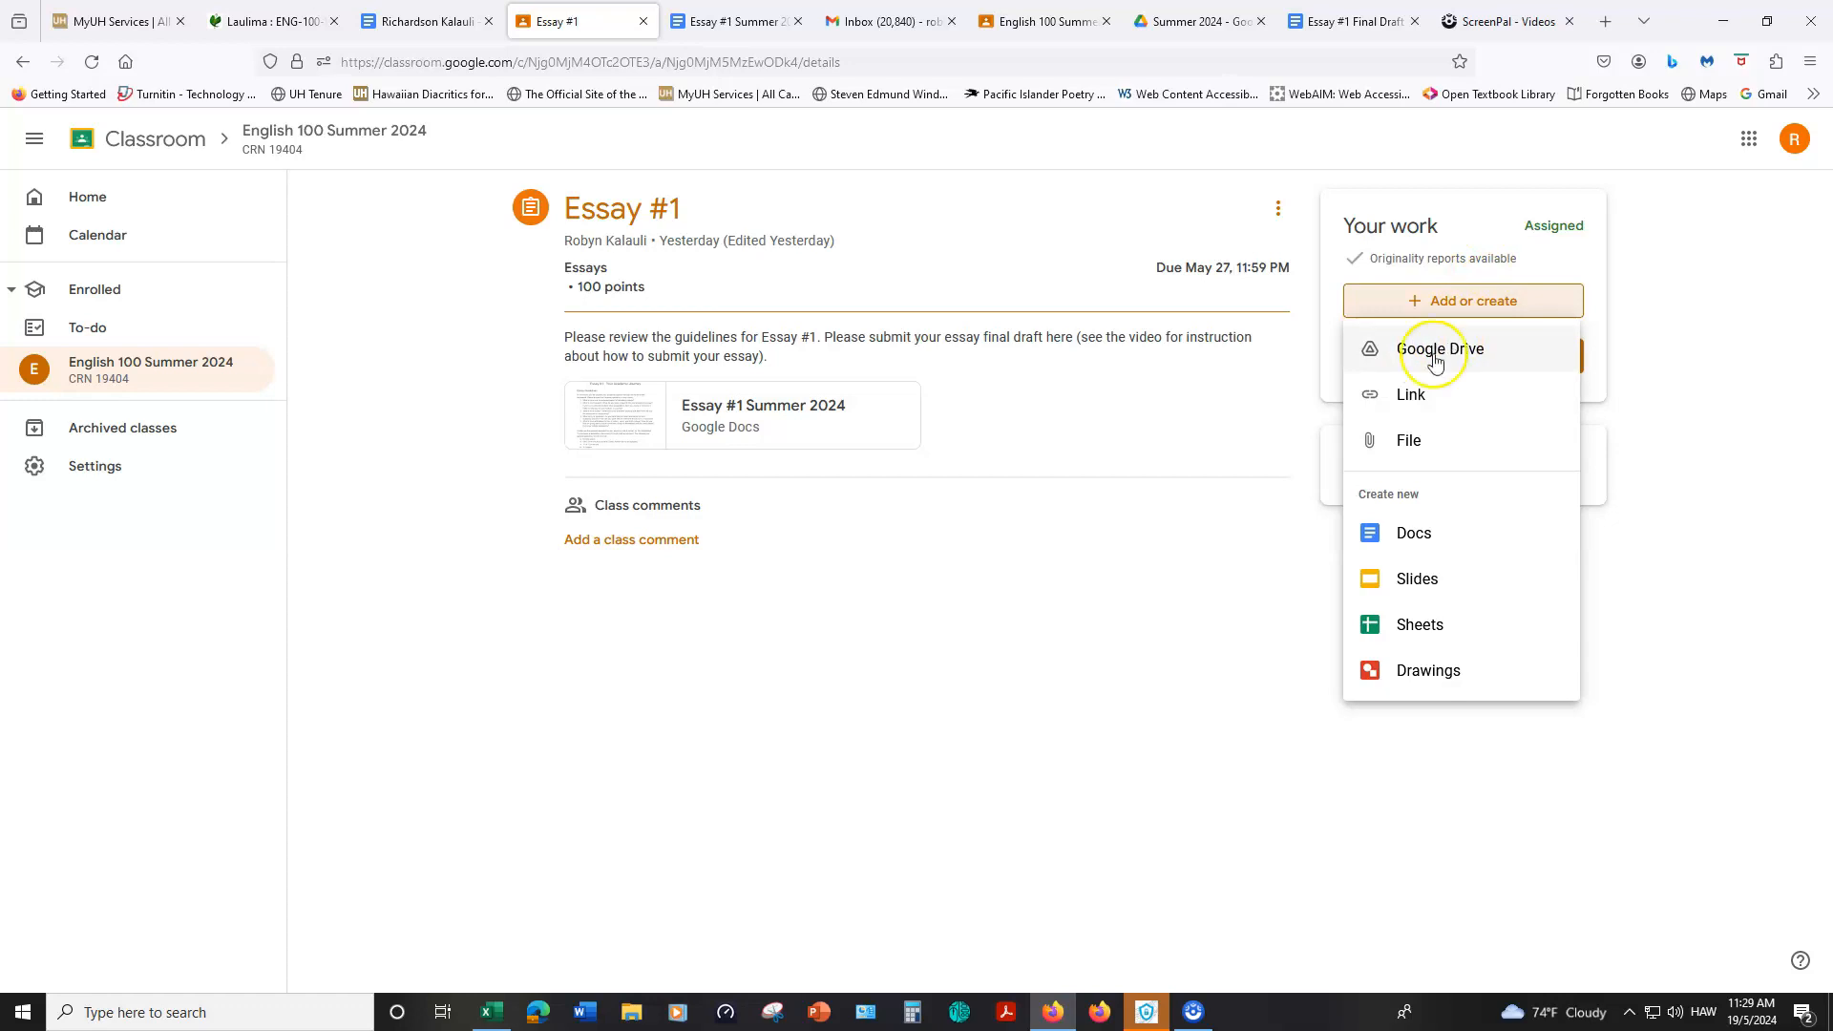
click(1410, 394)
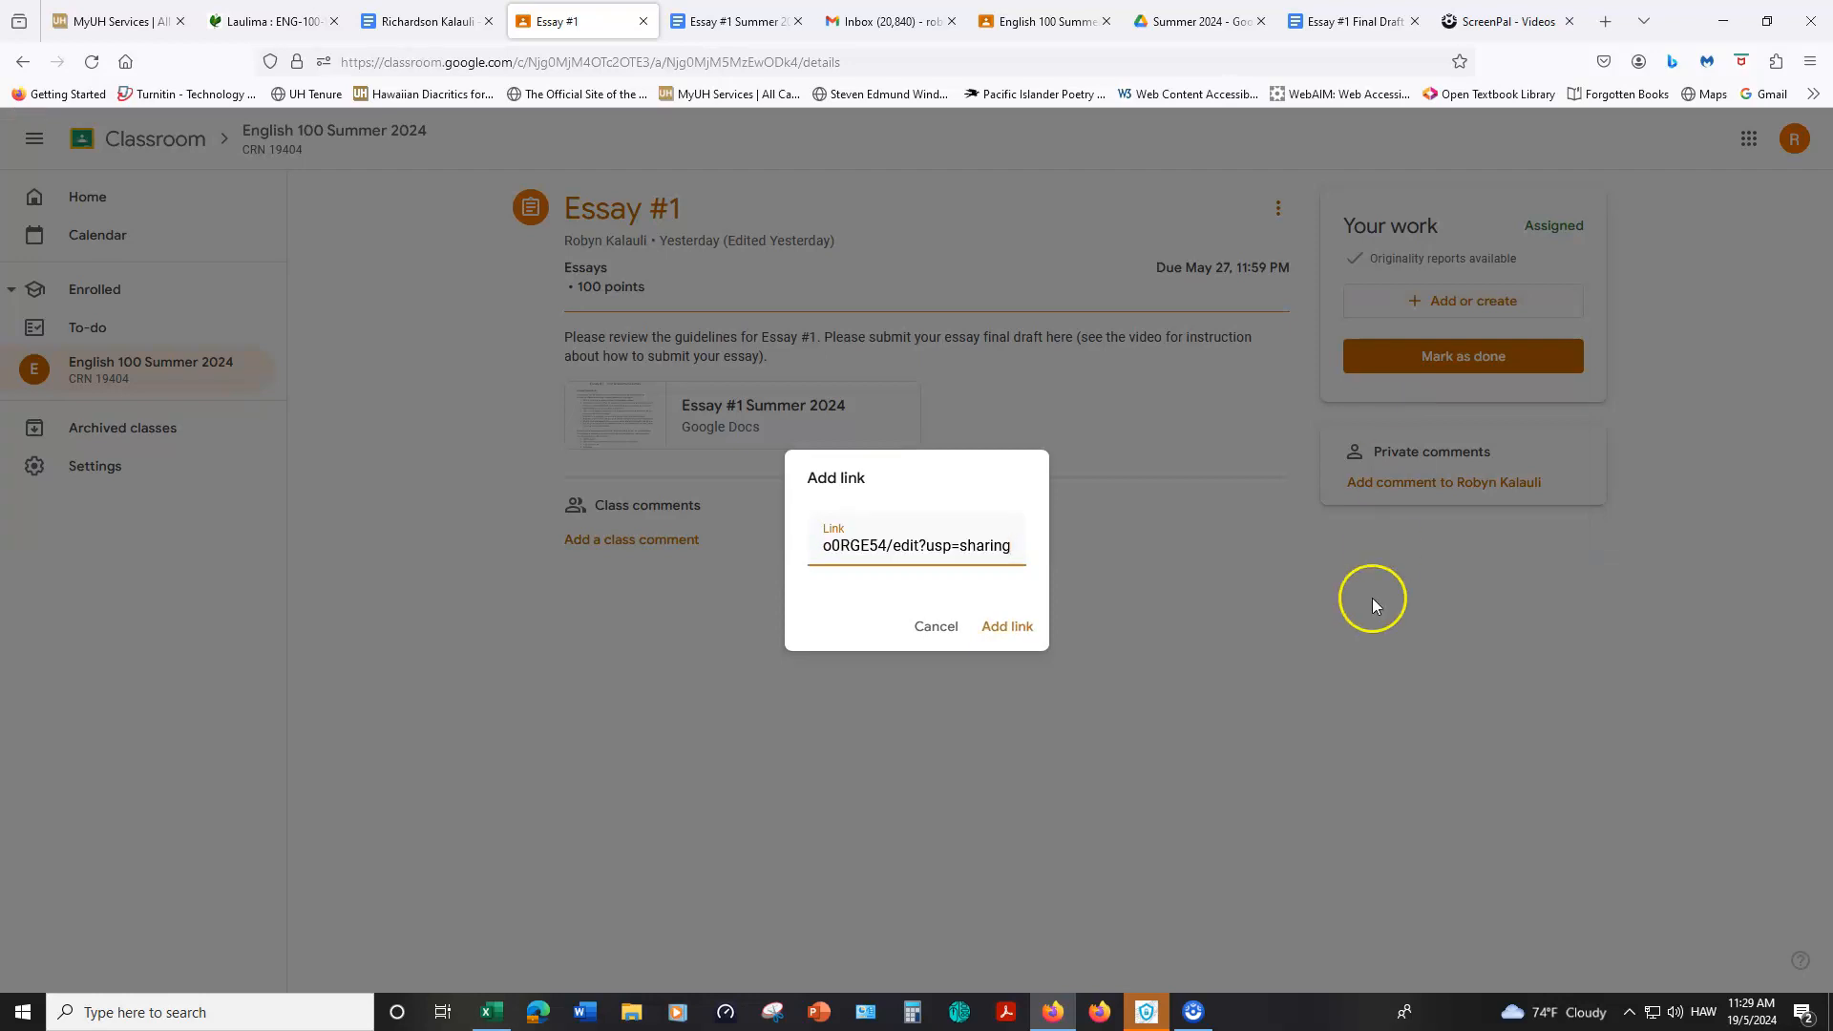
click(1006, 627)
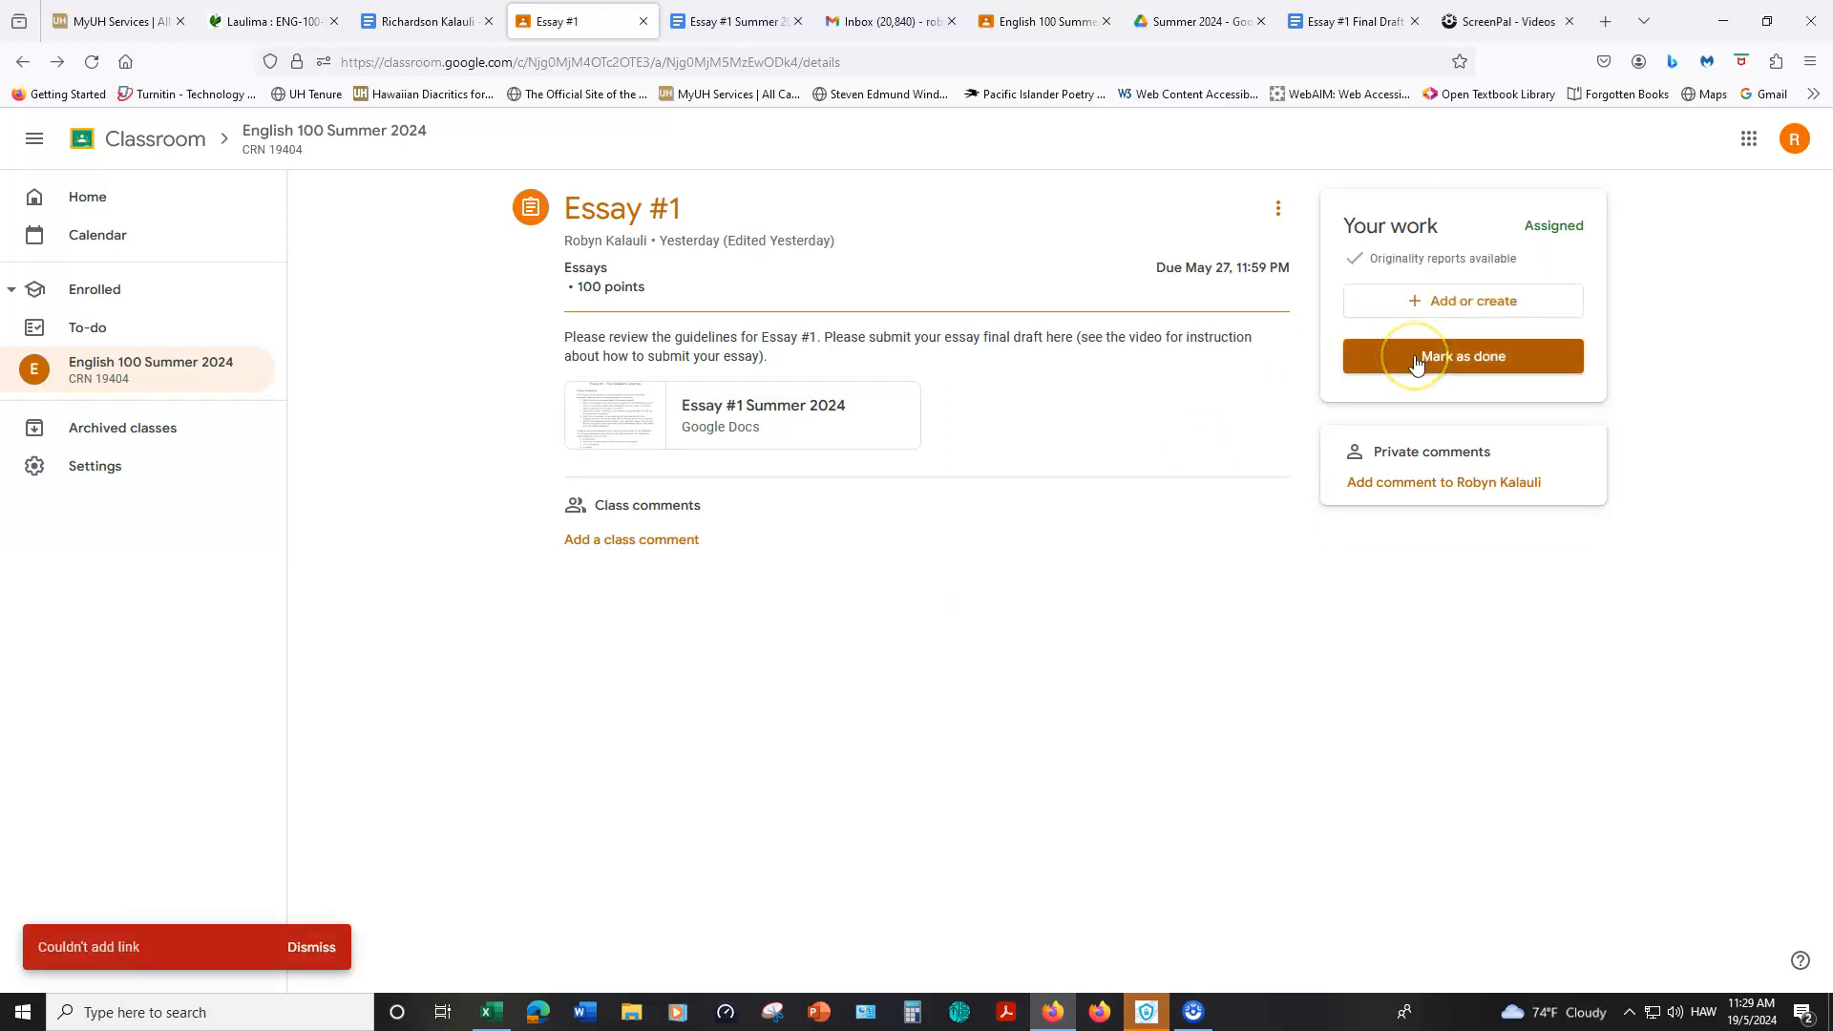
Step: Turn in Essay #1 by marking it as done, with no attachment
click(1460, 357)
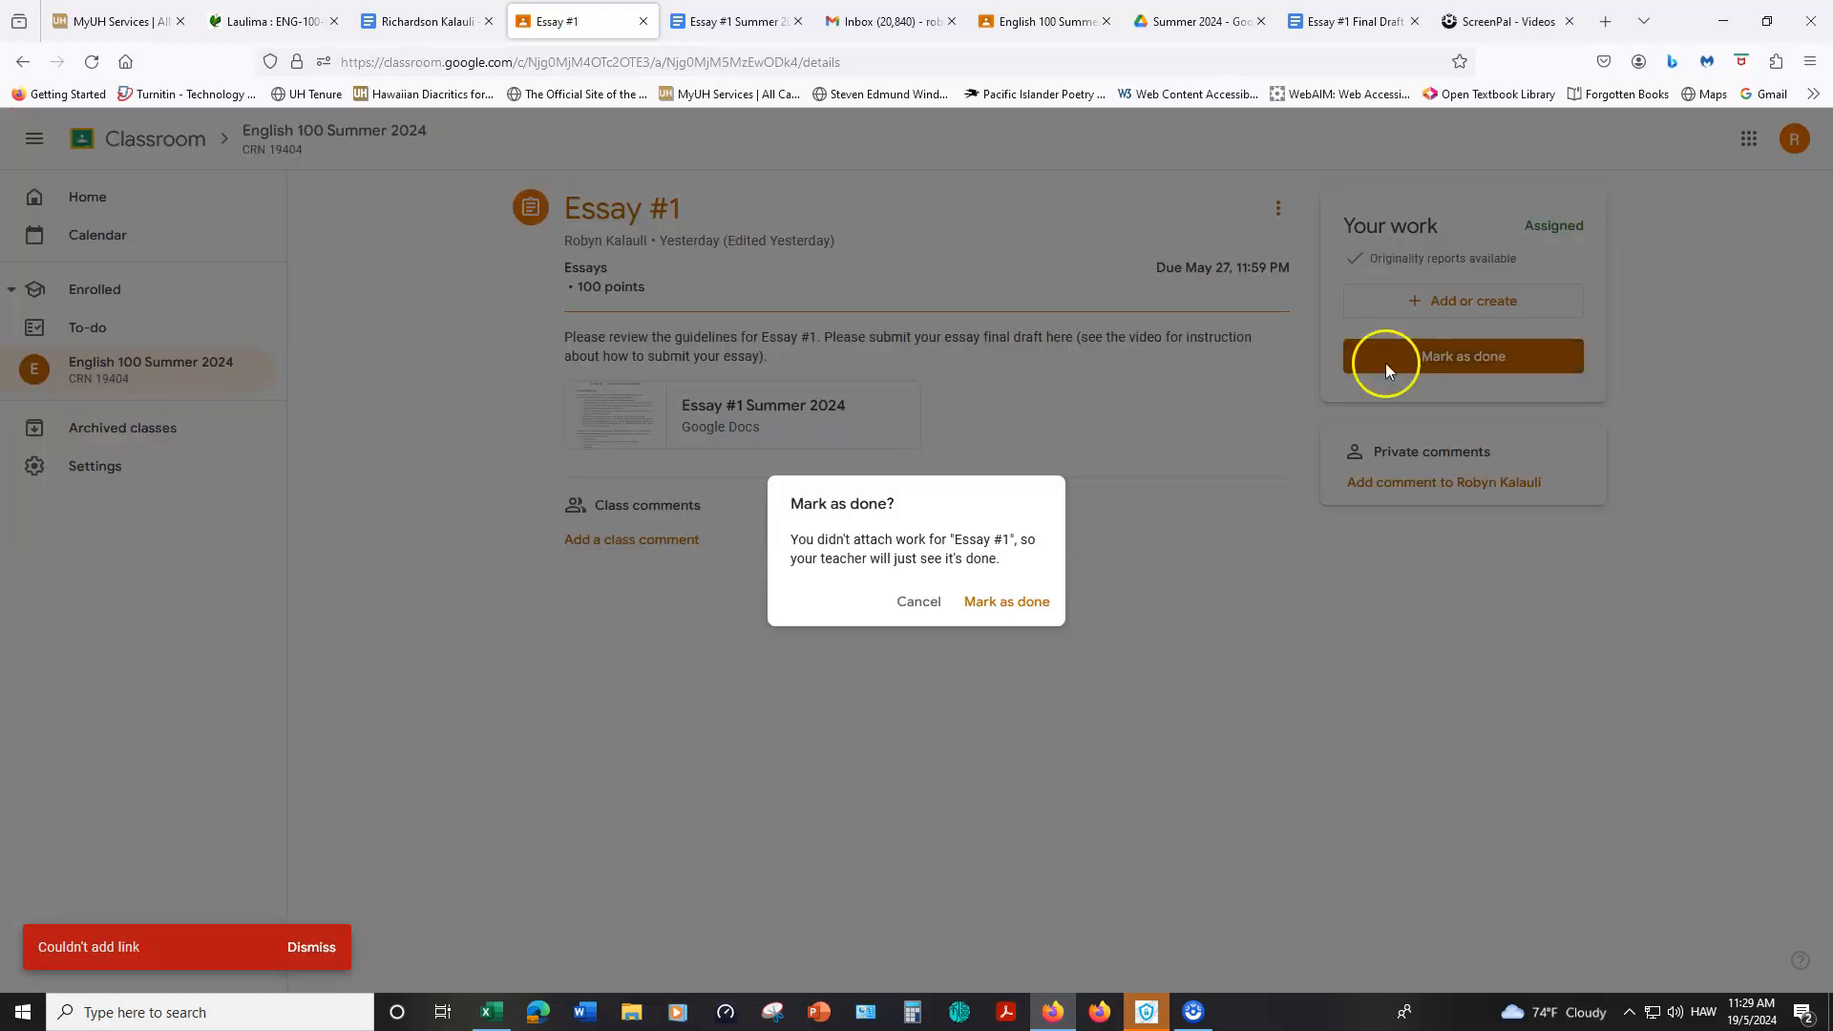
click(1006, 601)
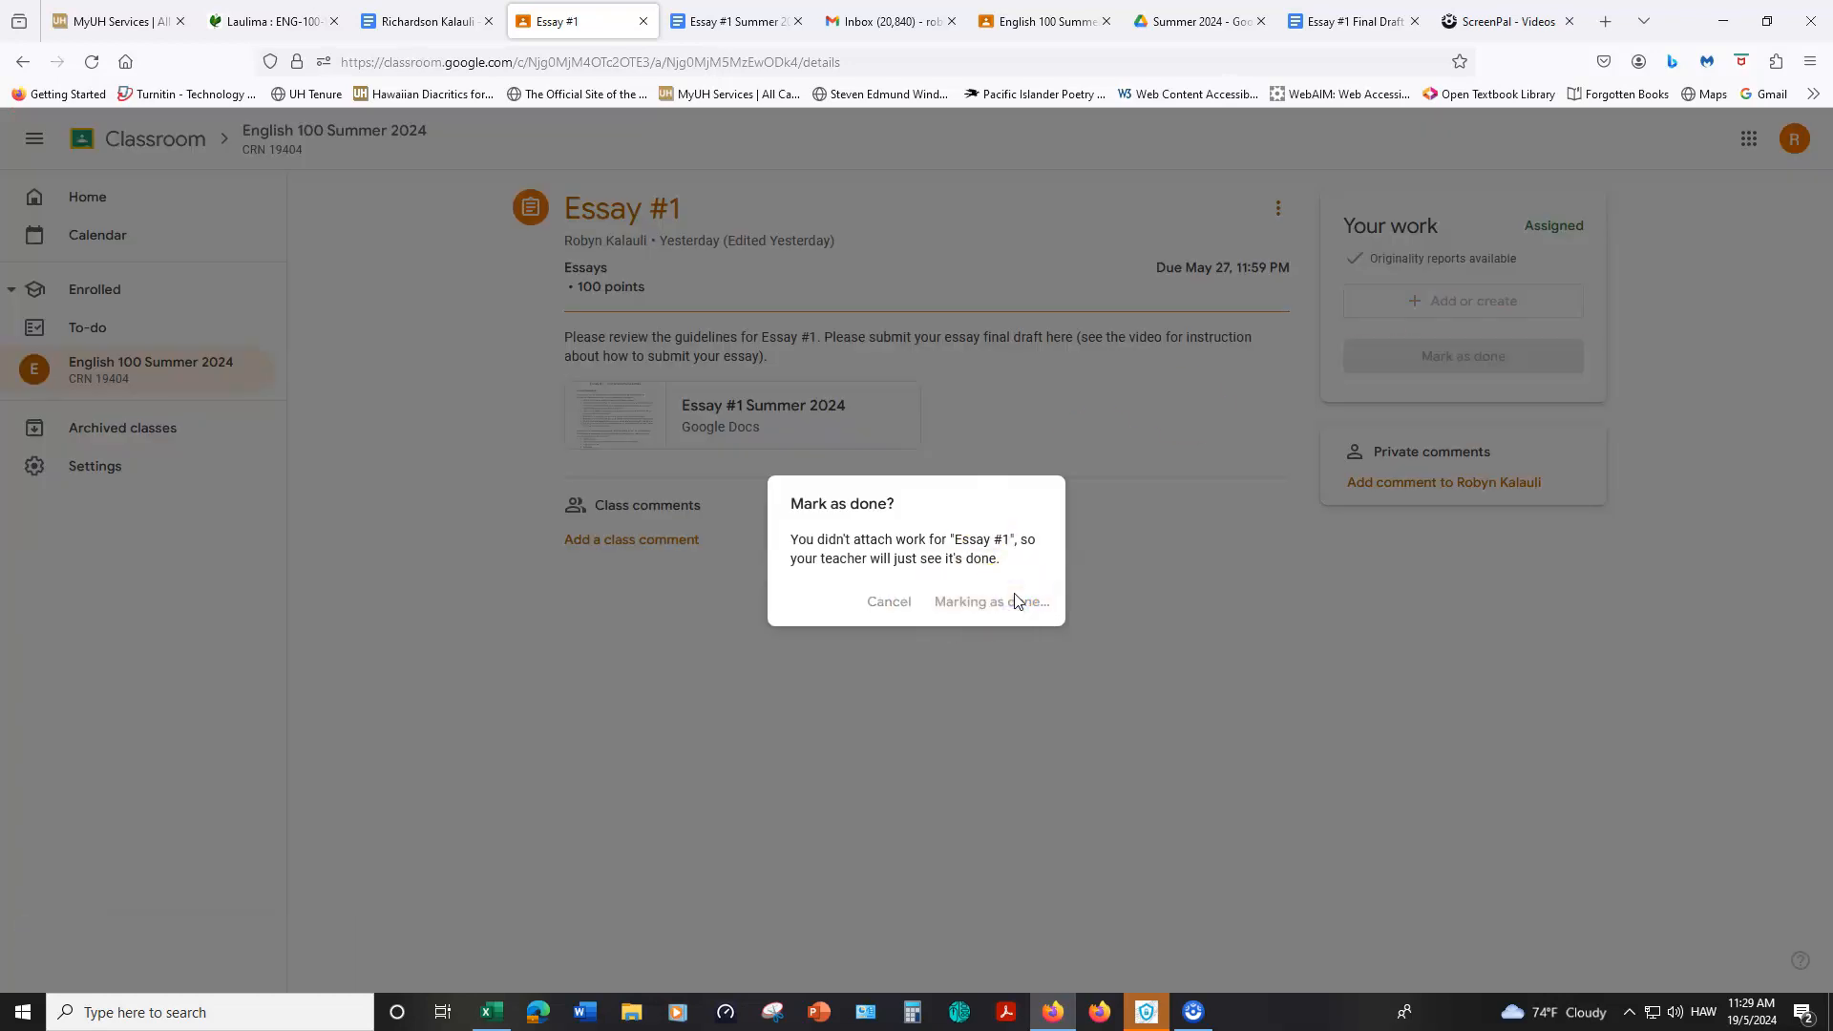
click(991, 601)
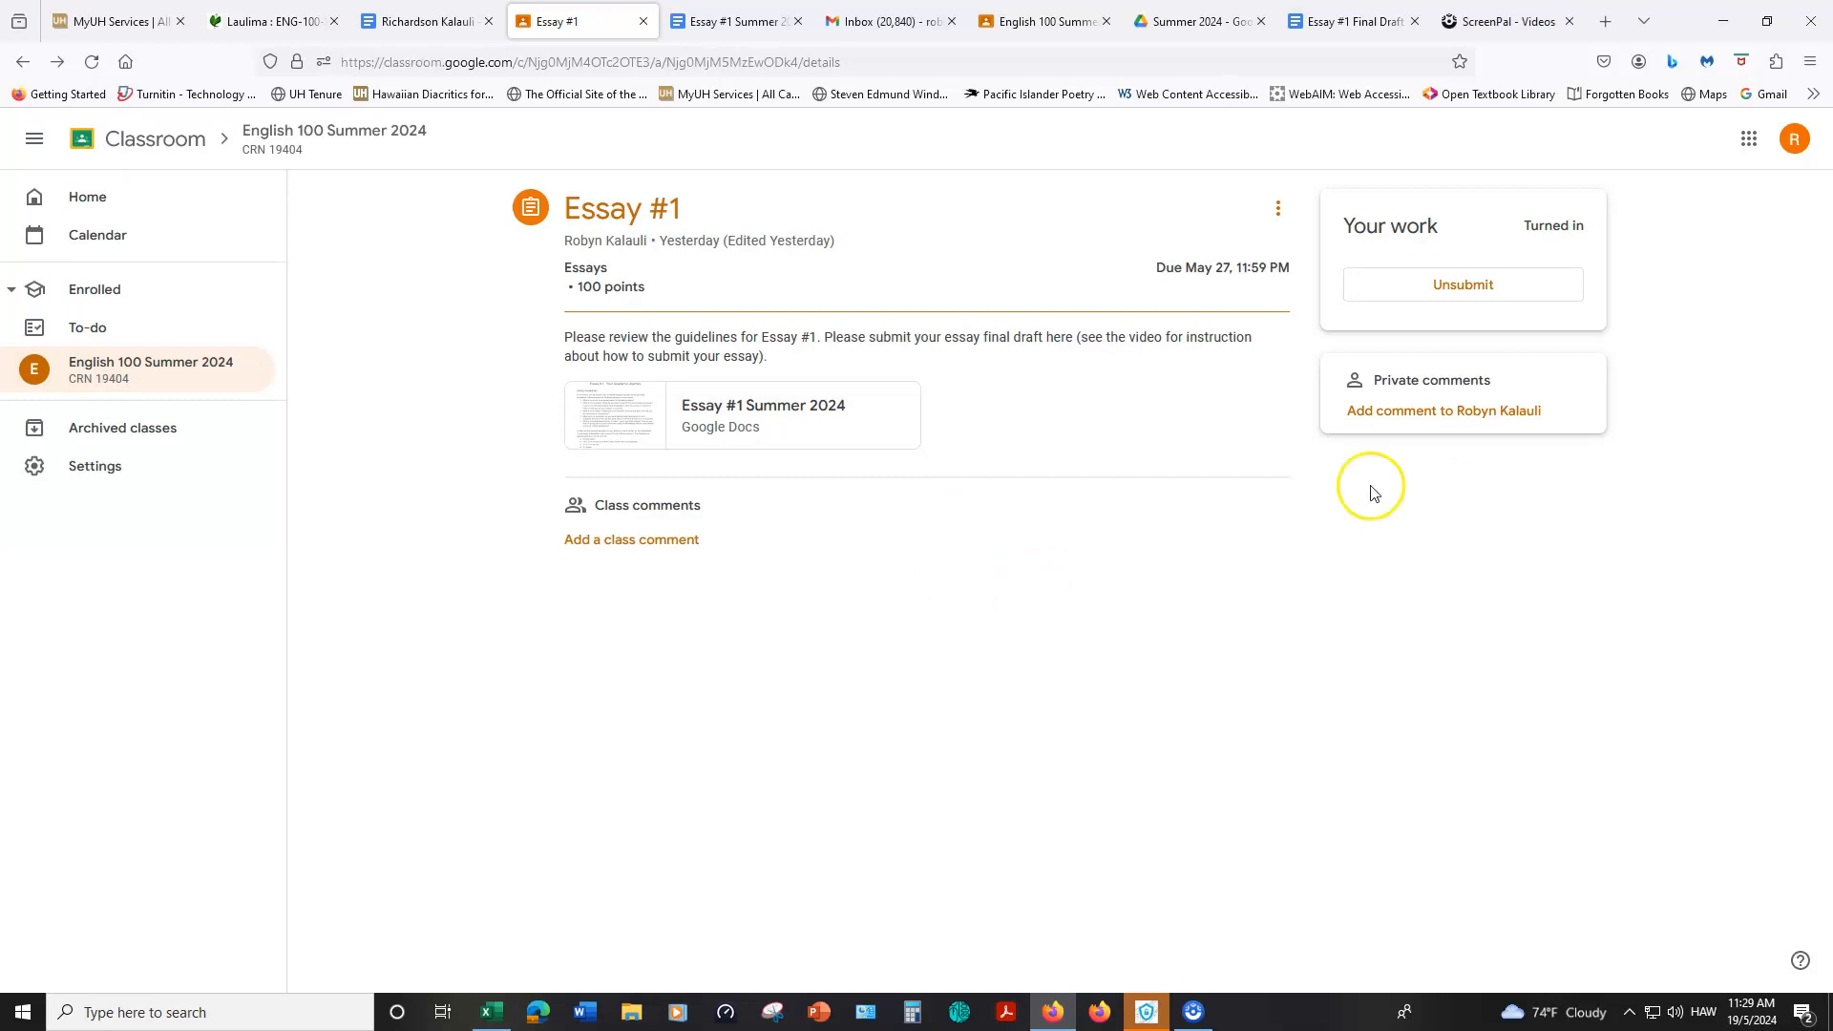
mouse_move(1507, 668)
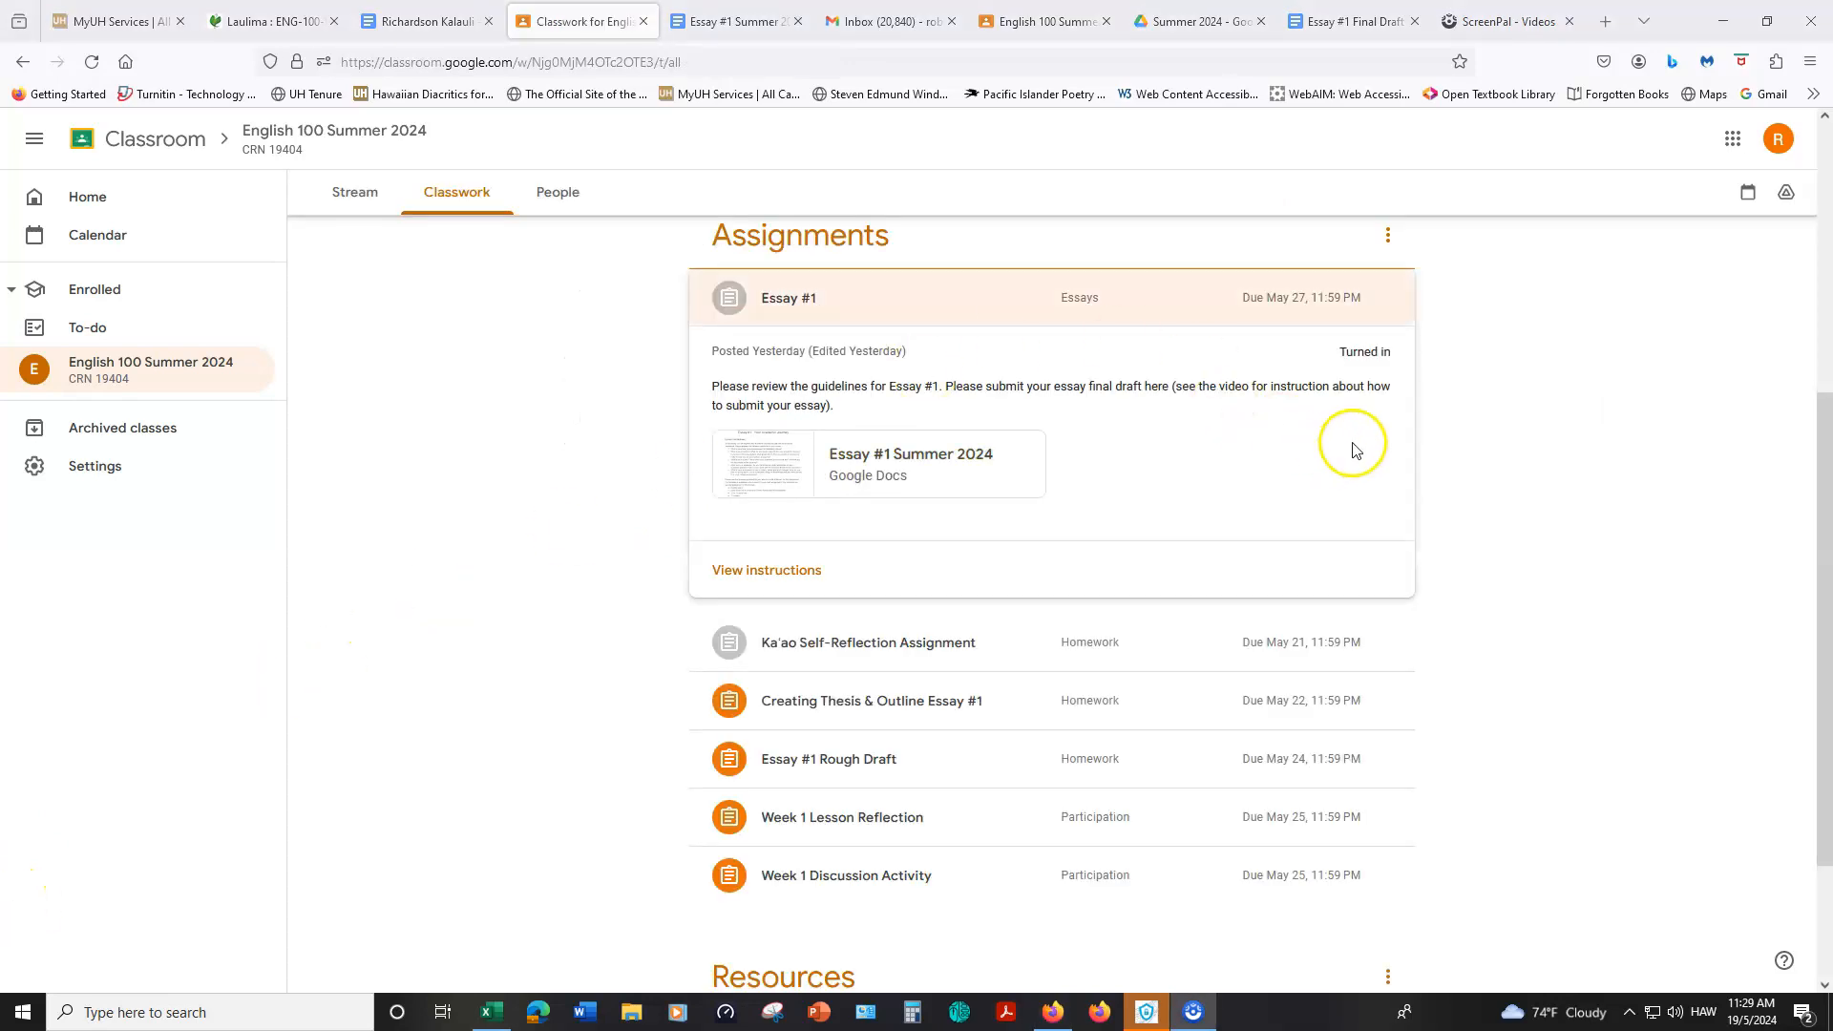
mouse_move(1328, 382)
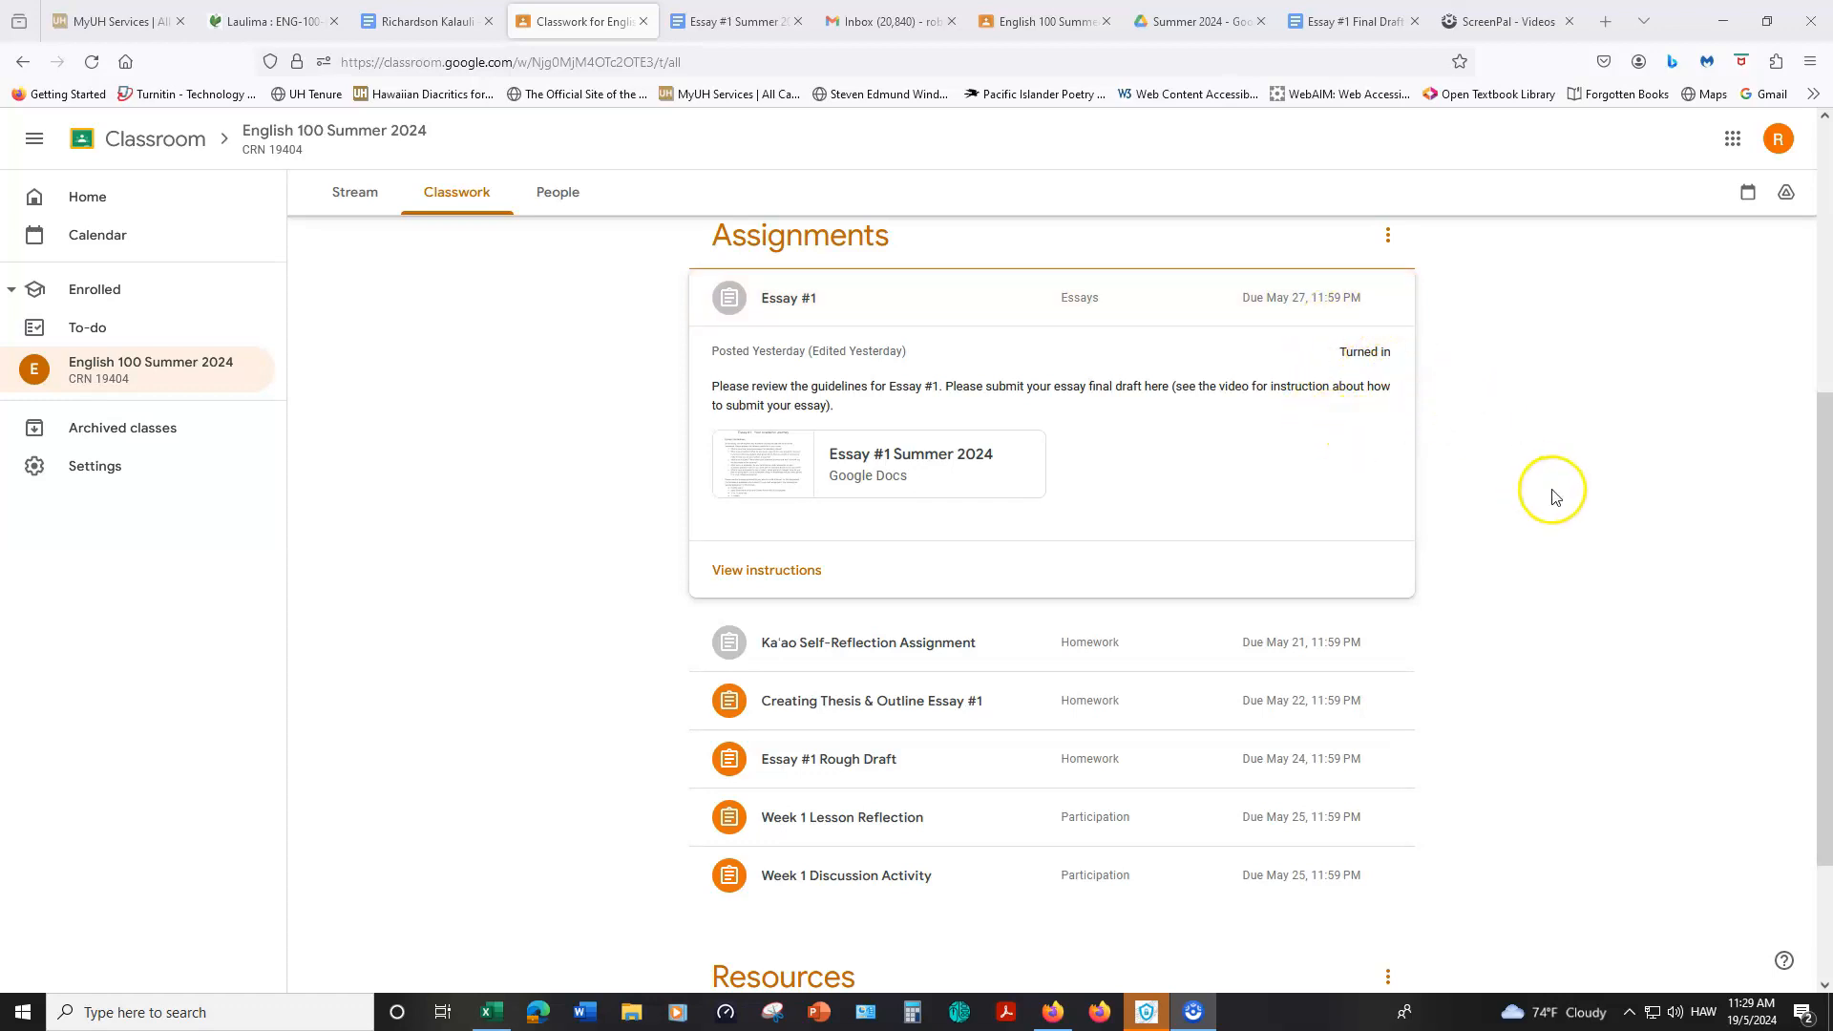
Step: Scroll down the Classwork list past Essay #1 Turned in to the Assignments and Resources sections
scroll(down, 3)
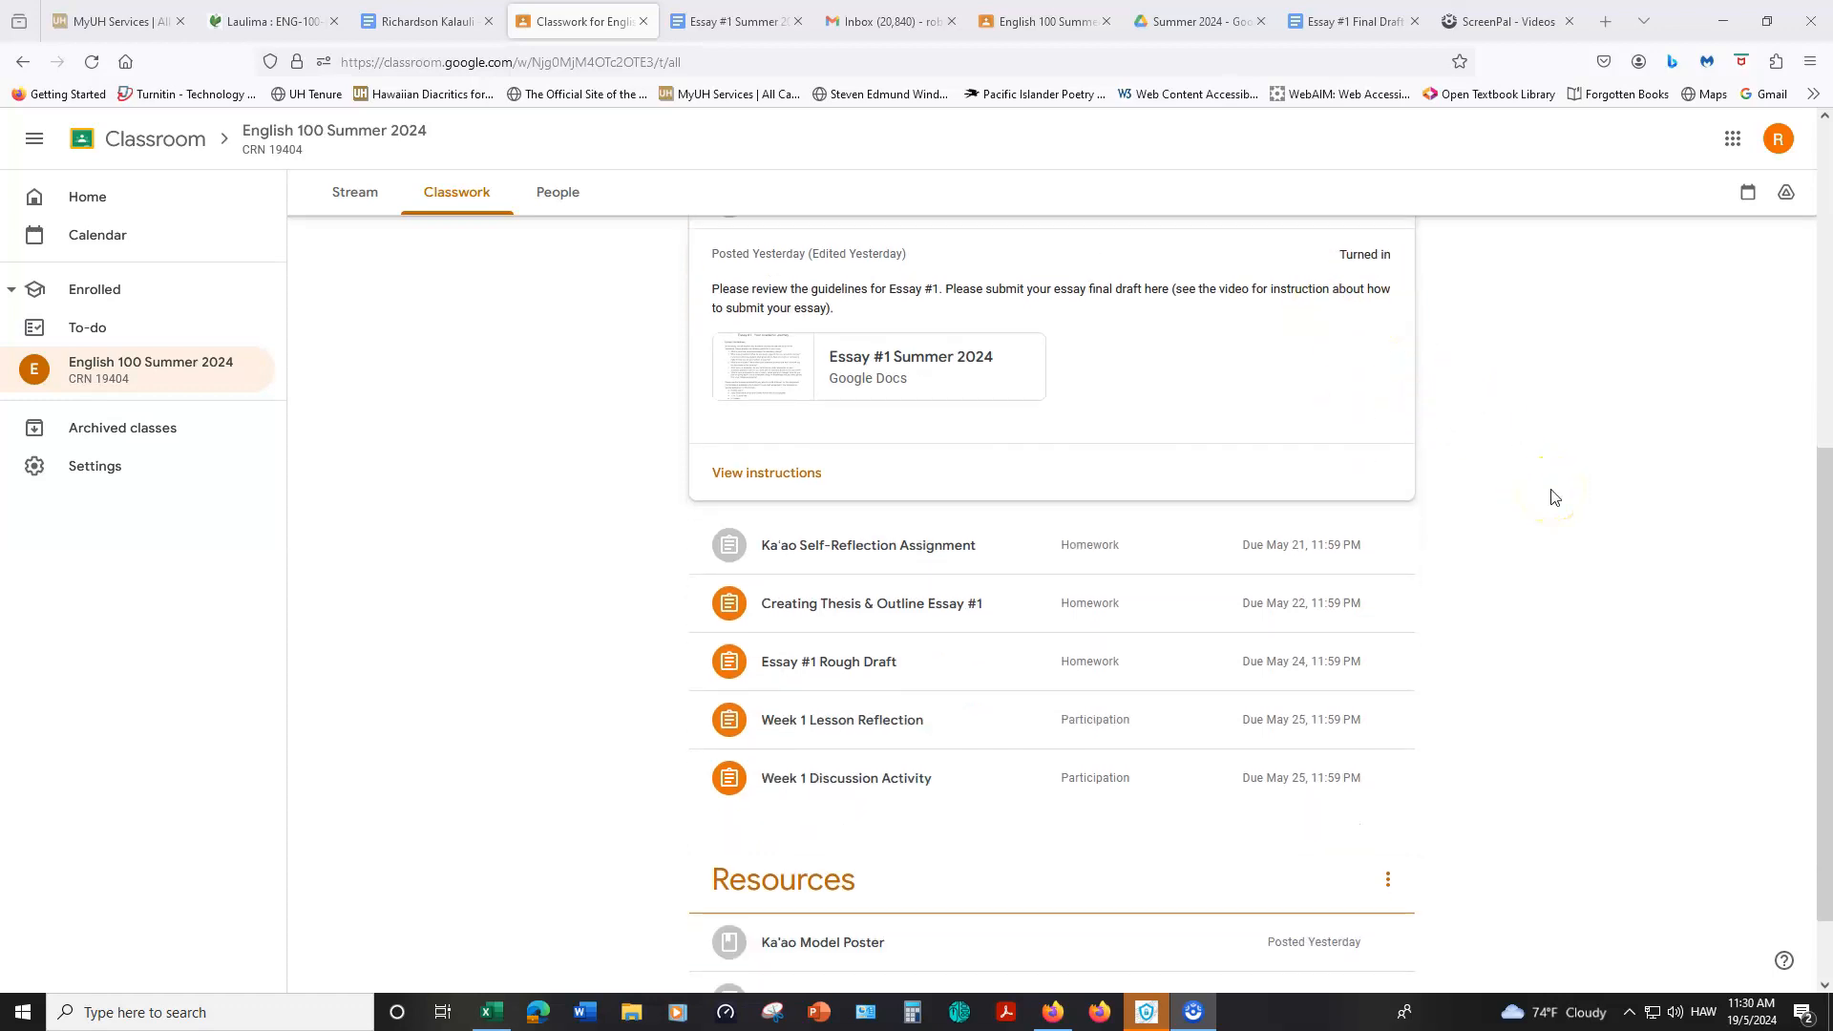
scroll(down, 3)
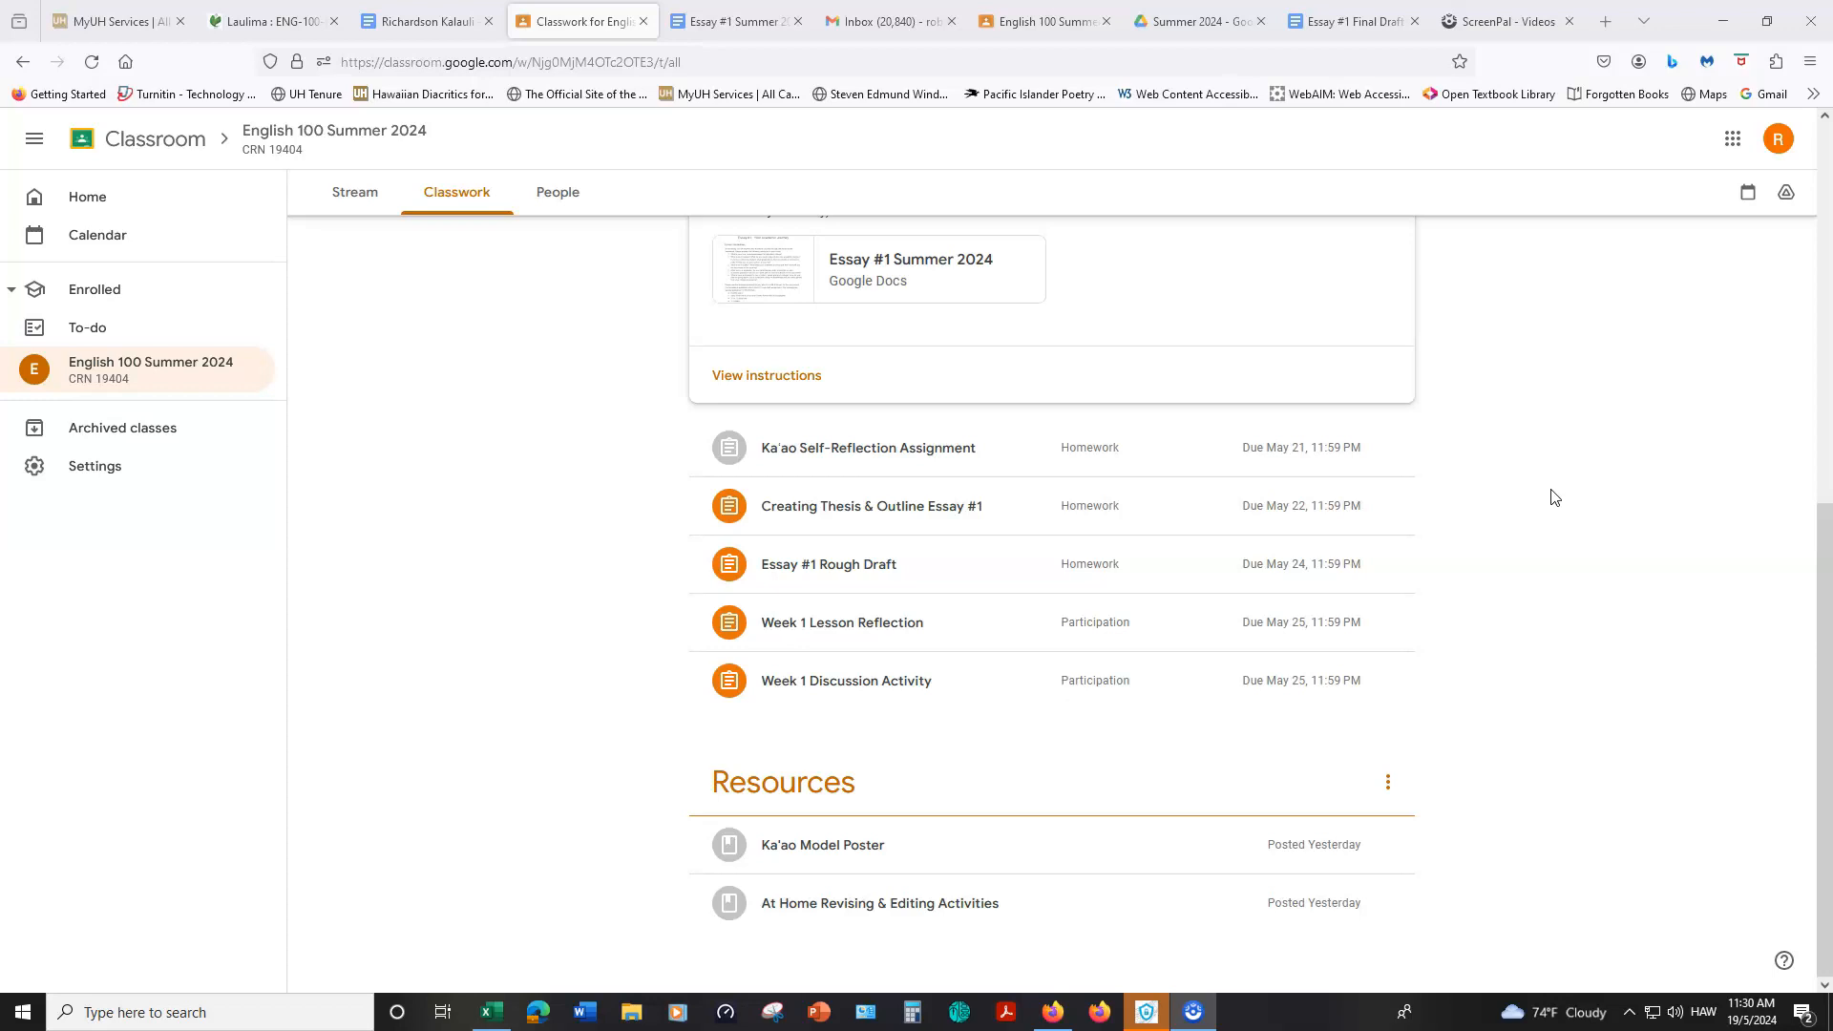
mouse_move(848, 588)
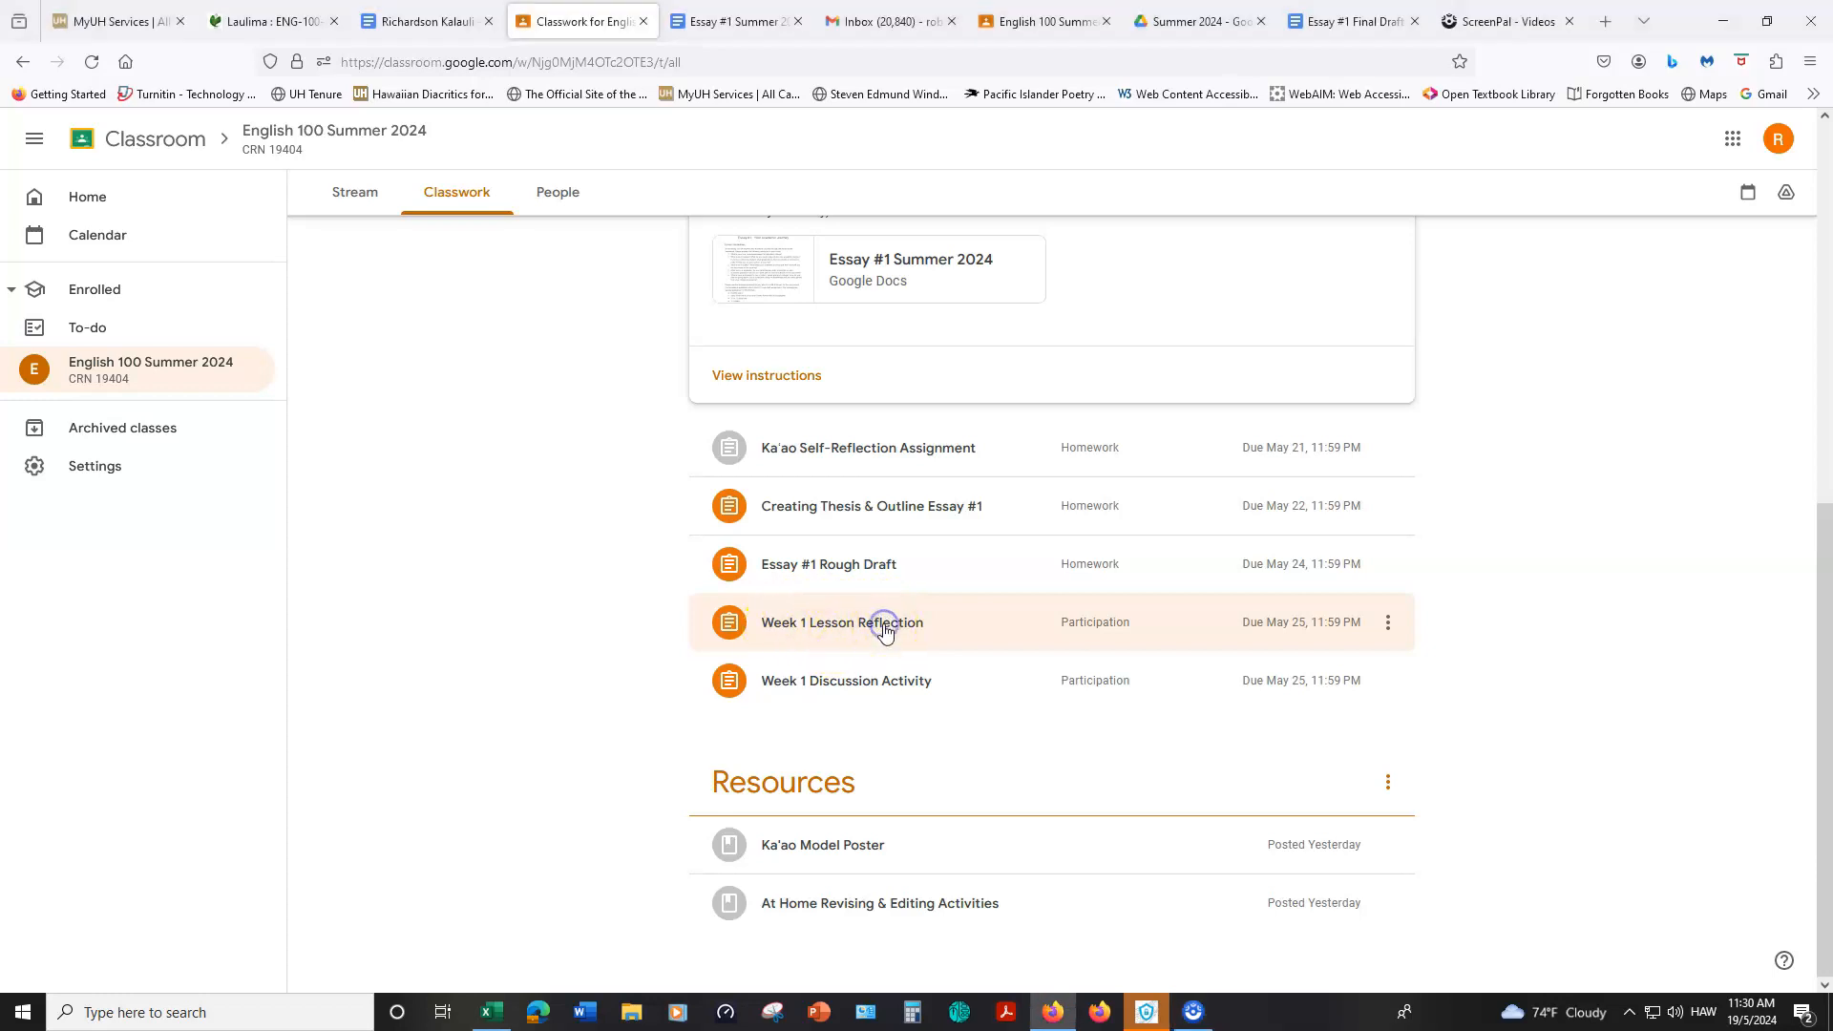
click(842, 622)
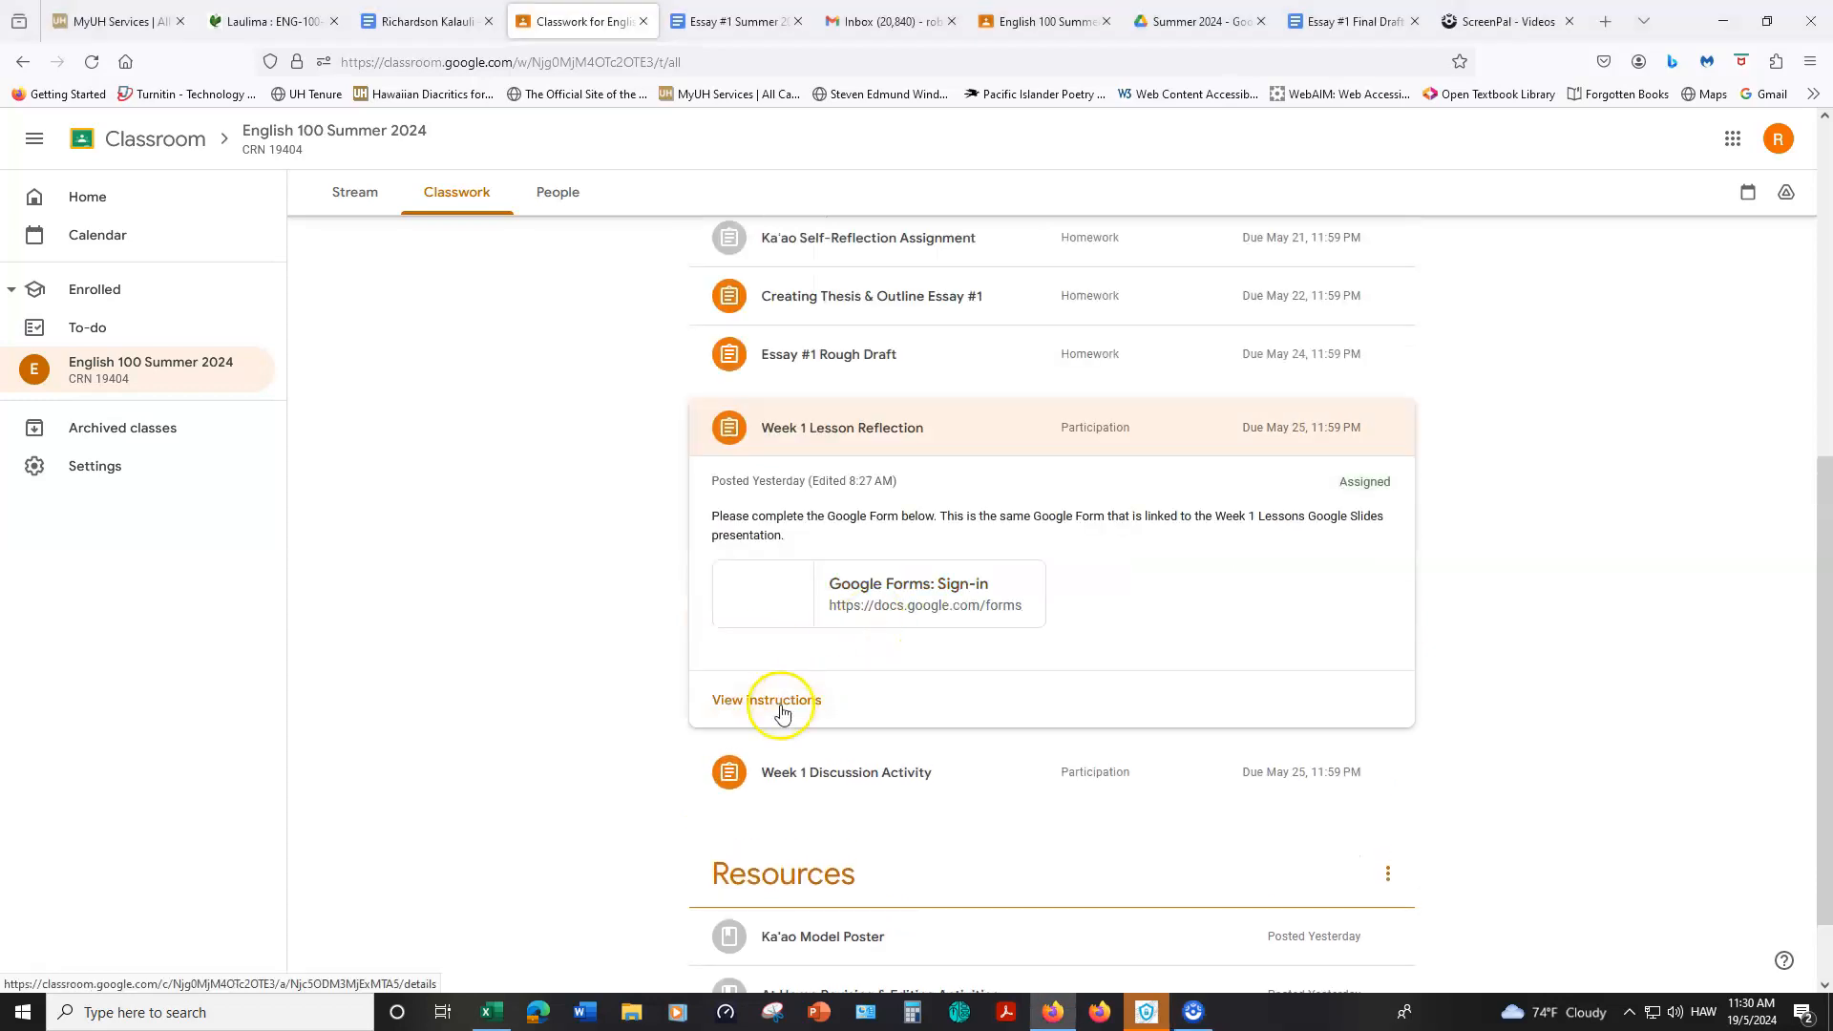
click(768, 698)
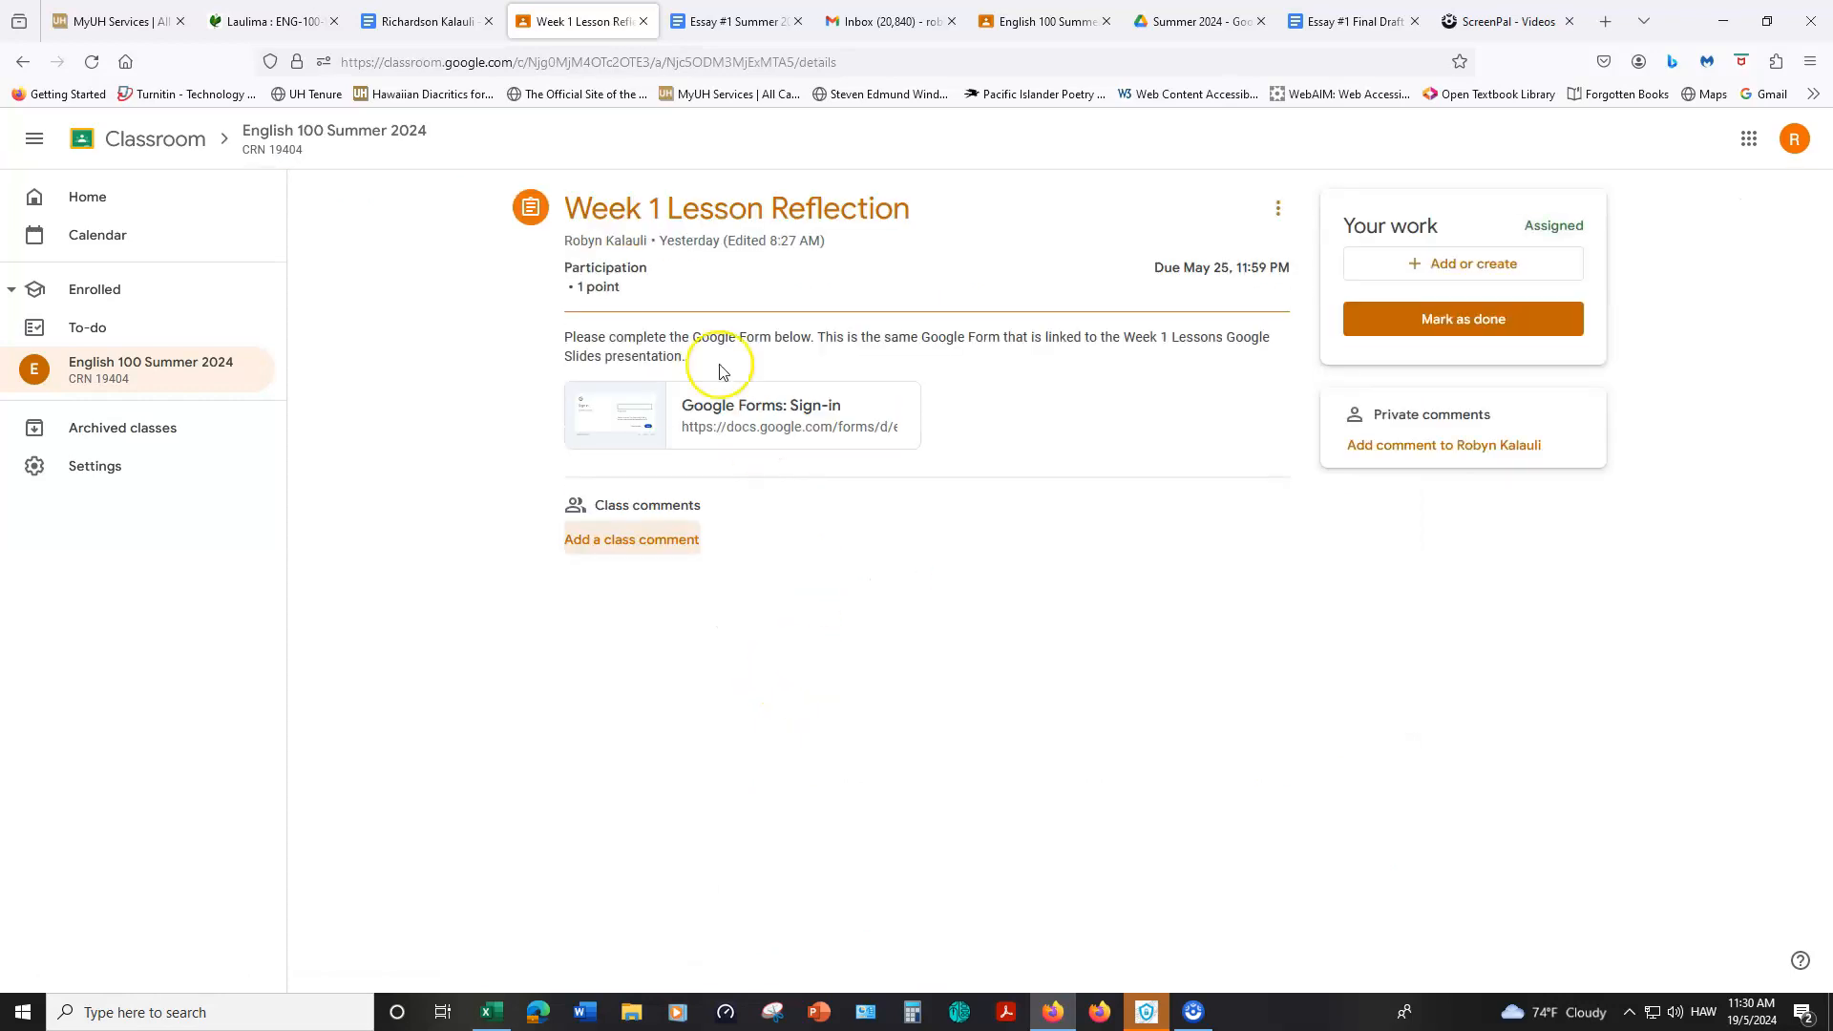
mouse_move(759, 413)
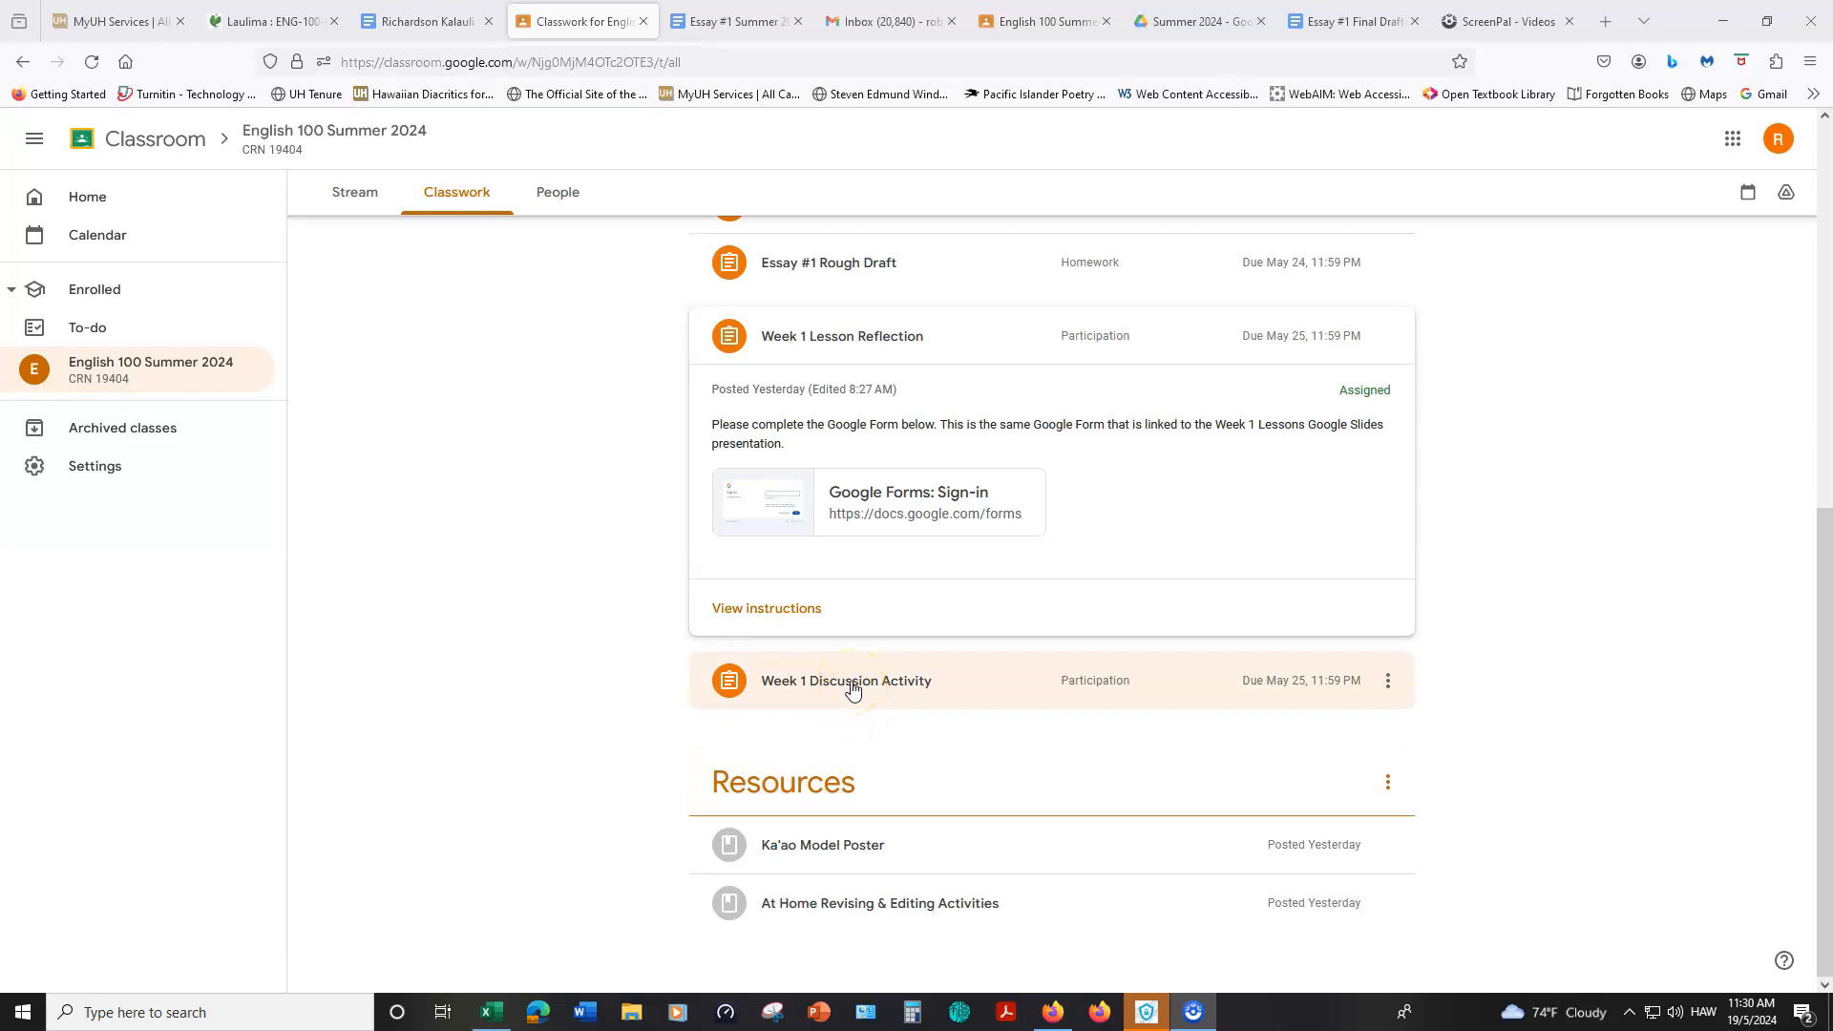
Step: View the Week 1 Discussion Activity instructions and launch its linked Flip discussion topic
click(846, 679)
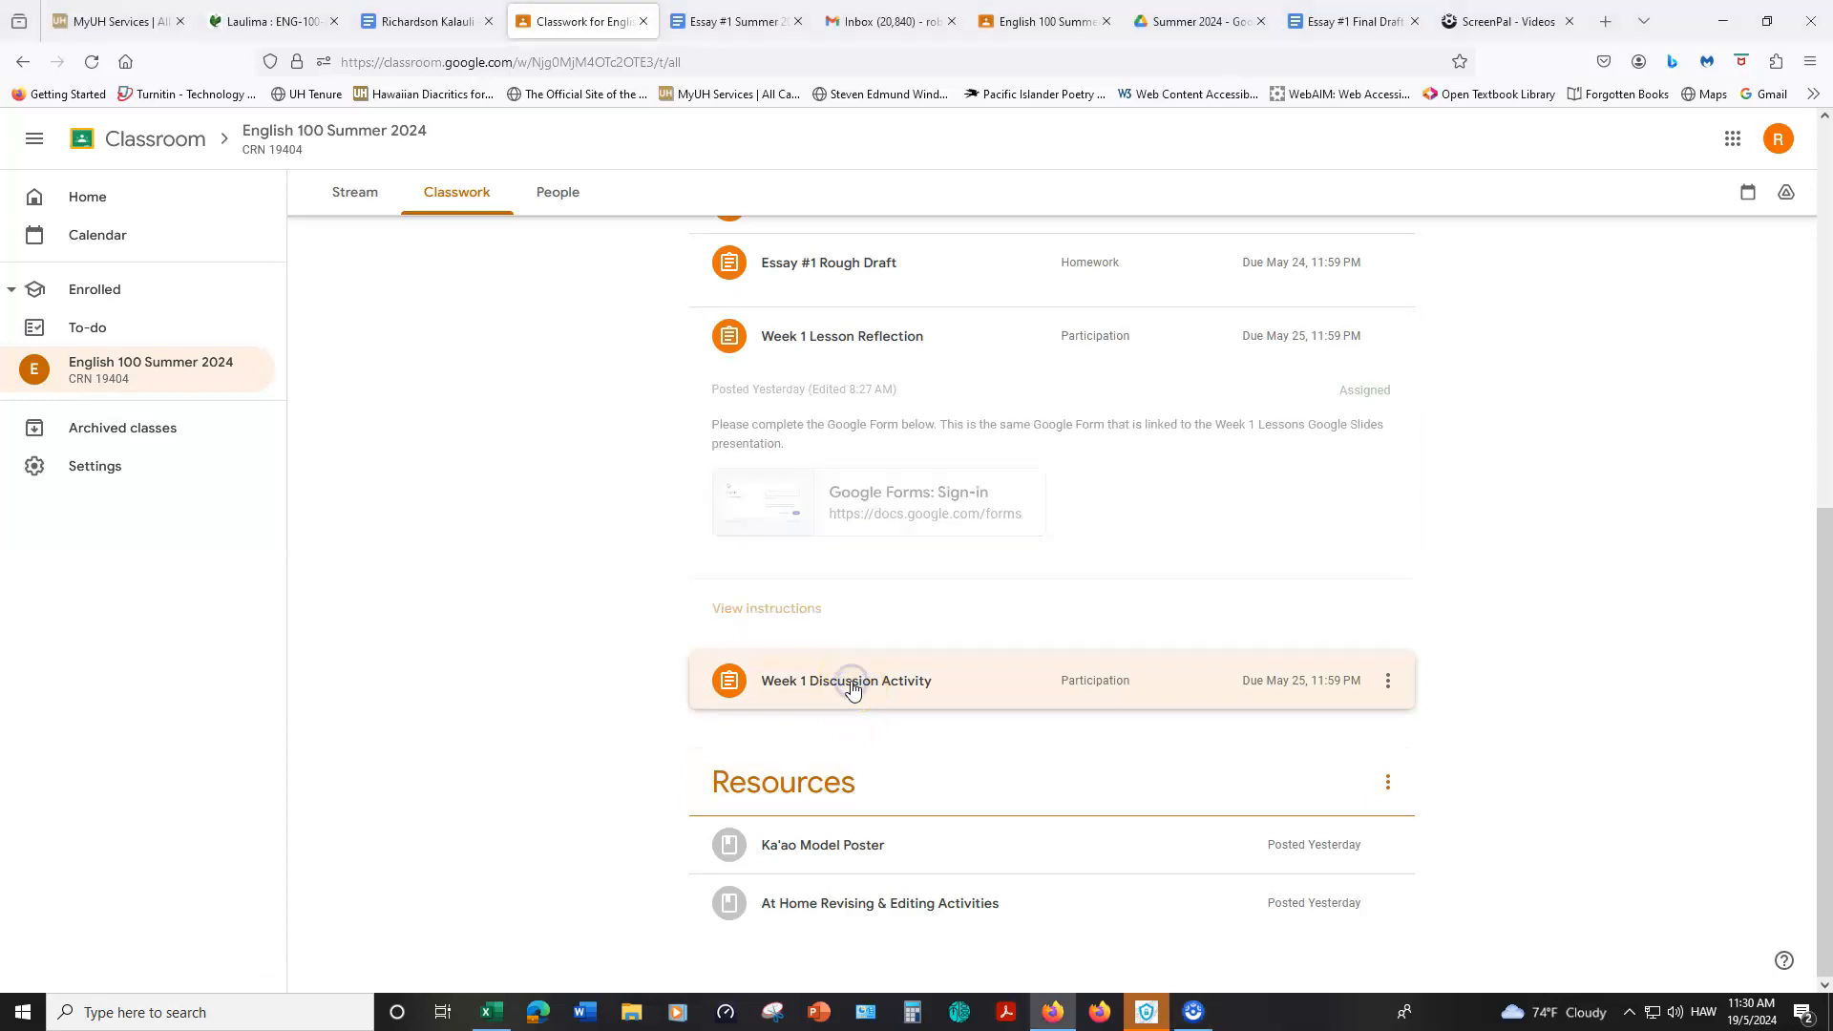
click(846, 680)
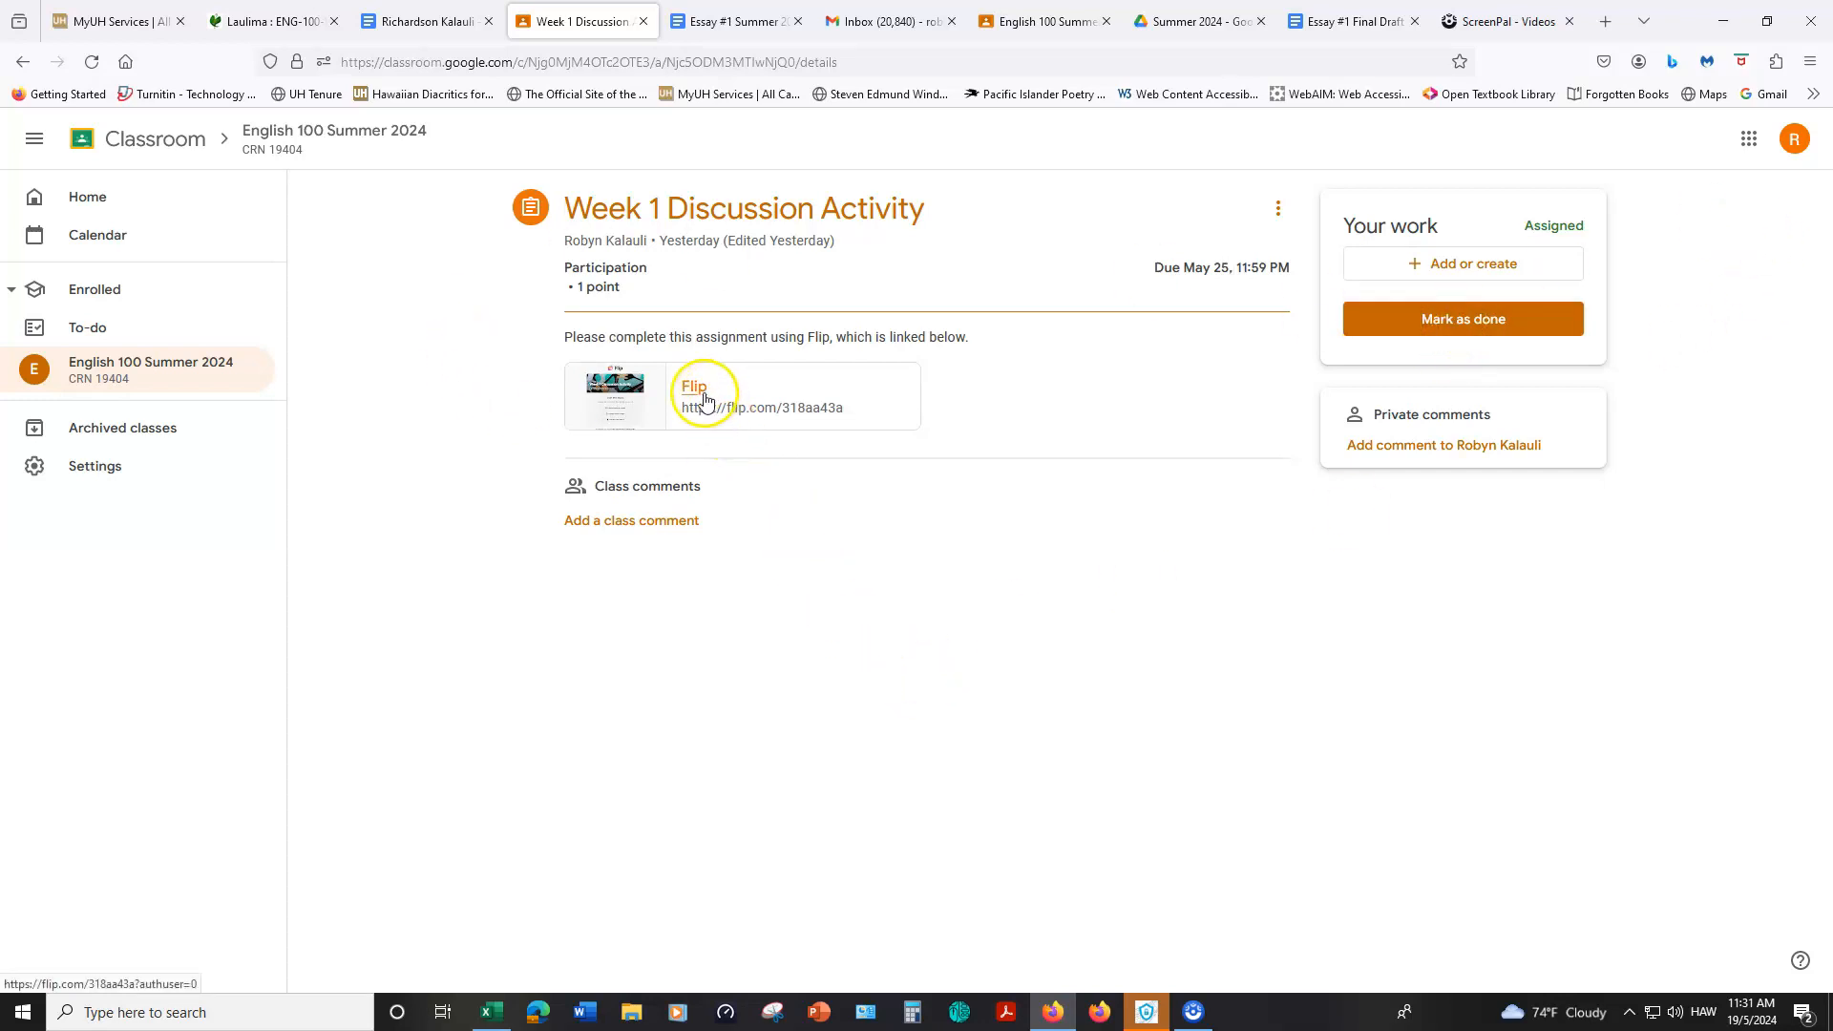
mouse_move(691, 387)
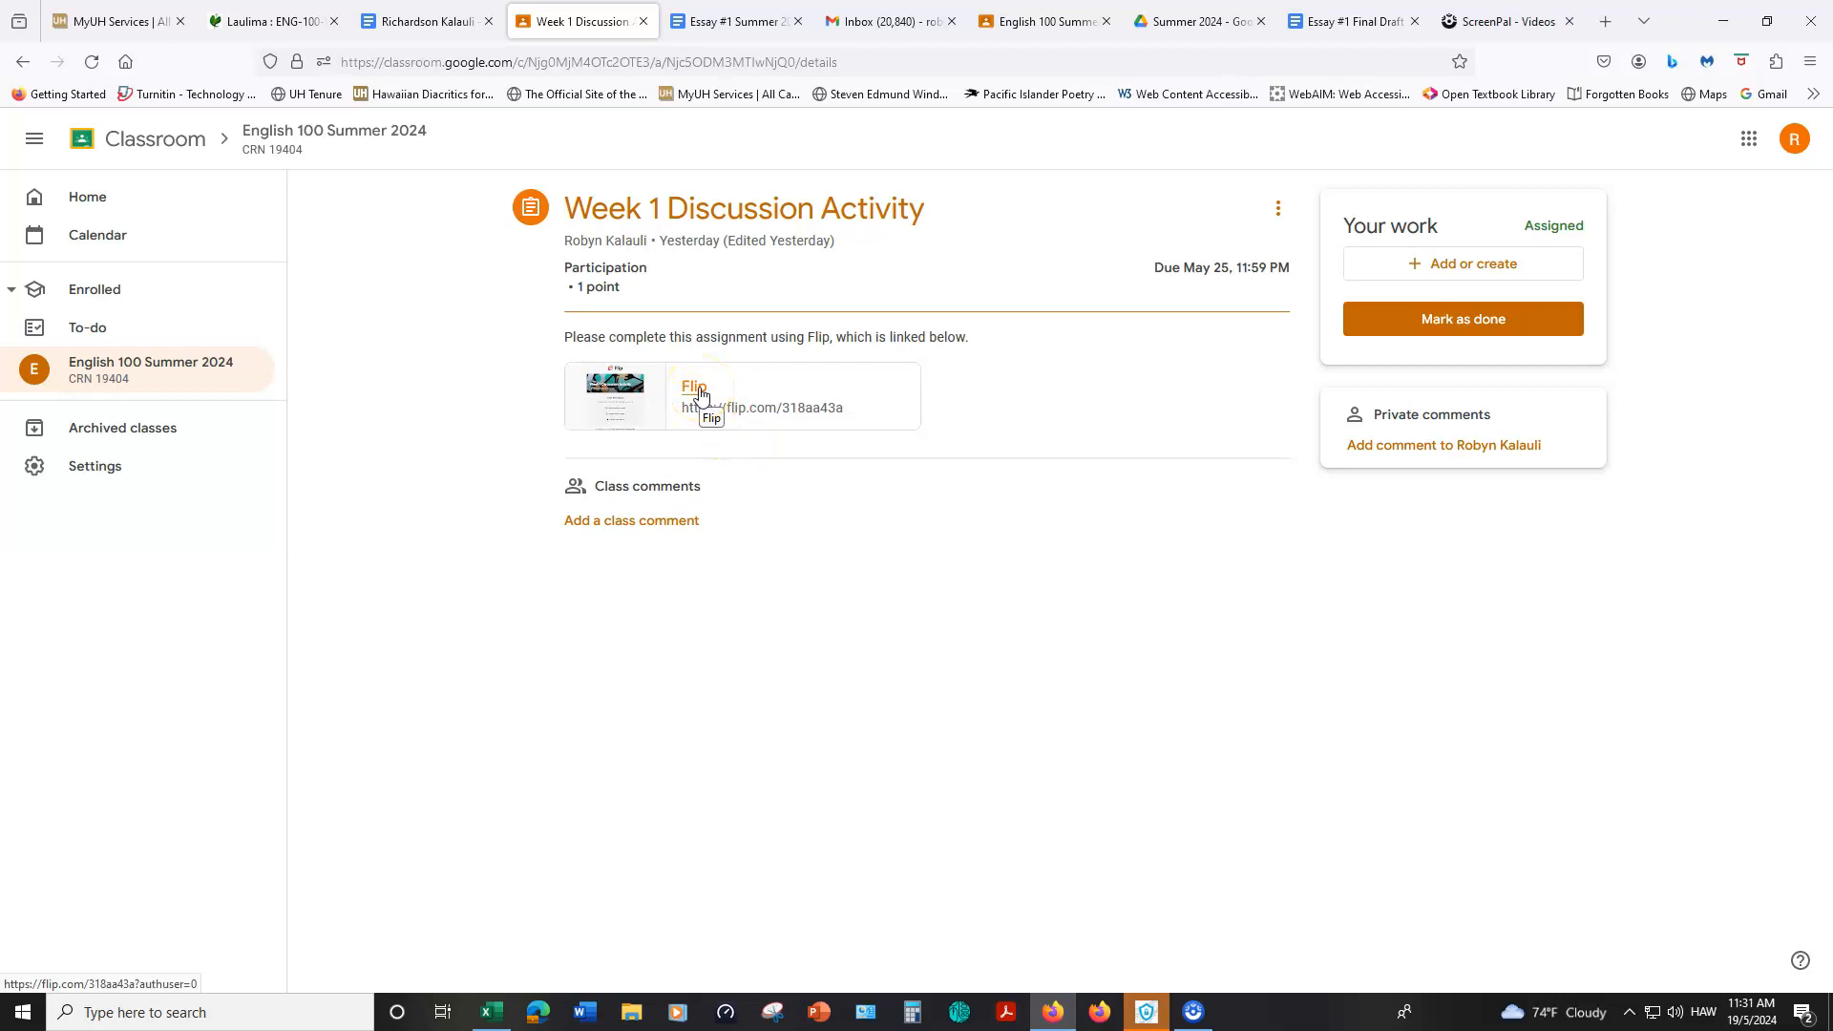
click(695, 388)
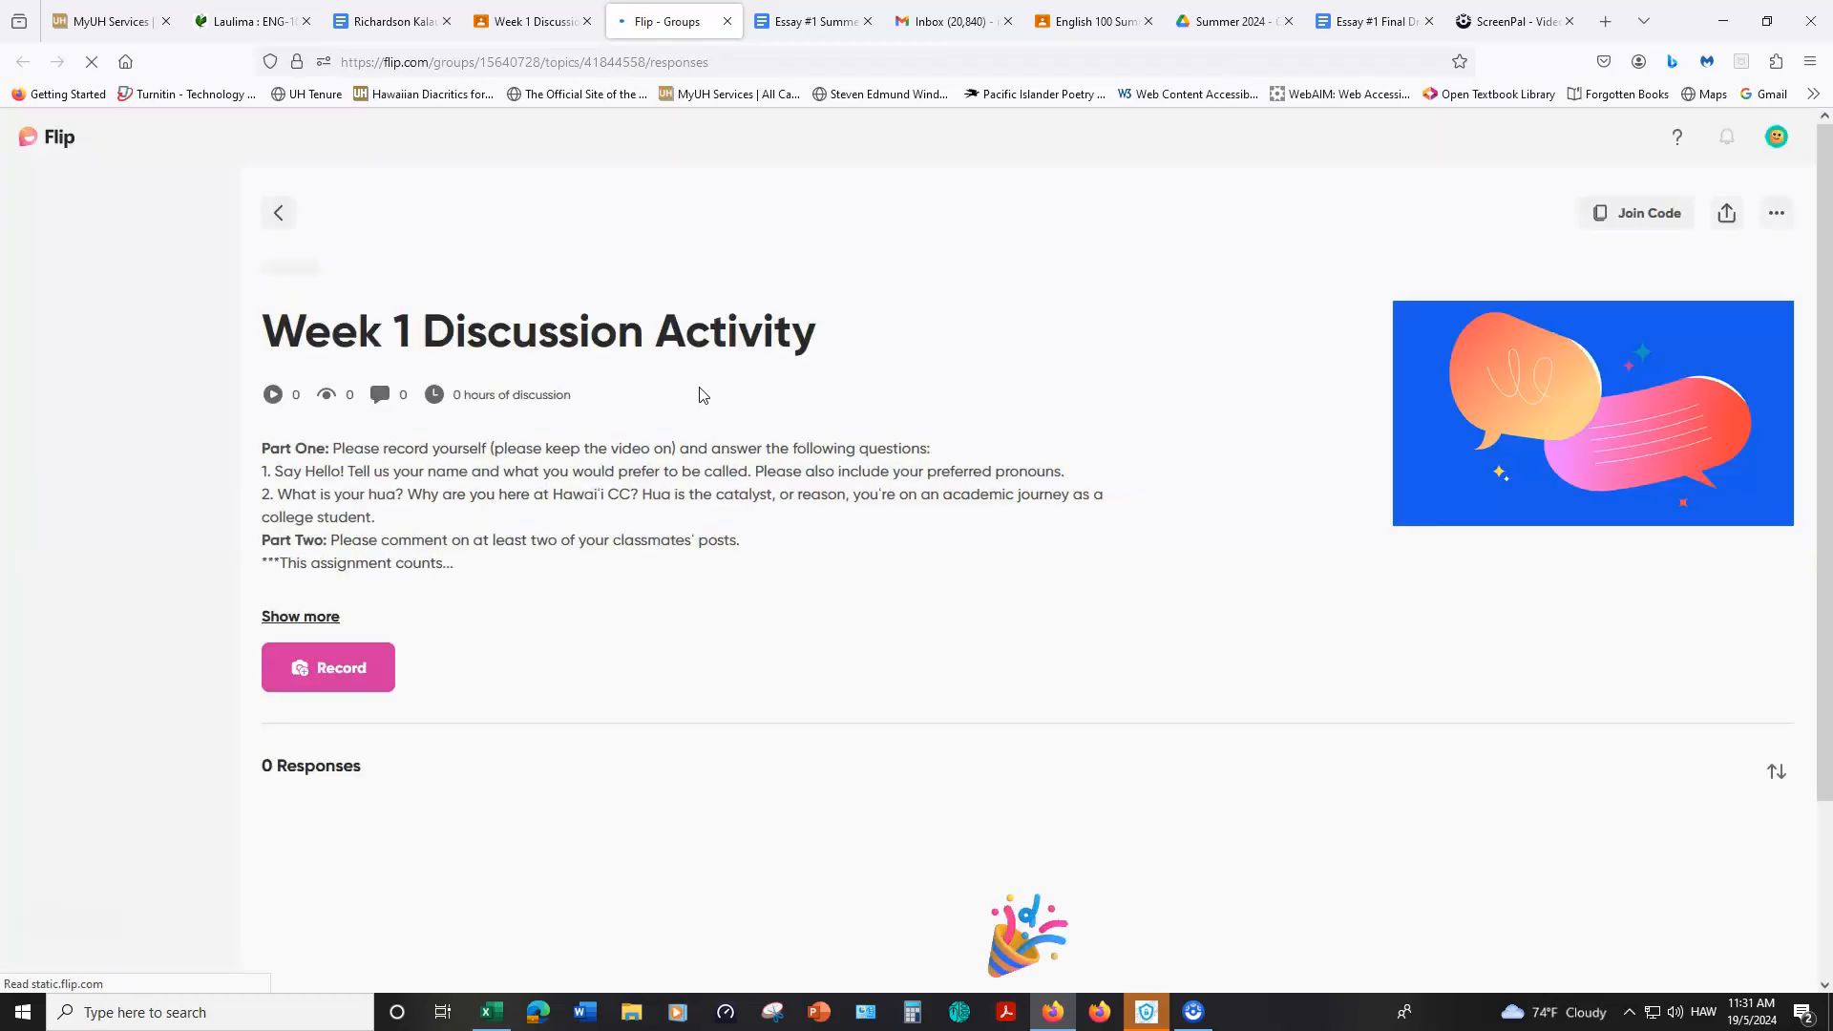
mouse_move(1295, 331)
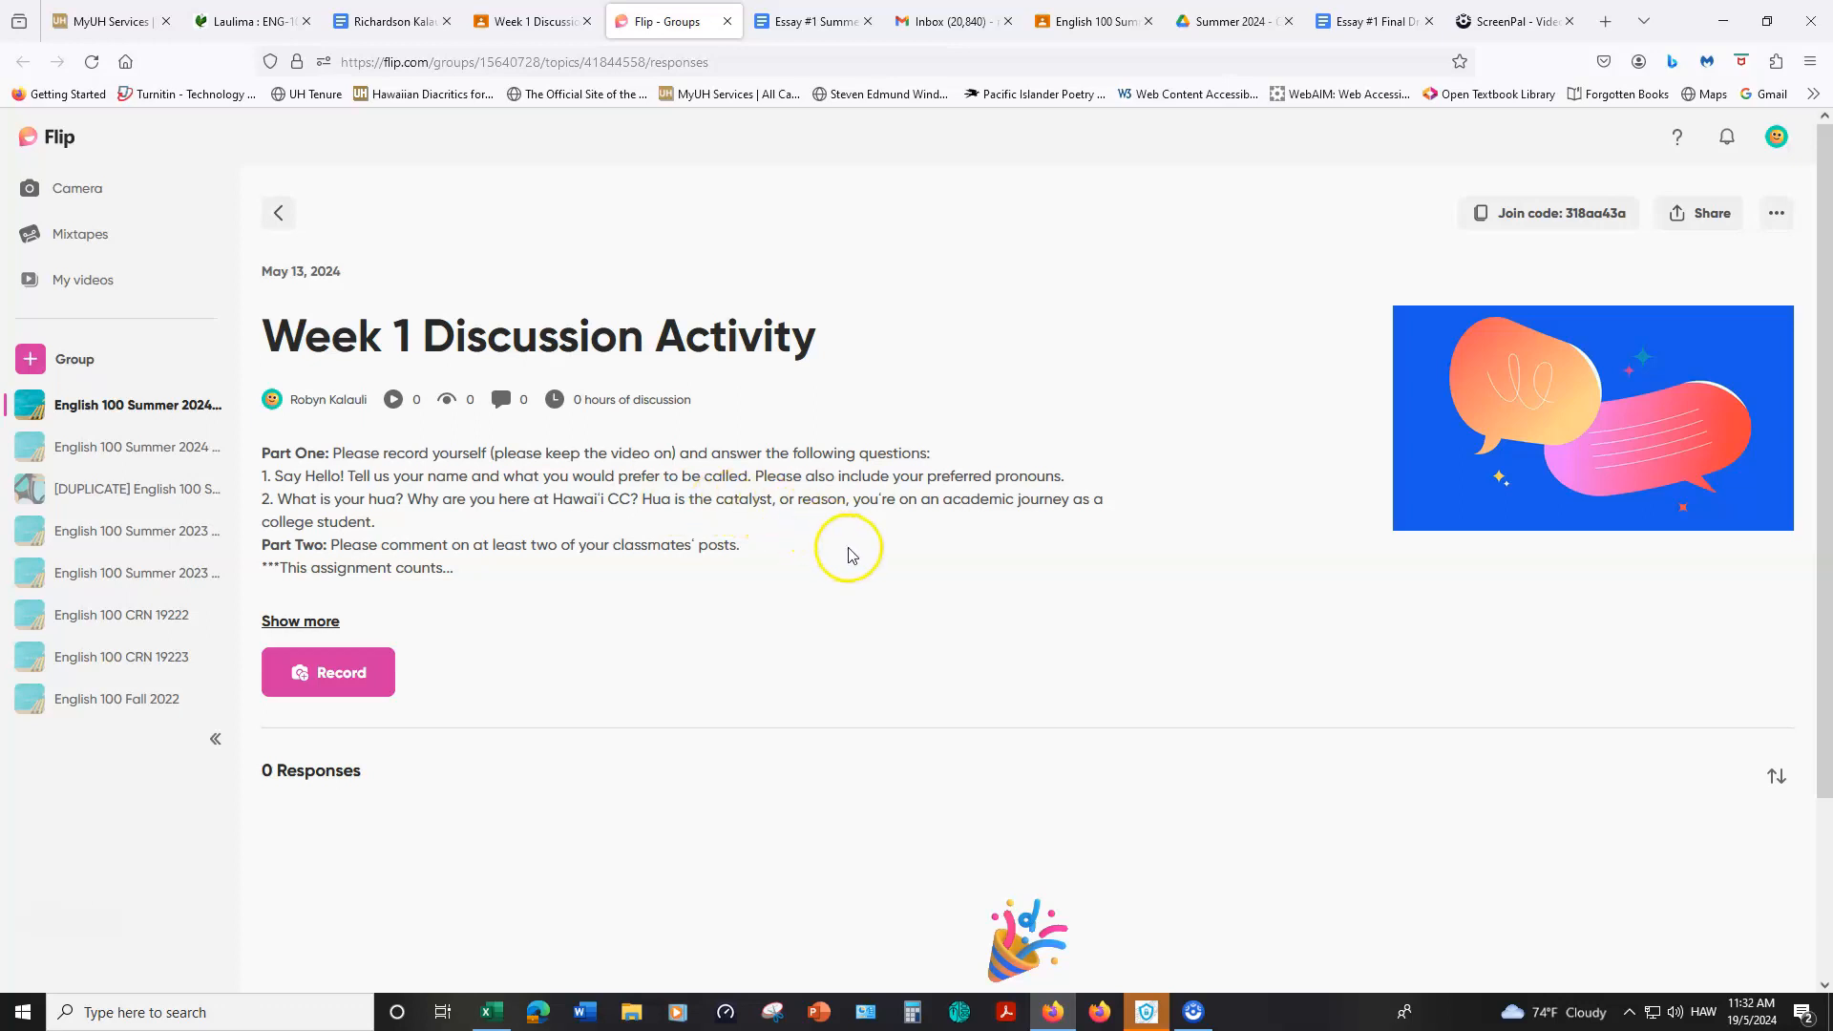
mouse_move(774, 534)
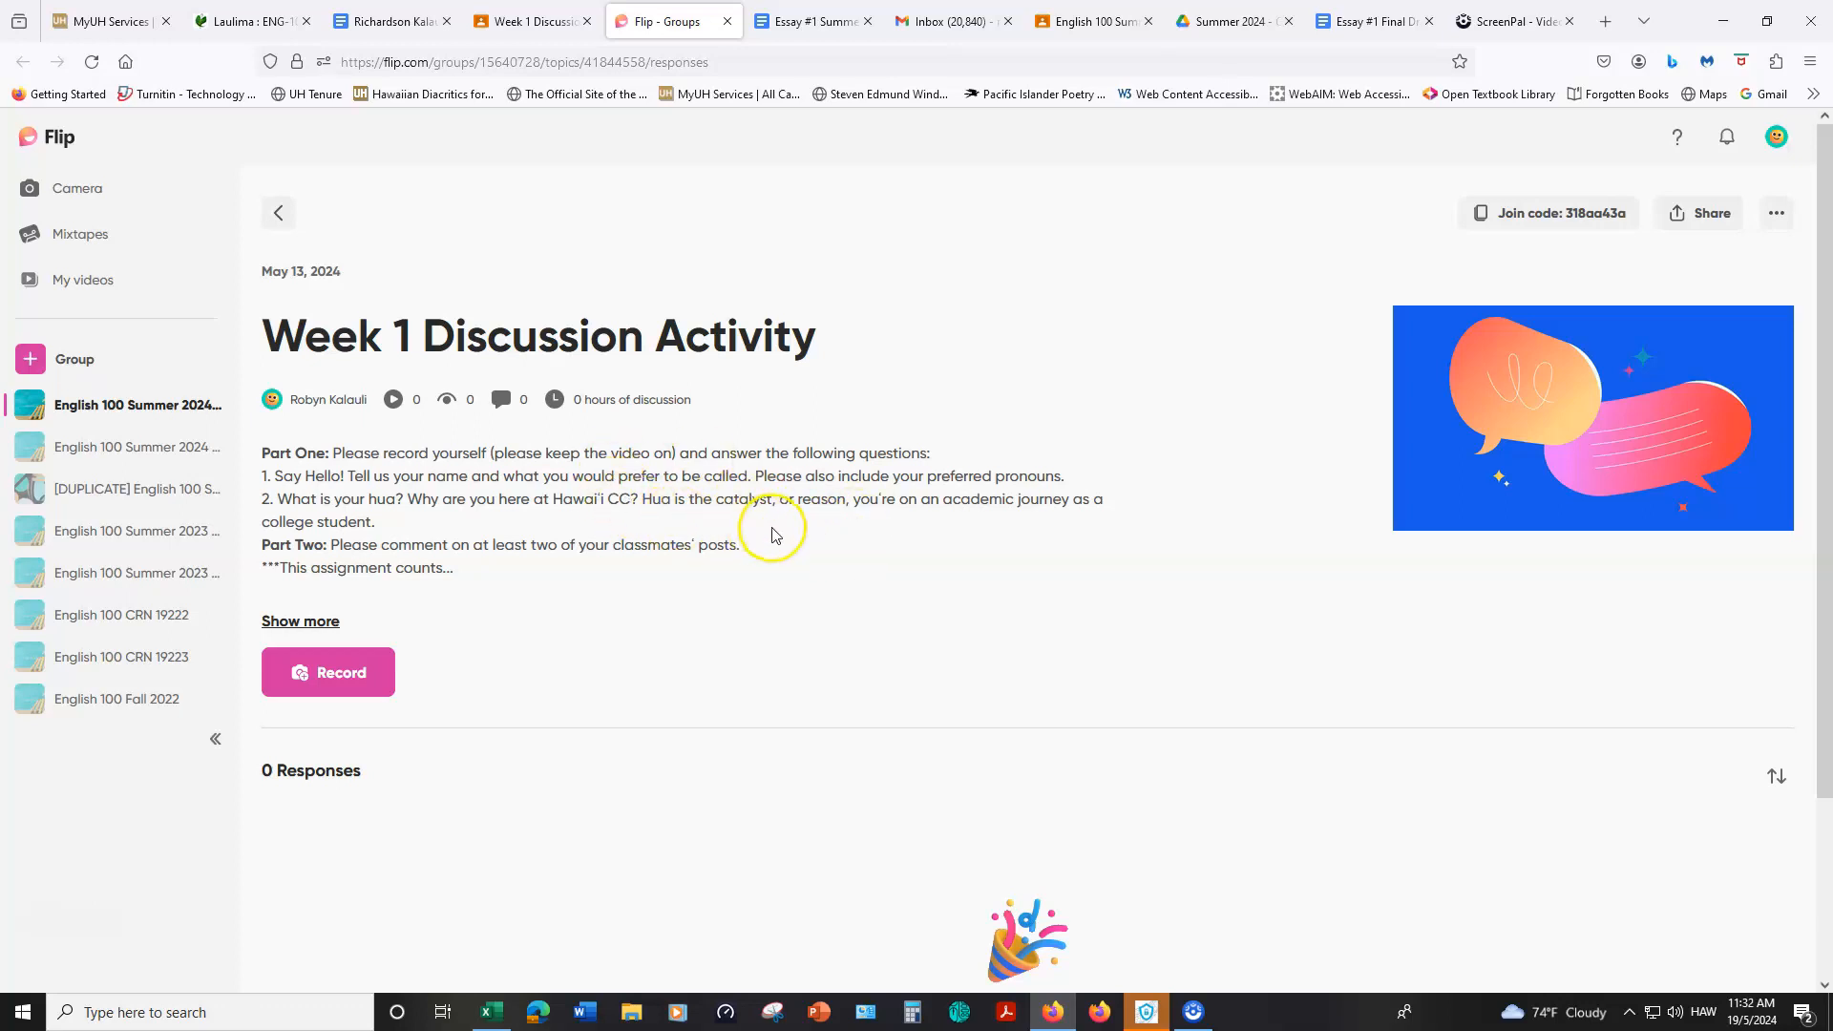
mouse_move(771, 527)
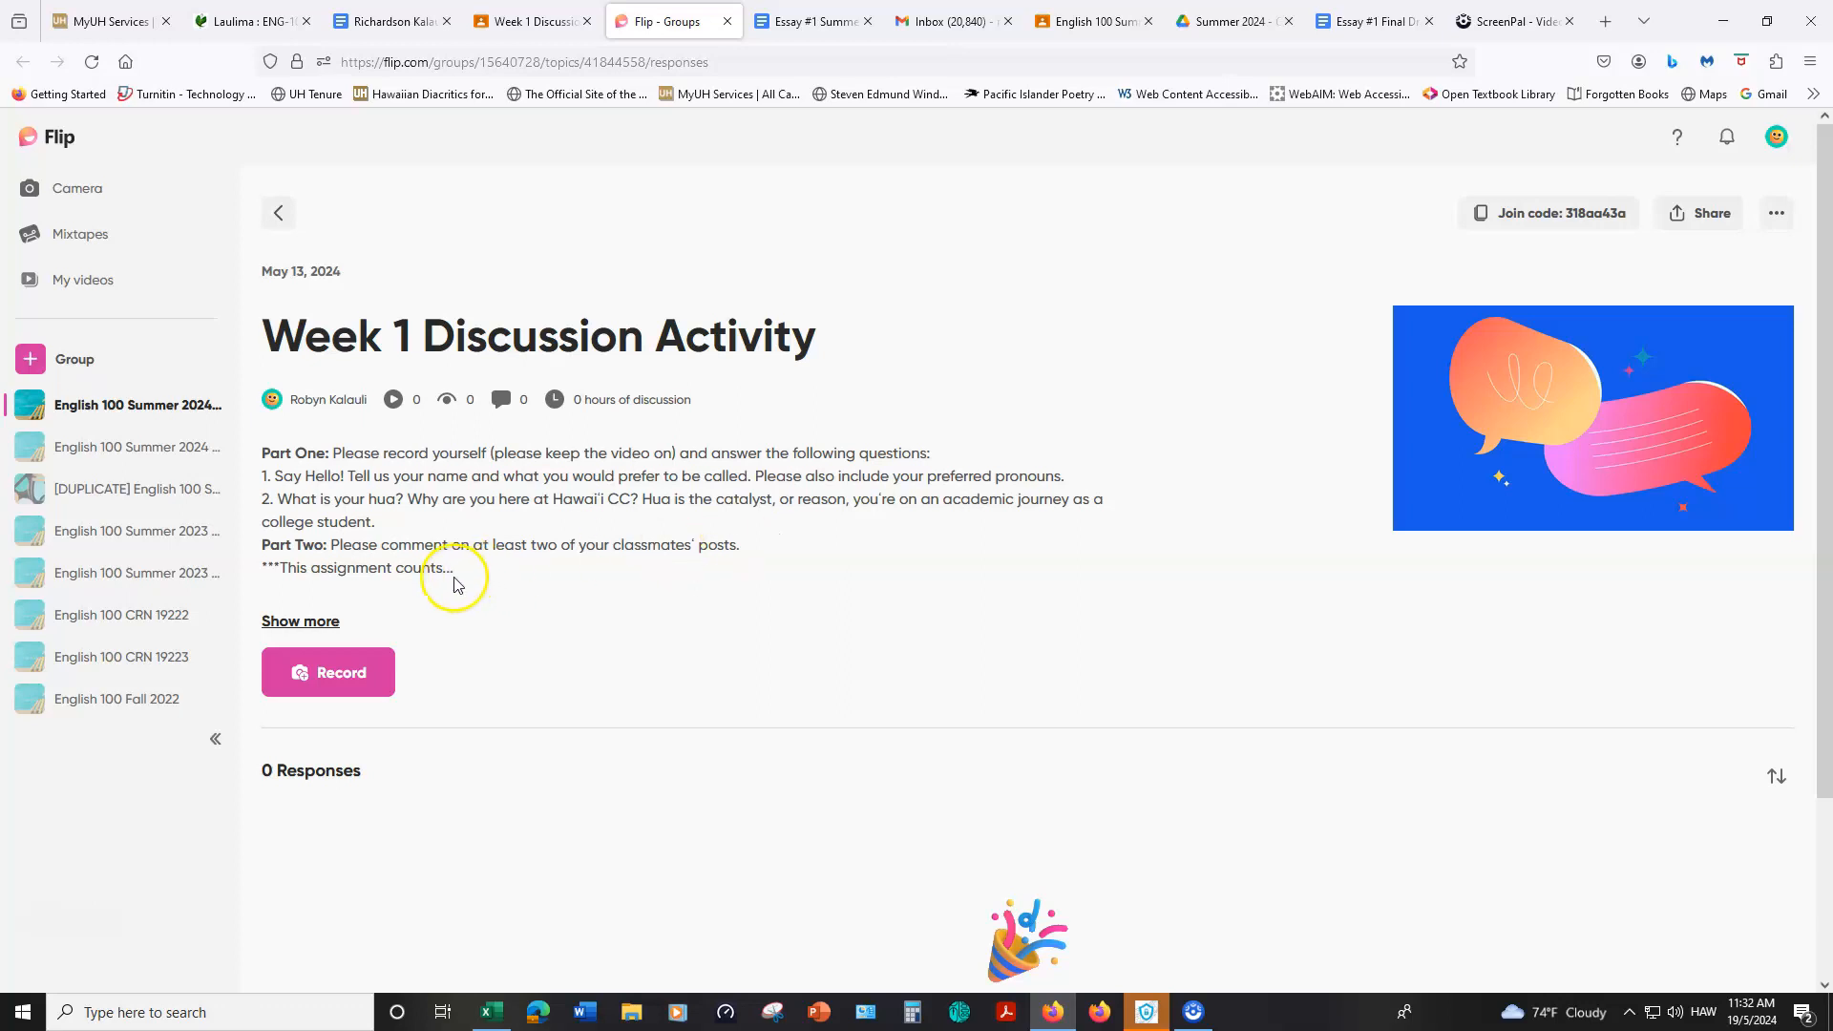
mouse_move(555, 581)
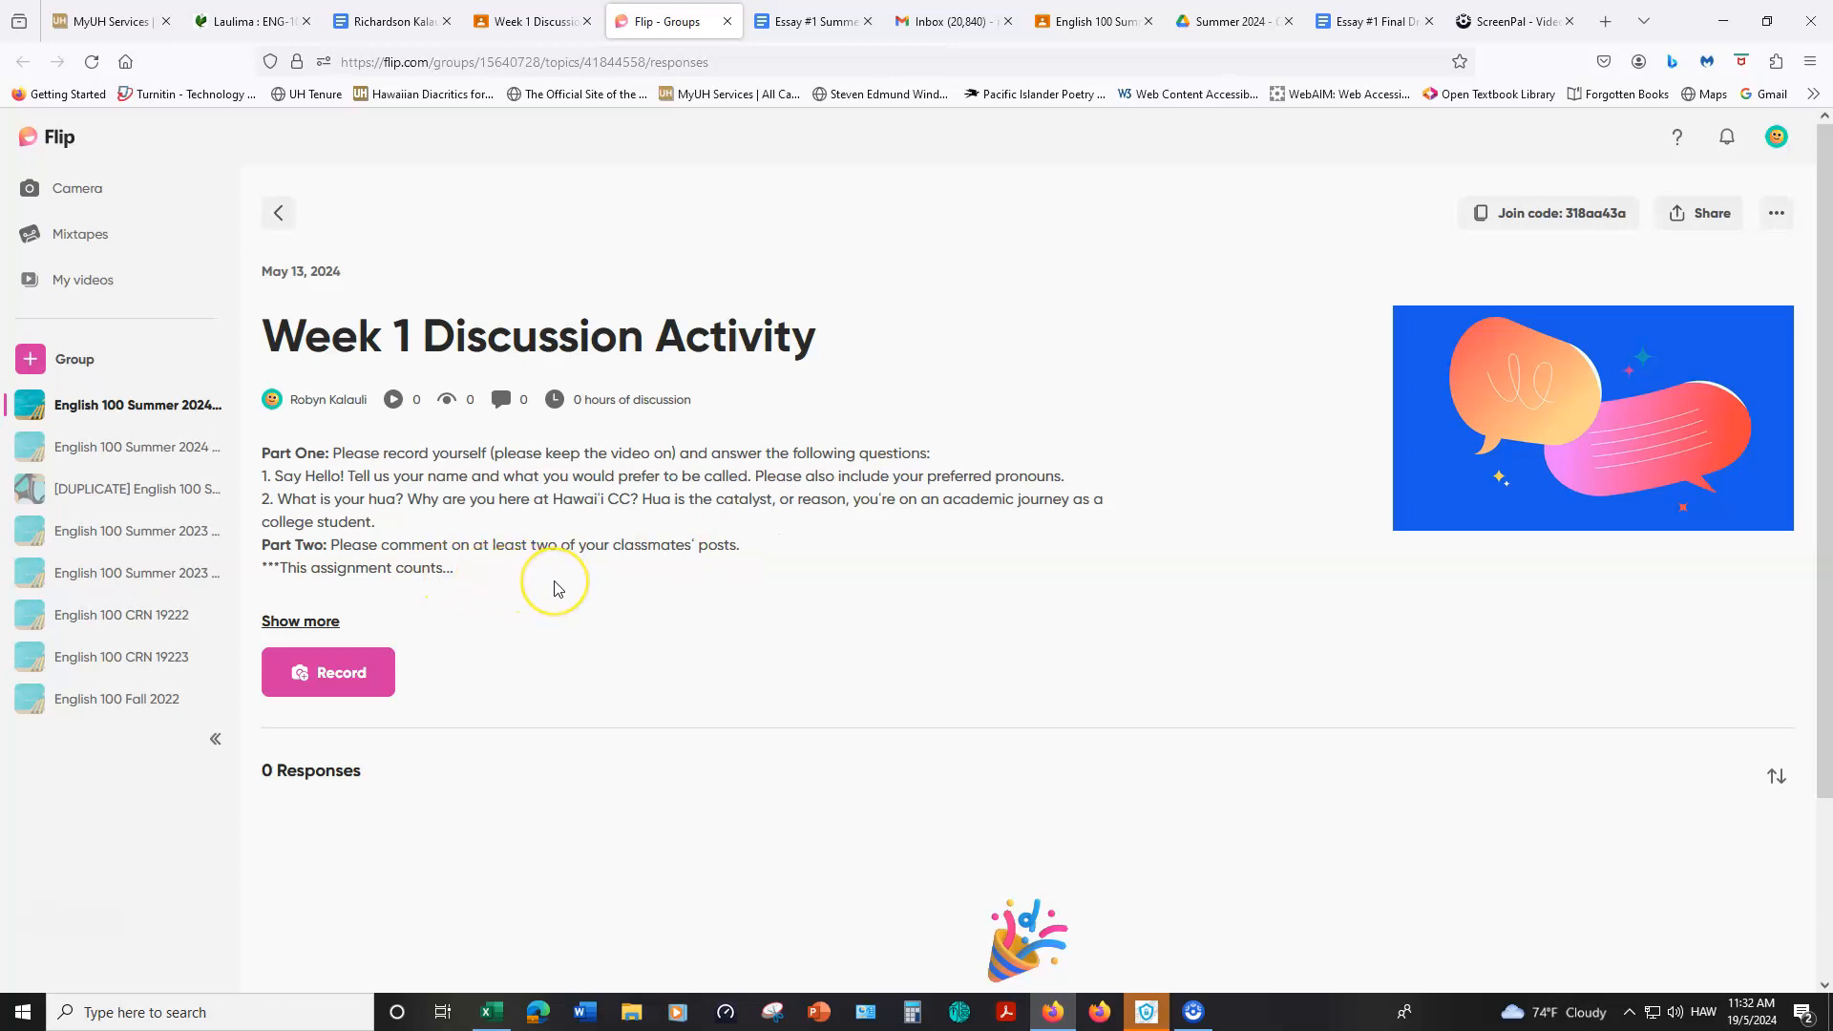
mouse_move(555, 588)
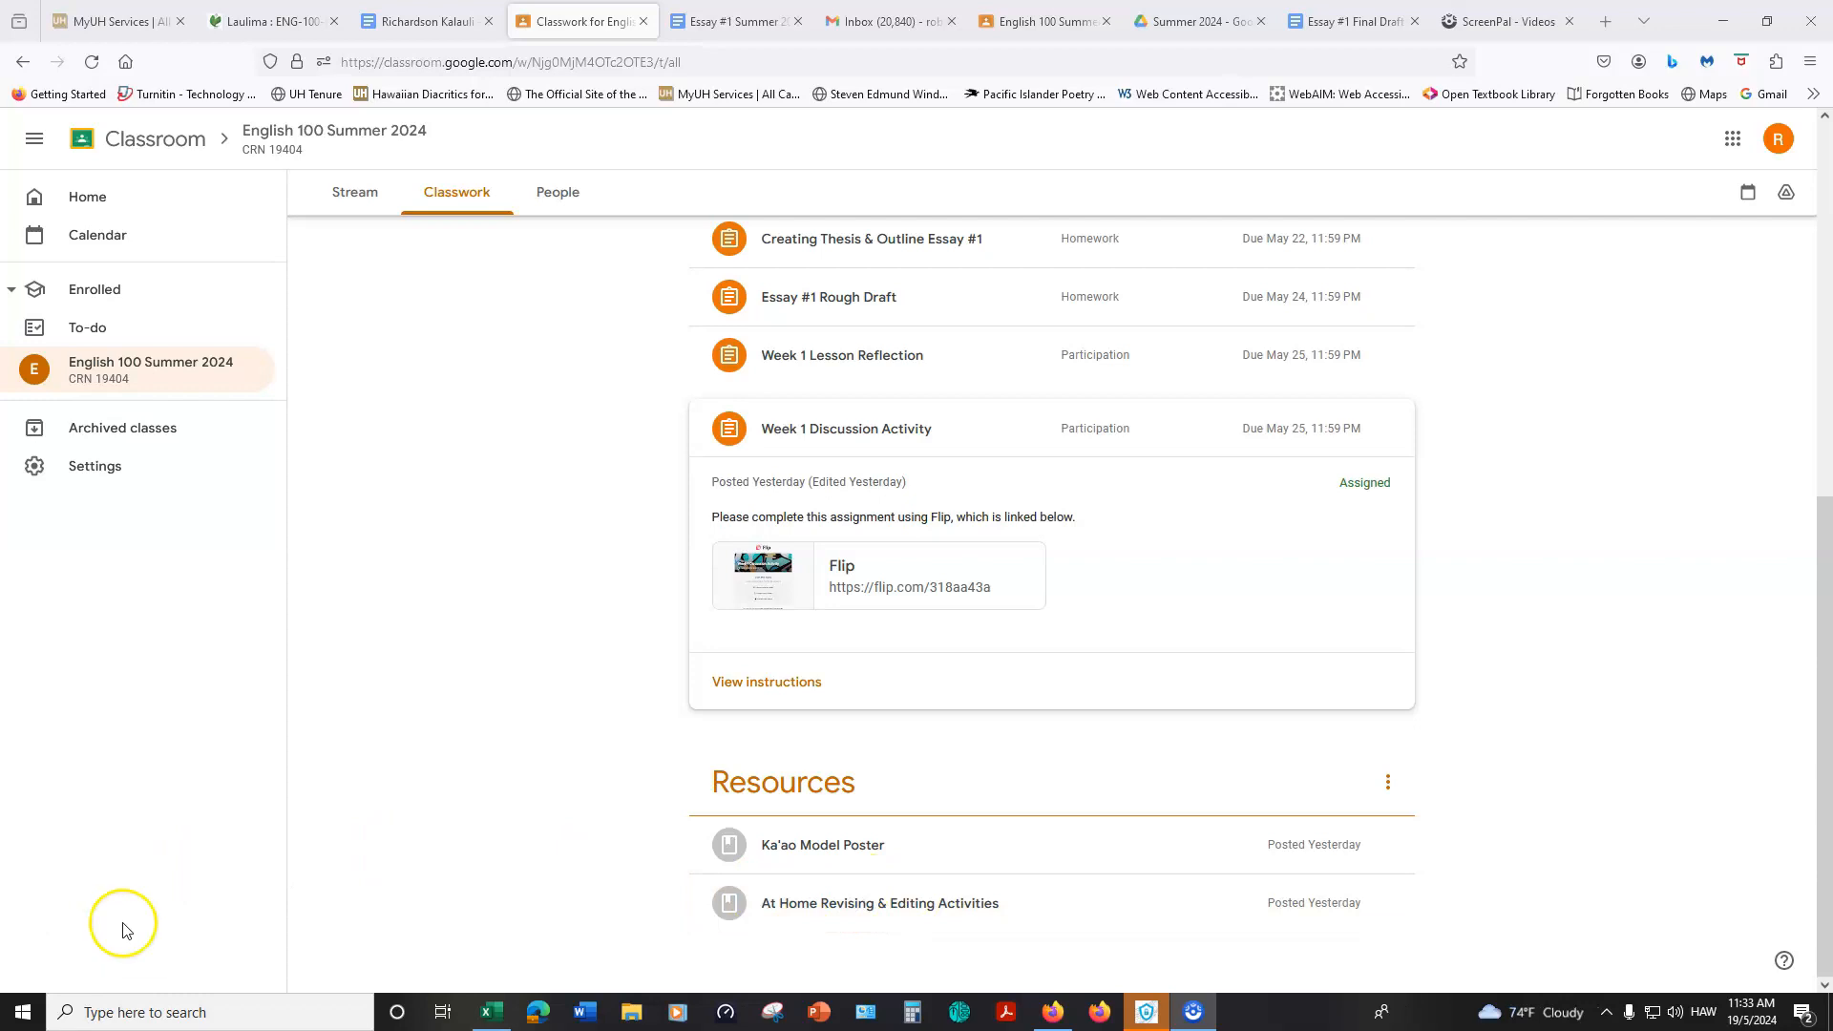
mouse_move(519, 580)
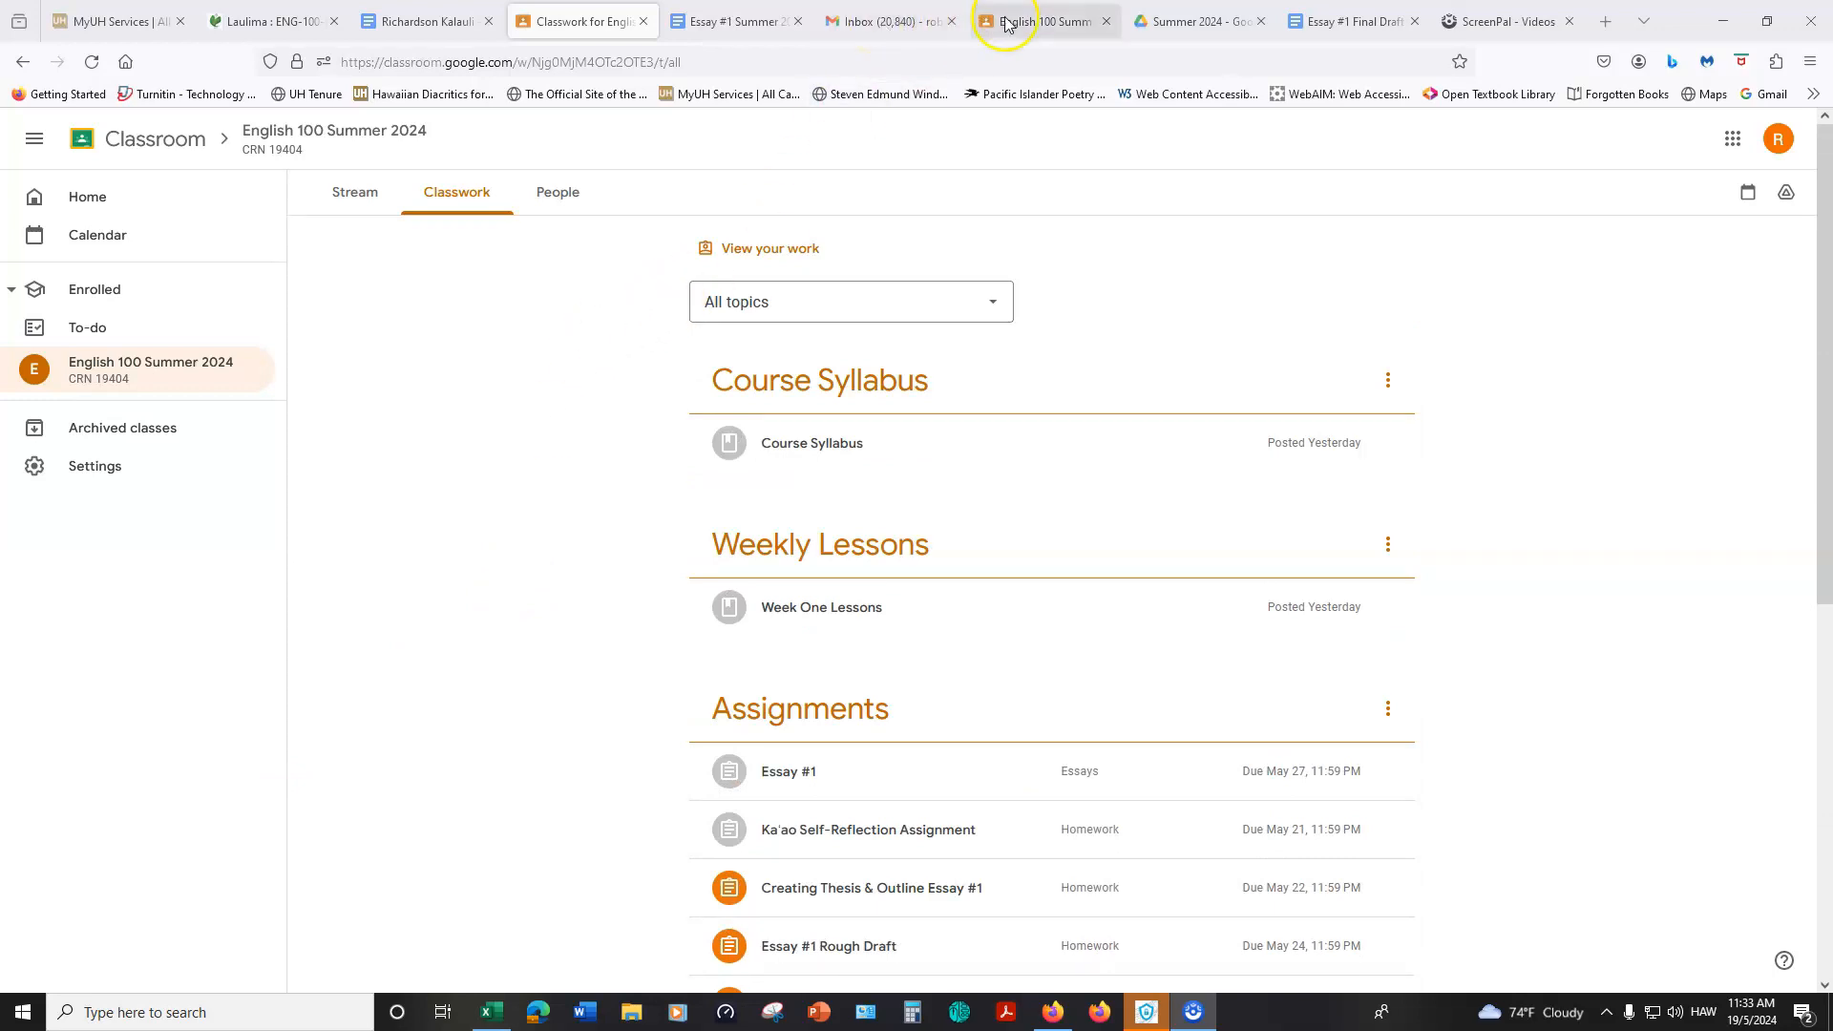
Step: Show the ENG 100 Summer 2024 Drive folder, briefly viewing the Google apps launcher
click(1191, 21)
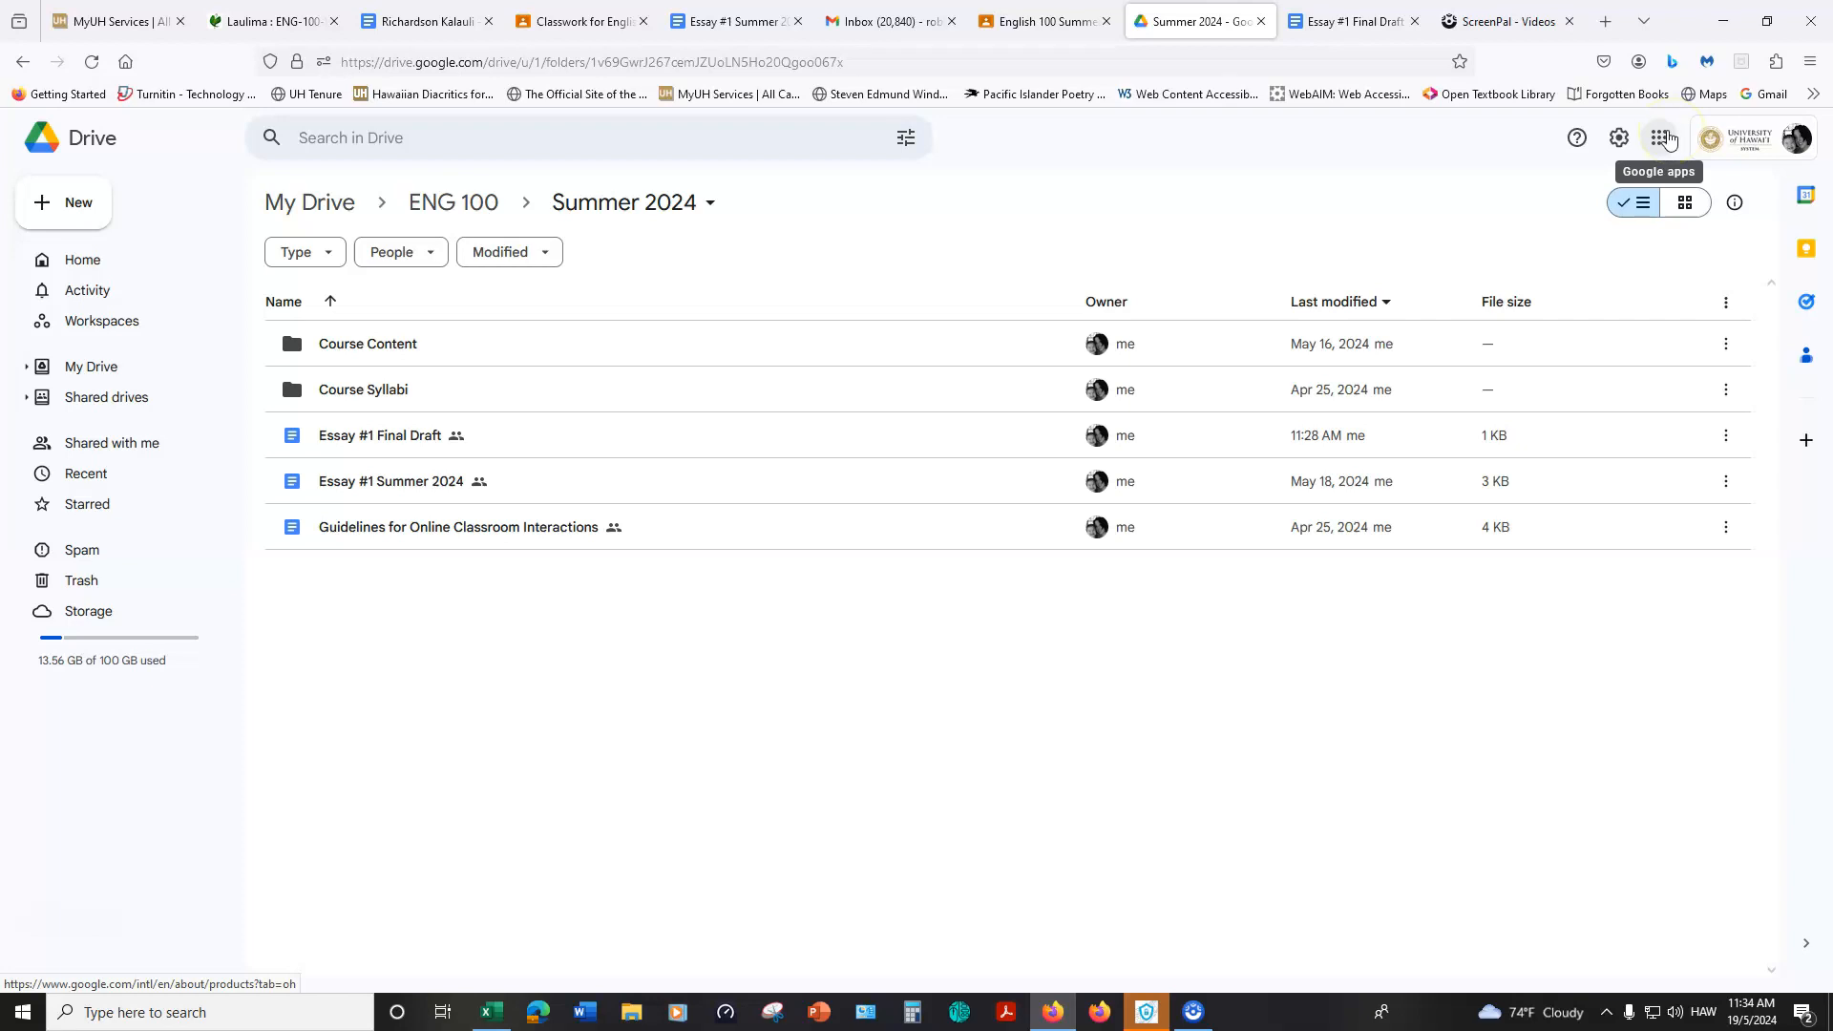
click(1658, 138)
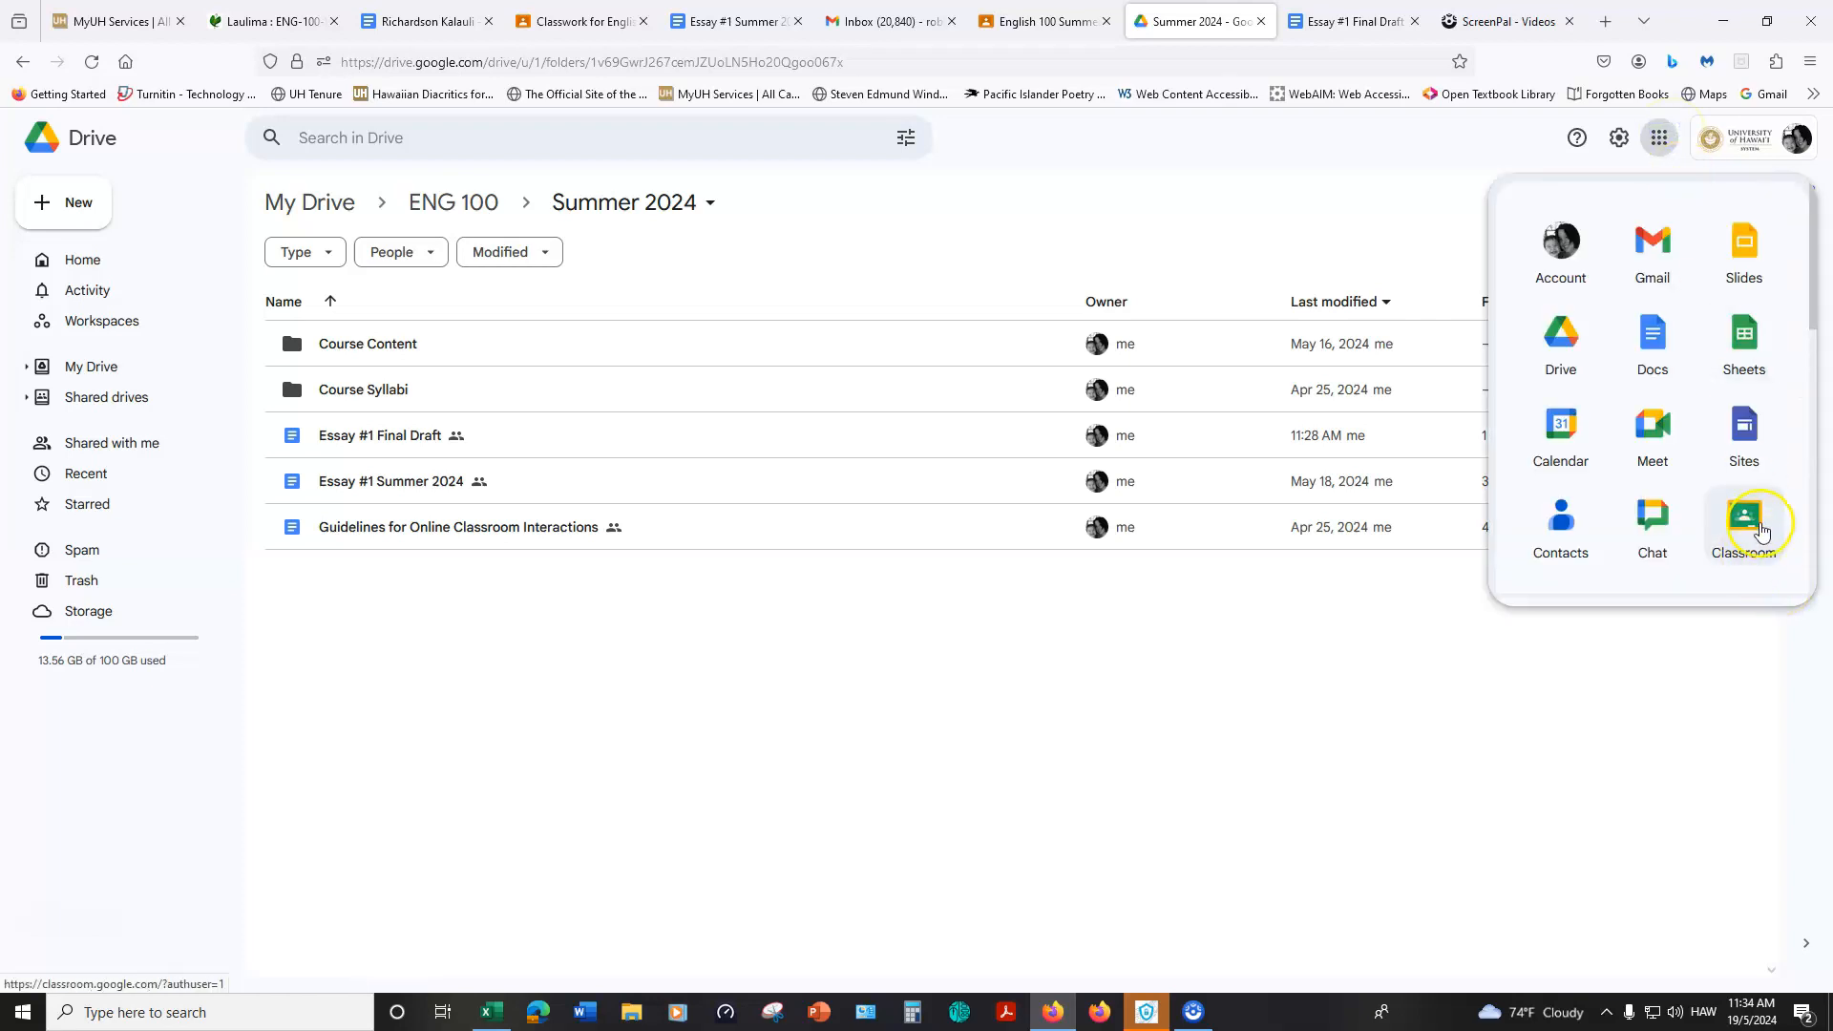
mouse_move(1599, 737)
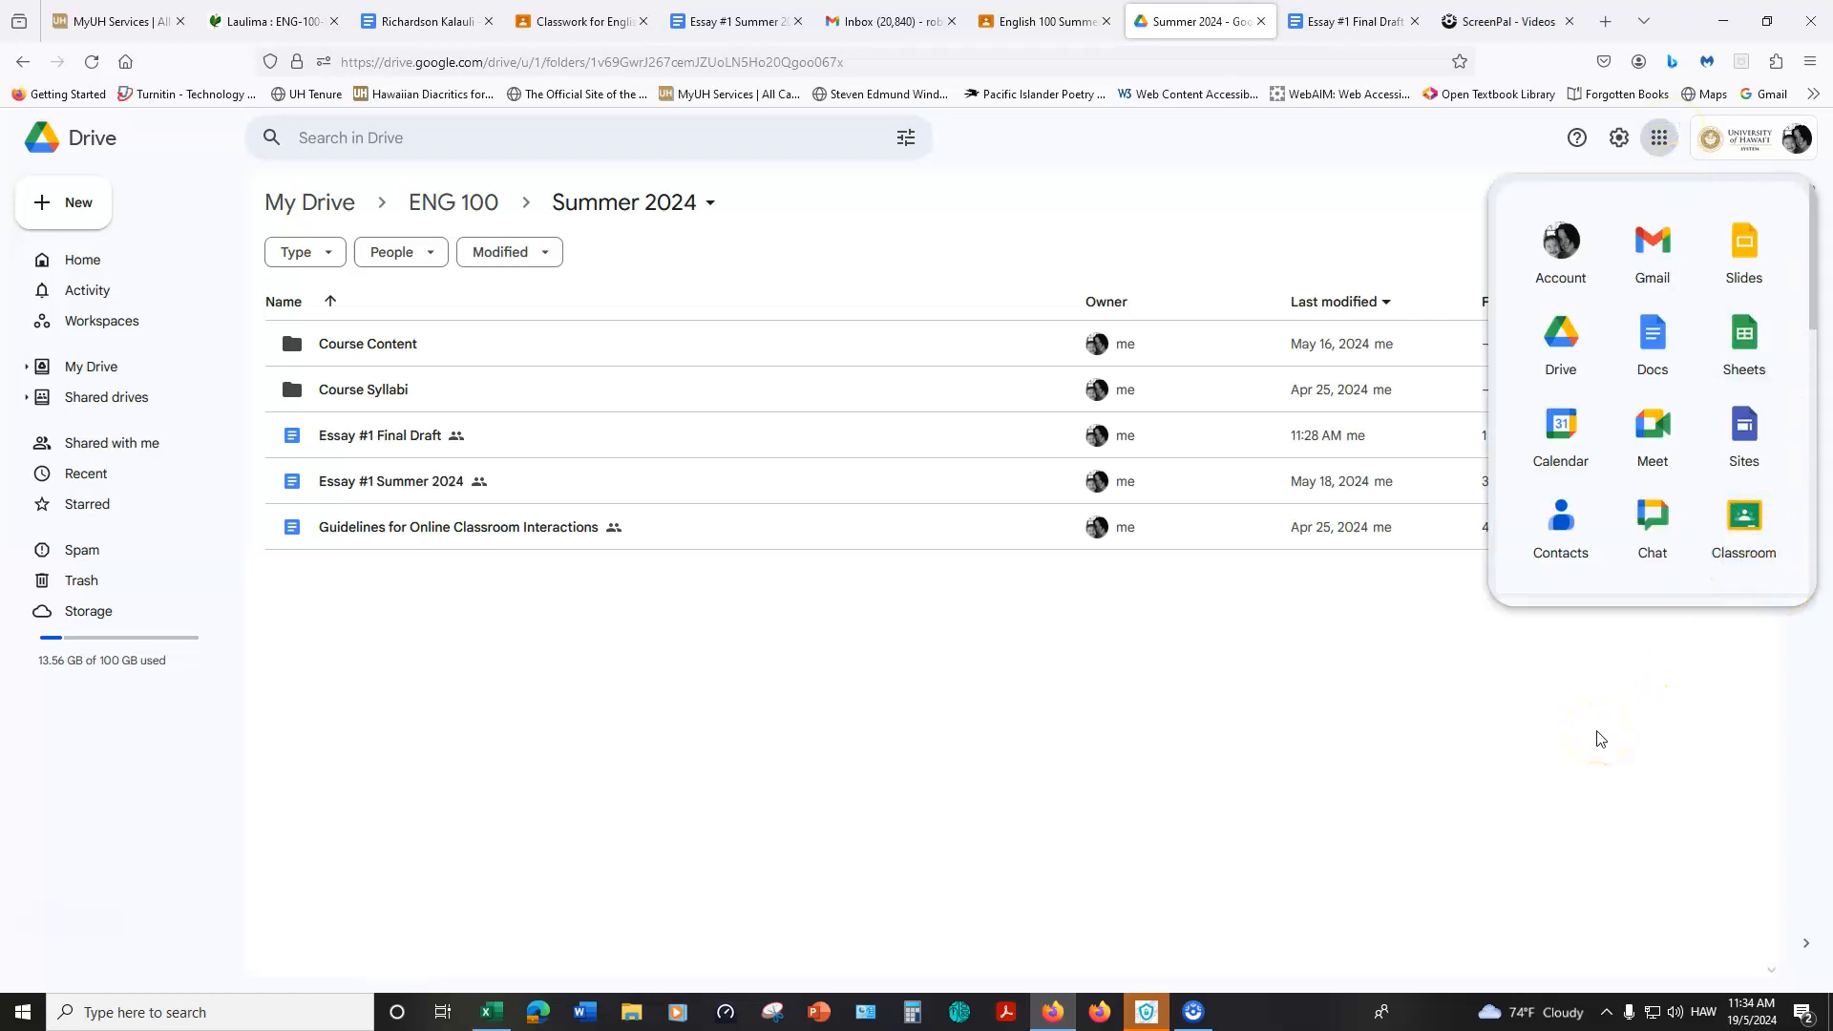
click(1657, 138)
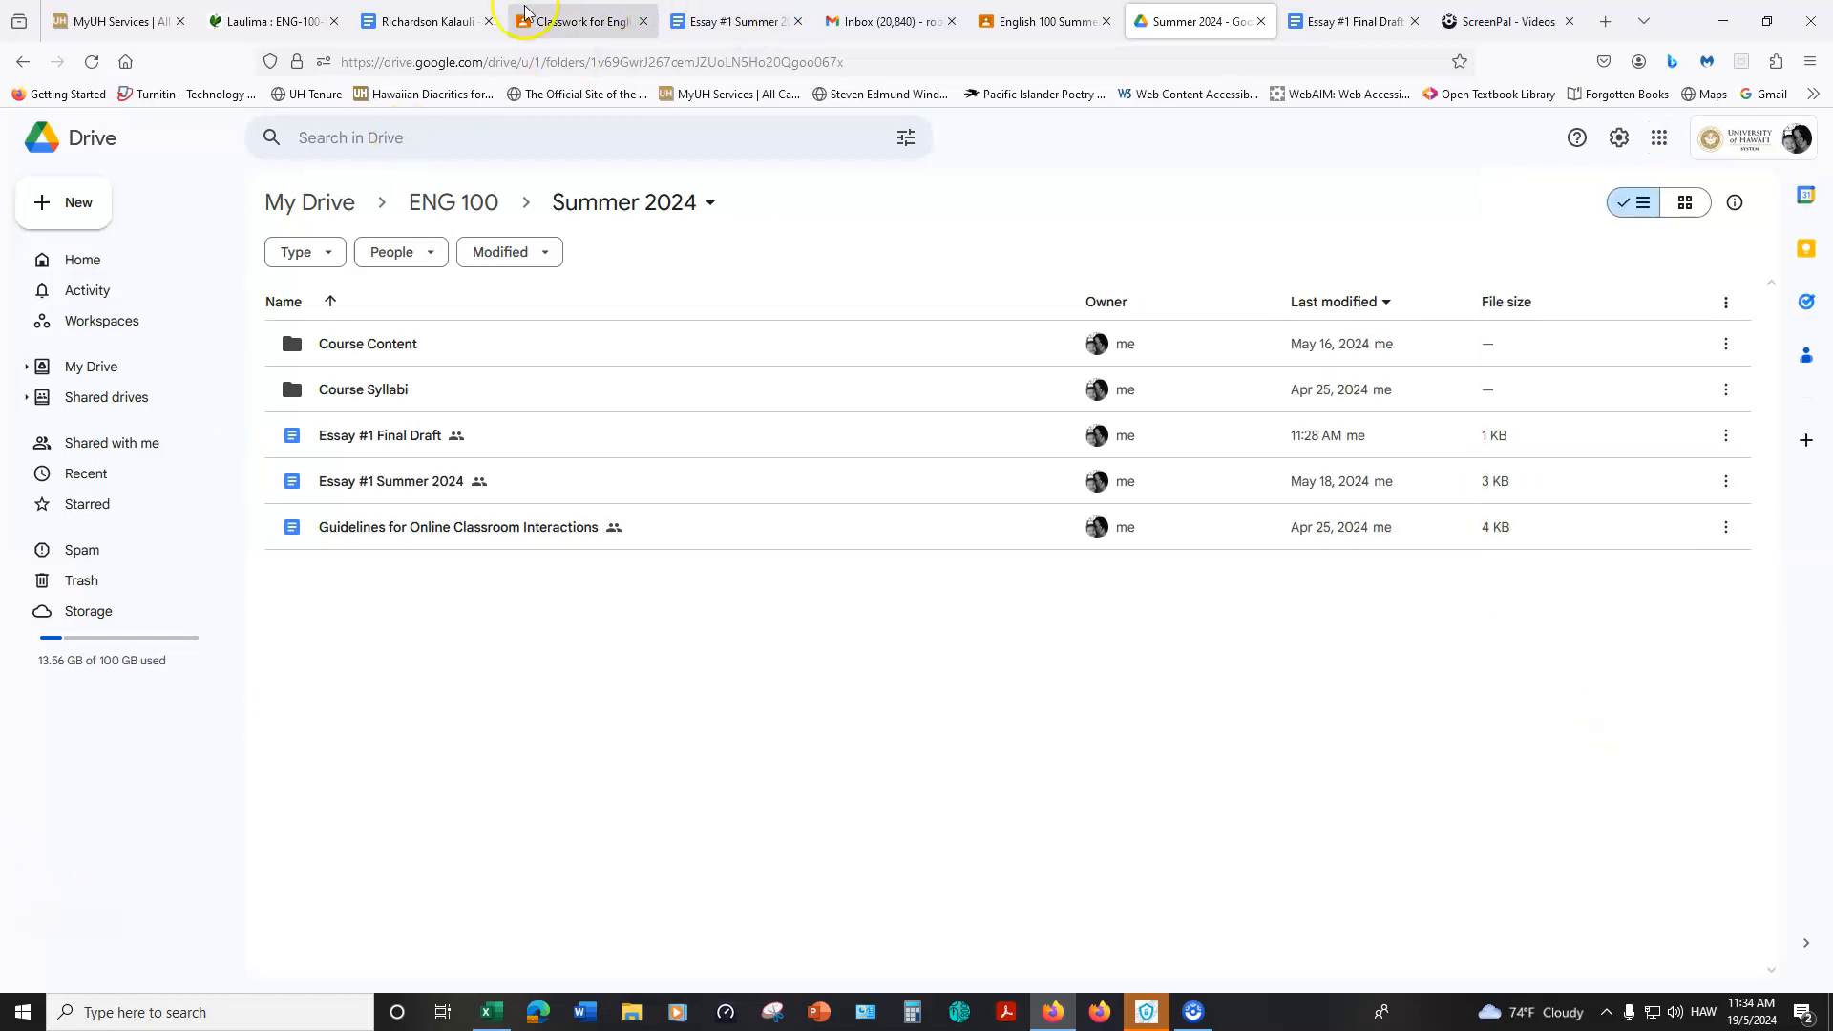
Step: Return to the English 100 Summer 2024 Classwork page in Classroom
click(574, 21)
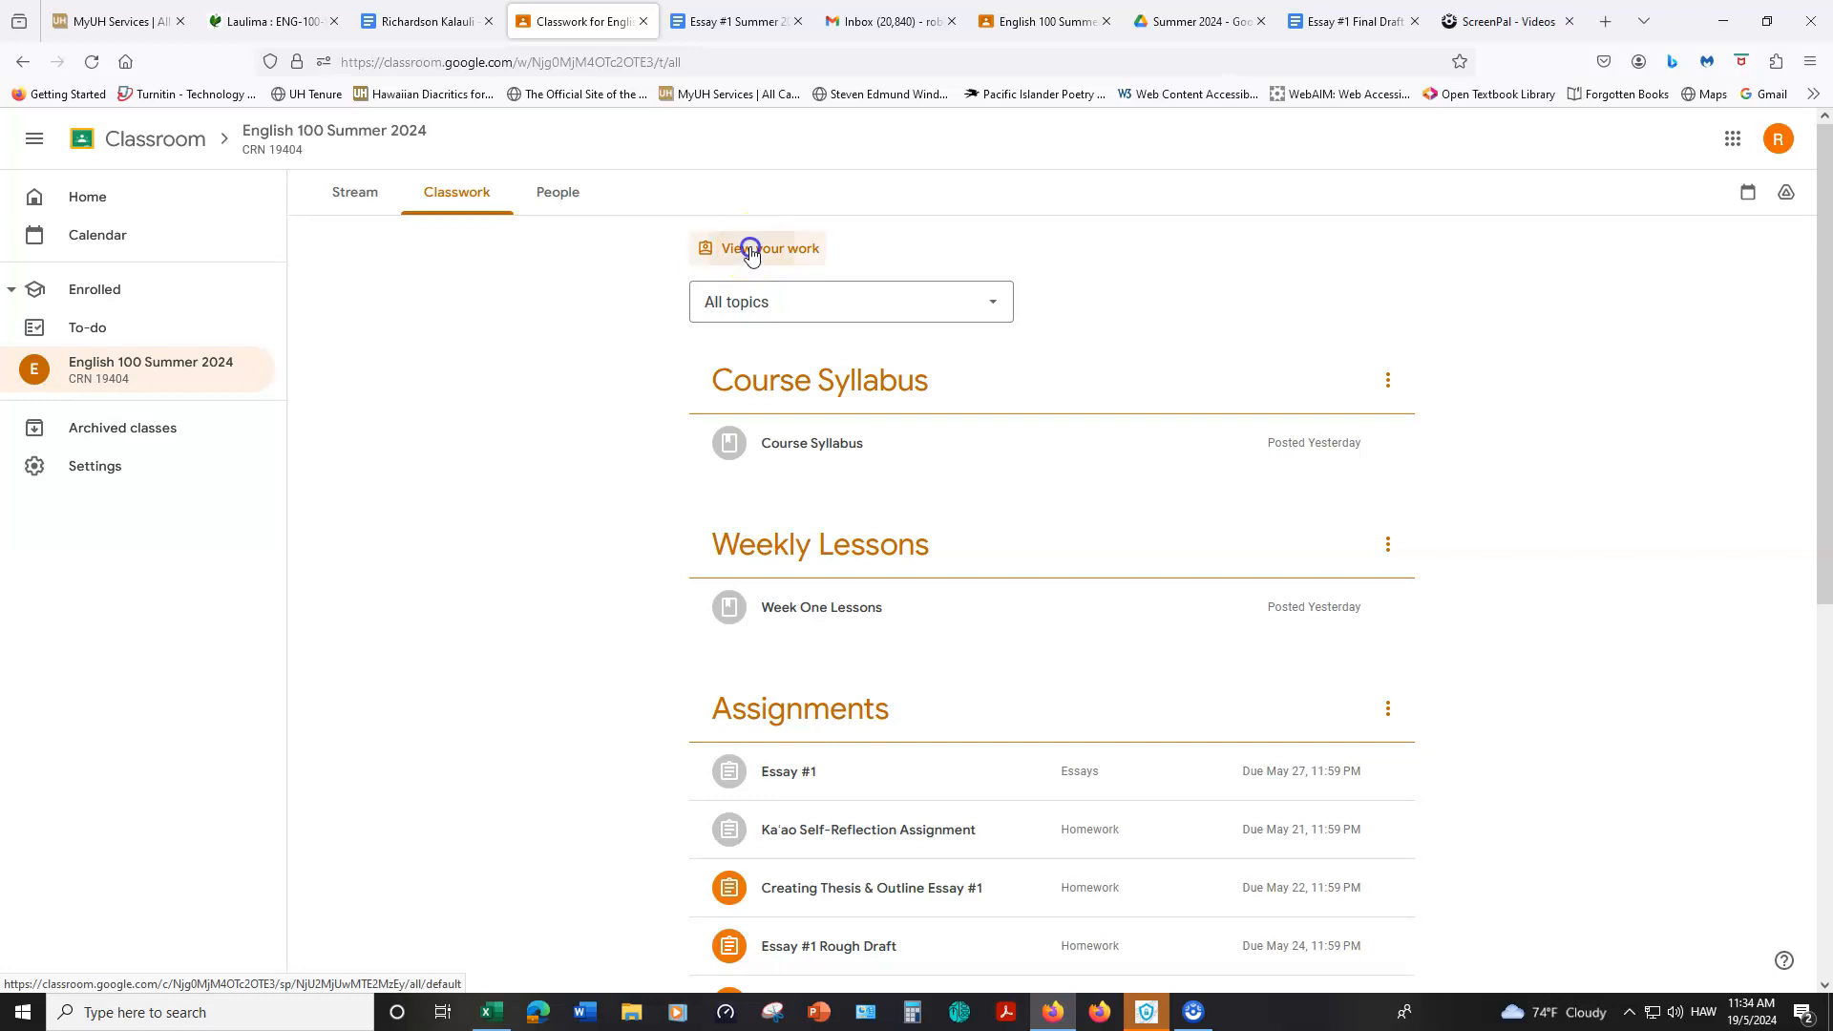
Step: View your work: Ka'ao Self-Reflection and Essay #1 Turned in, four other assignments Assigned
click(767, 248)
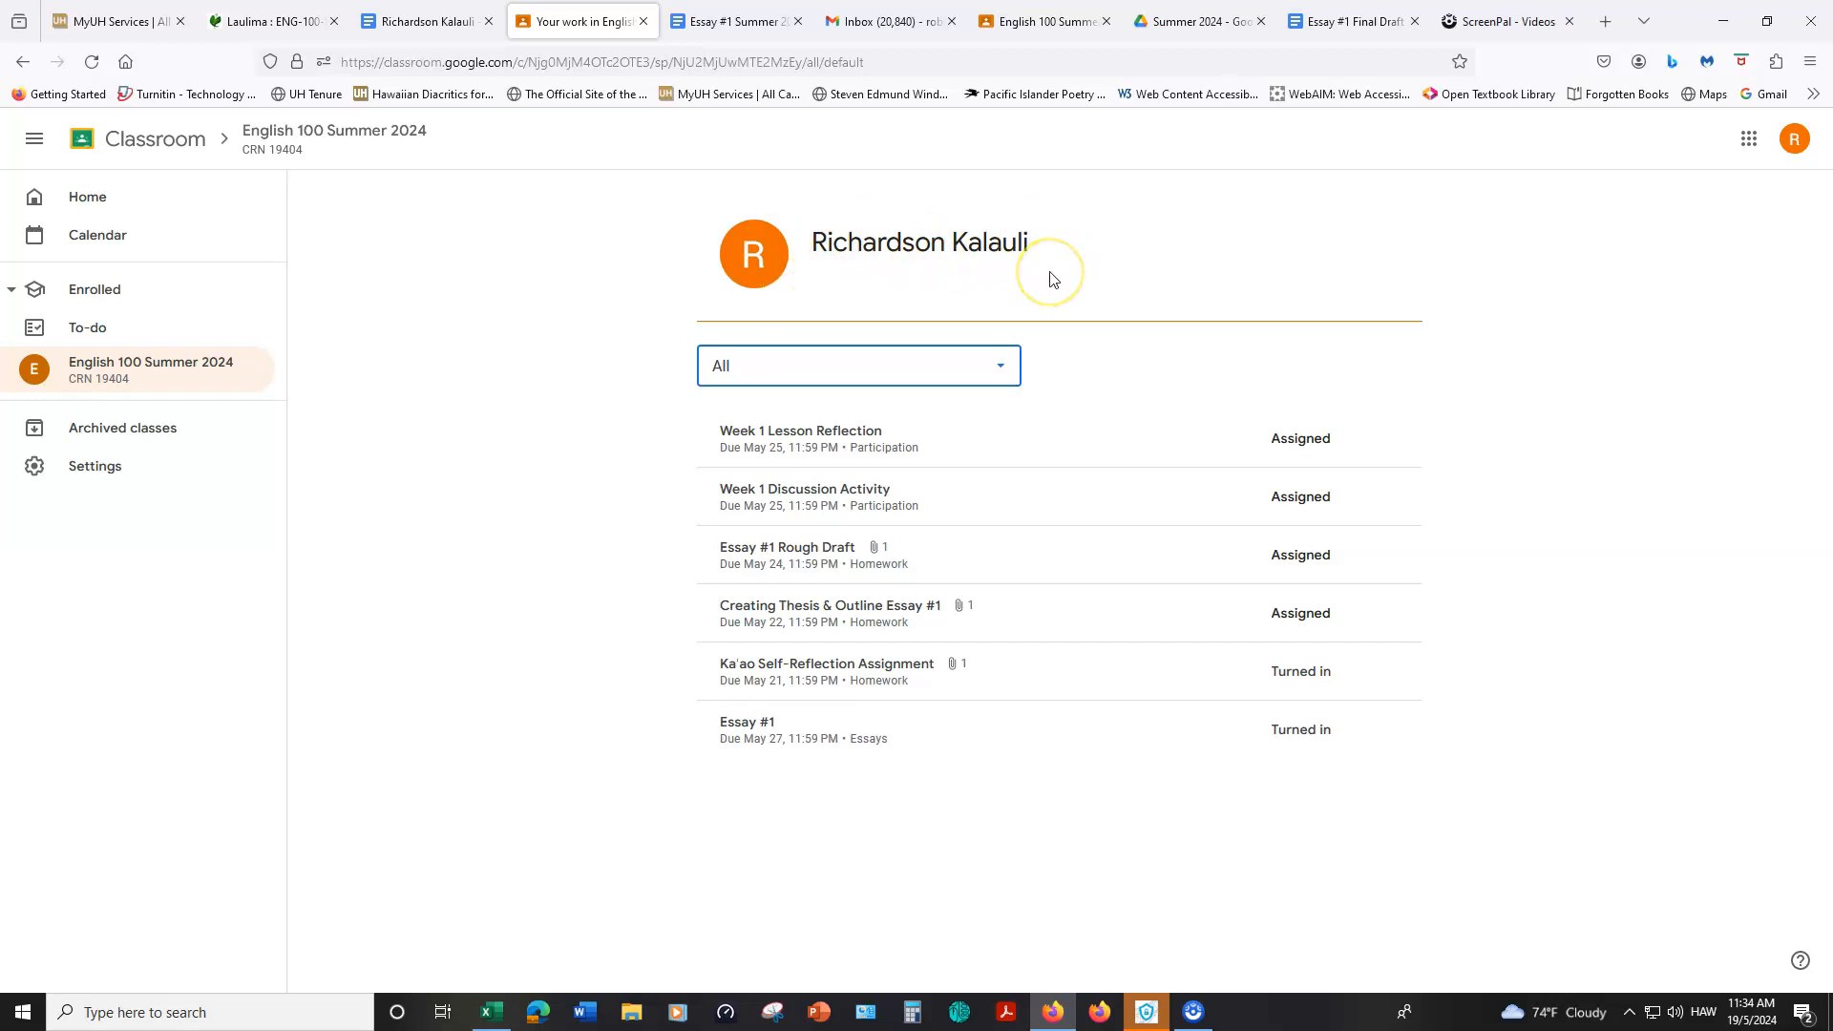
mouse_move(819, 410)
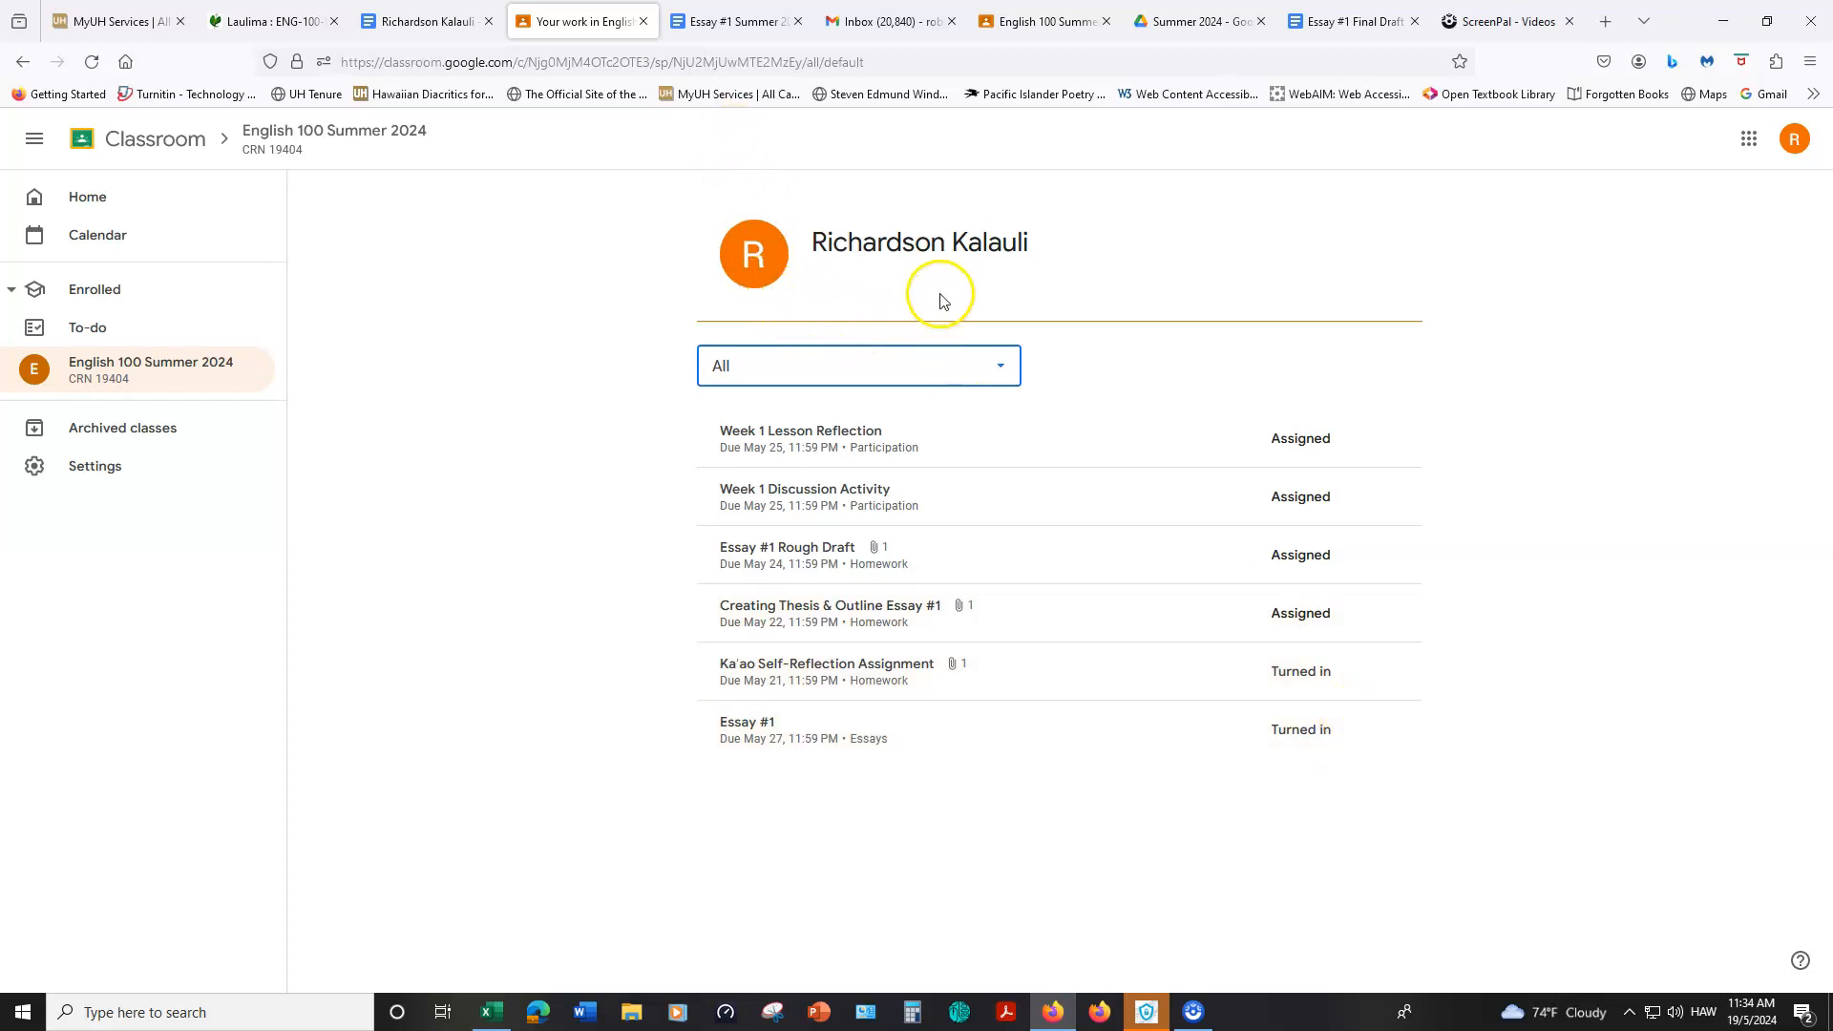
mouse_move(941, 253)
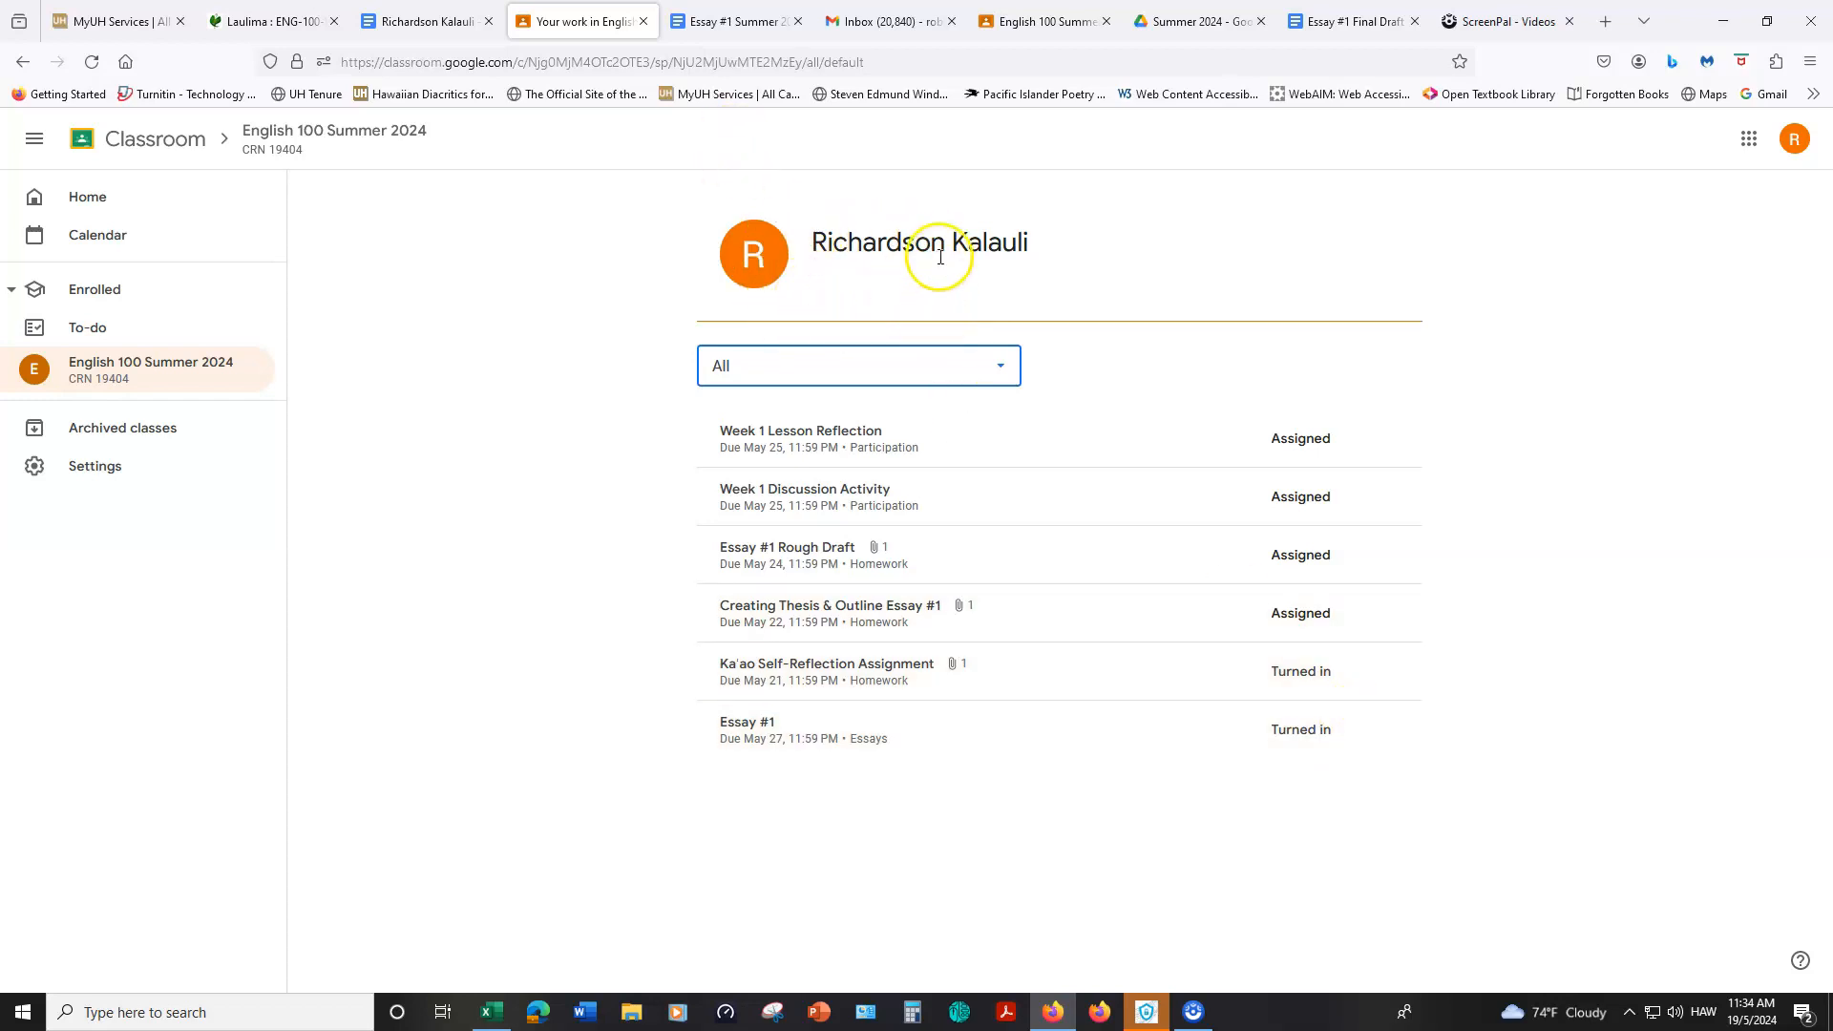
mouse_move(737, 197)
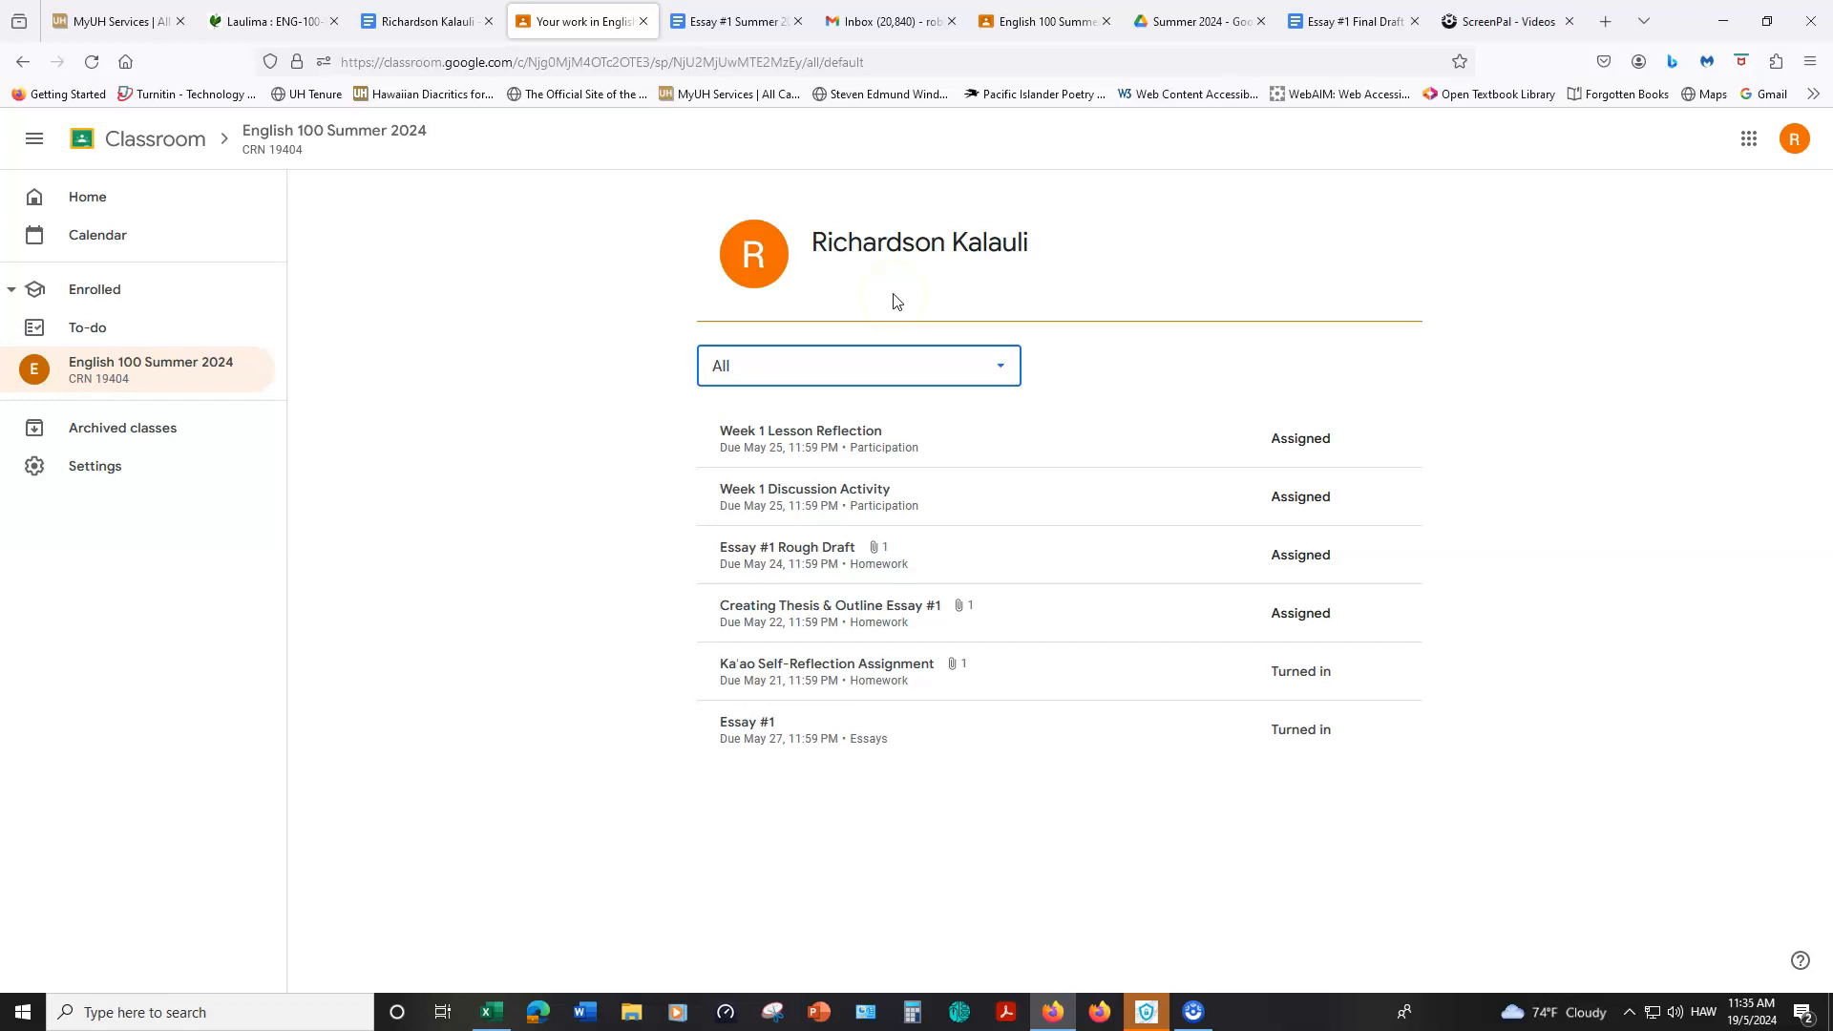
mouse_move(886, 296)
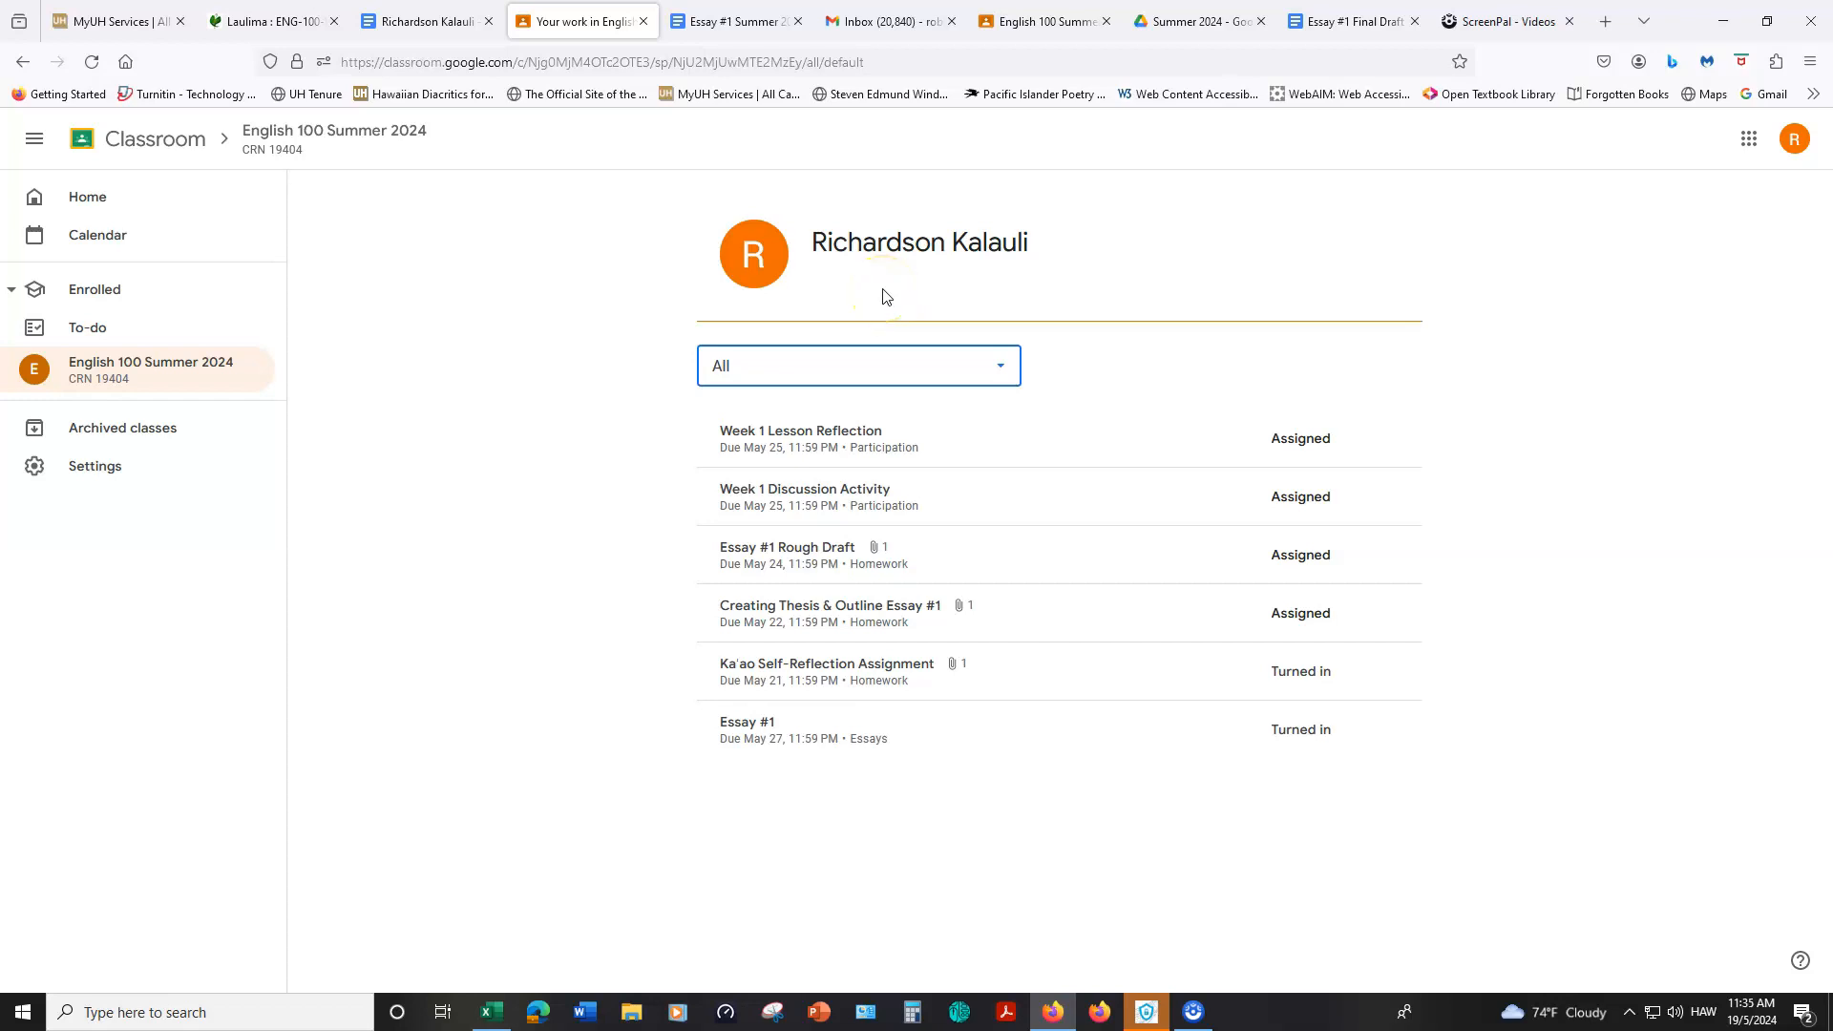